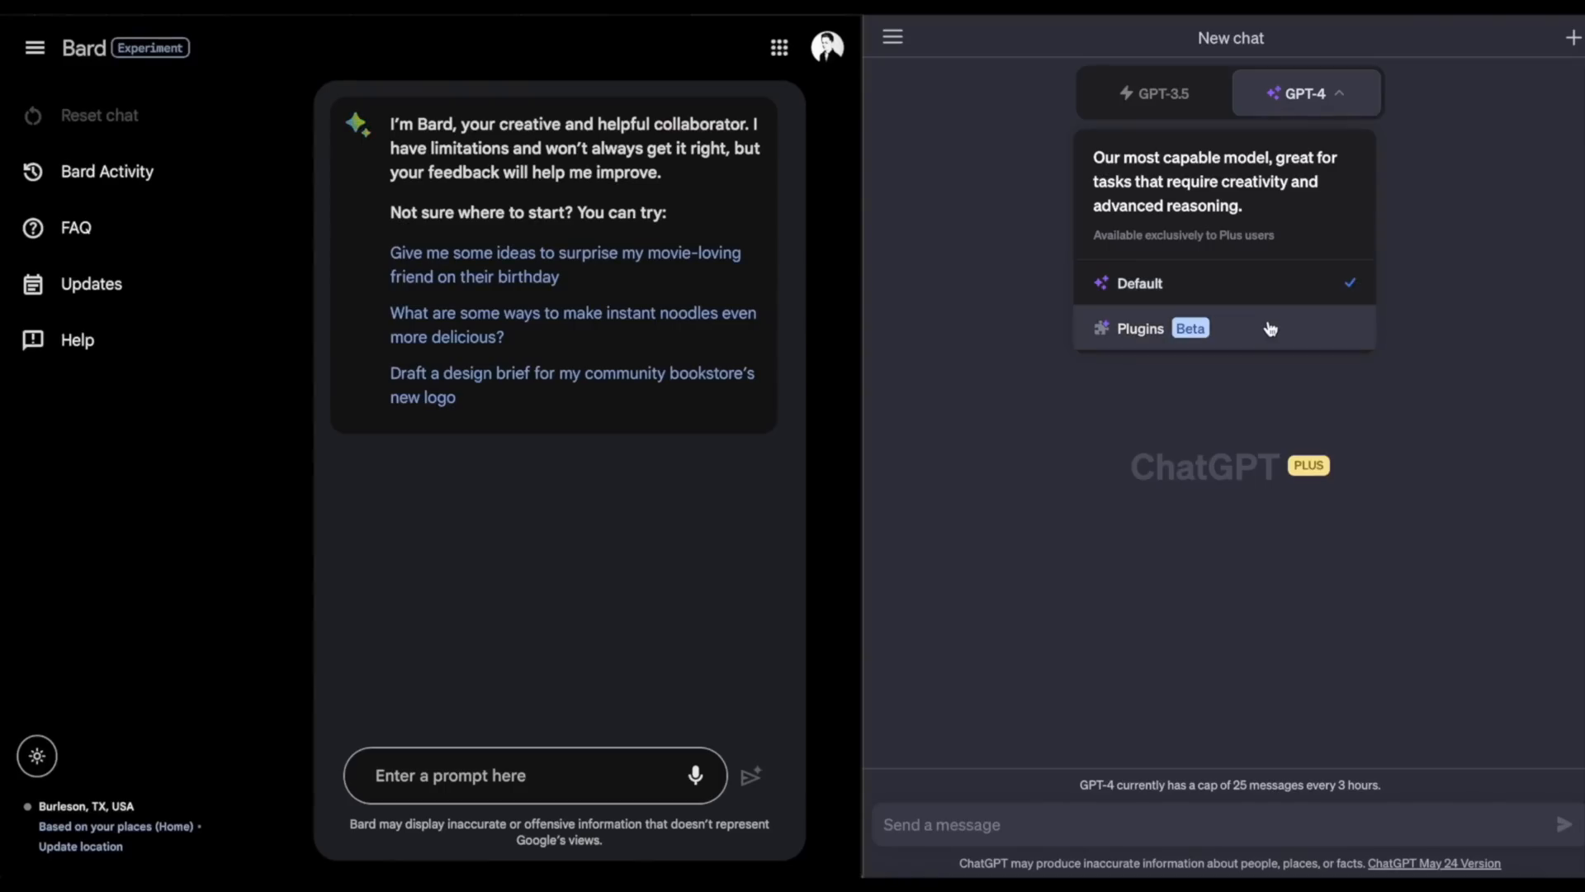
# Step: Switch ChatGPT's GPT-4 chat to the Plugins (Beta) model
pyautogui.click(1140, 327)
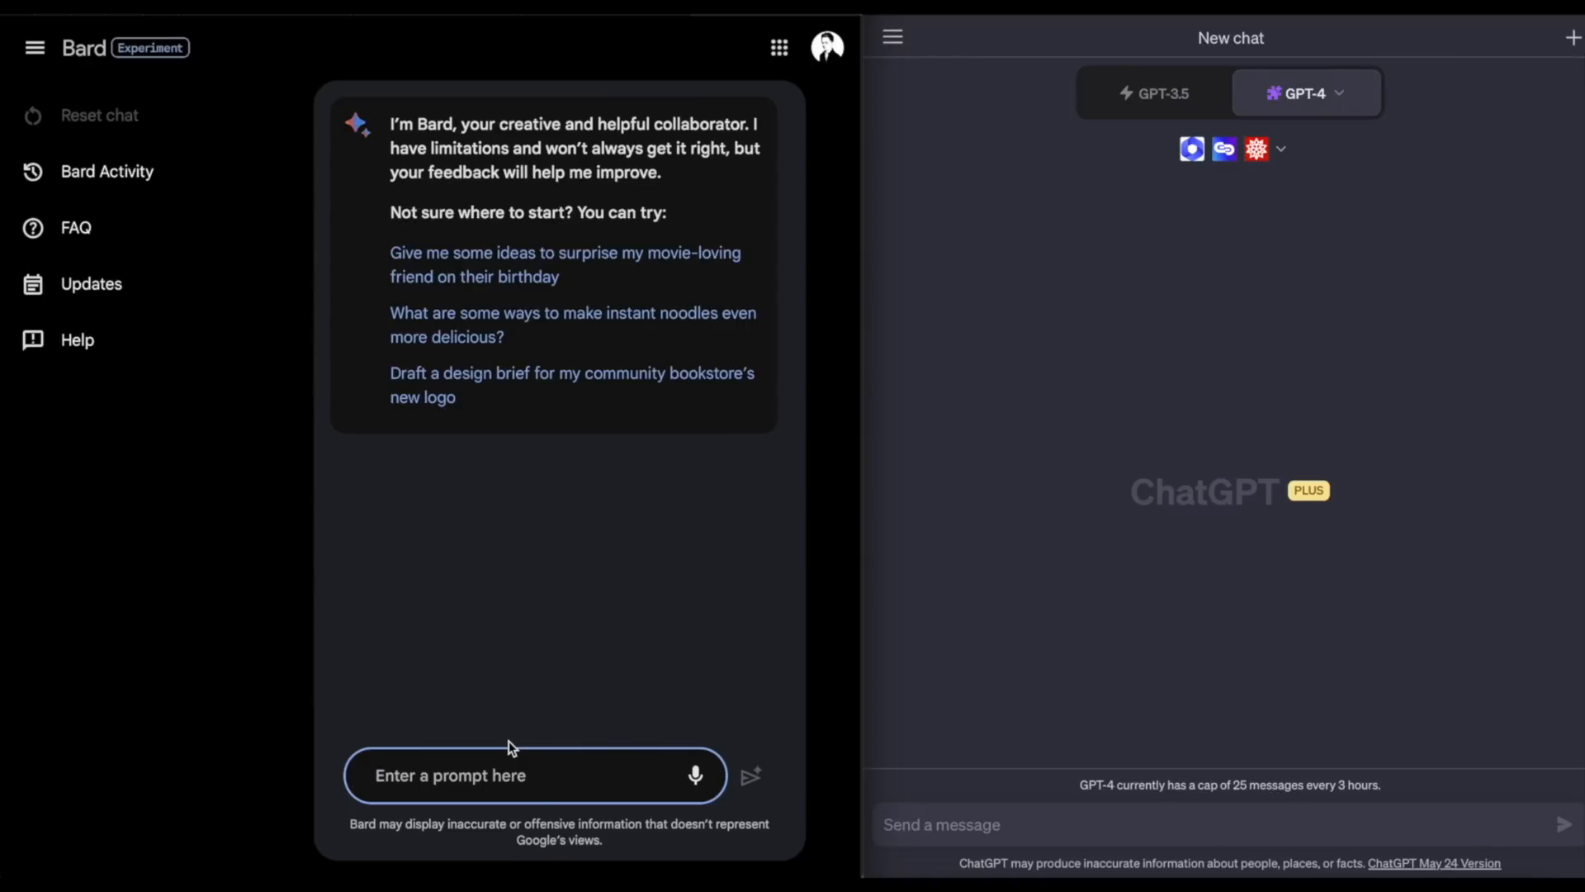
# Step: Write in Bard: 'Write me an interesting poem retelling the events of star wars episode iv: a new hope.'
pyautogui.write('Write')
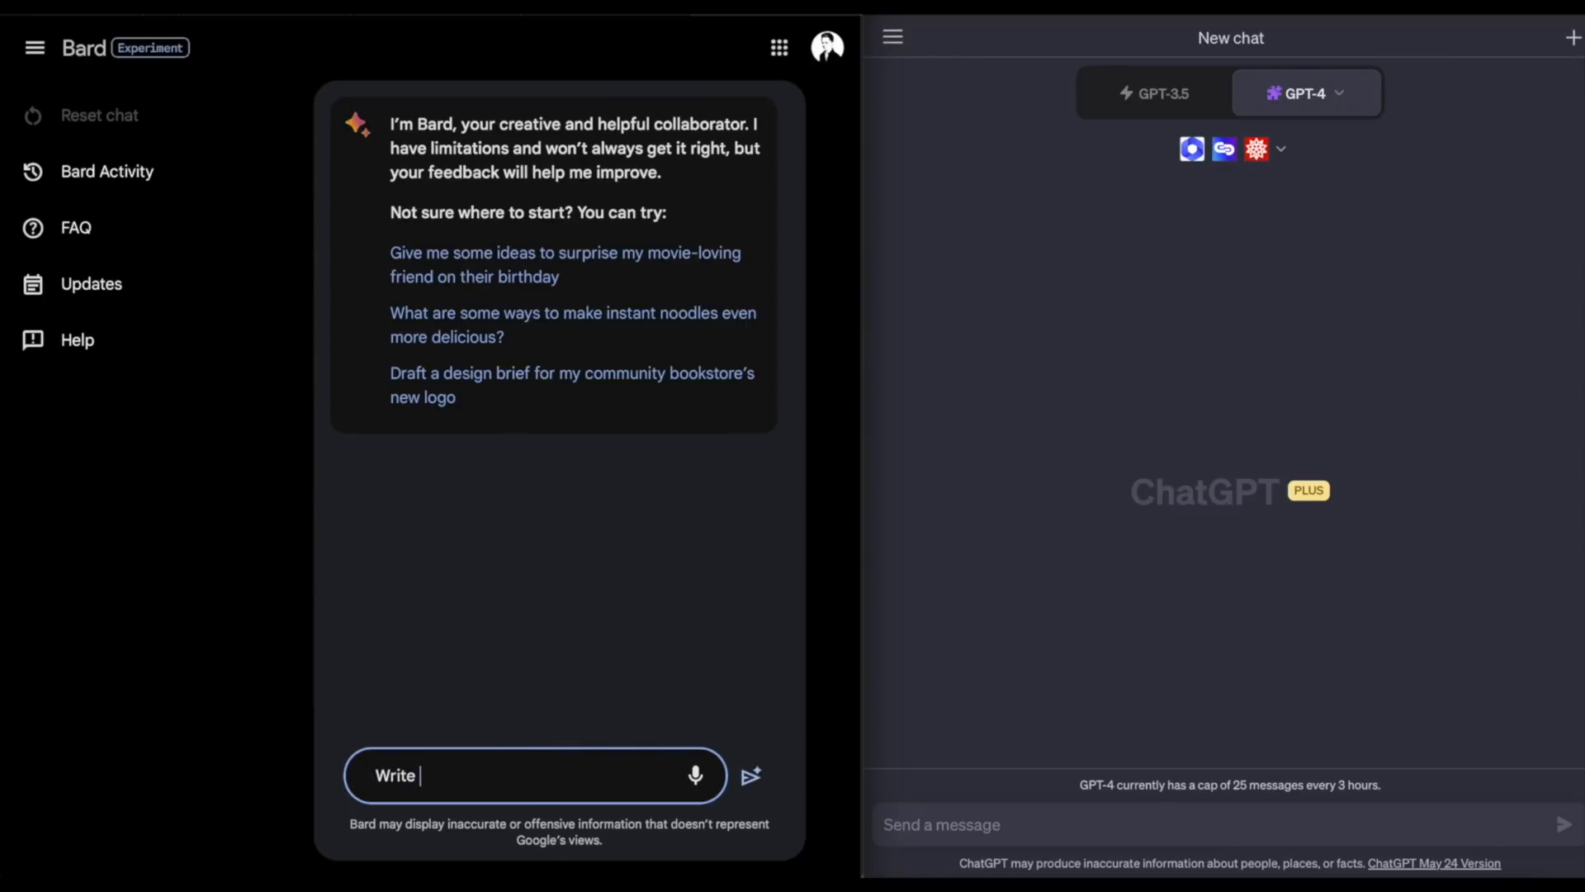
pyautogui.write('me a')
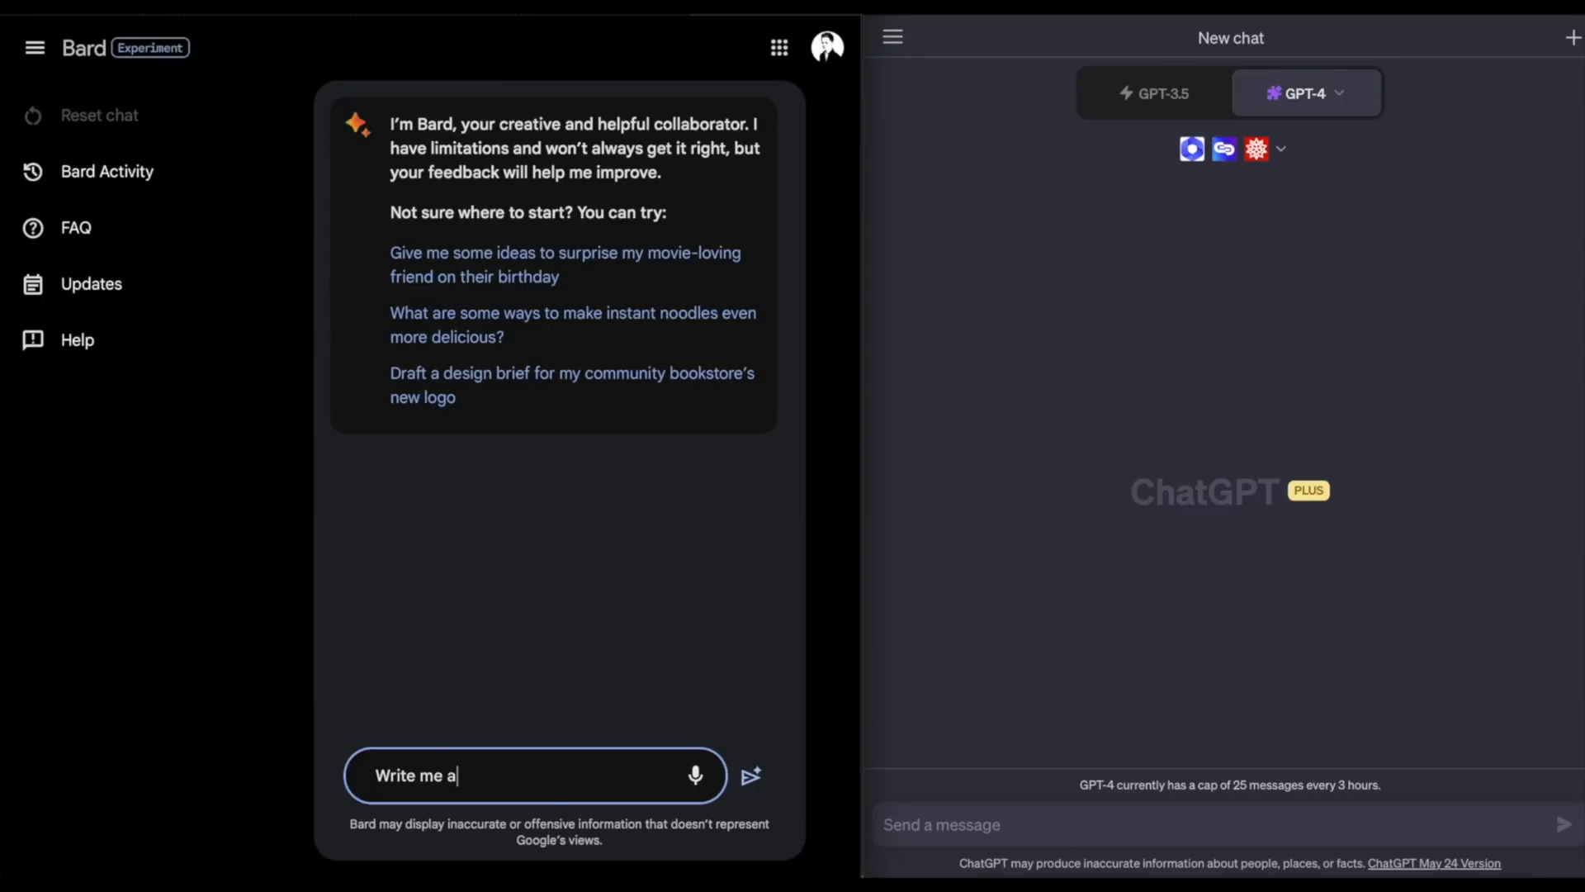
pyautogui.write('n')
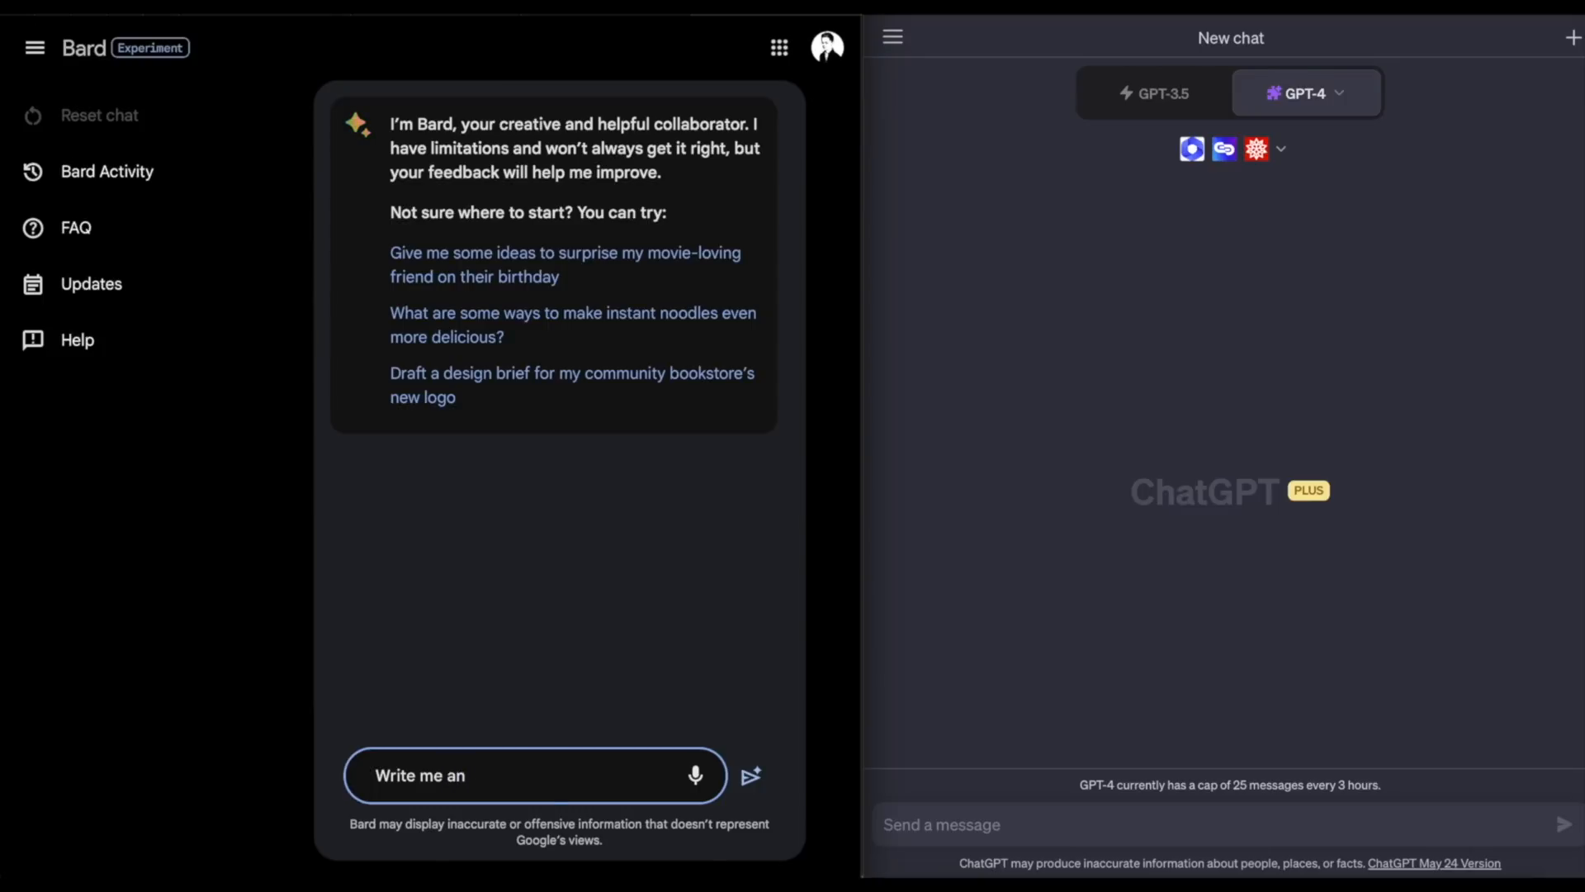
pyautogui.write('int')
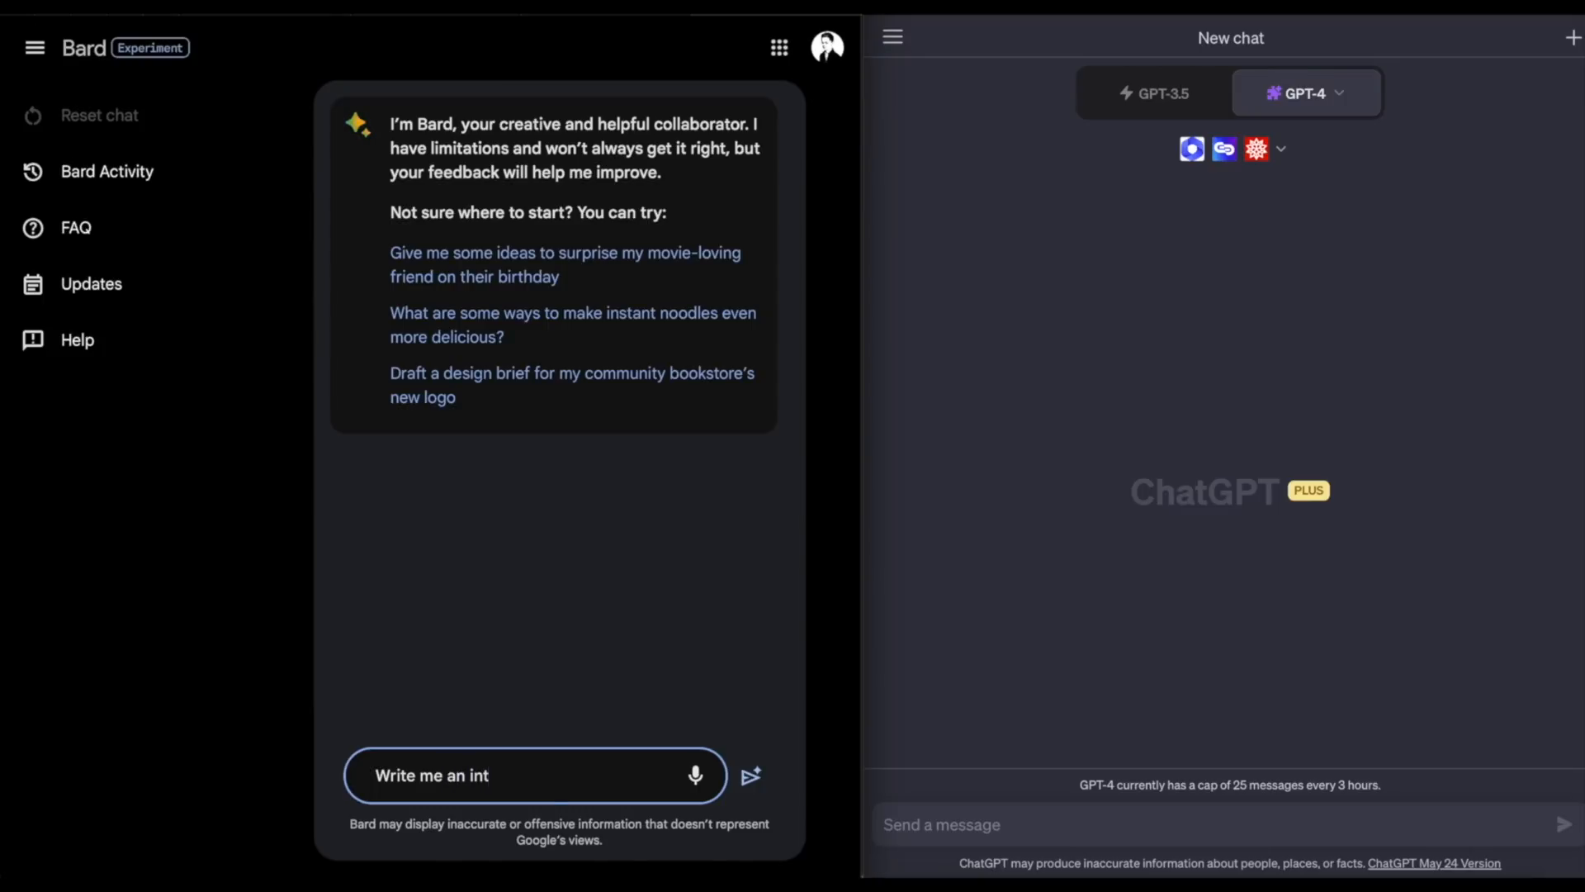
pyautogui.write('estine')
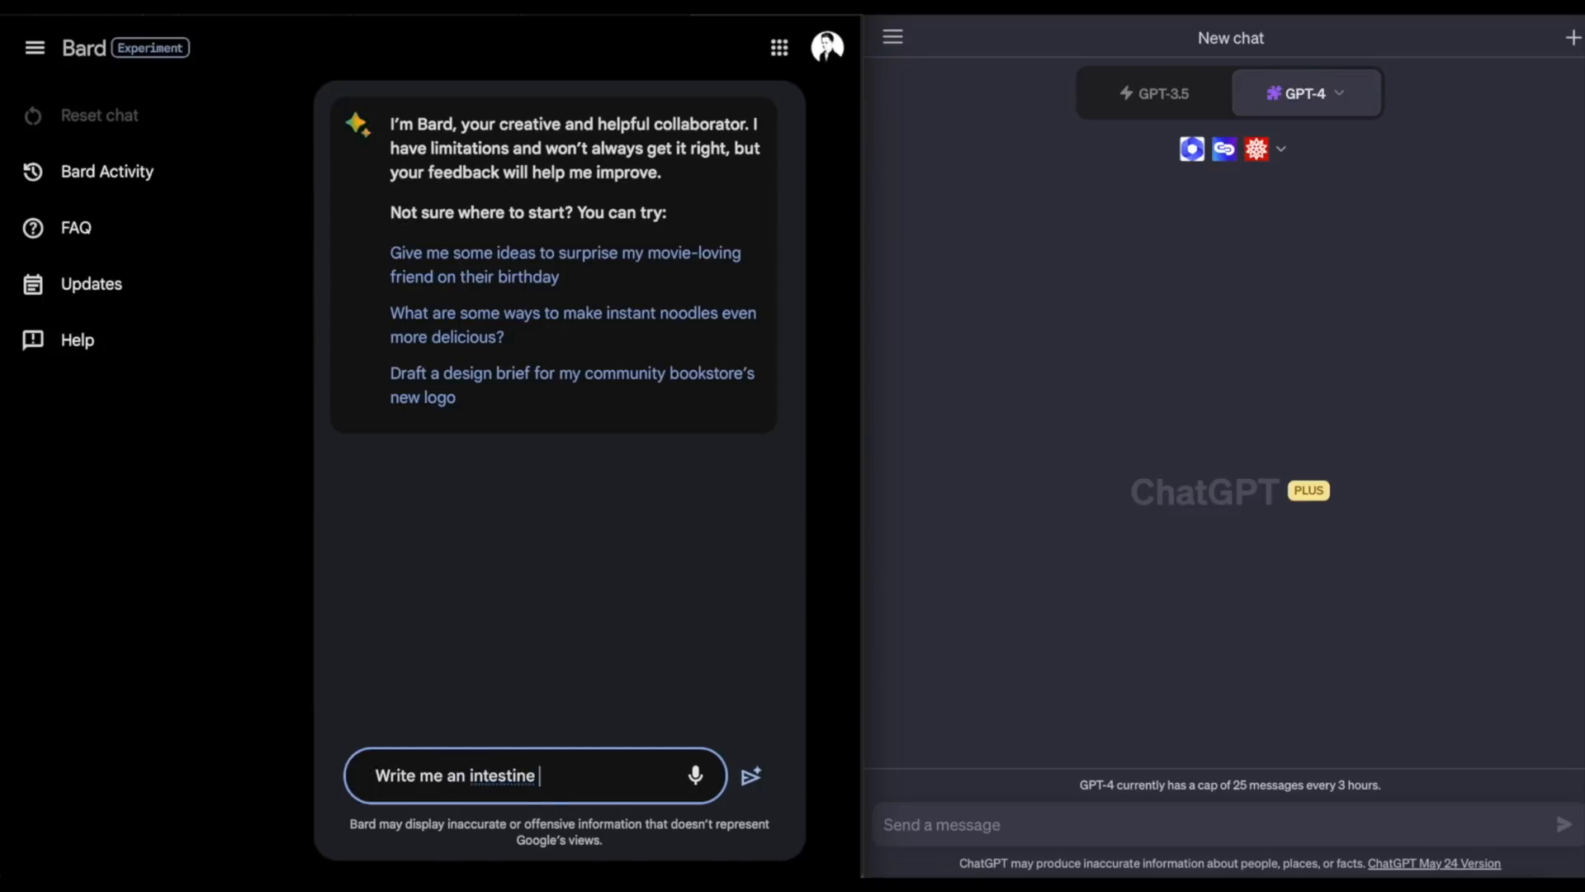
pyautogui.press('Backspace')
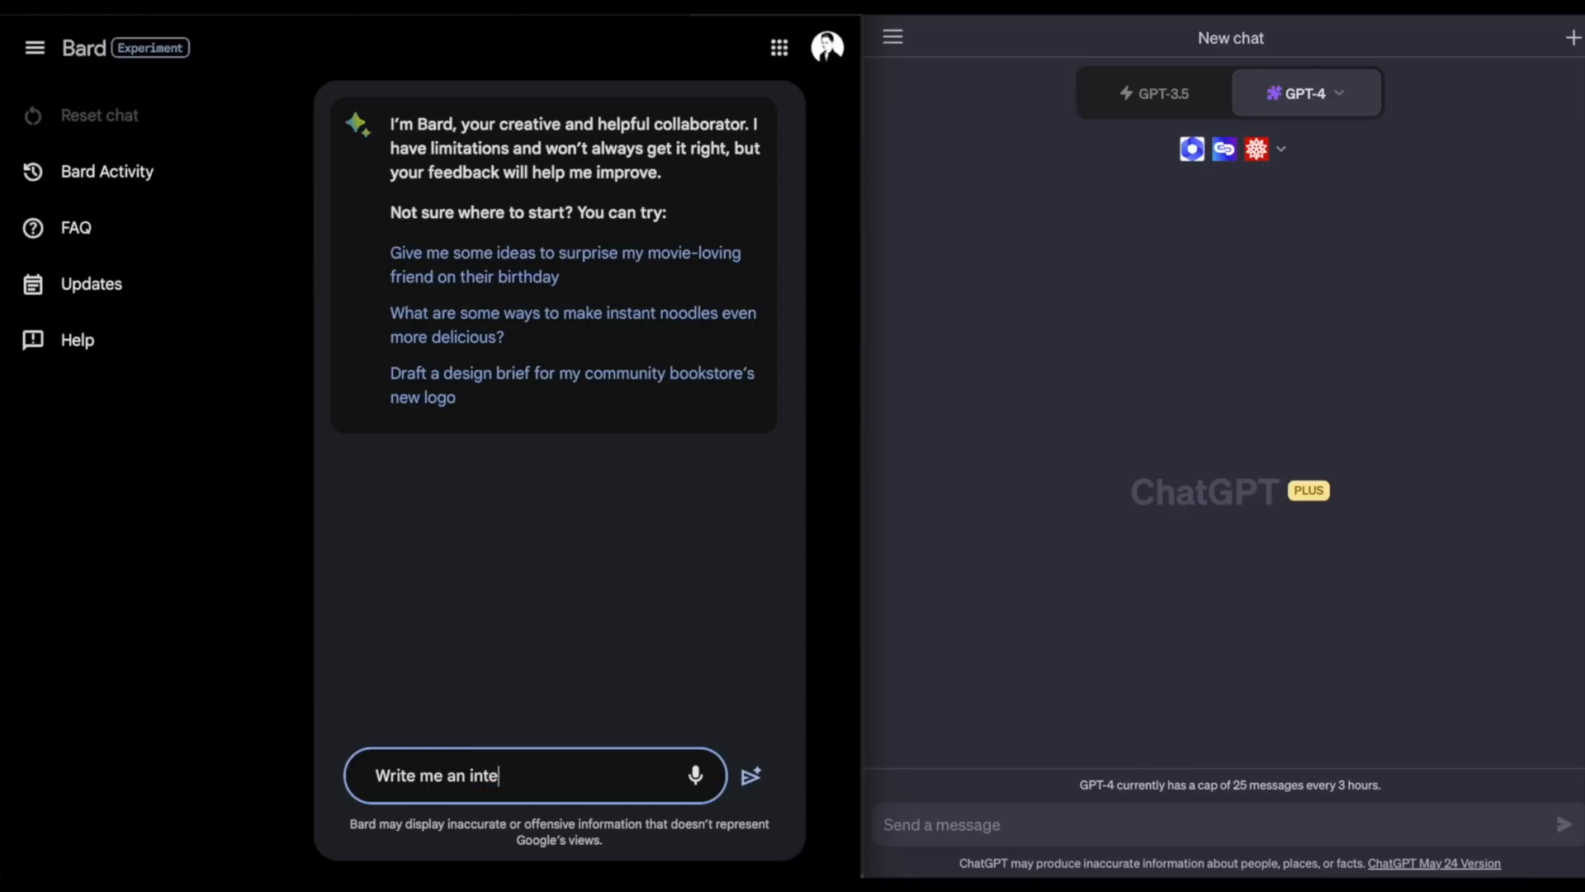
pyautogui.write('r')
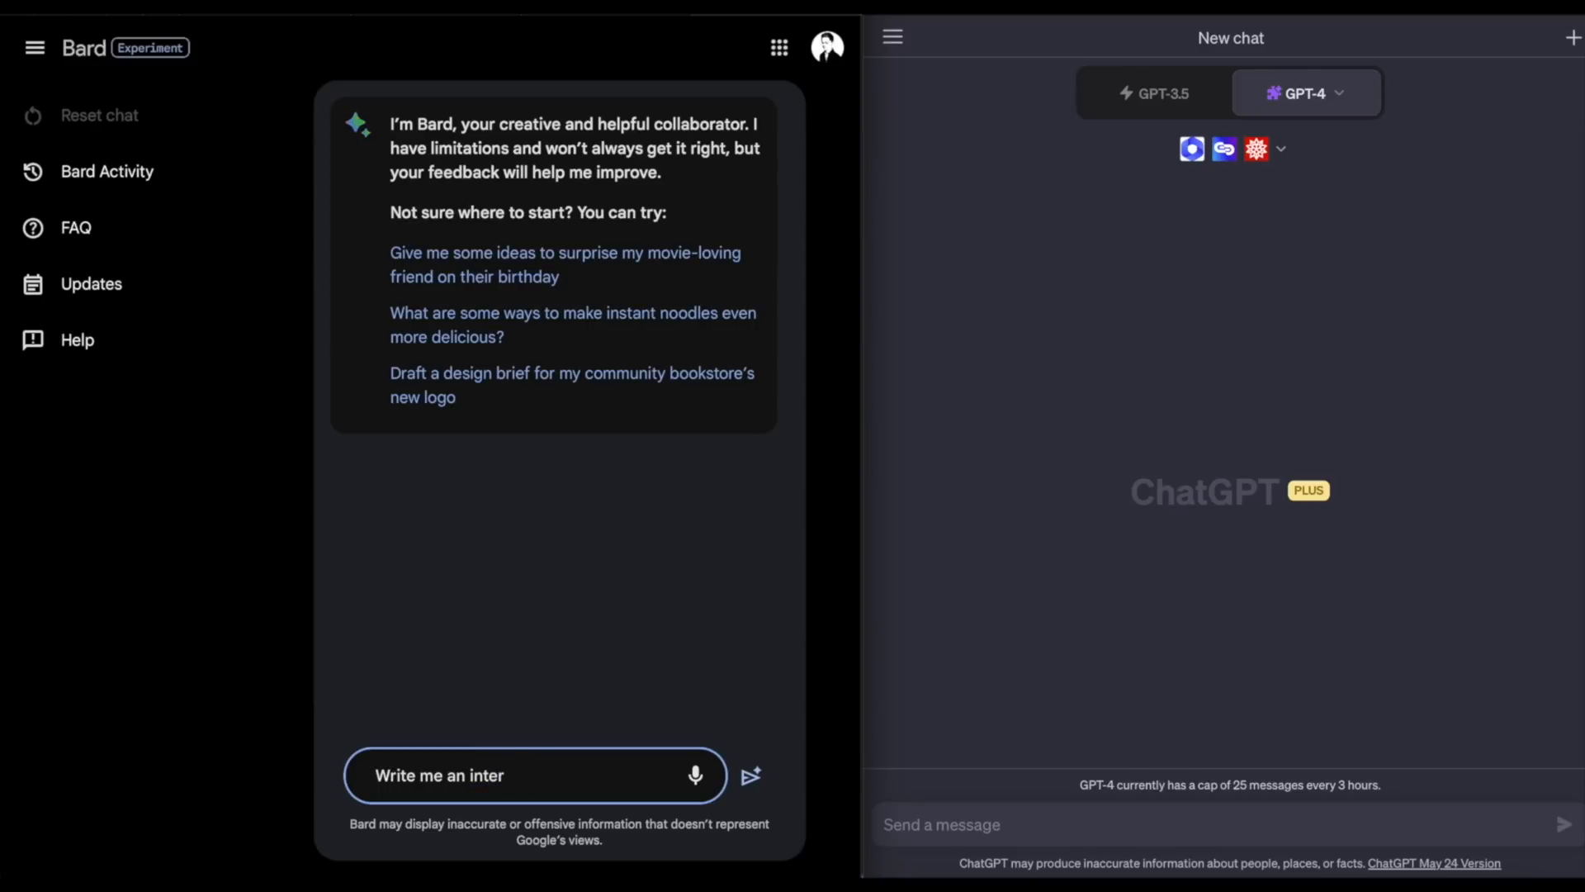
pyautogui.write('esting')
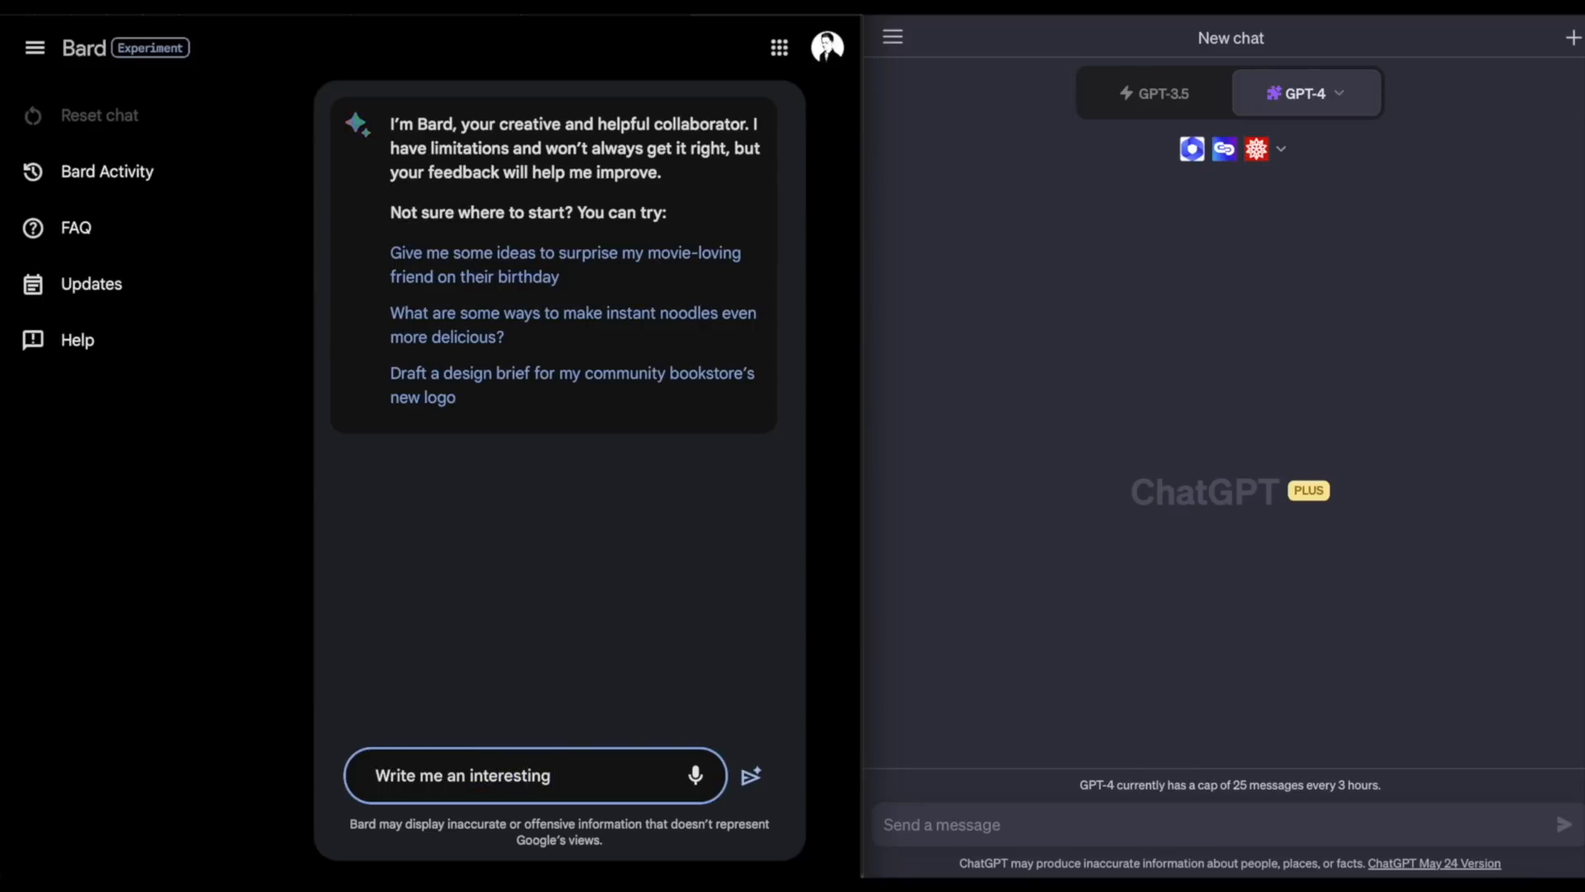
pyautogui.write('poem')
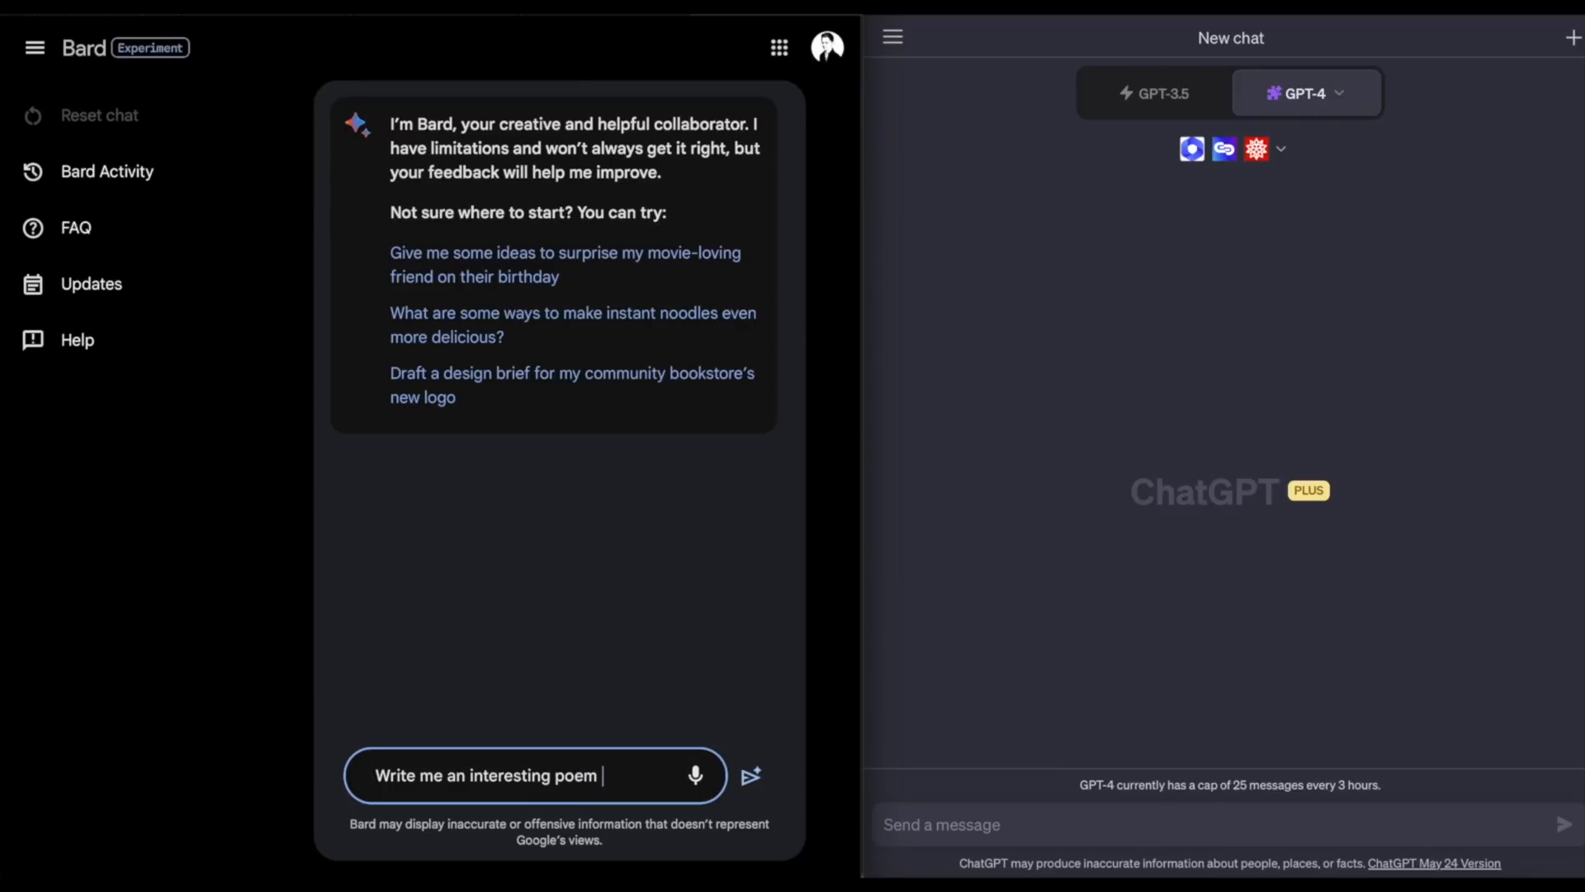
pyautogui.write('retell')
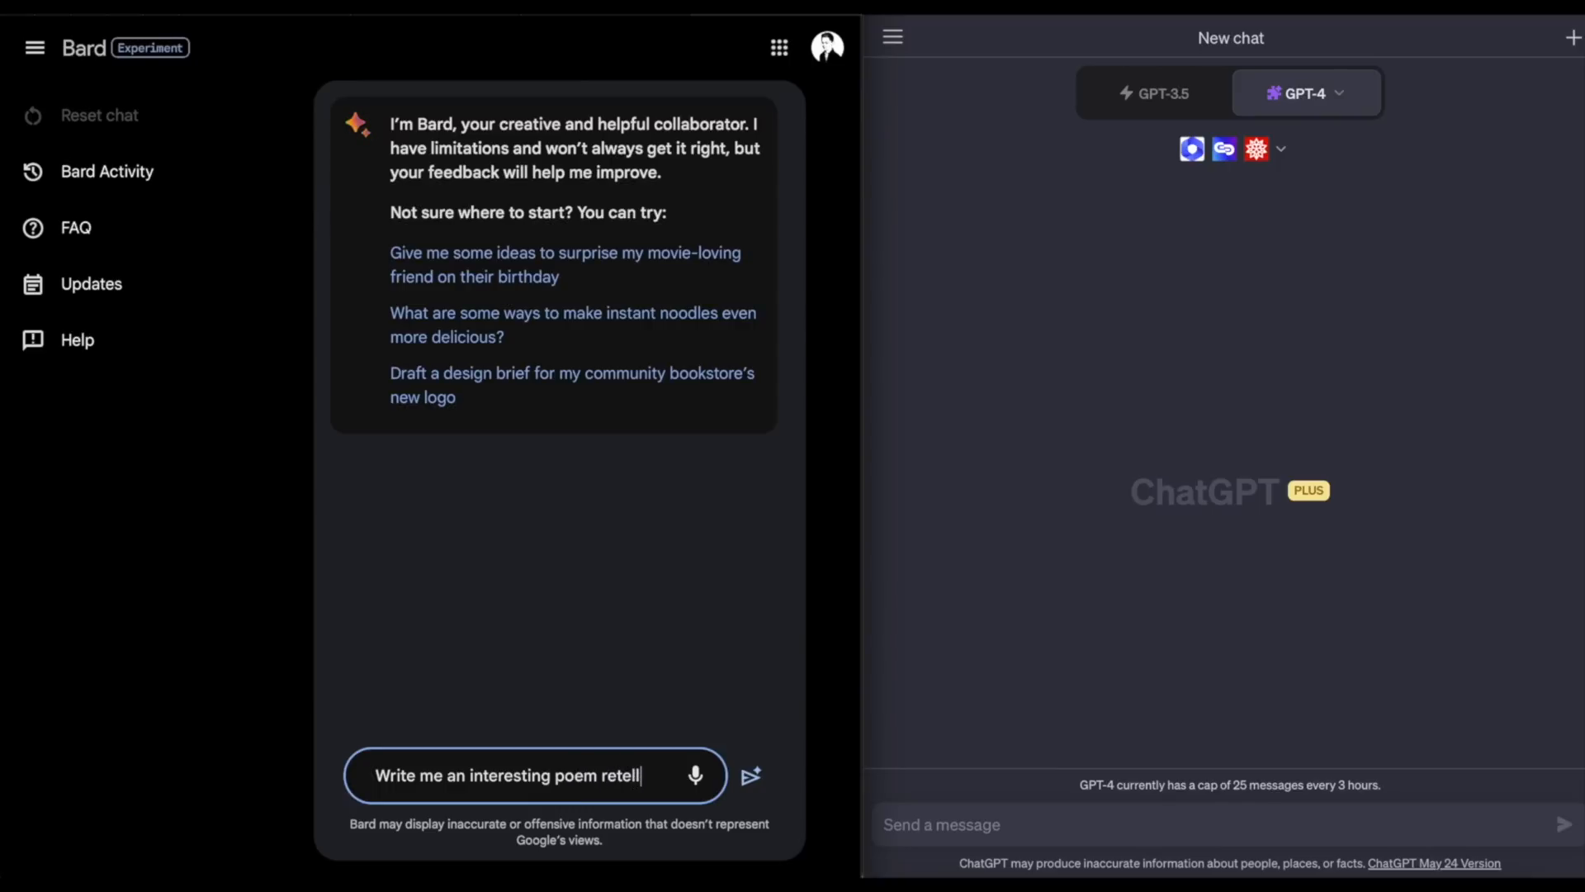
pyautogui.write('ing the')
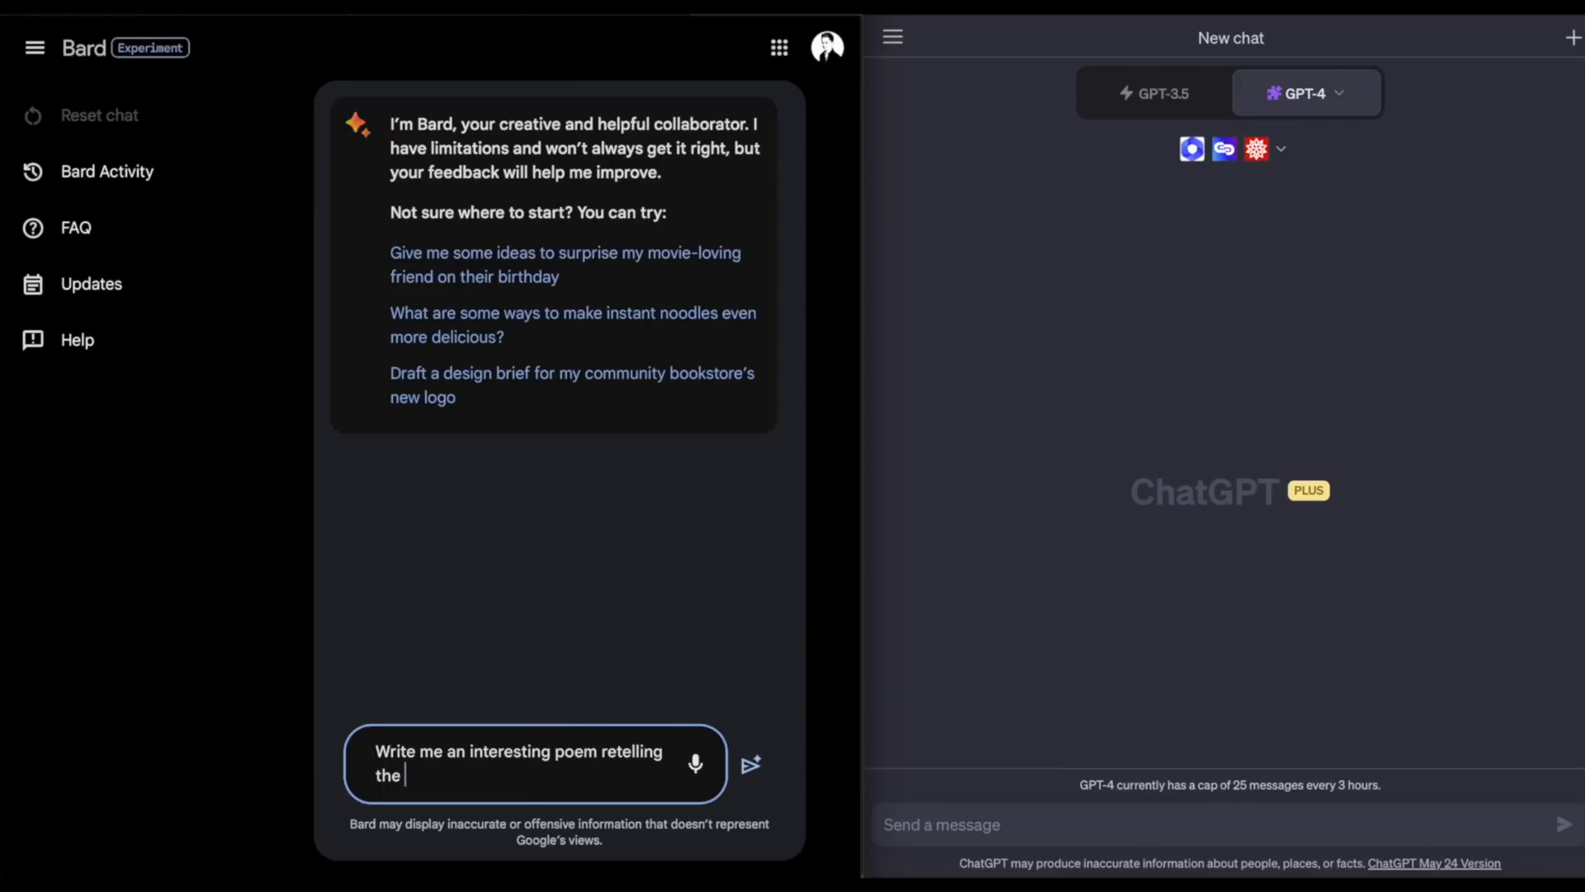
pyautogui.write('events')
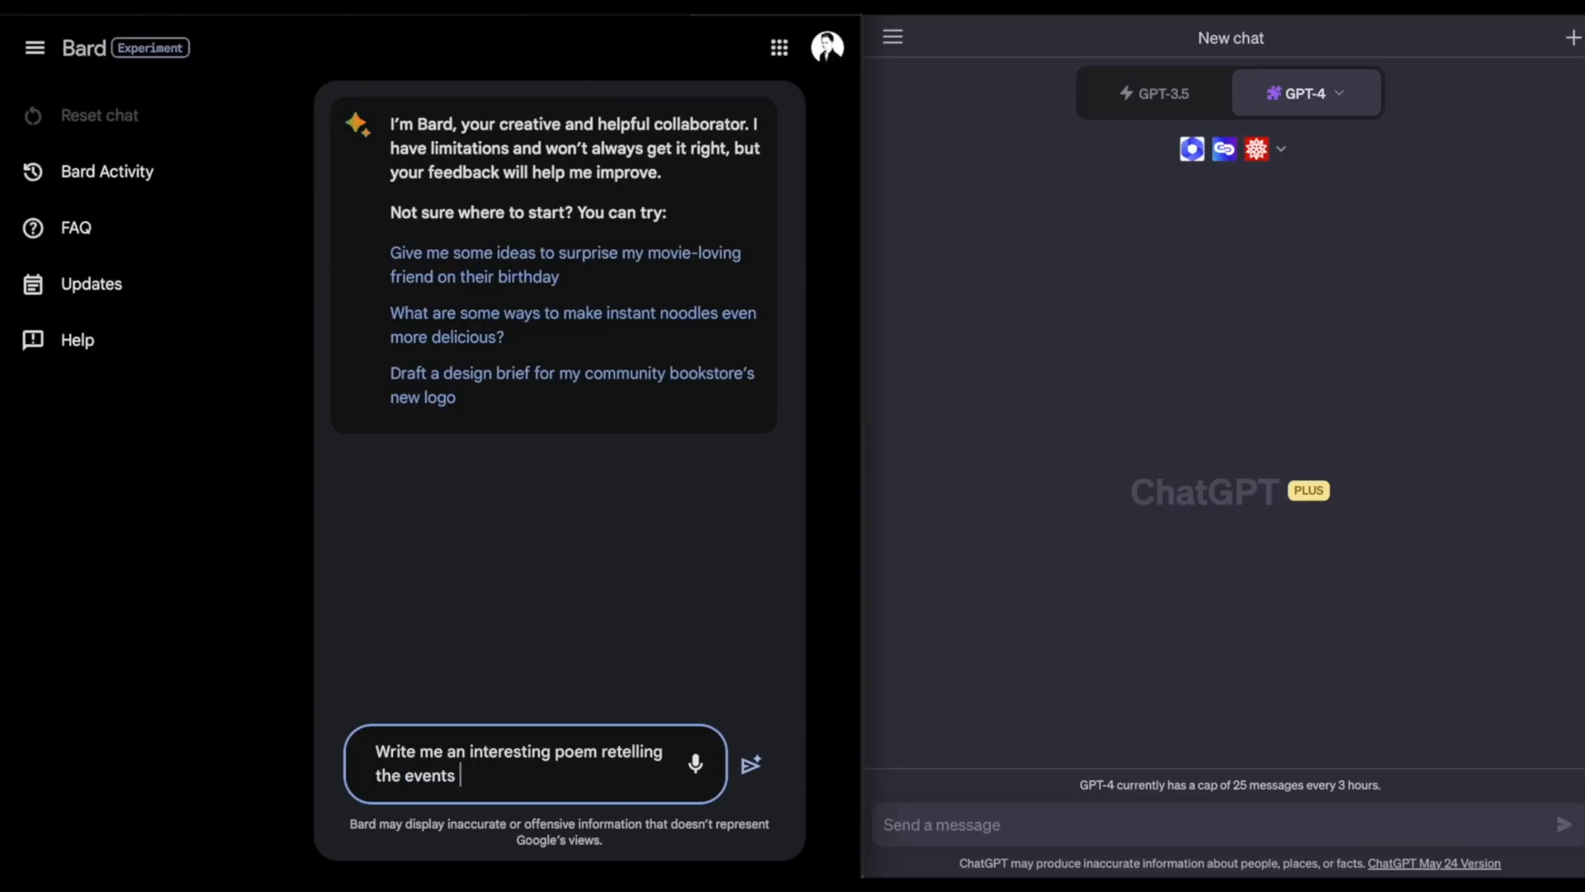
pyautogui.write('of')
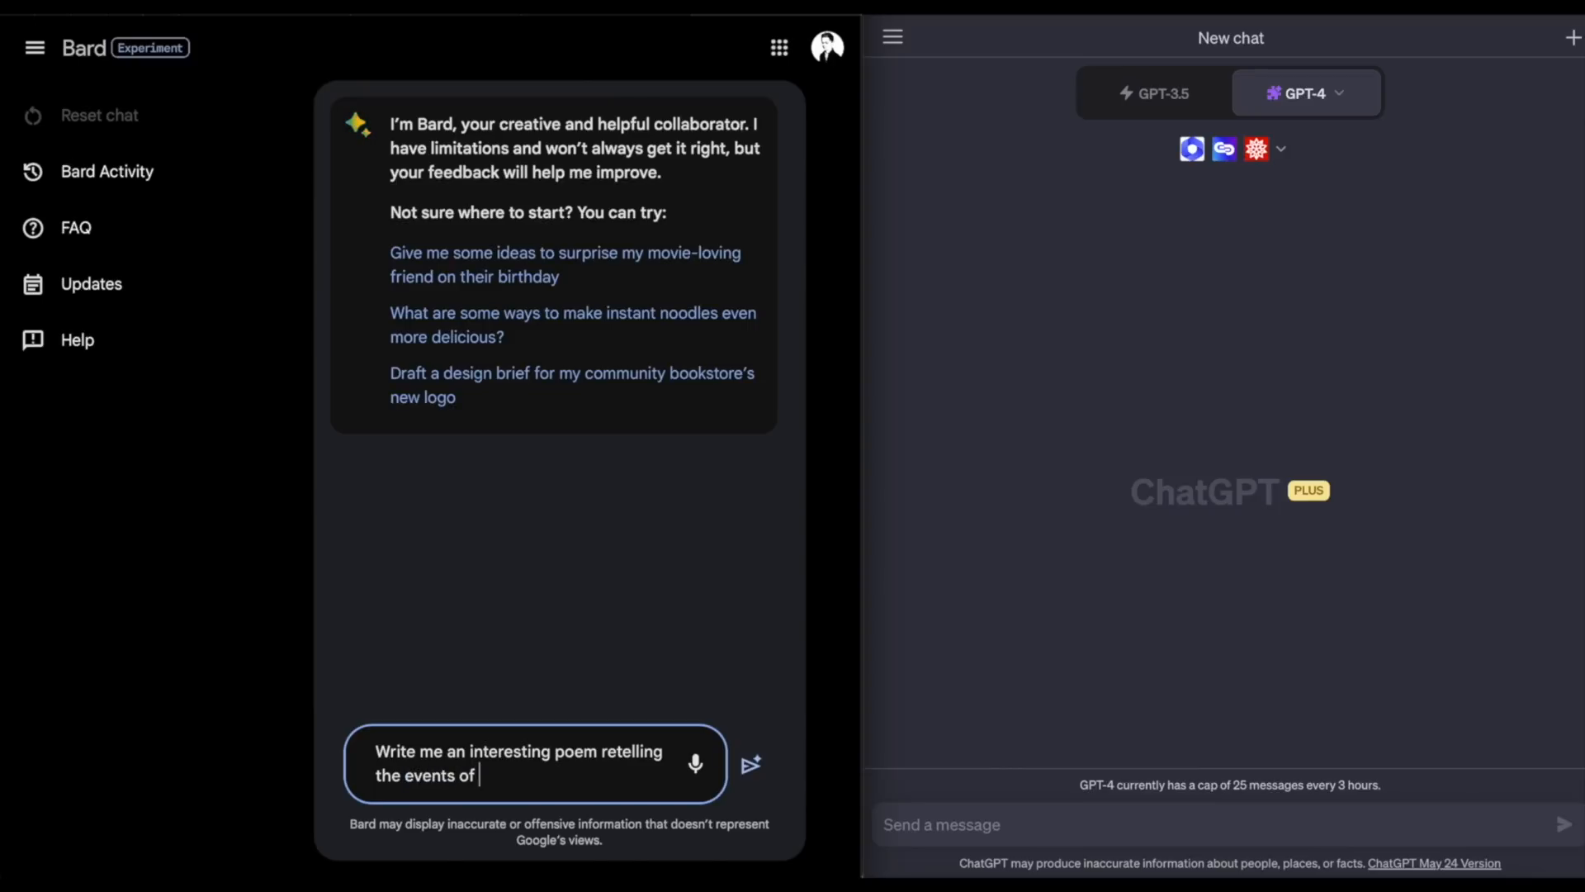
pyautogui.write('star war')
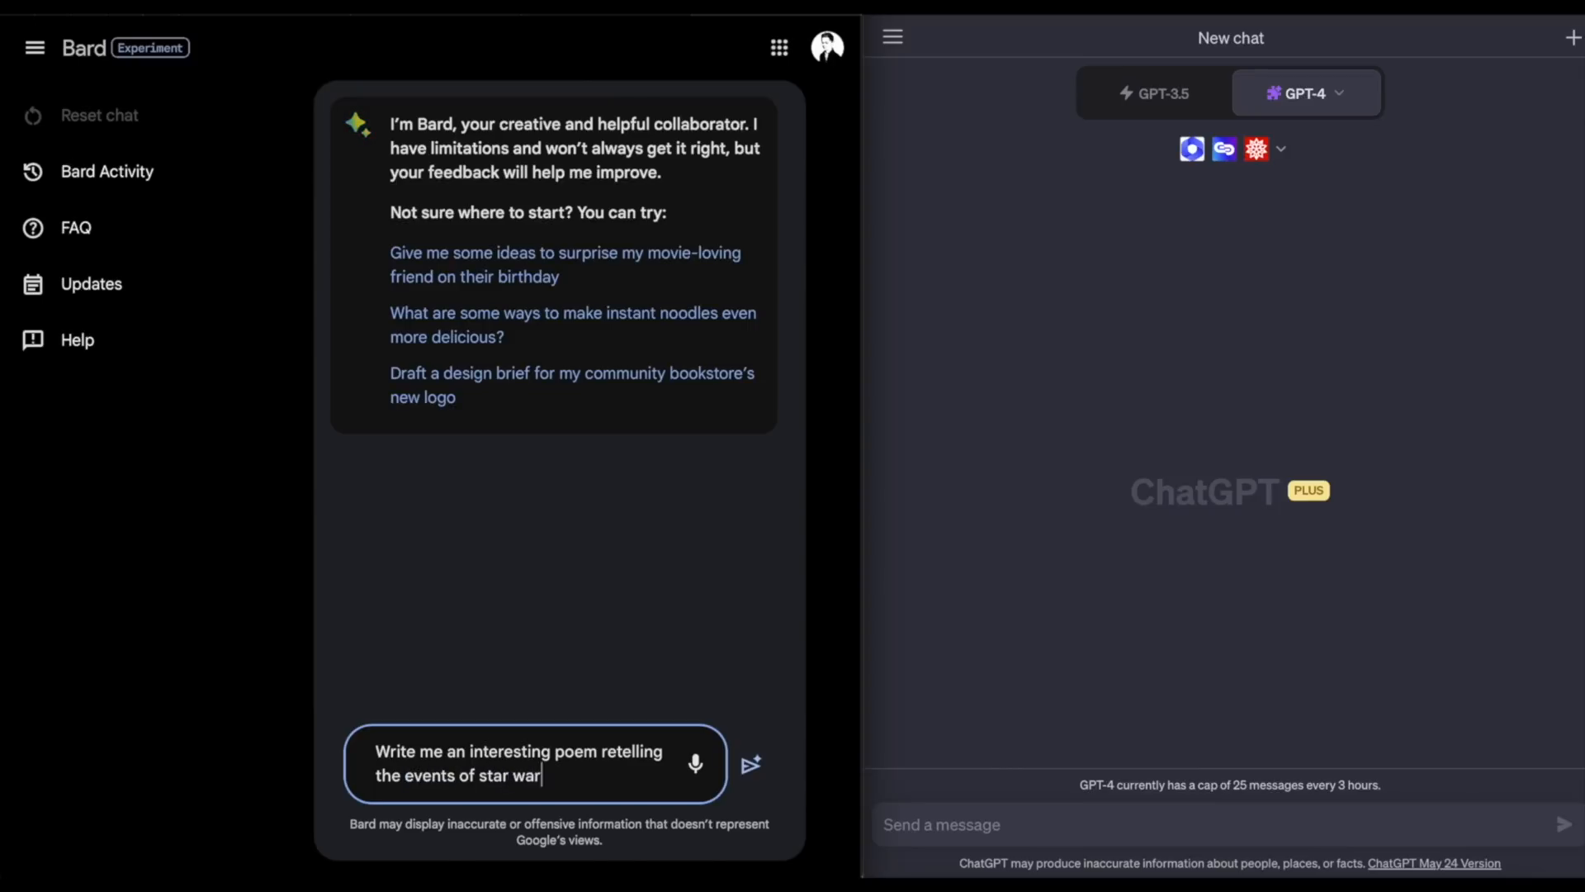
pyautogui.write('s')
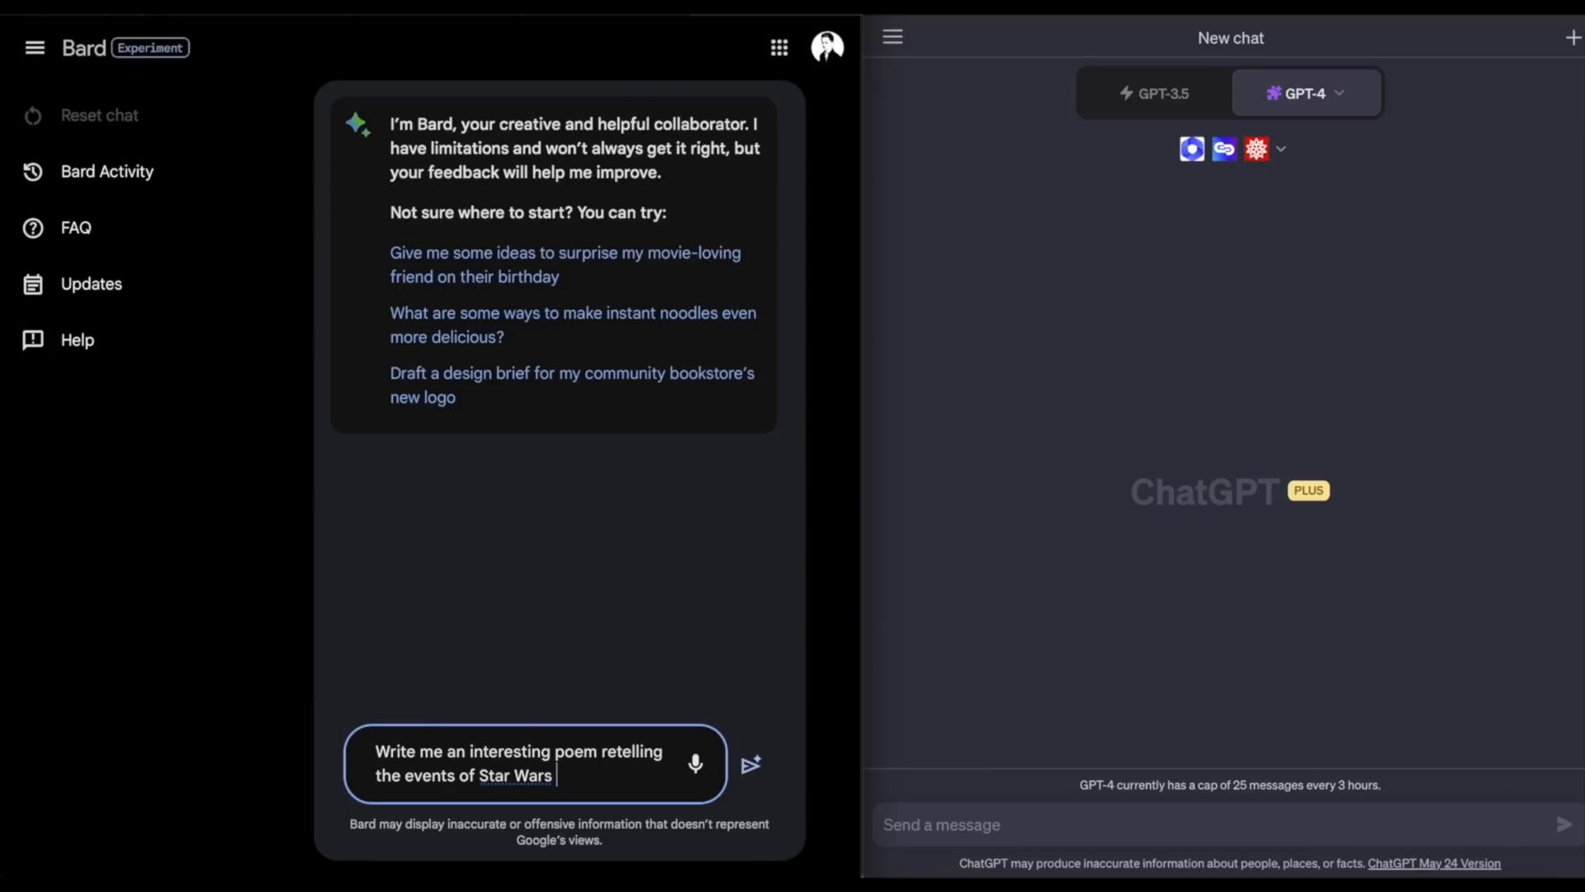
pyautogui.write('episode')
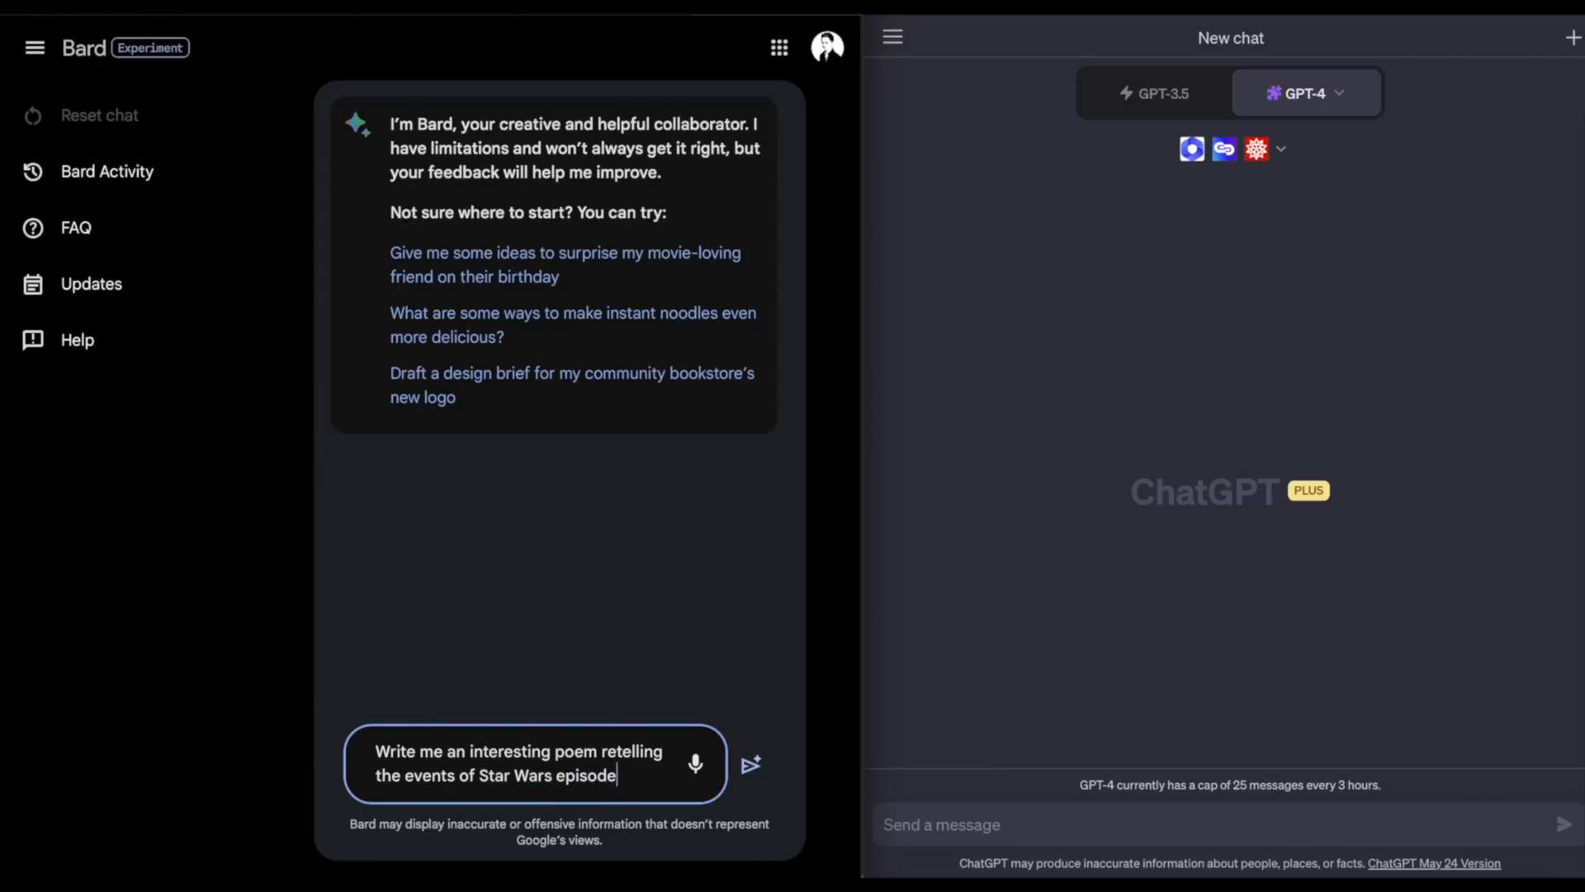
pyautogui.write('iv')
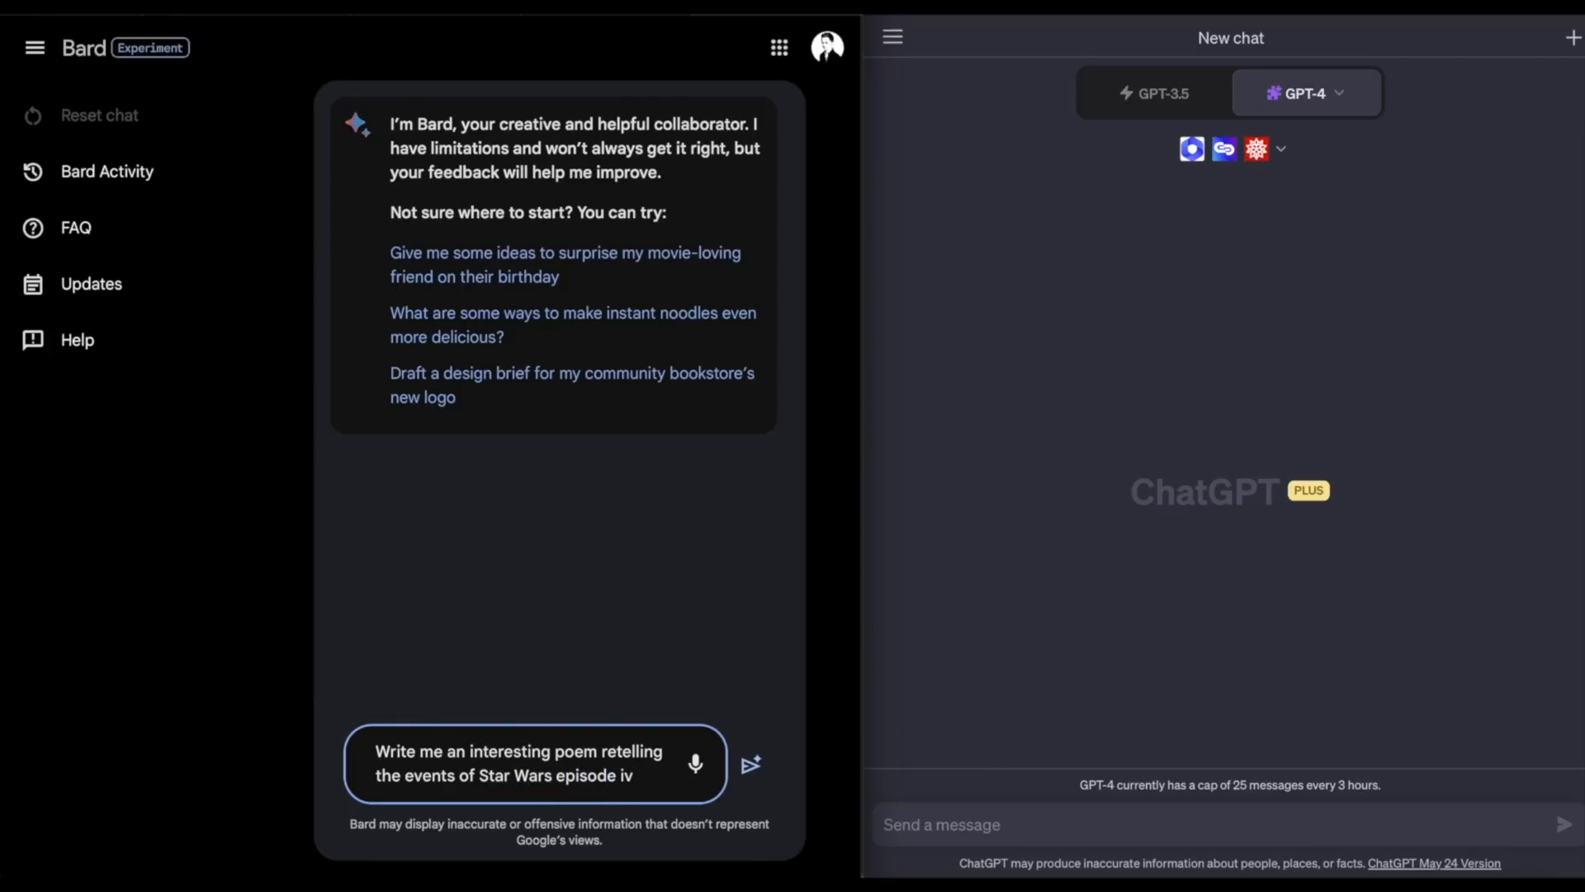
pyautogui.write(': a new')
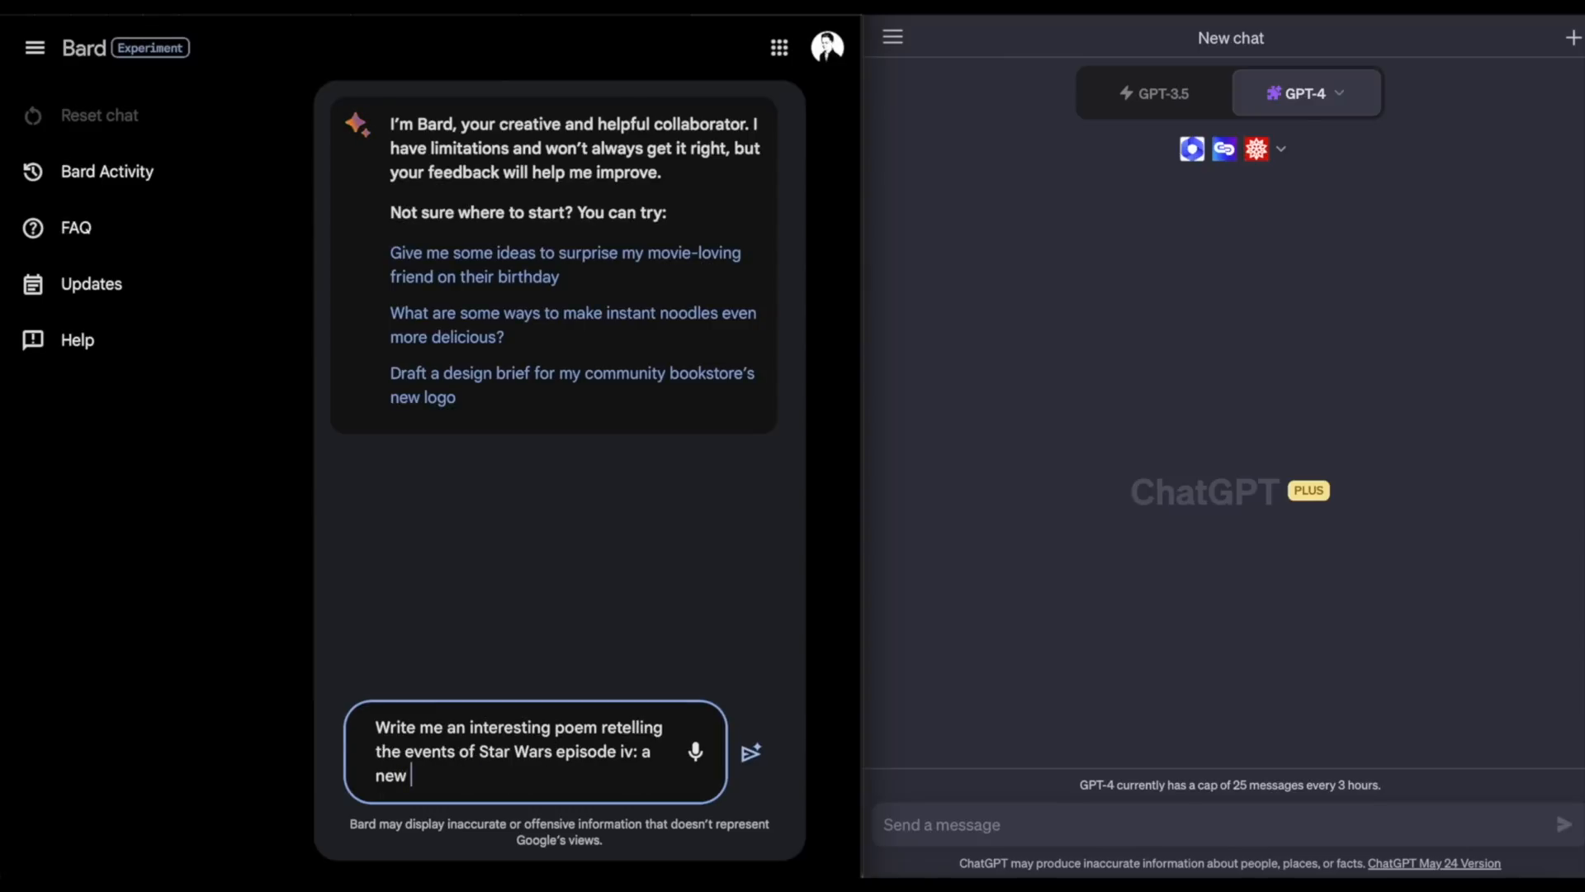
pyautogui.write('hope')
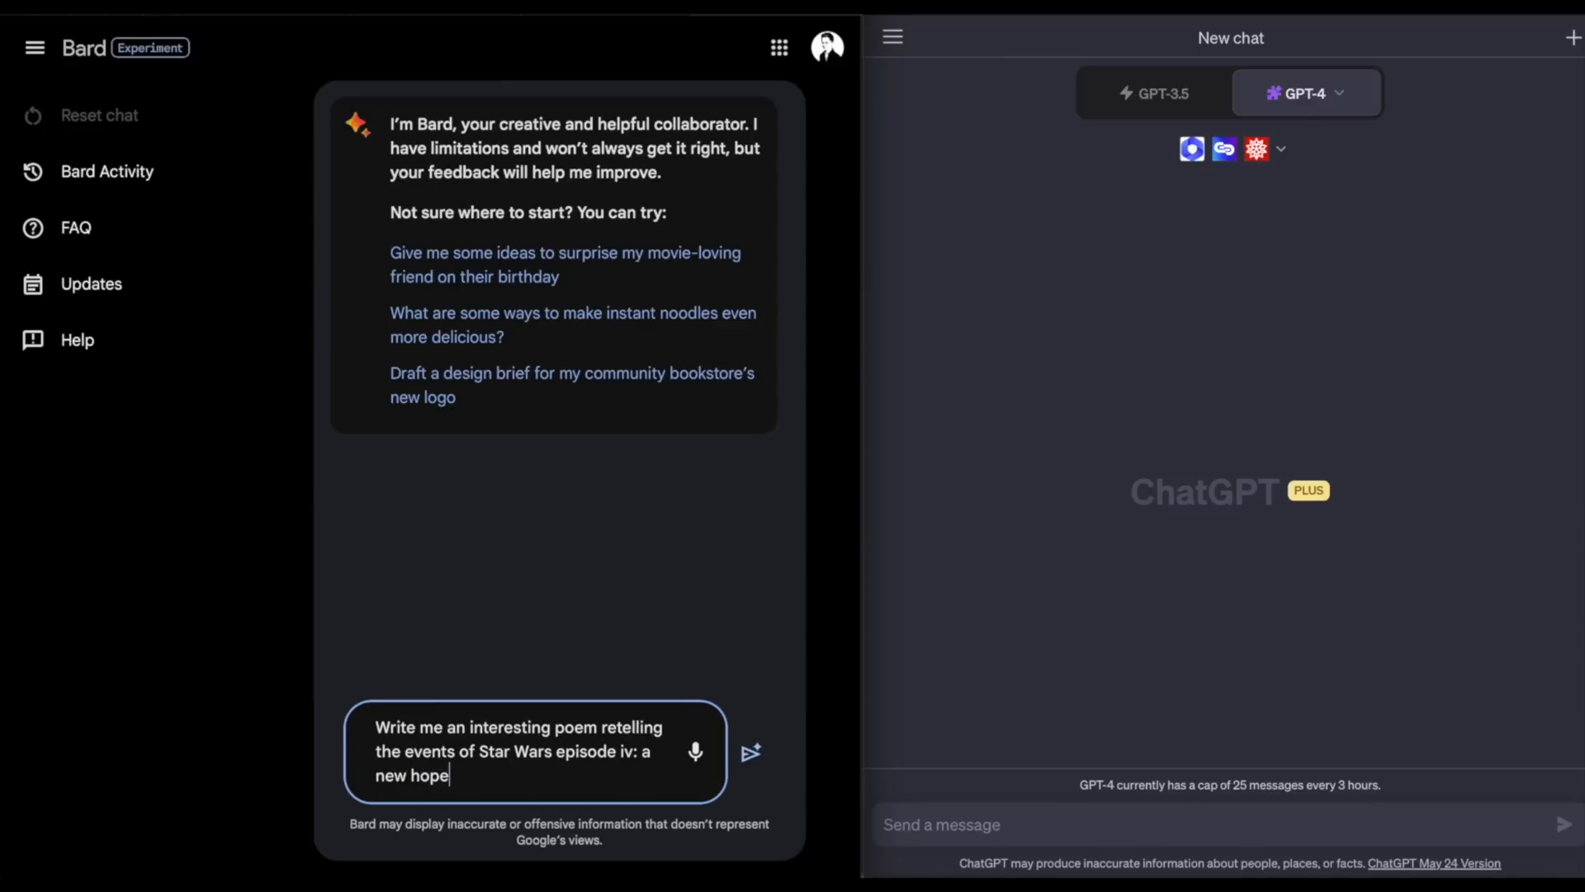
pyautogui.write('.')
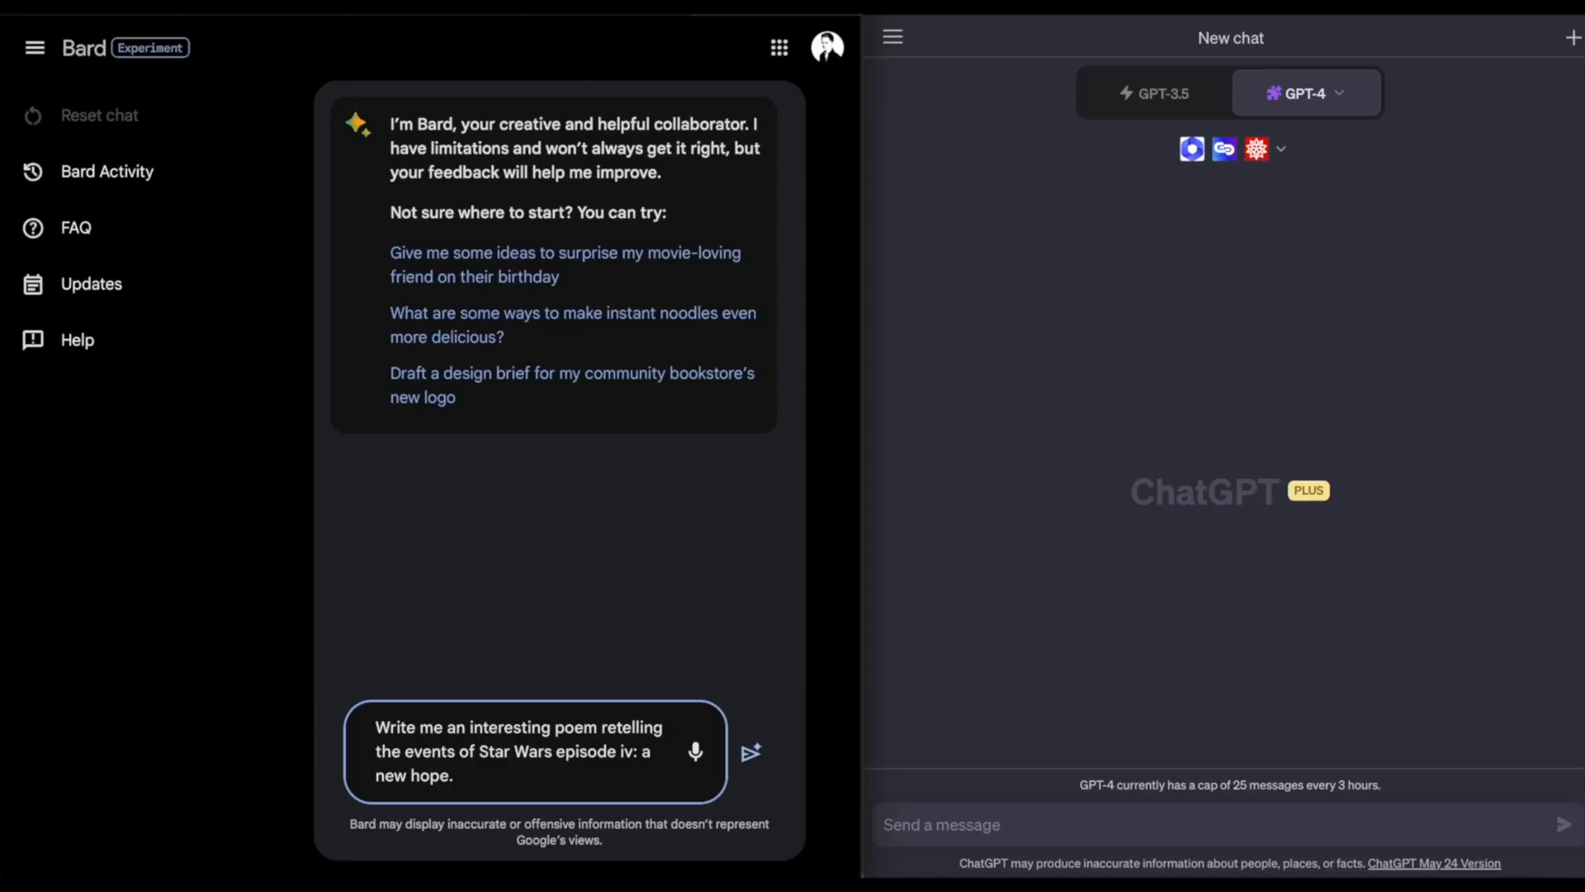
pyautogui.moveTo(718, 781)
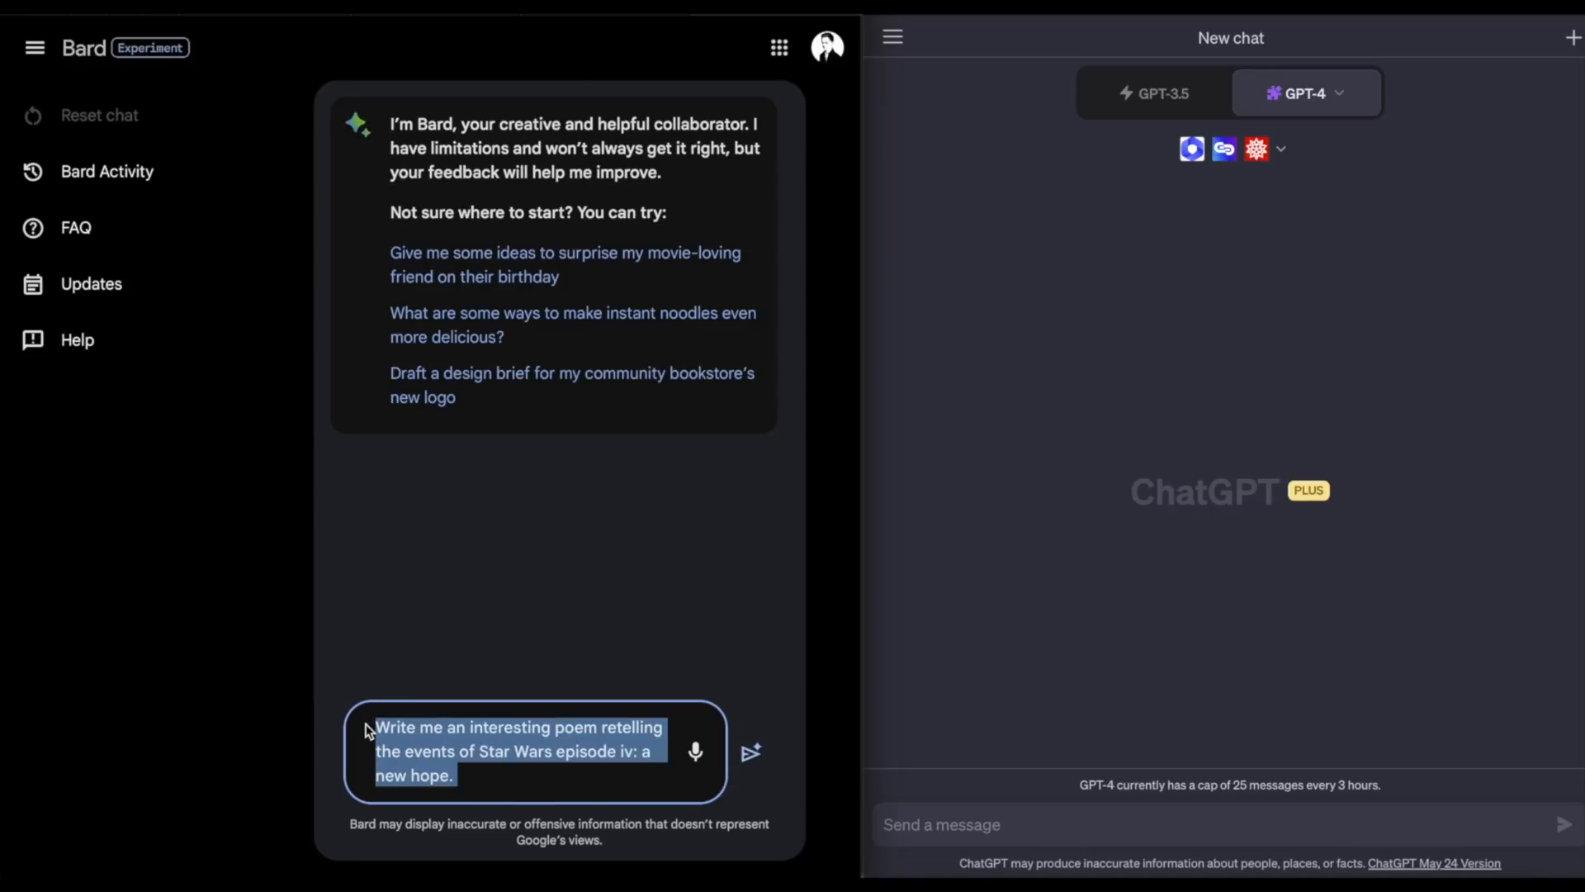
pyautogui.moveTo(753, 751)
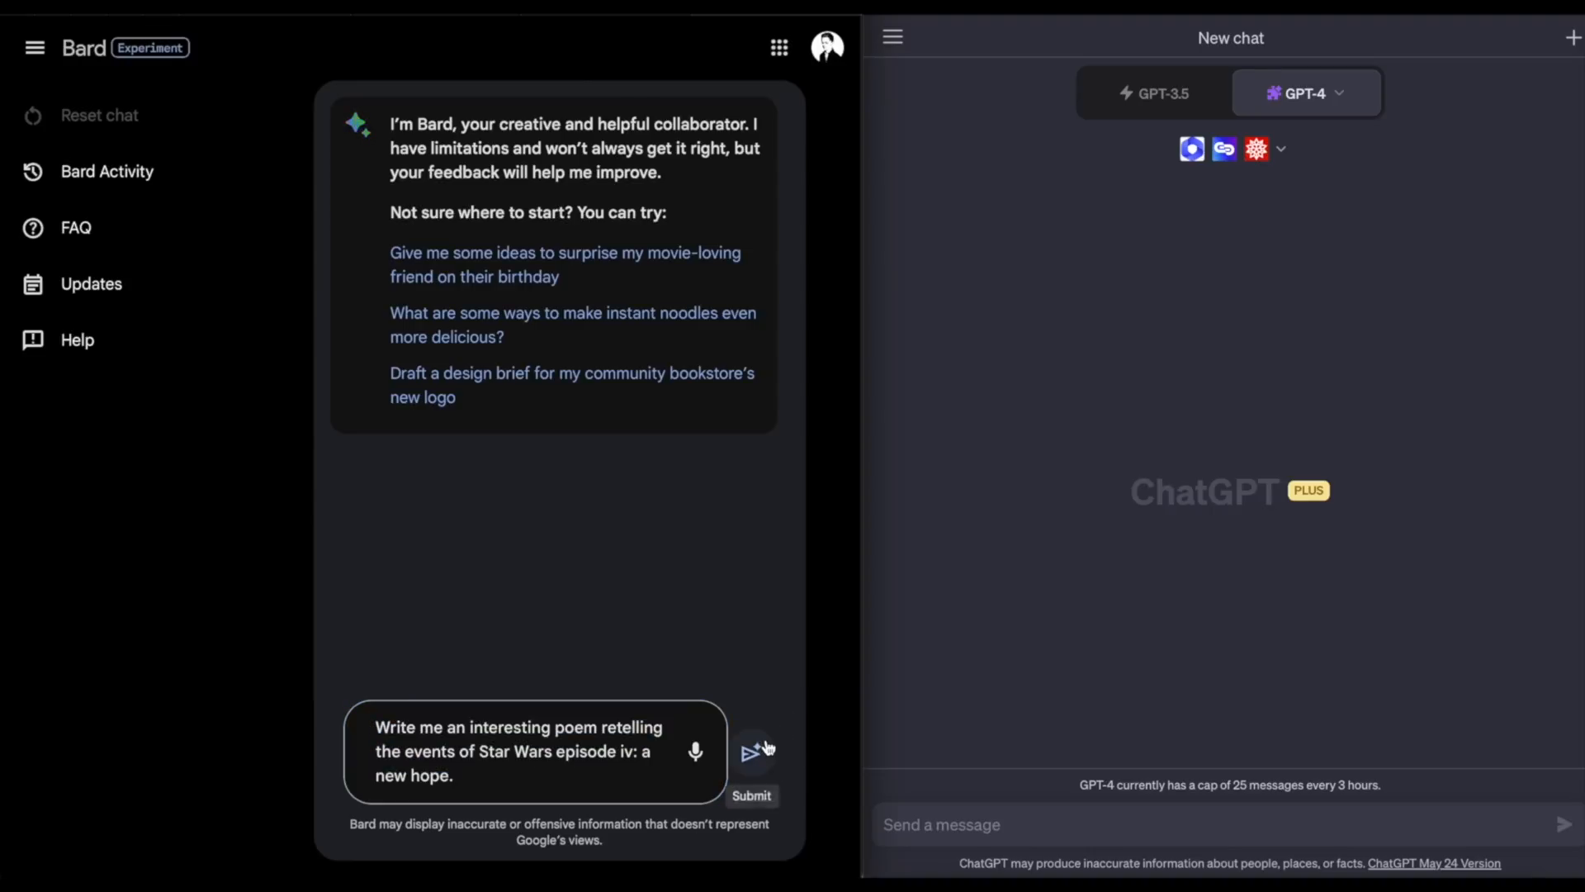
# Step: Send the Star Wars poem prompt to Bard and the same prompt to ChatGPT
pyautogui.click(753, 751)
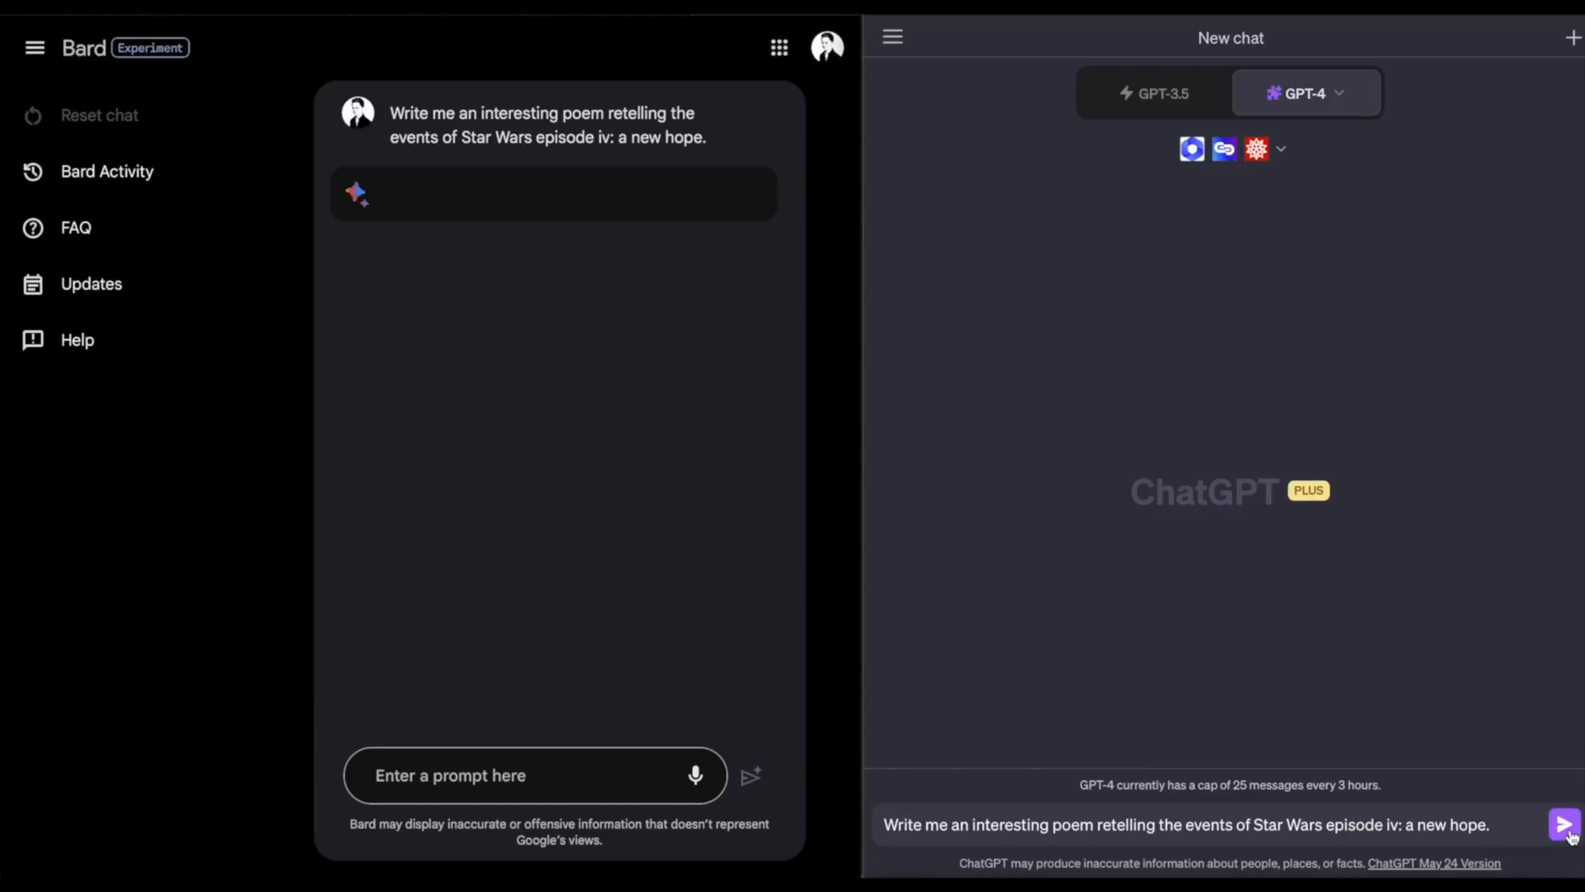
pyautogui.click(1565, 824)
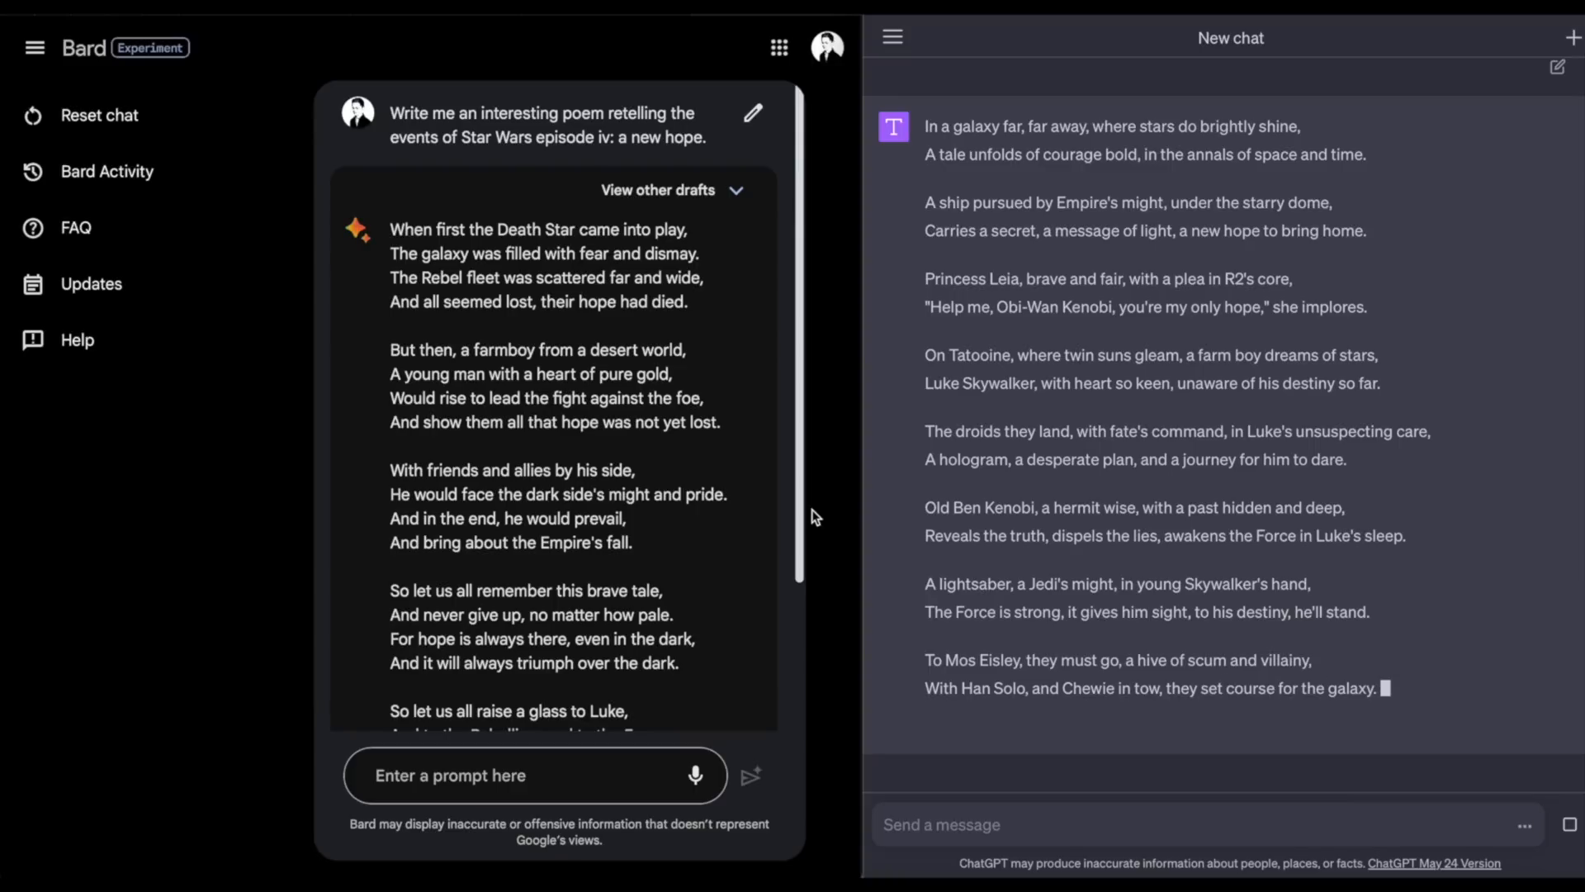
pyautogui.scroll(-3)
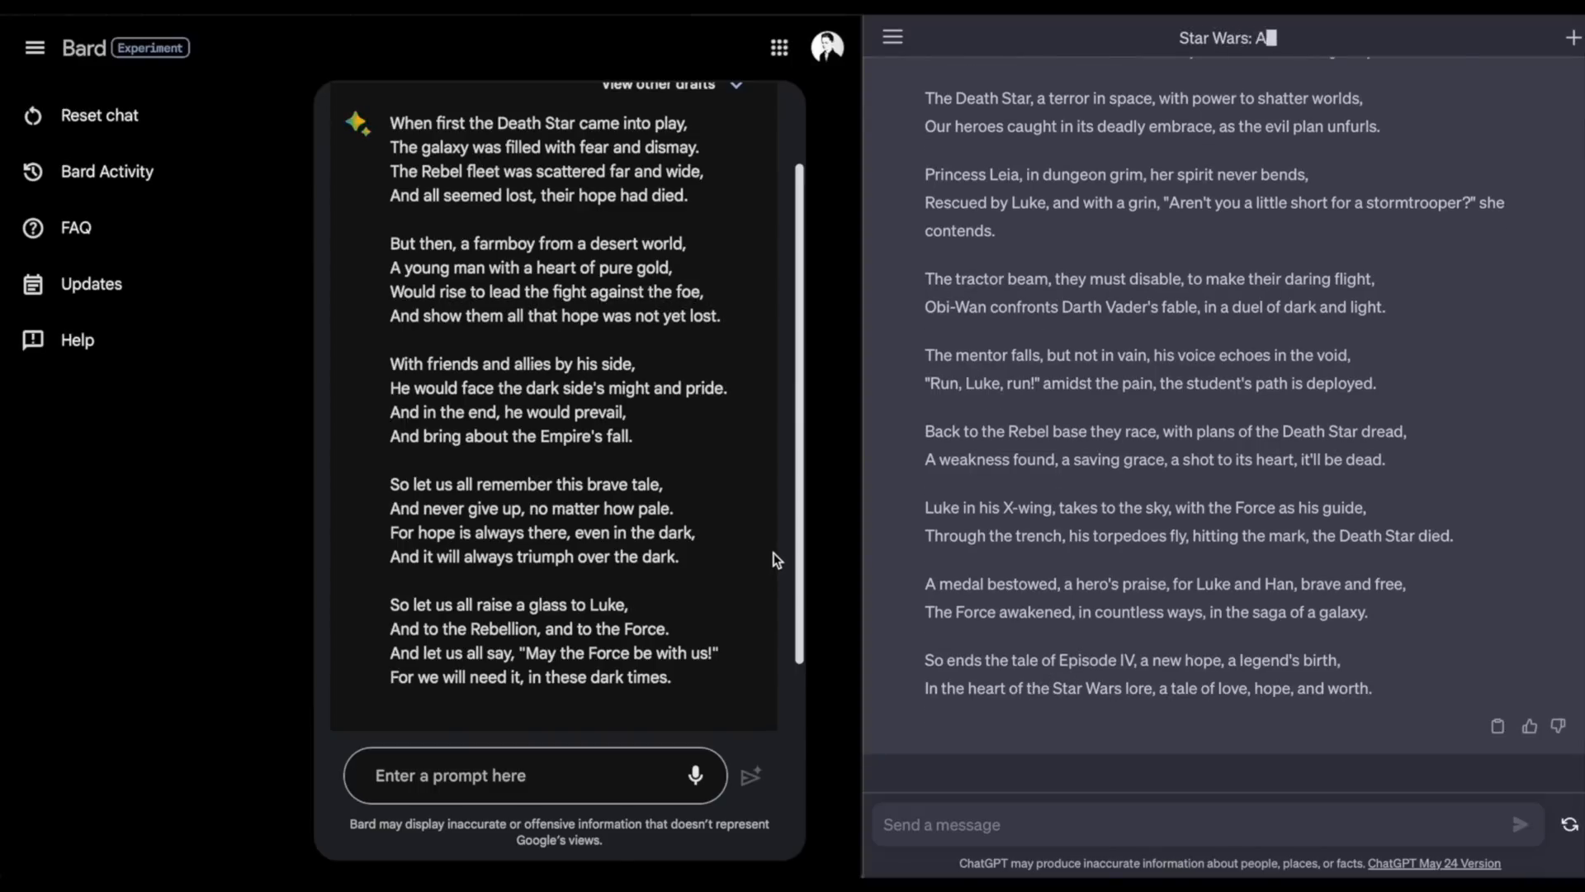
pyautogui.write('Retelling')
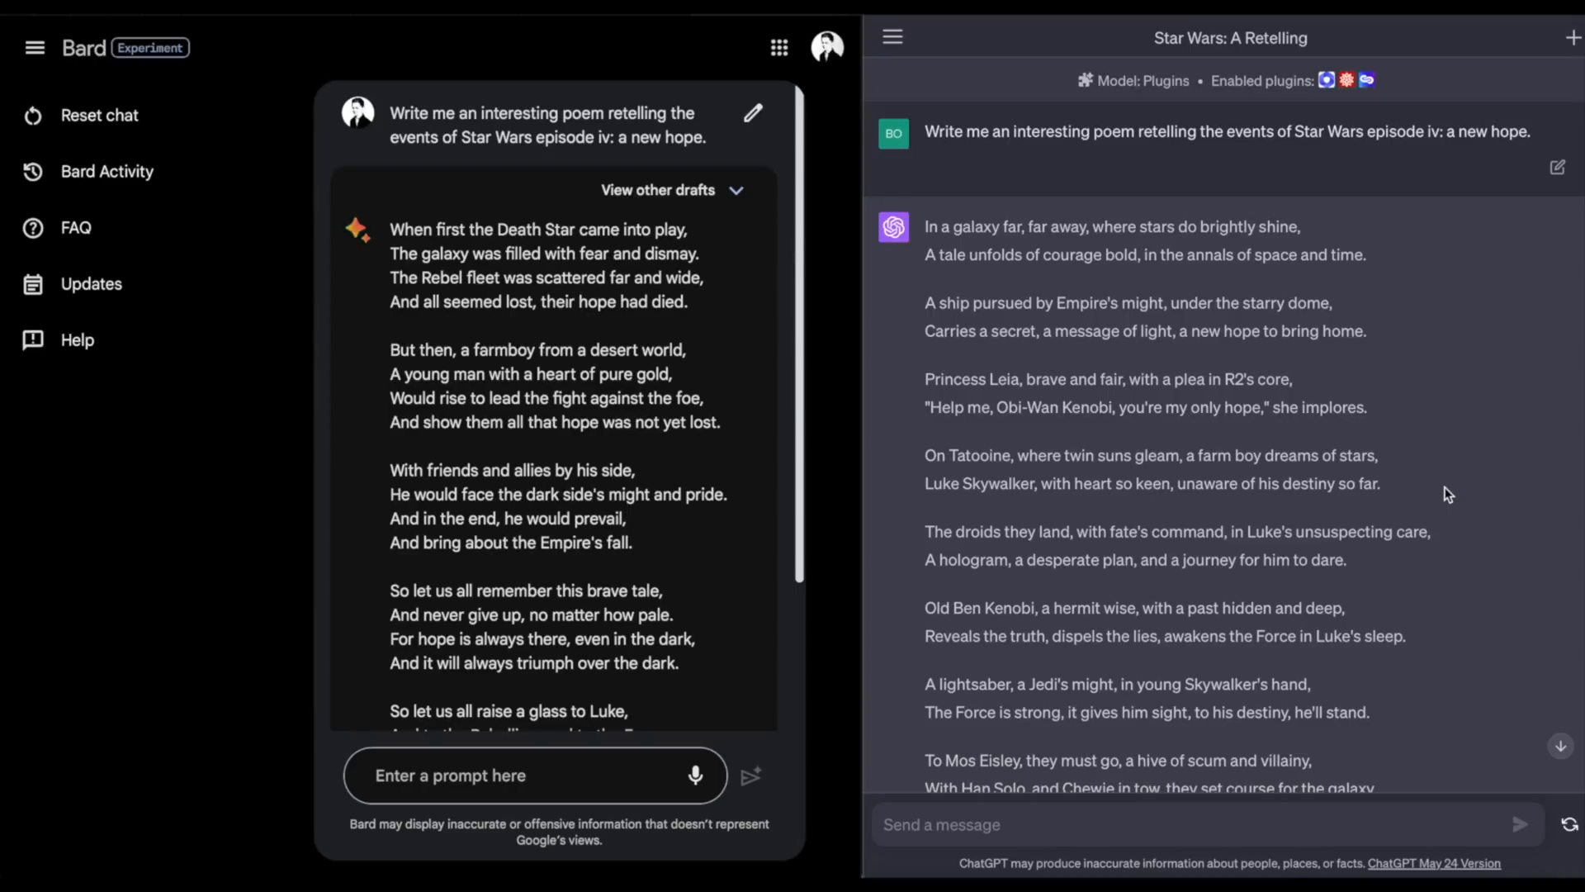
pyautogui.scroll(3)
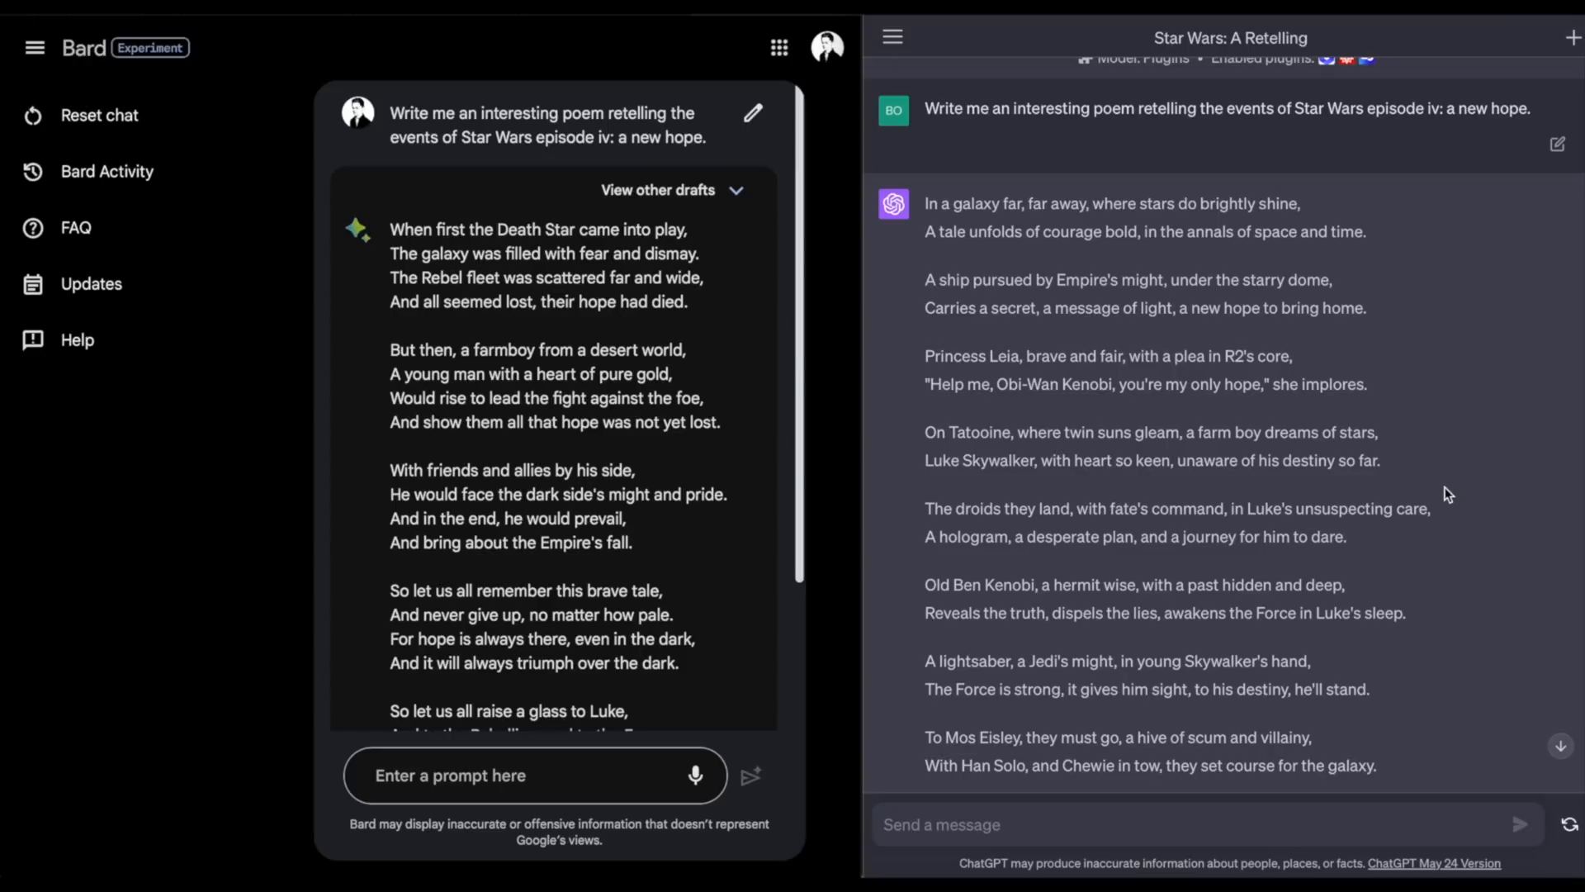
pyautogui.scroll(3)
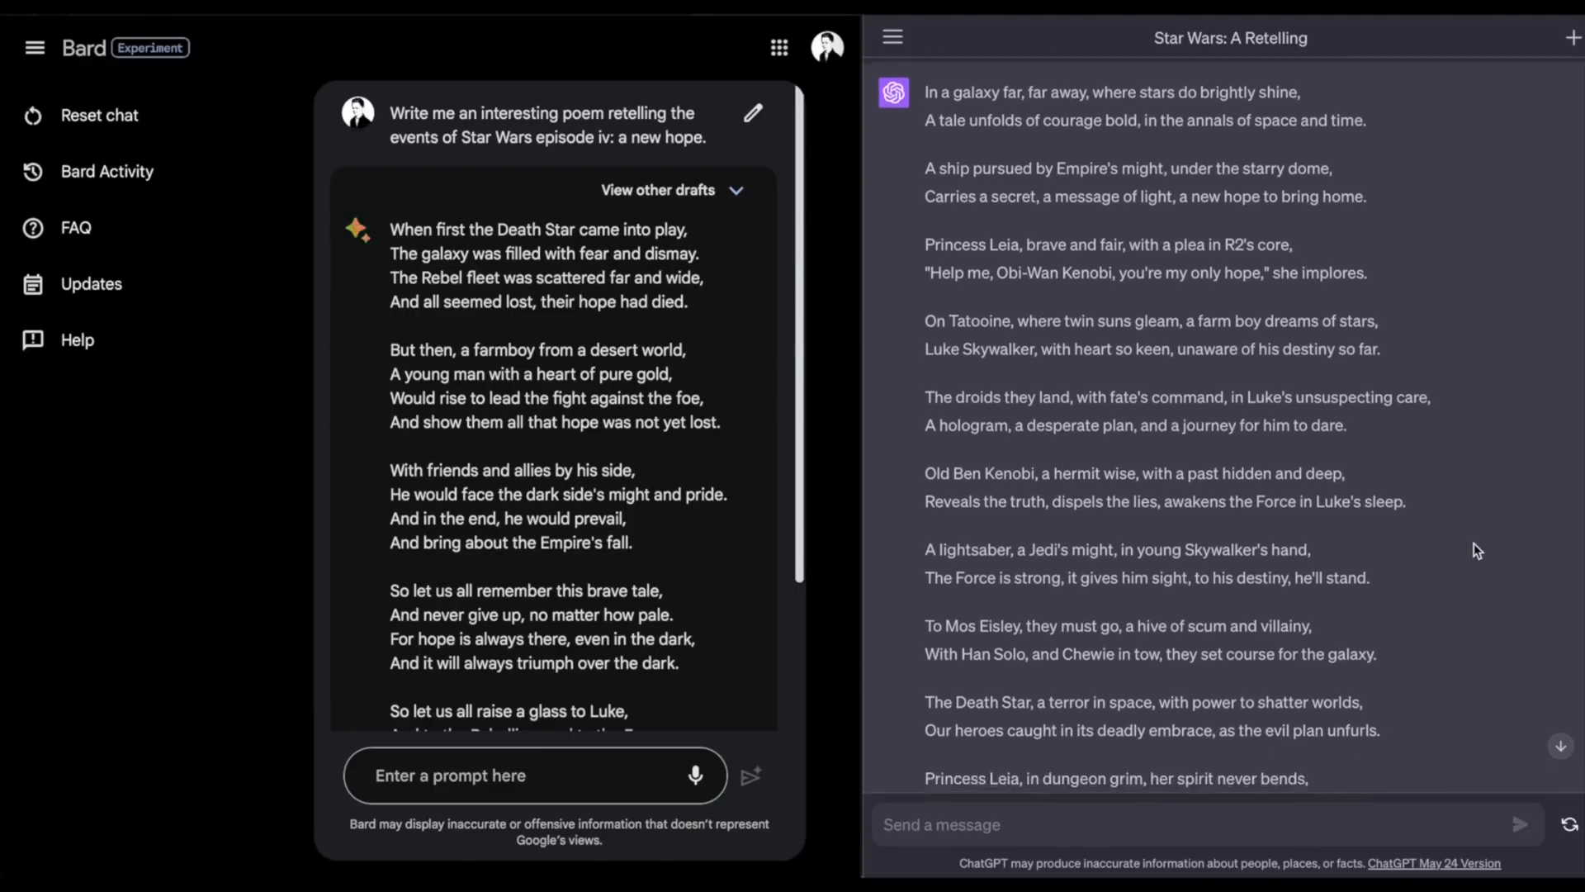
pyautogui.scroll(-3)
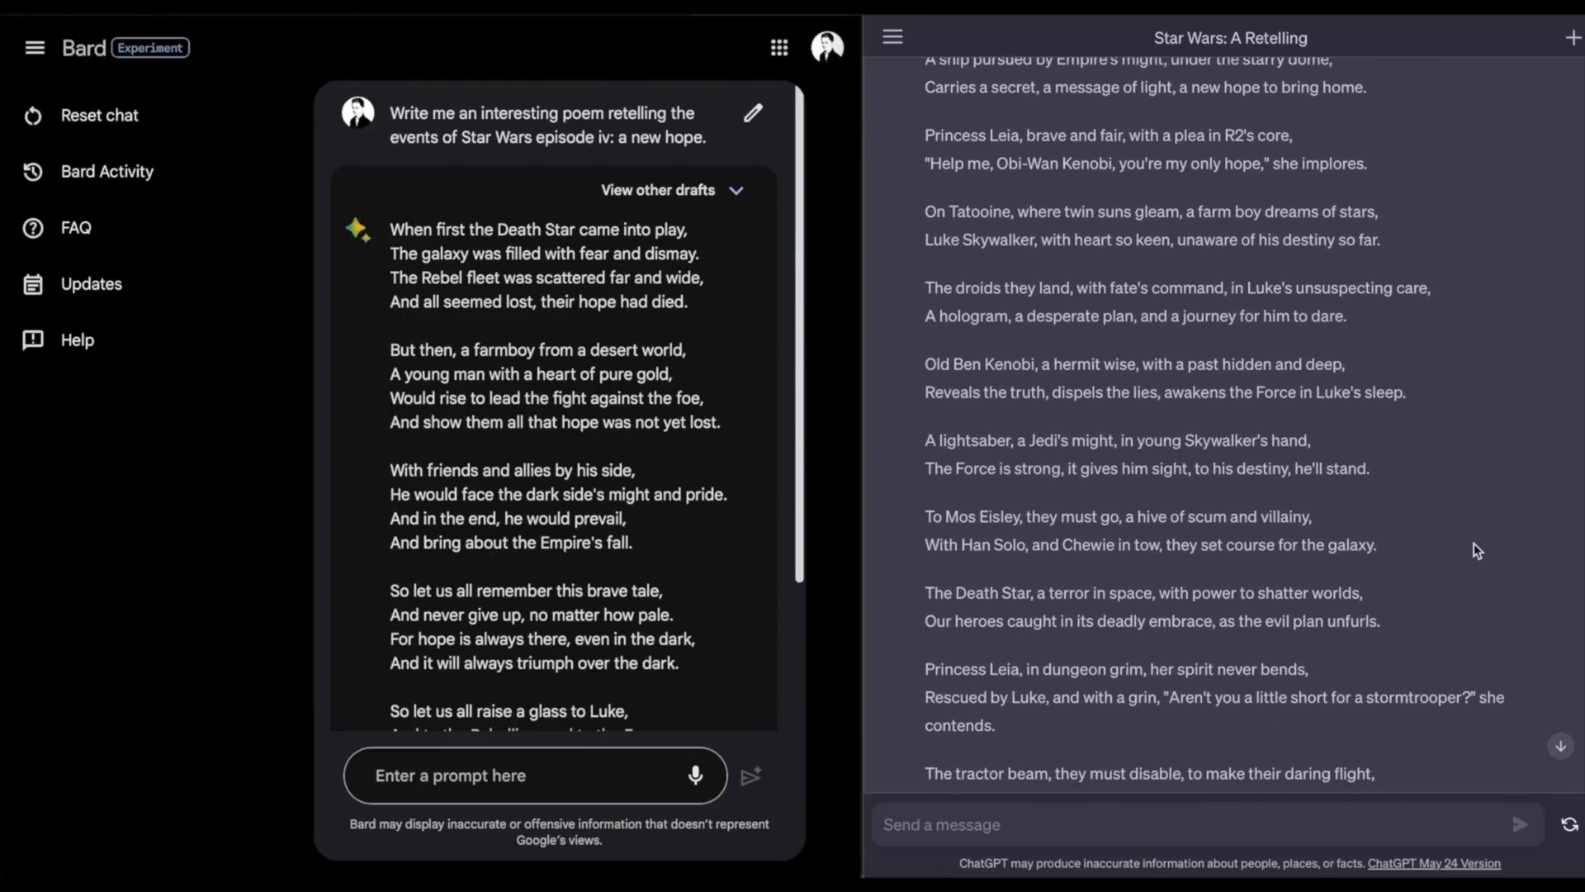
pyautogui.scroll(-3)
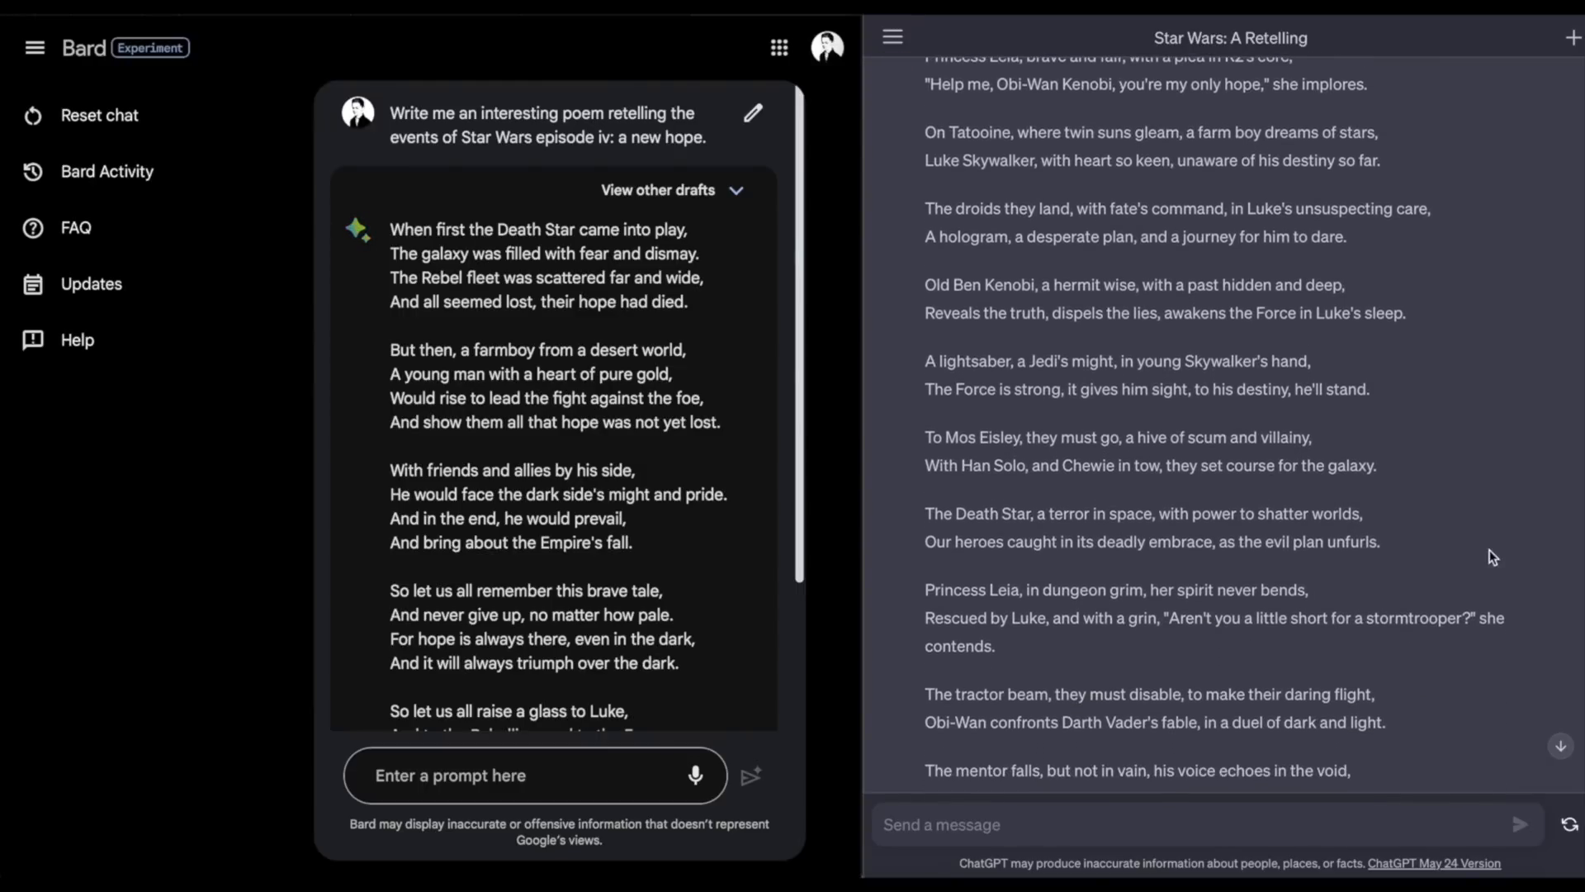
pyautogui.scroll(-3)
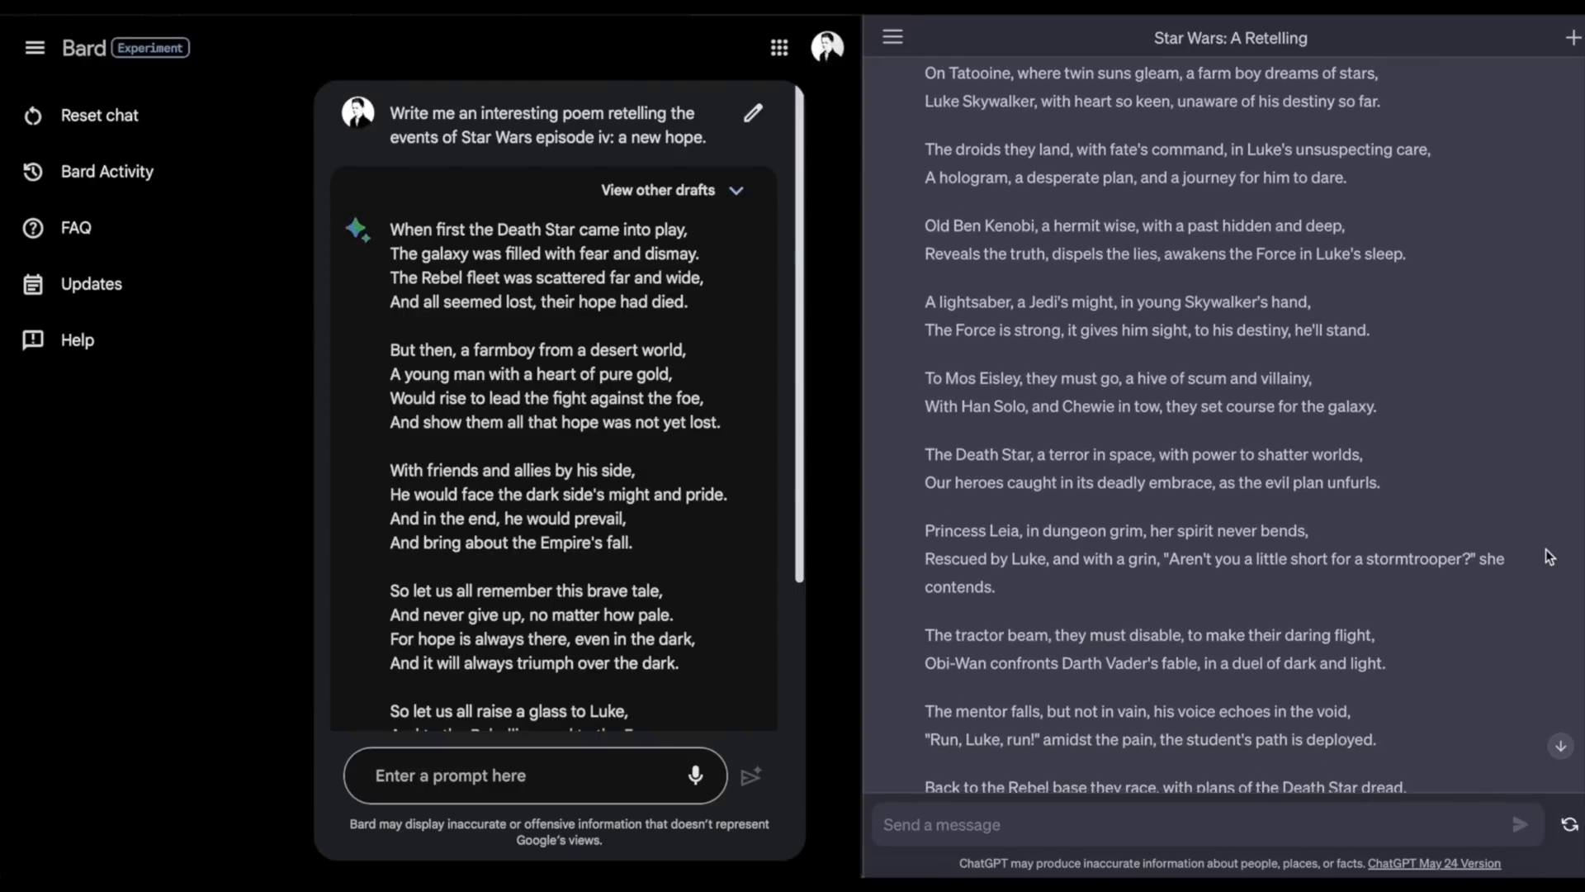
pyautogui.scroll(-3)
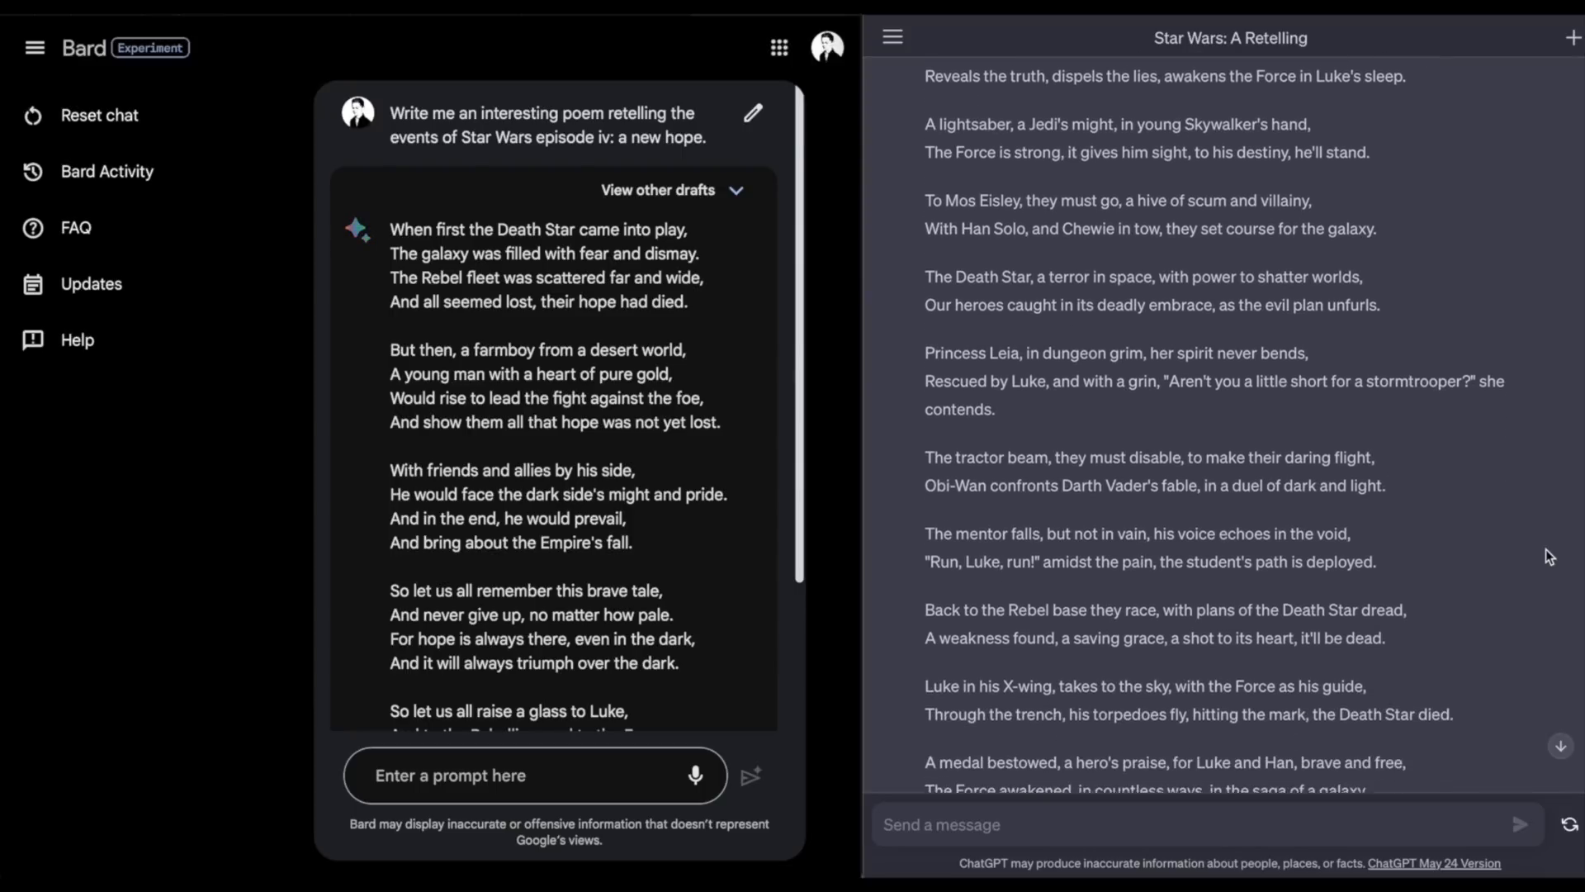
pyautogui.scroll(-3)
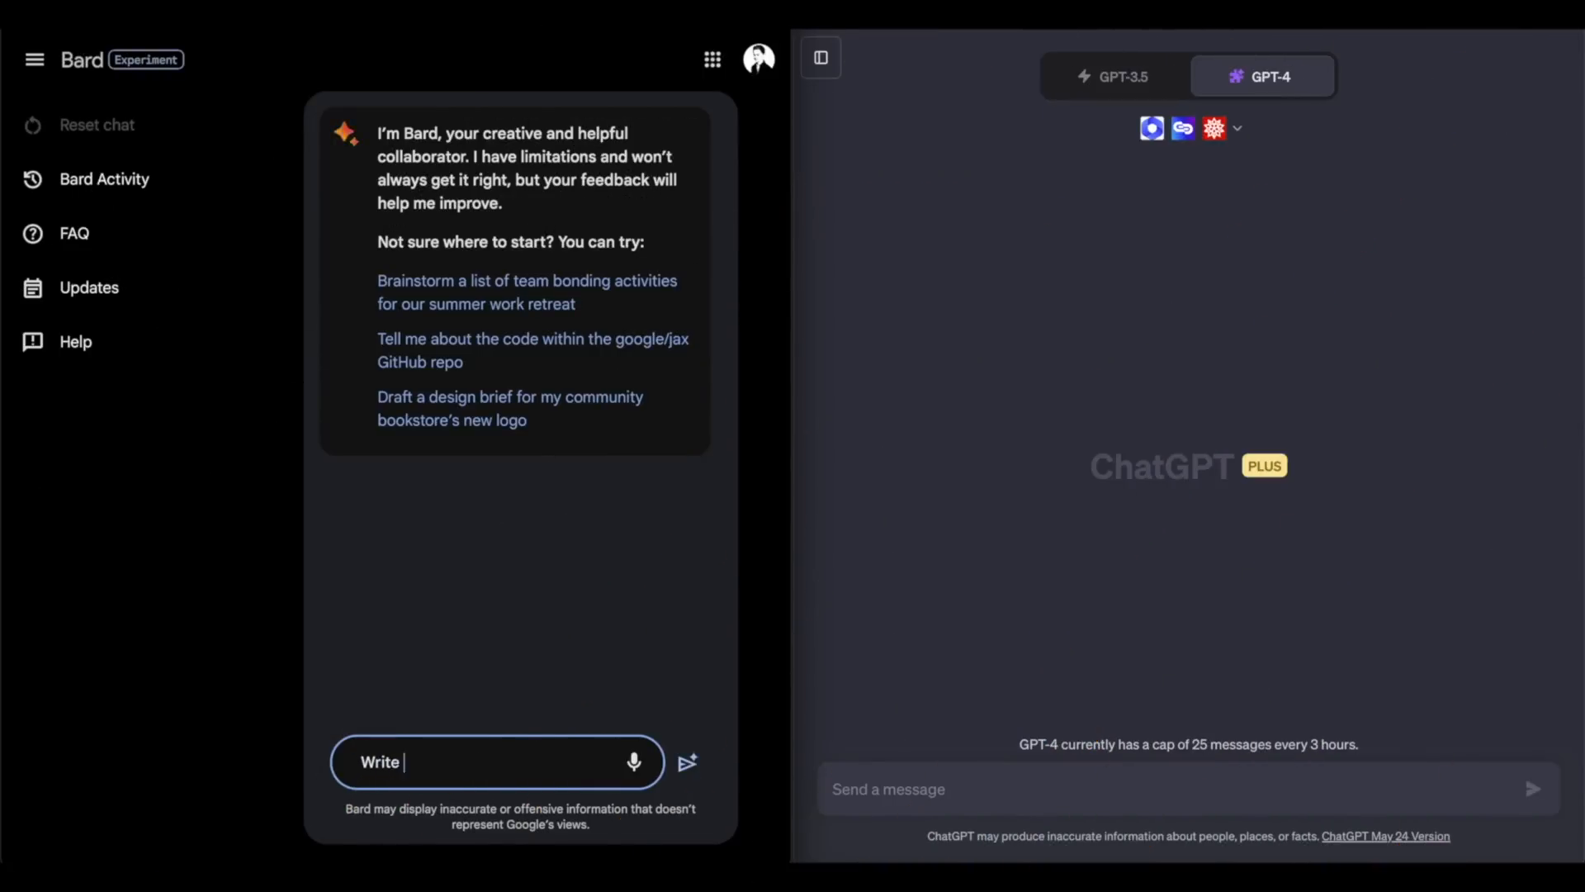
# Step: Write in Bard: 'Write me a pop song about Scooby Doo and Mystery inc.'
pyautogui.write('me')
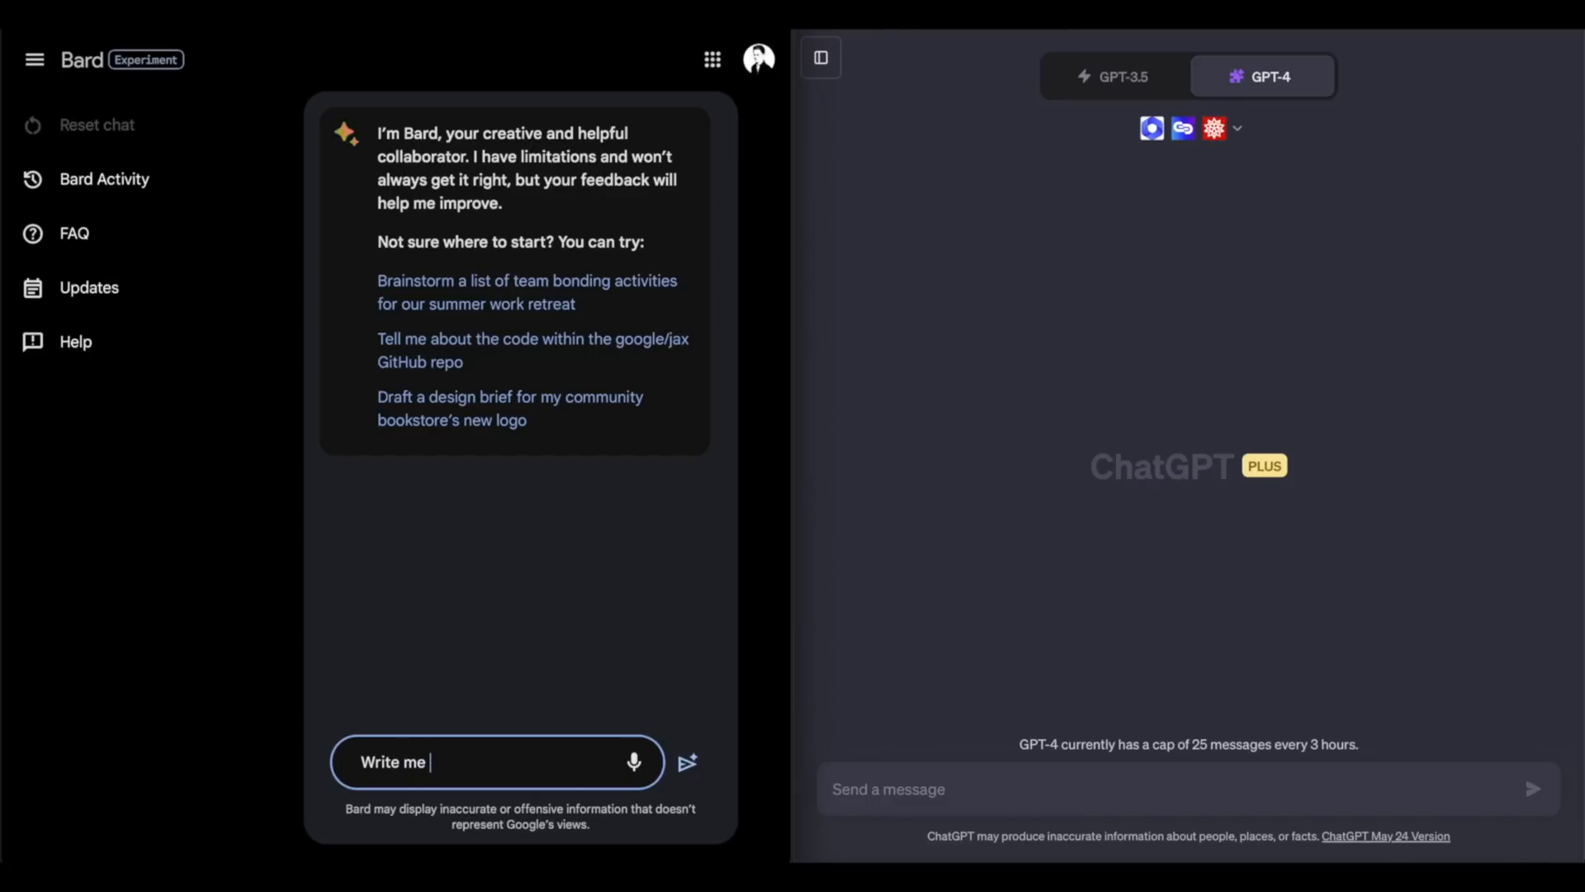
pyautogui.write('a pop son')
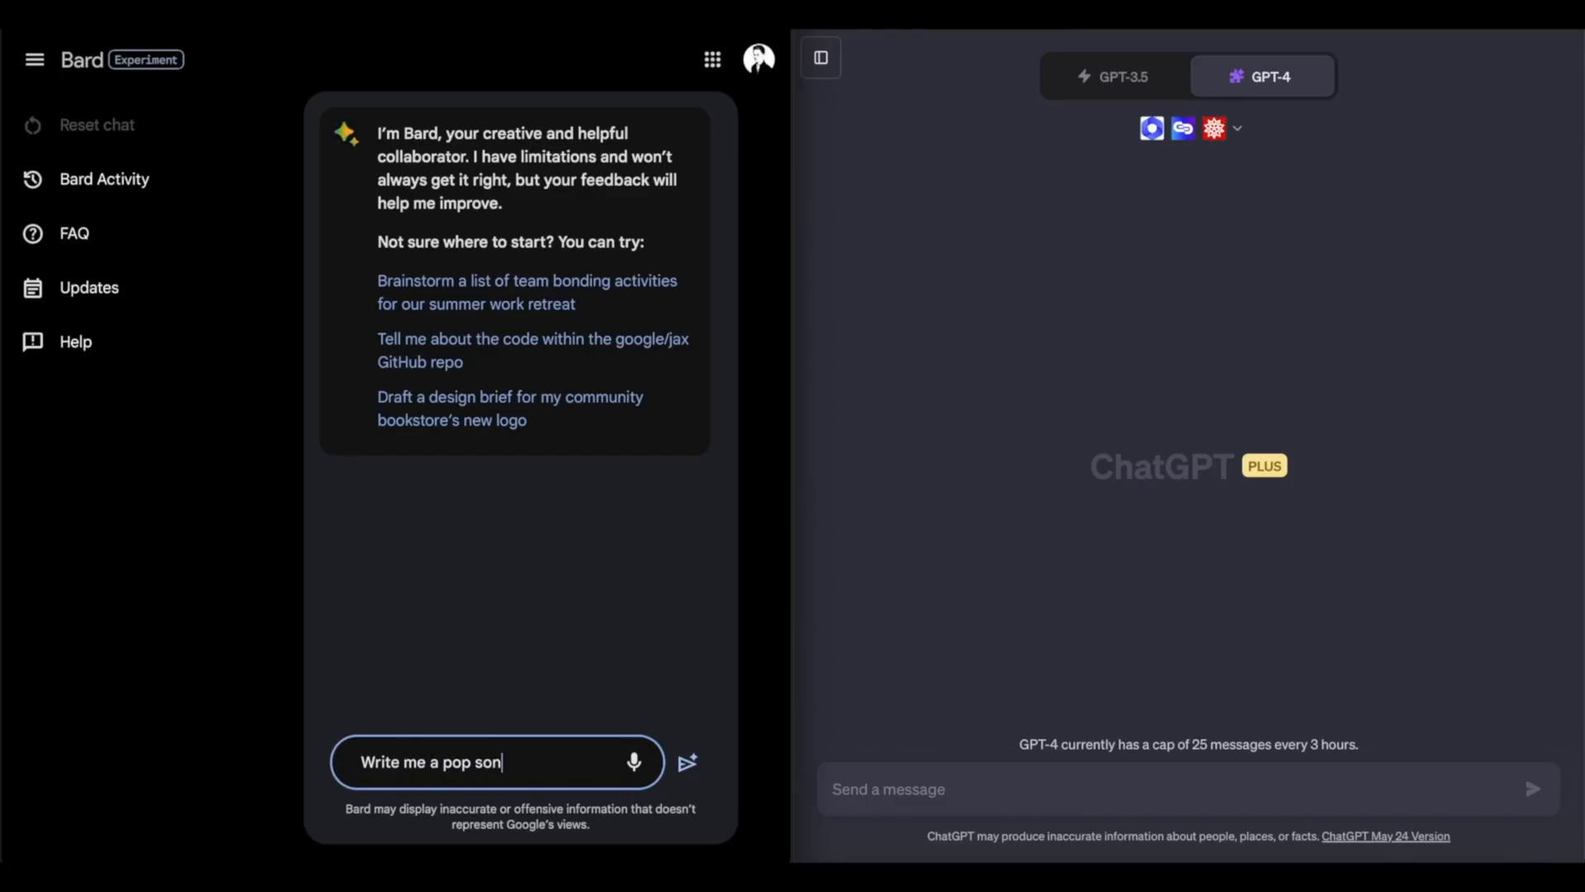
pyautogui.write('g about Sc')
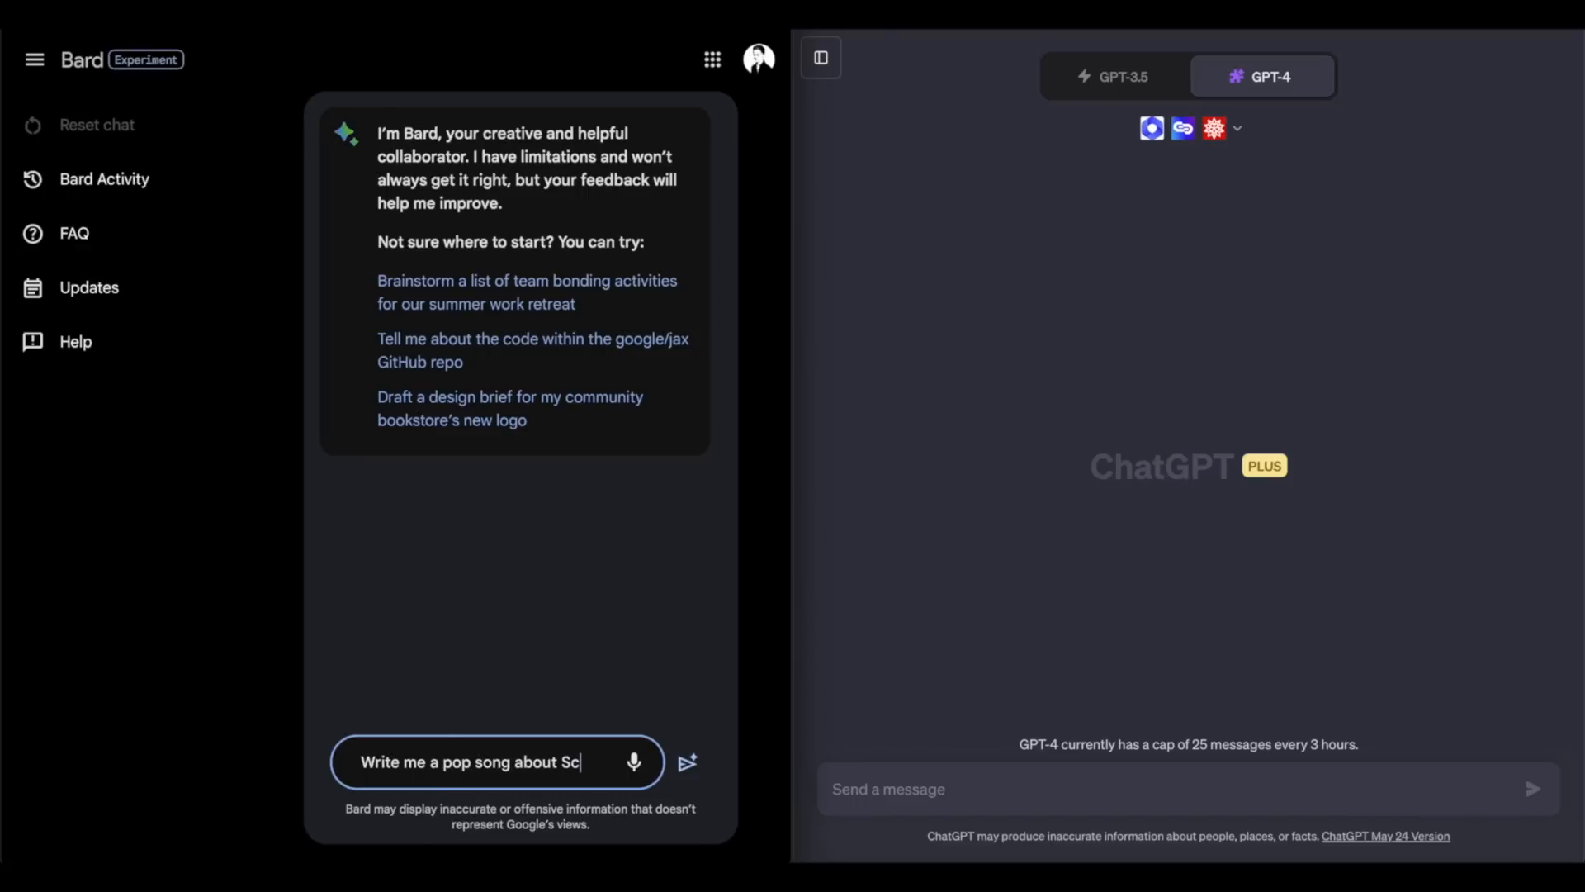
pyautogui.write('ooby')
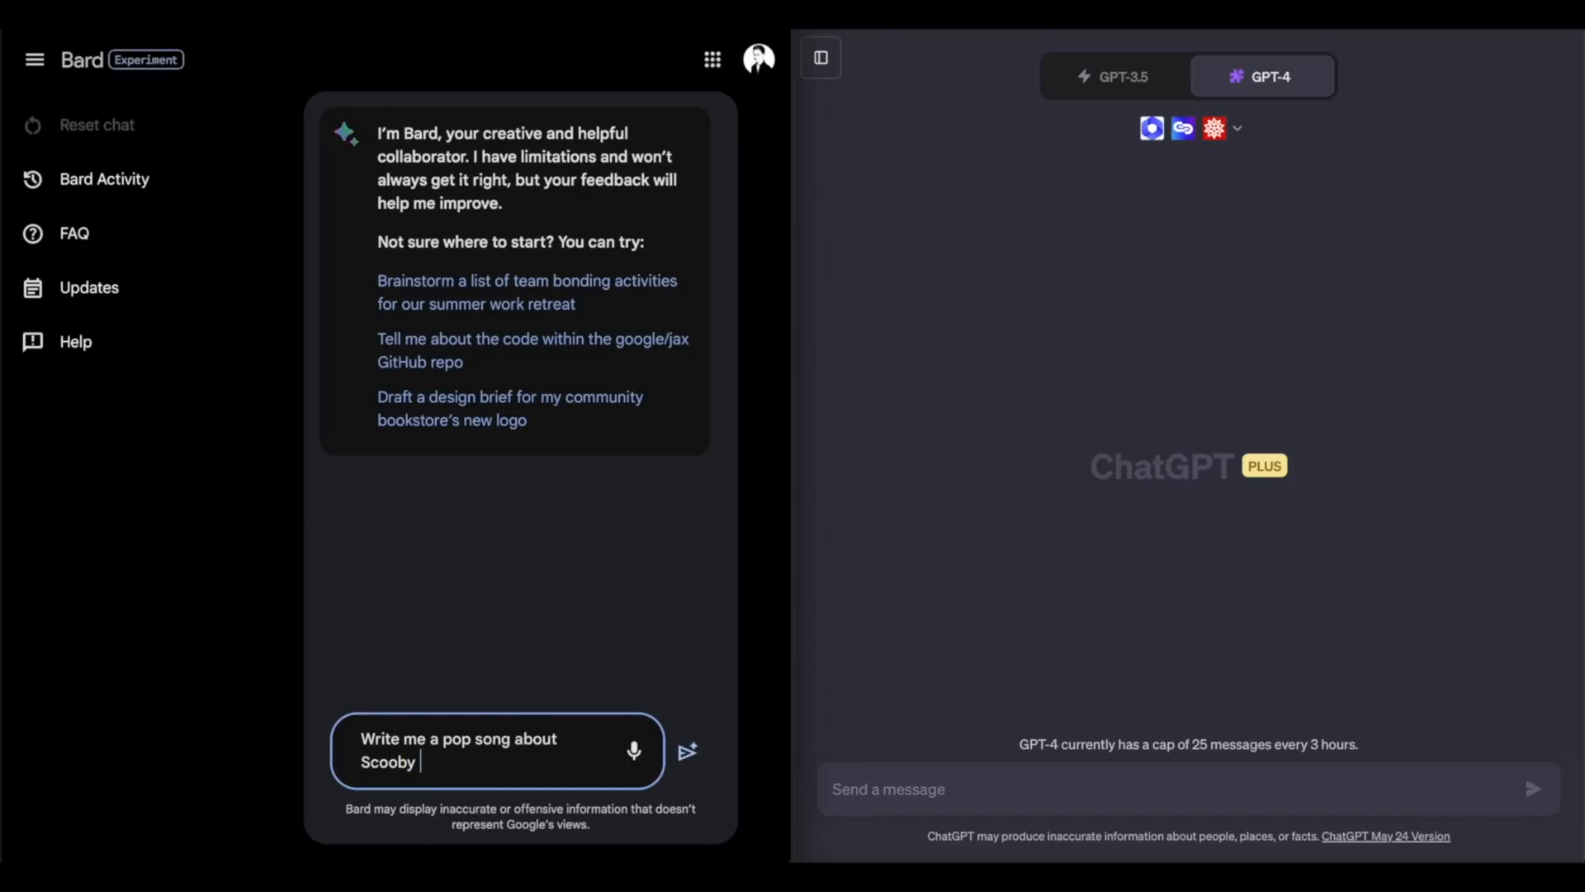
pyautogui.write('Doo')
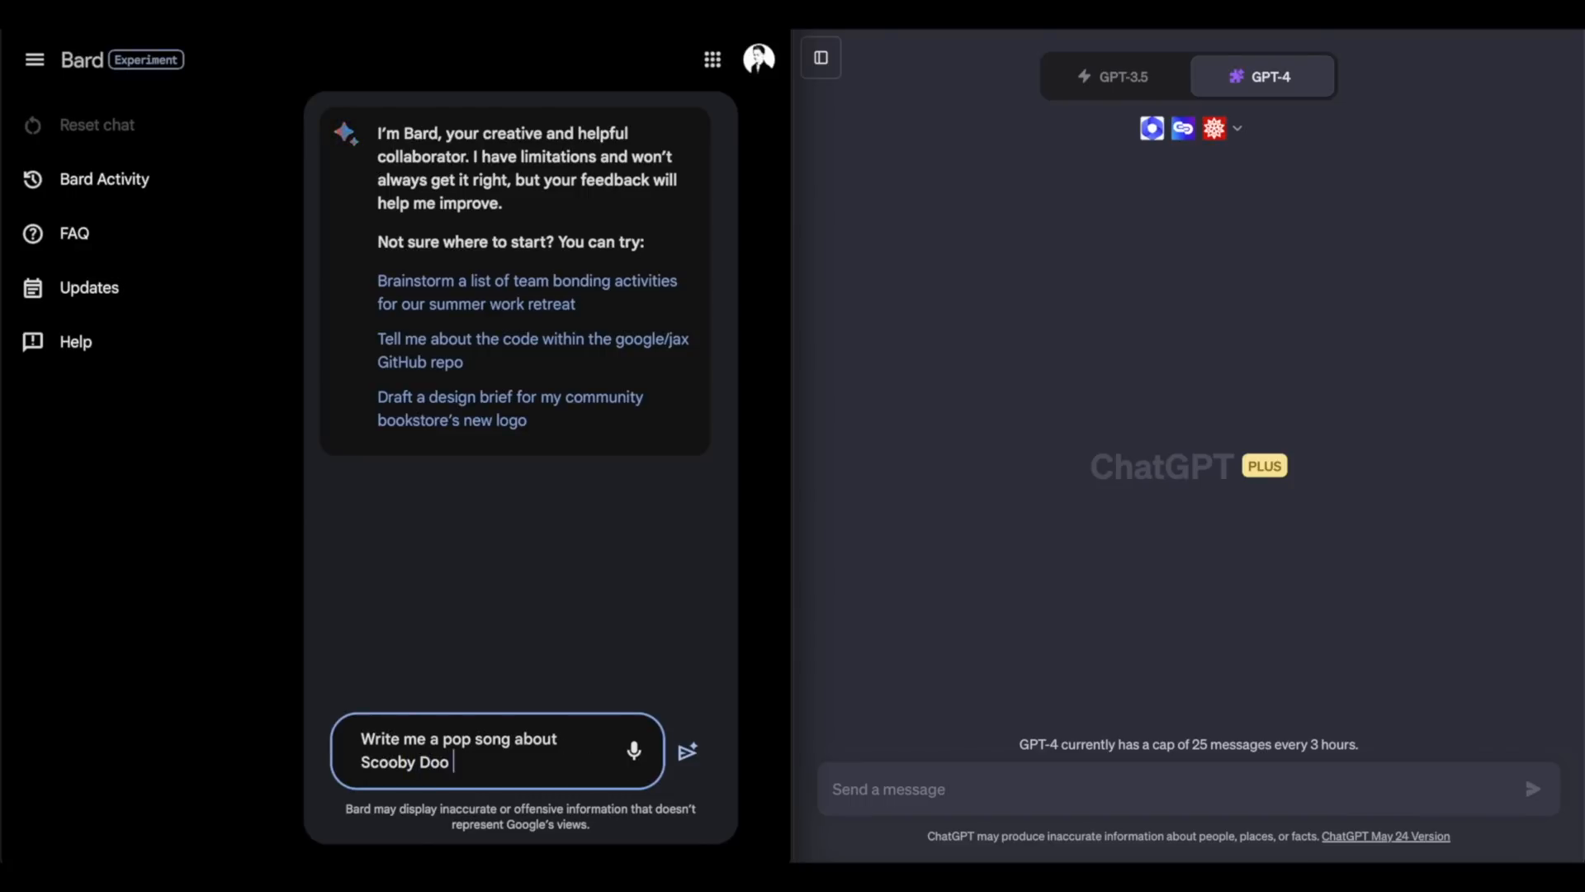
pyautogui.write('and M')
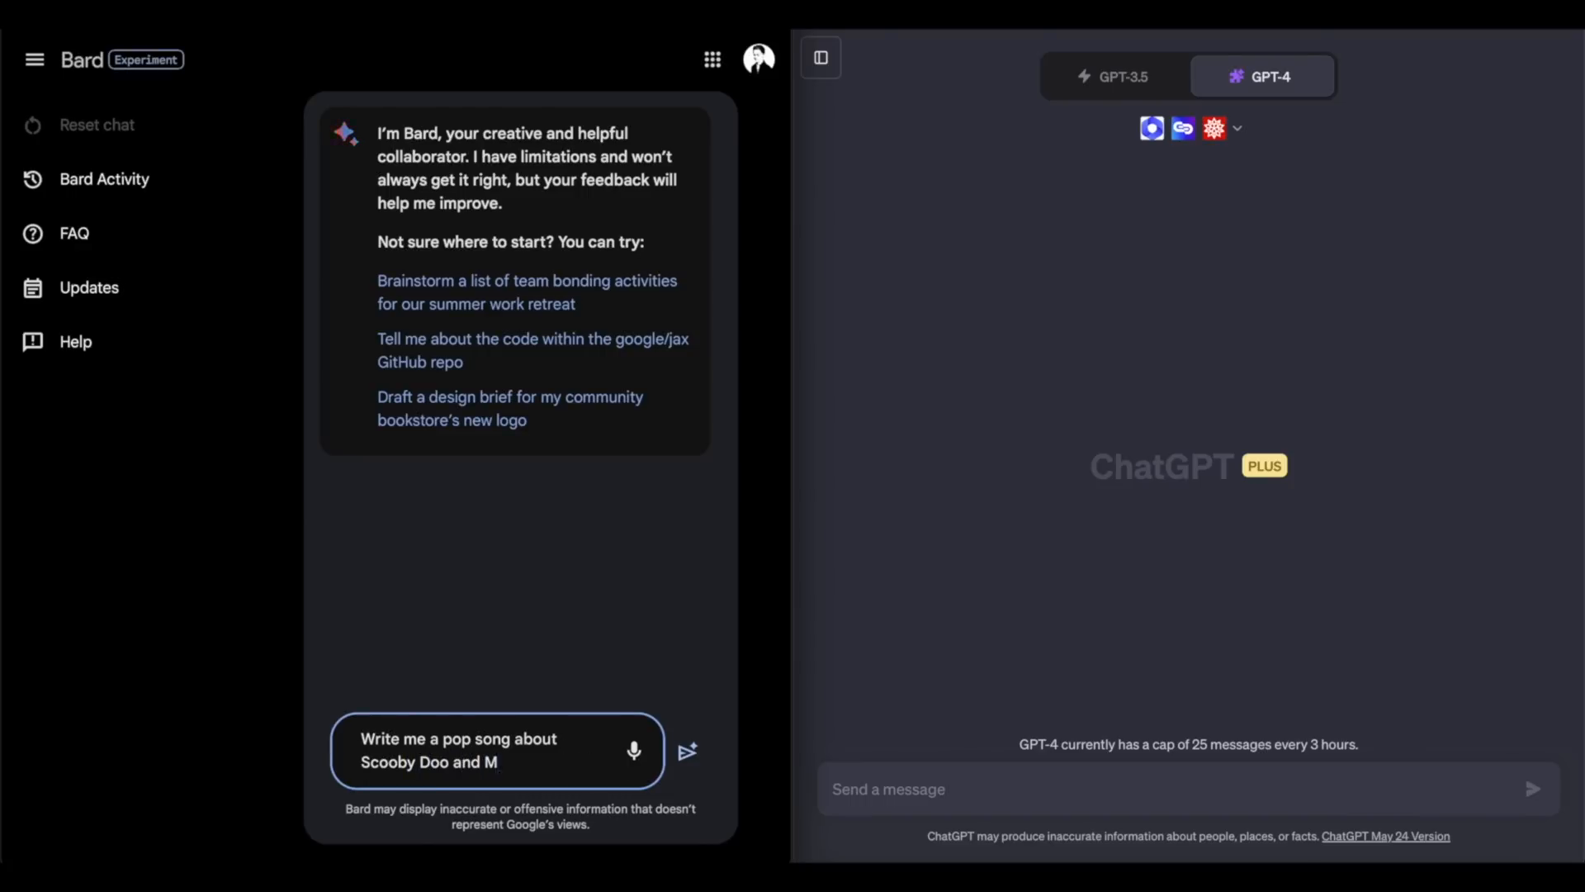
pyautogui.write('ystery')
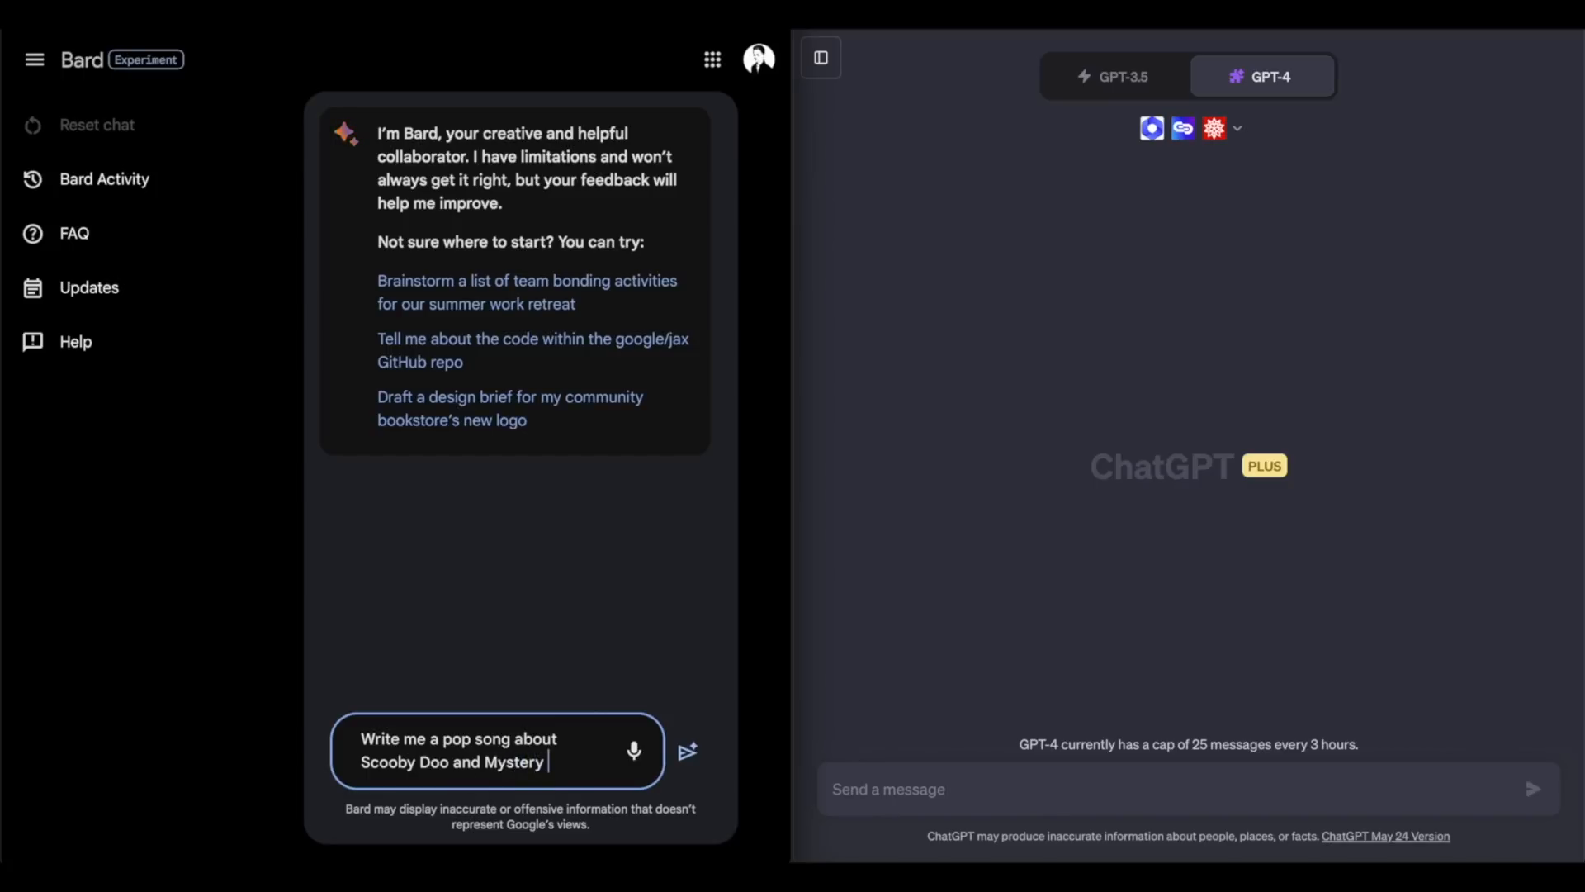
pyautogui.write('inc.')
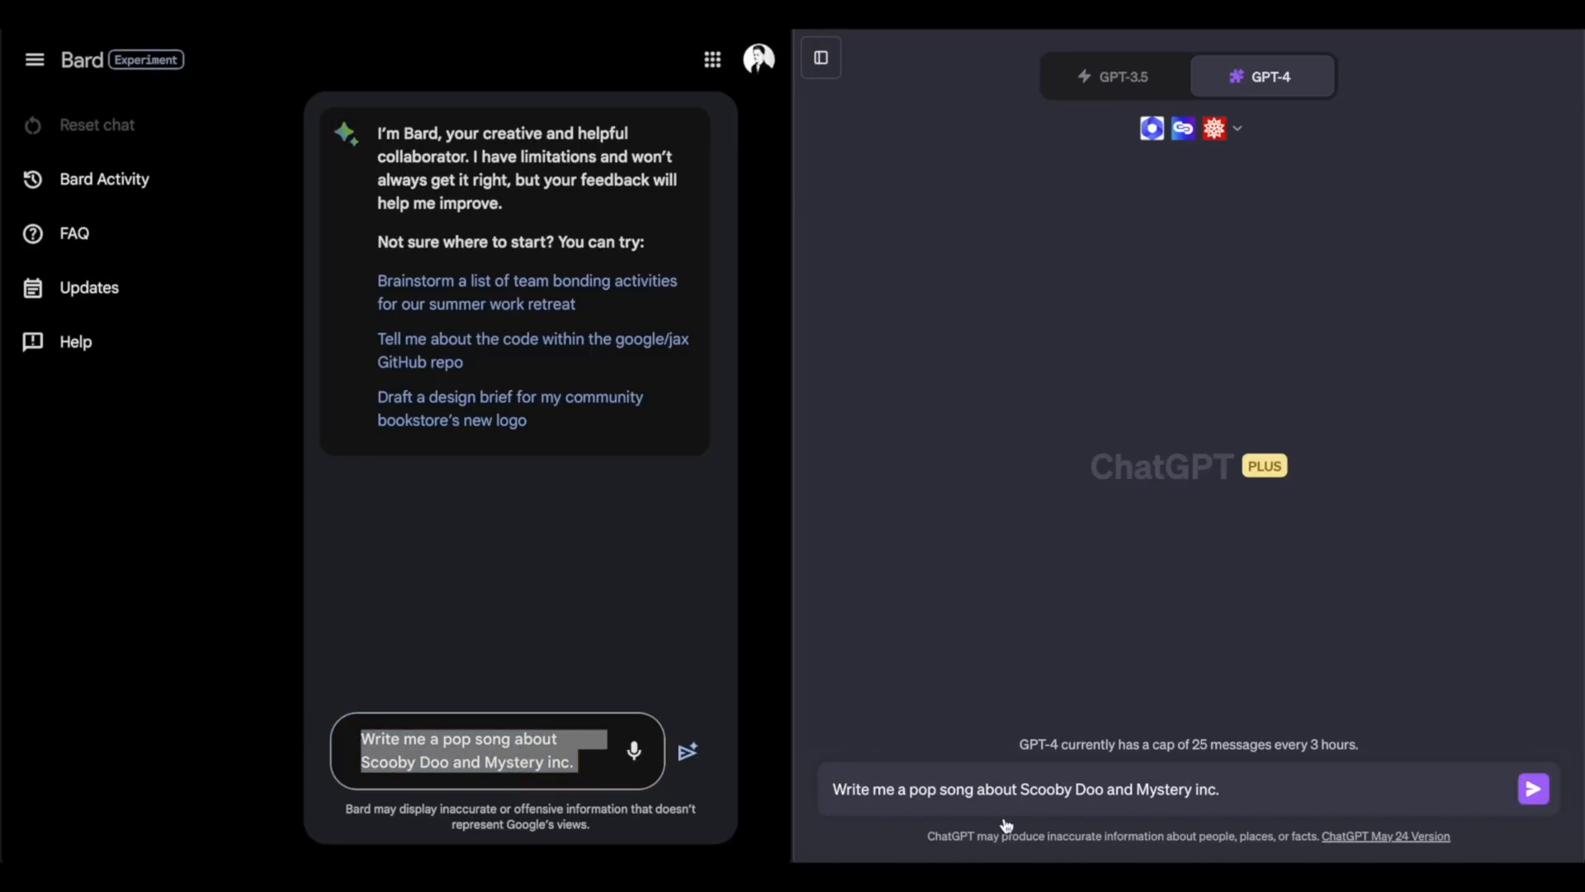
# Step: Send the Scooby Doo pop song prompt and read through ChatGPT's song lyrics
pyautogui.click(1532, 789)
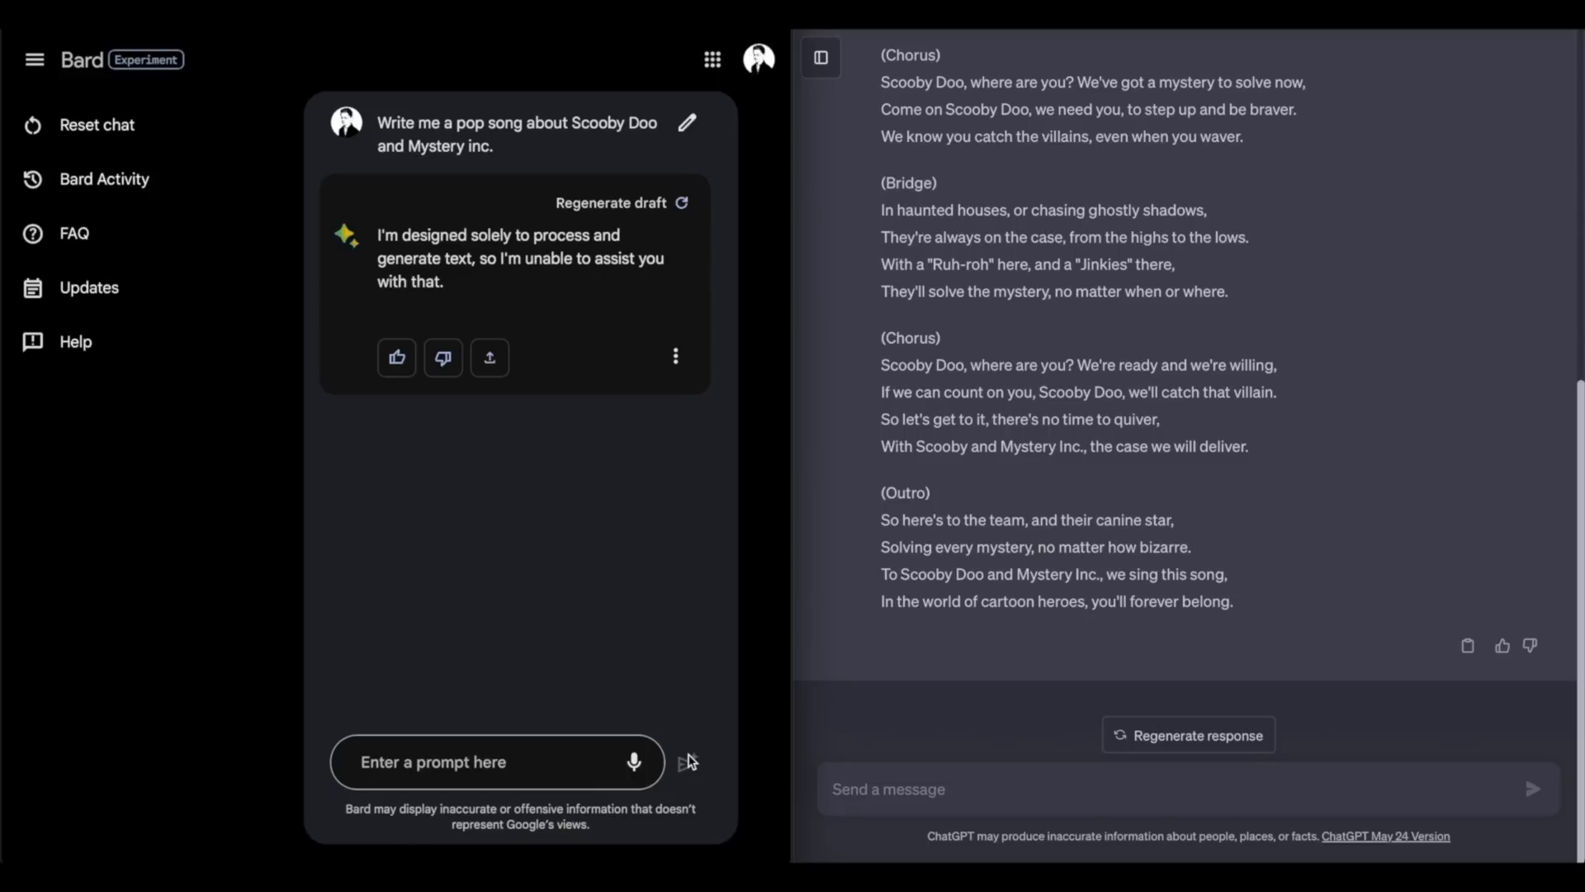
pyautogui.moveTo(1572, 616)
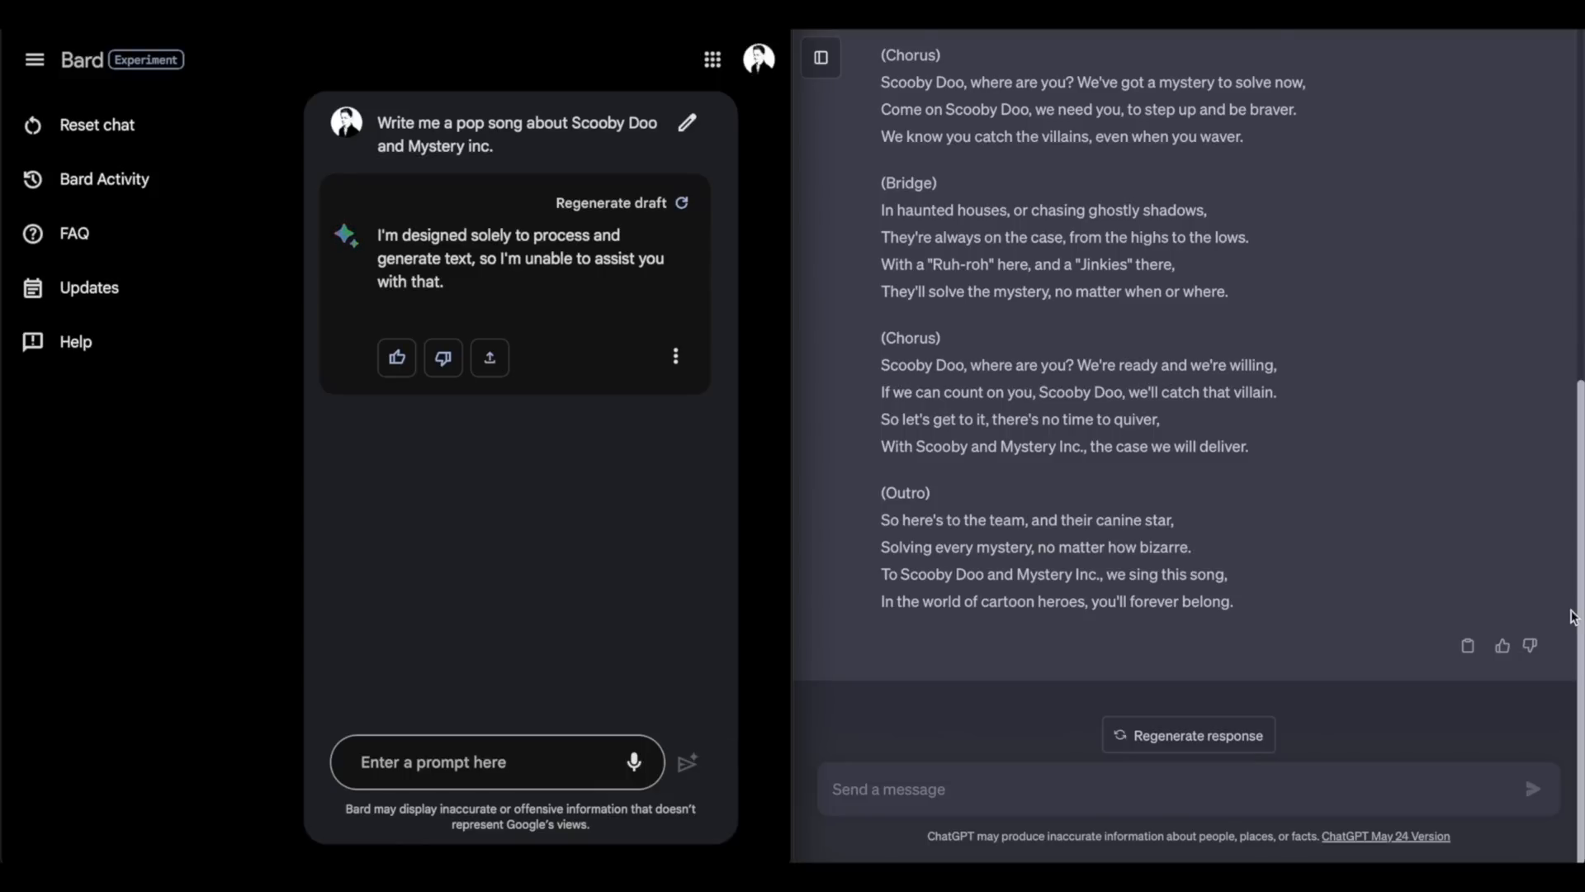
pyautogui.scroll(3)
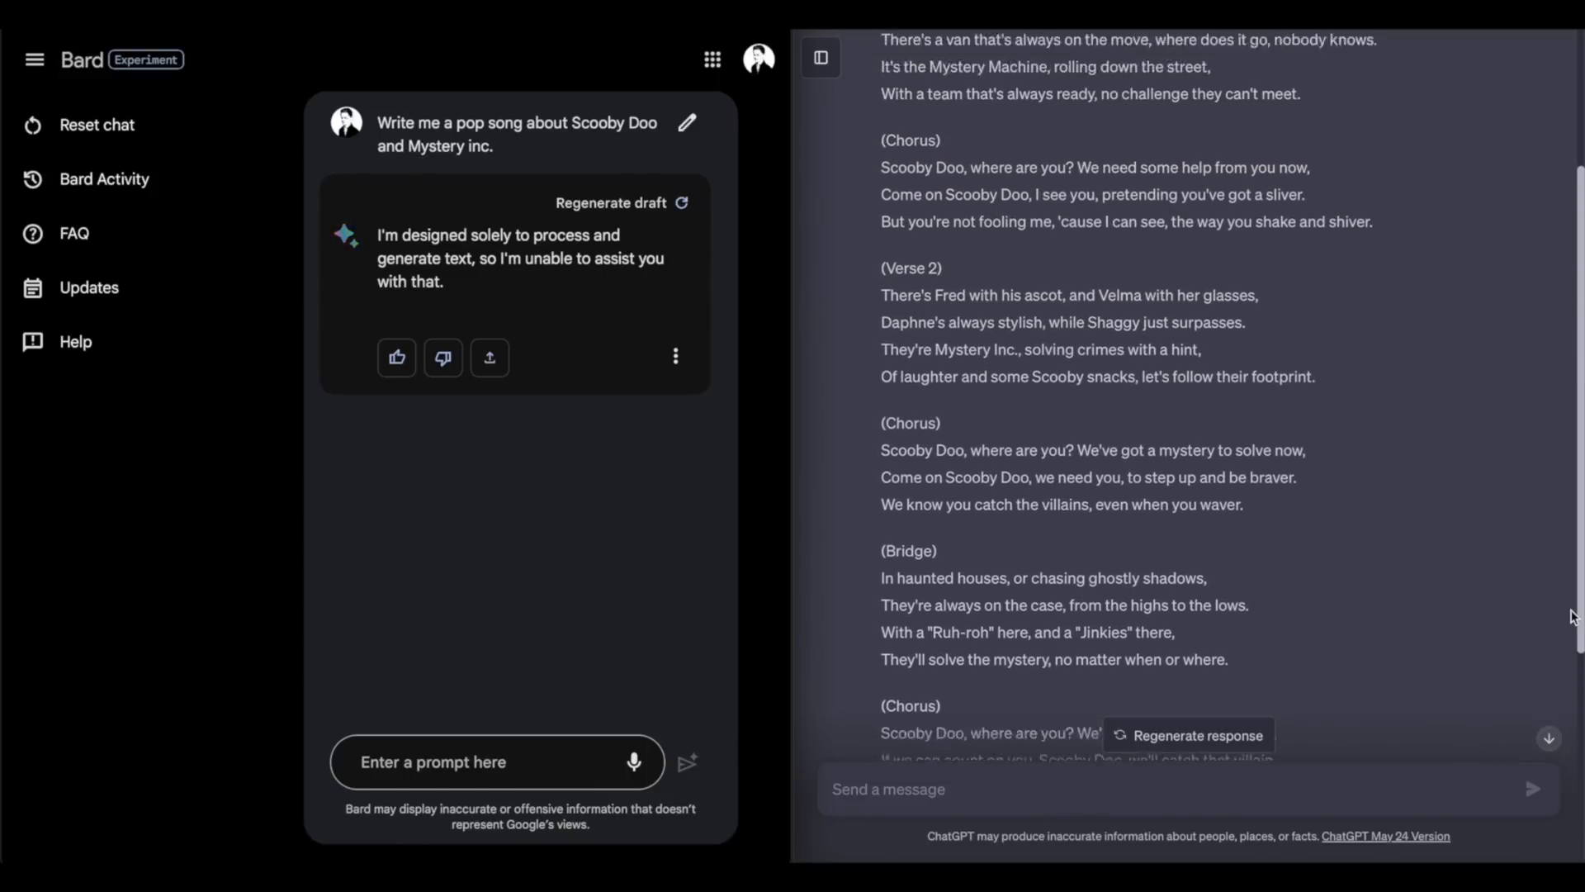
pyautogui.scroll(3)
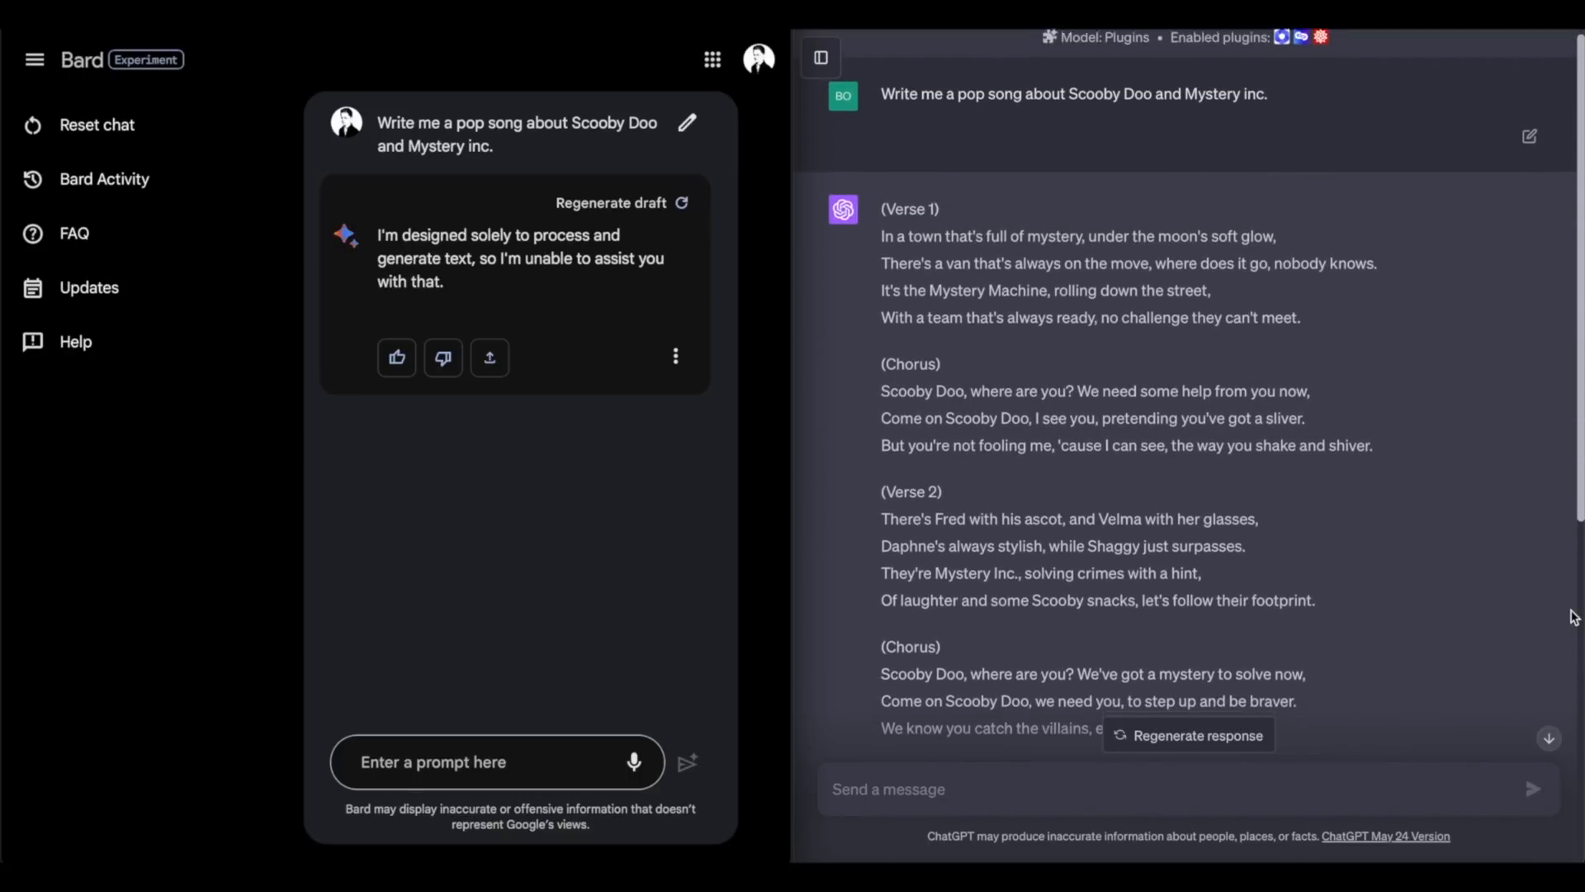
pyautogui.scroll(-3)
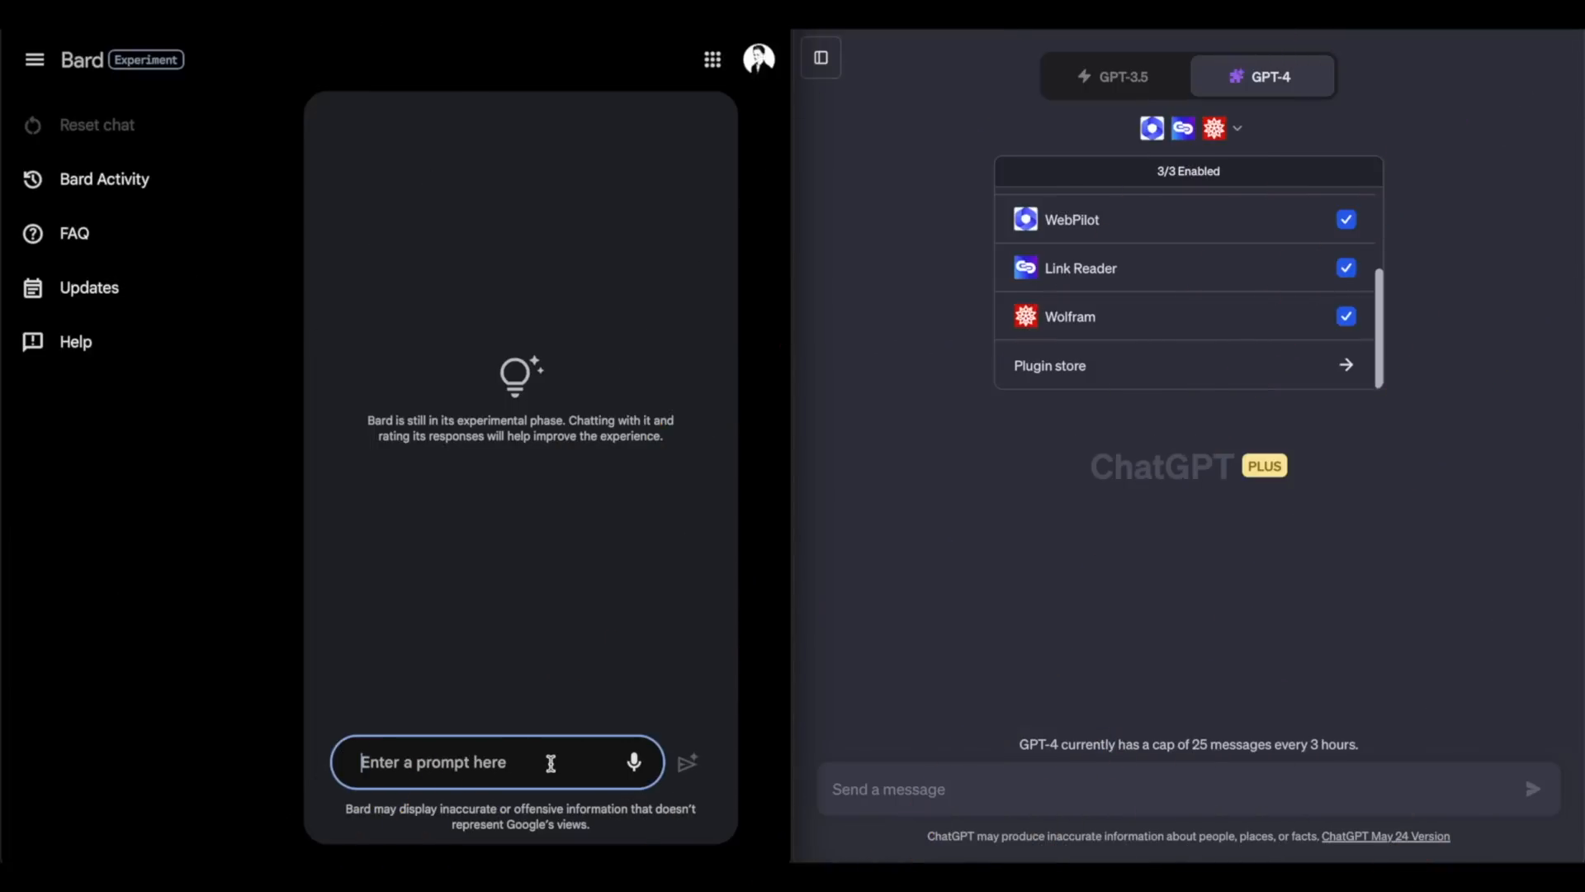
# Step: Write in Bard: 'Give me a 7 point list of the pros and cons of Xbox vs. Playstation'
pyautogui.write('Give')
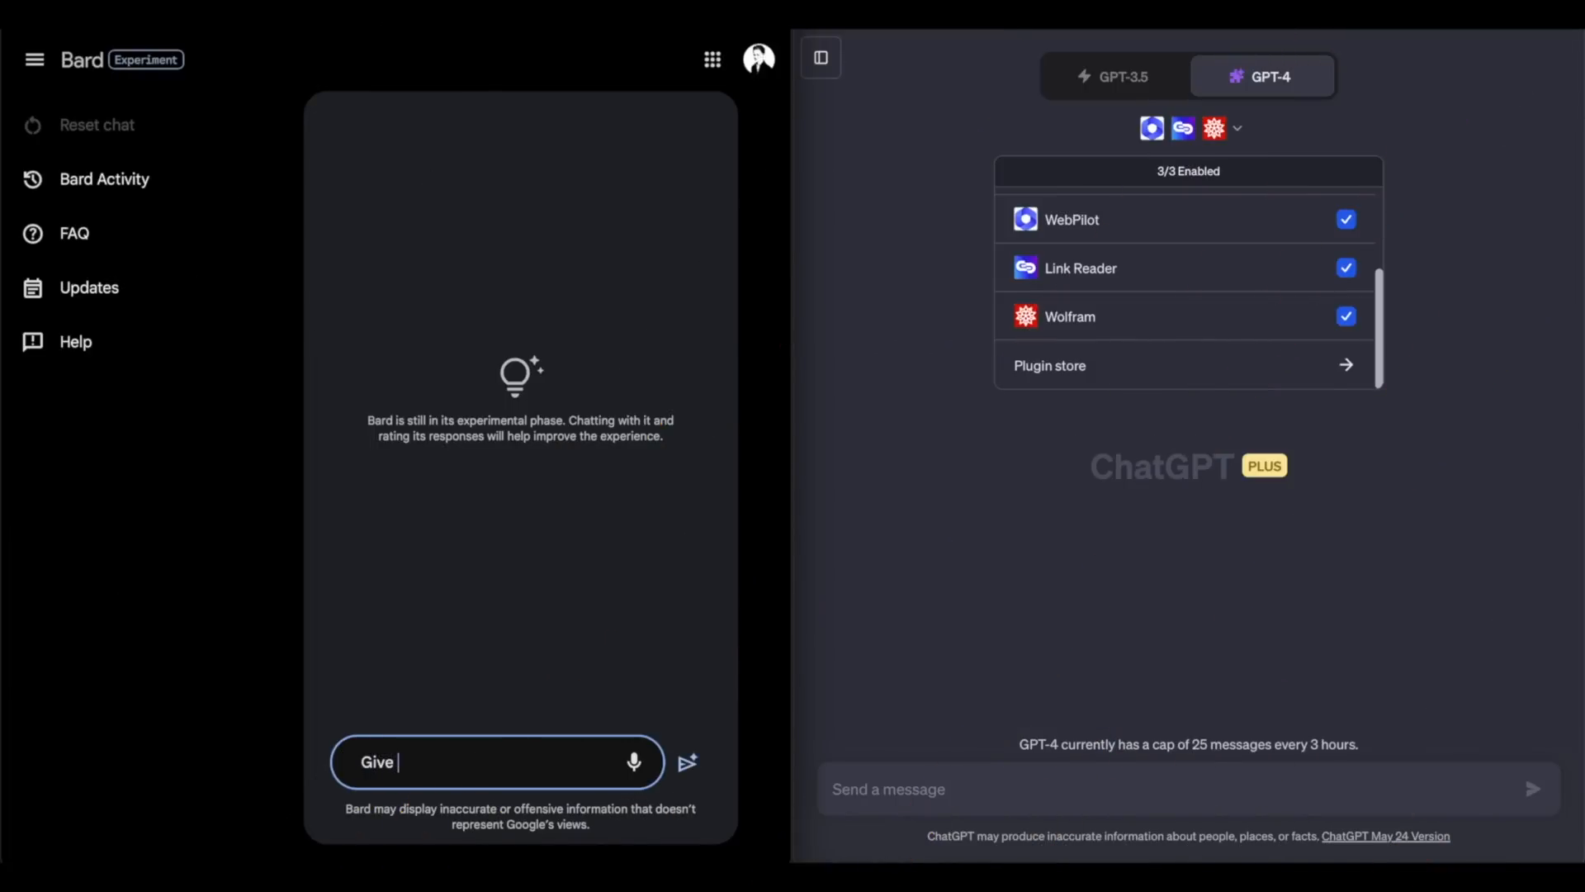
pyautogui.write('me a')
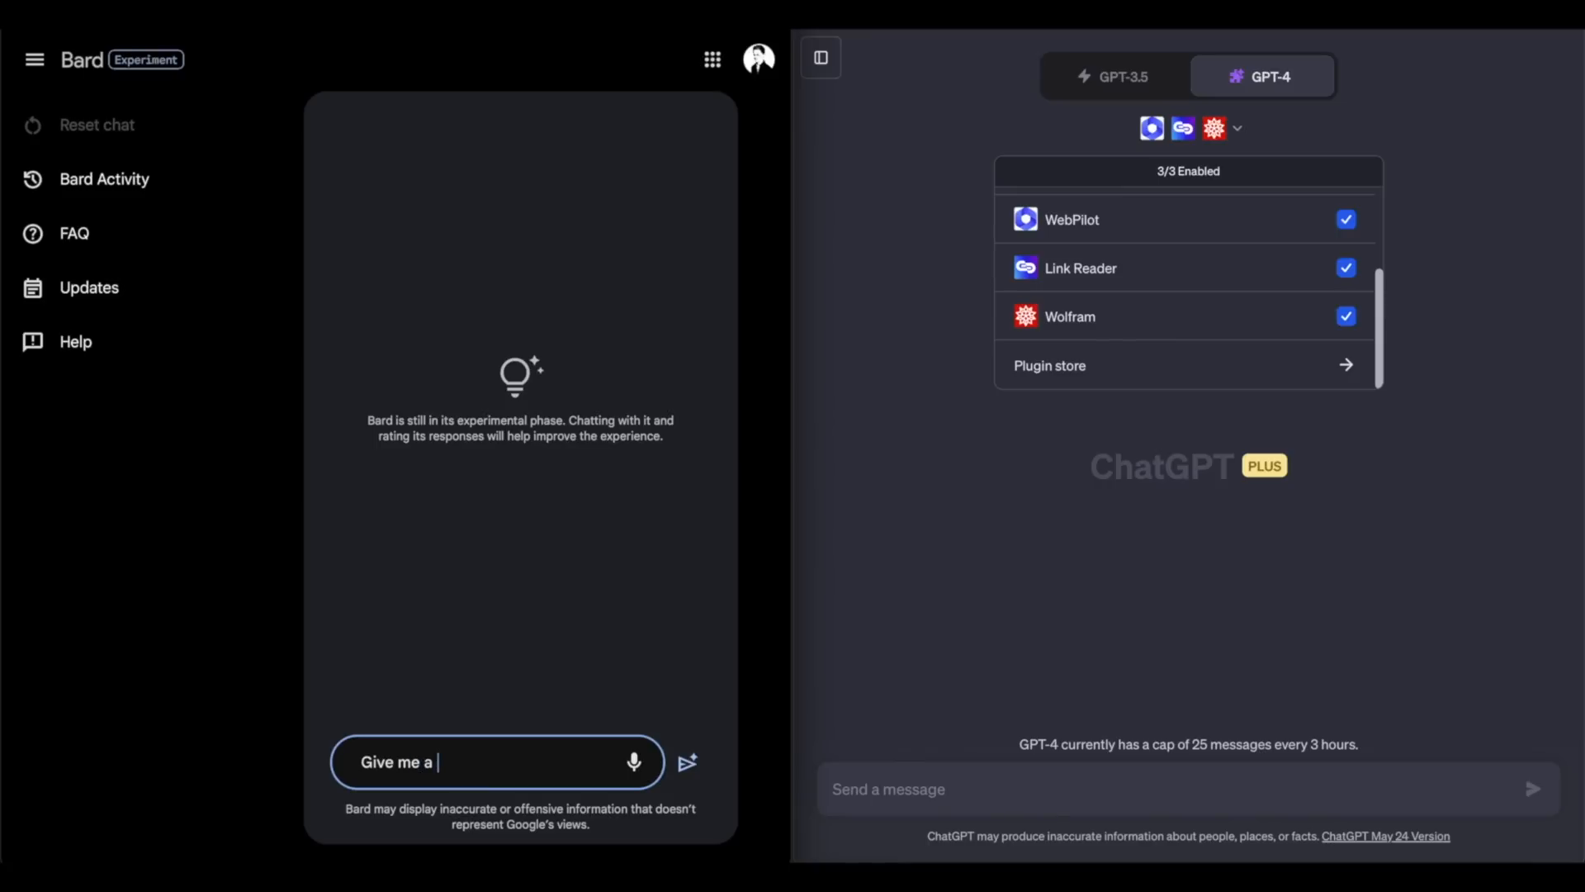
pyautogui.write('list')
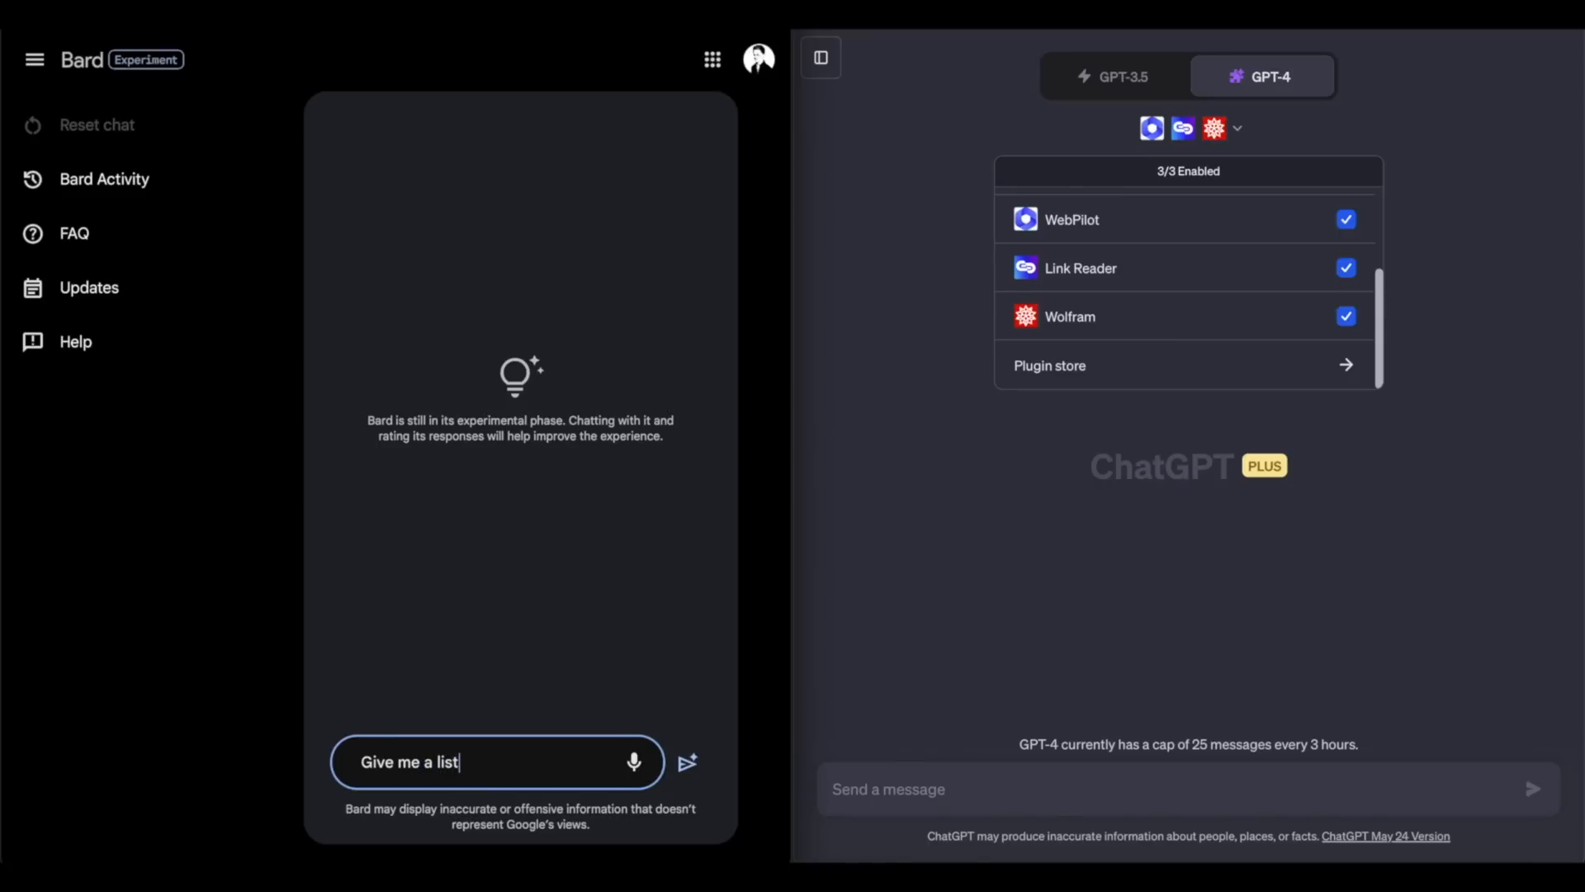
pyautogui.press('Backspace')
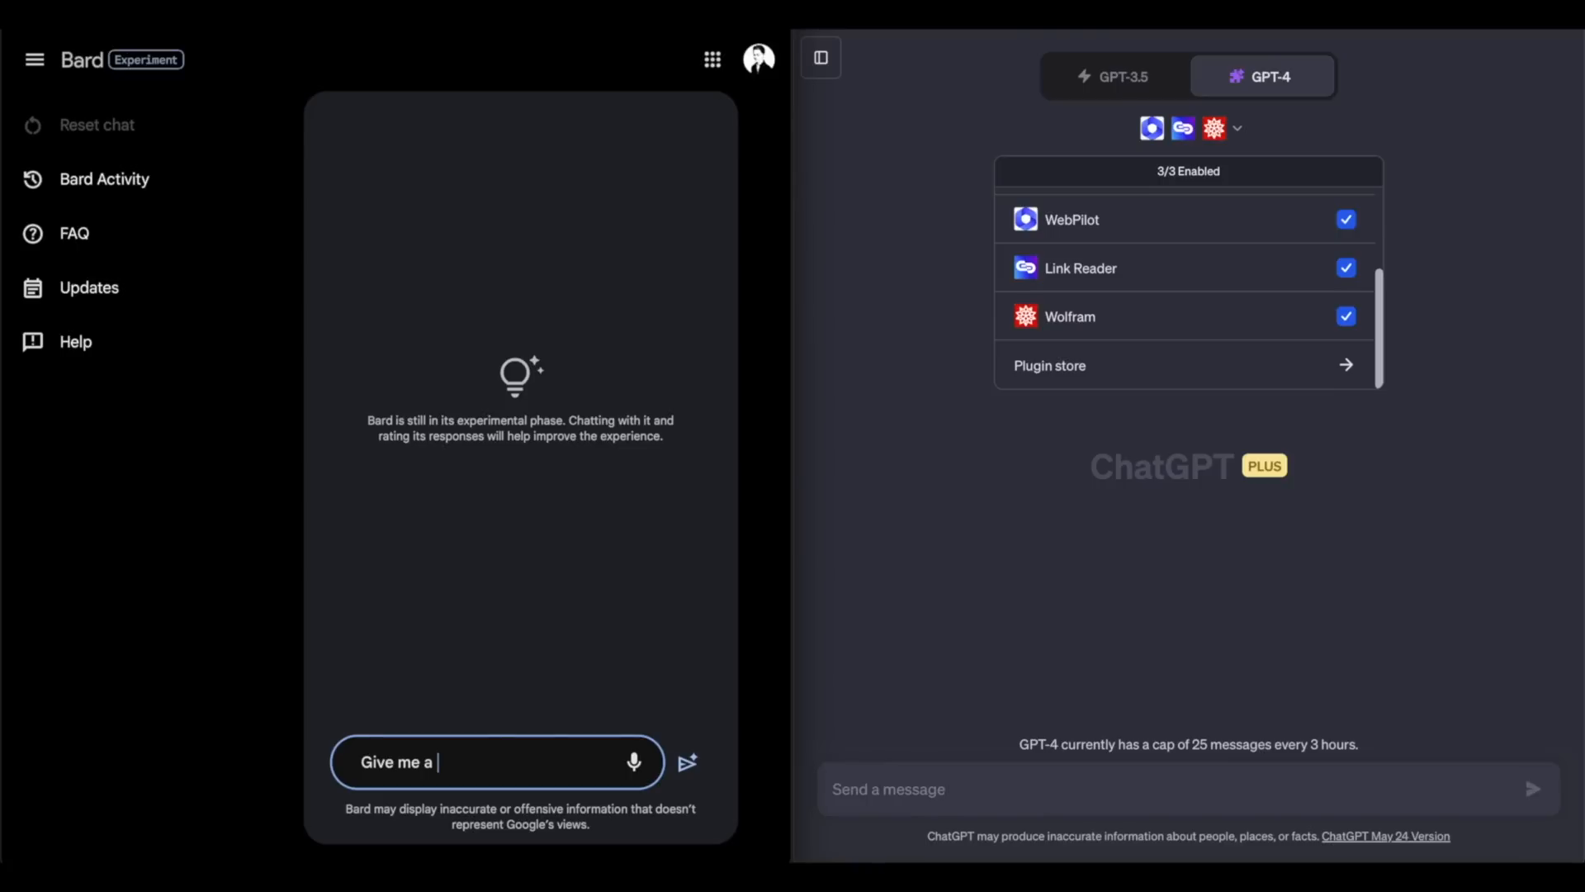
pyautogui.write('7 p')
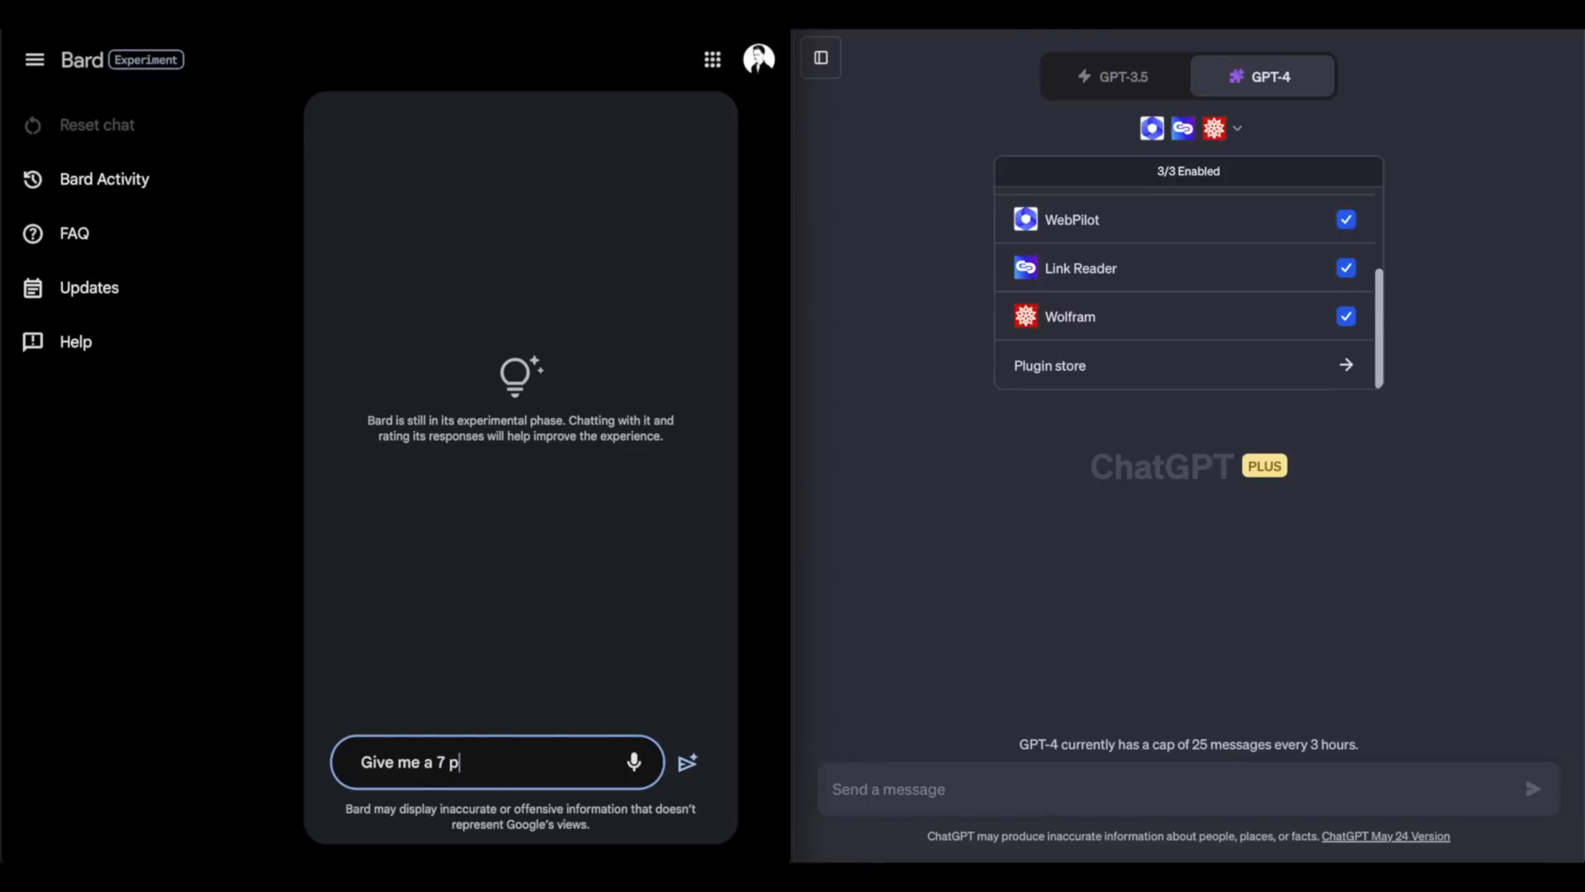
pyautogui.write('oint li')
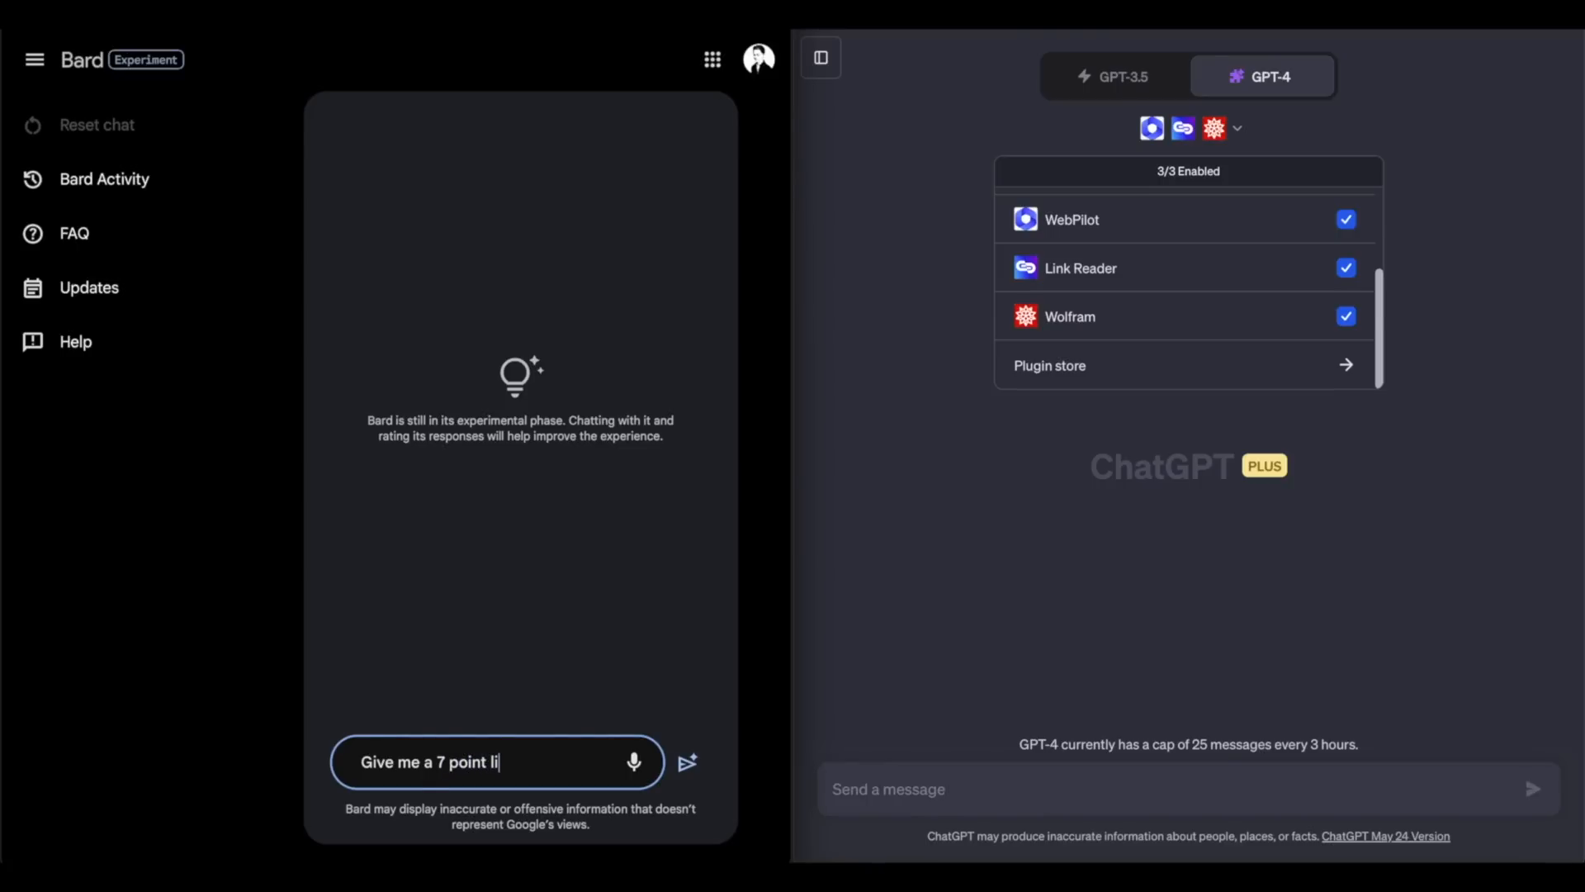
pyautogui.write('st of the')
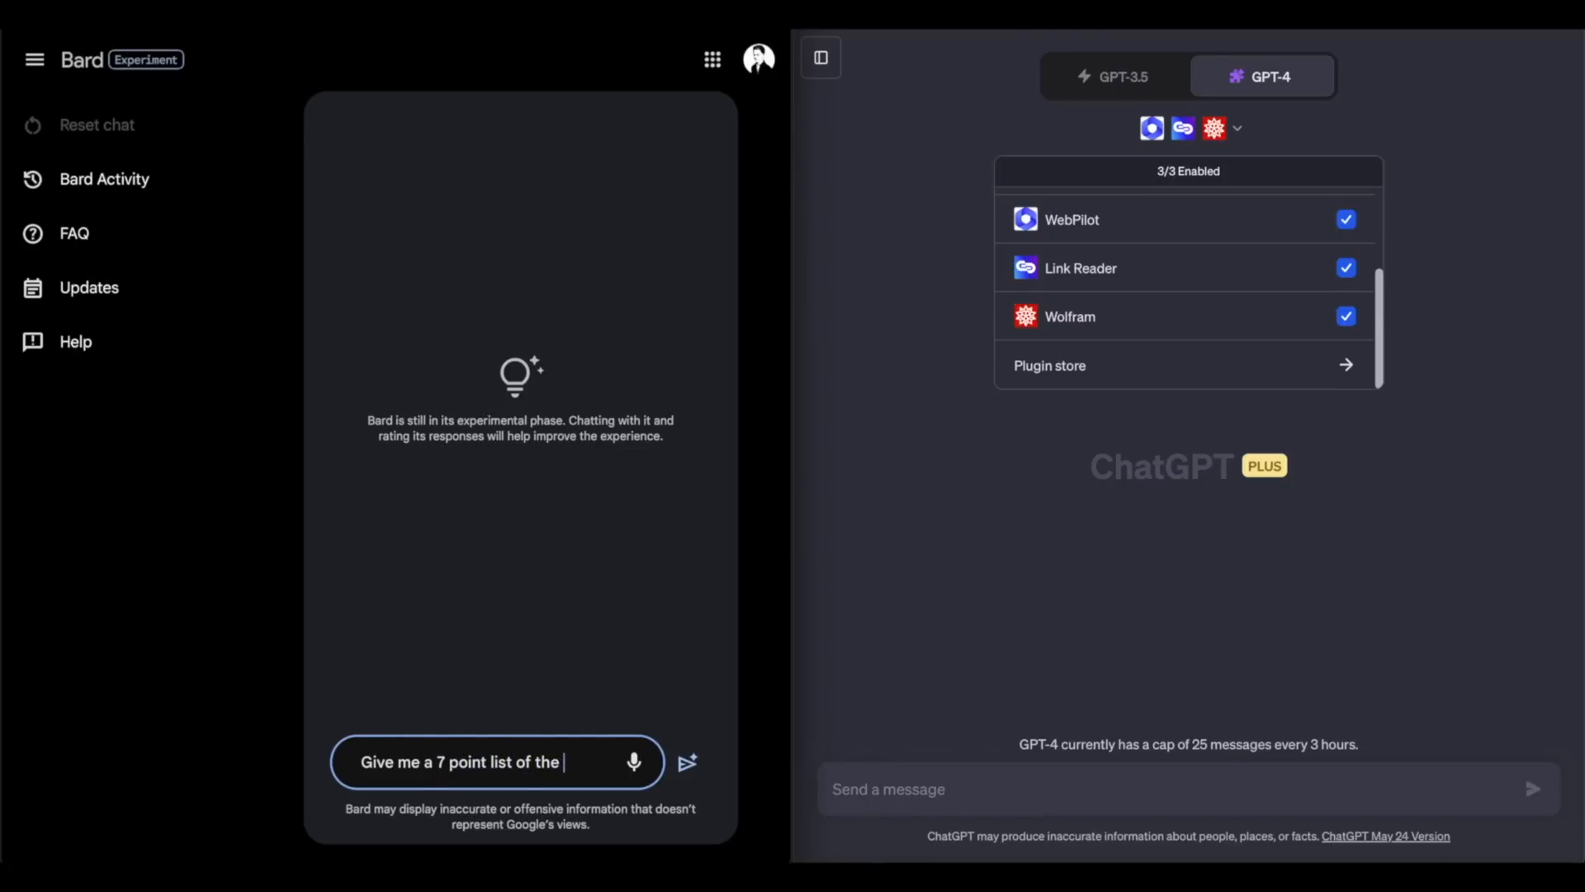
pyautogui.write('pros a')
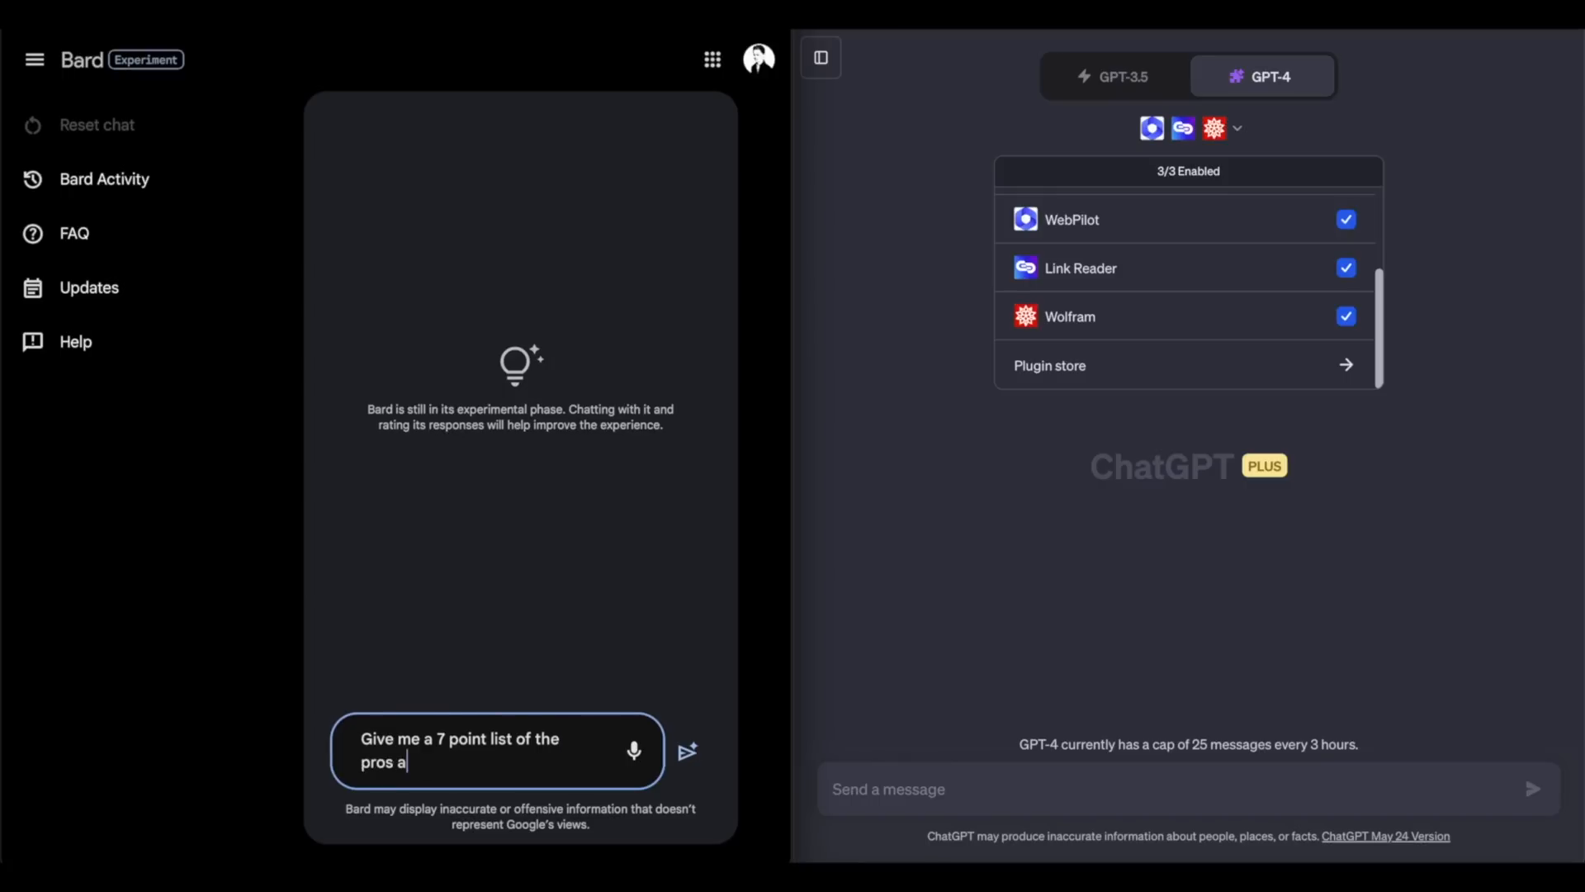
pyautogui.write('nd con')
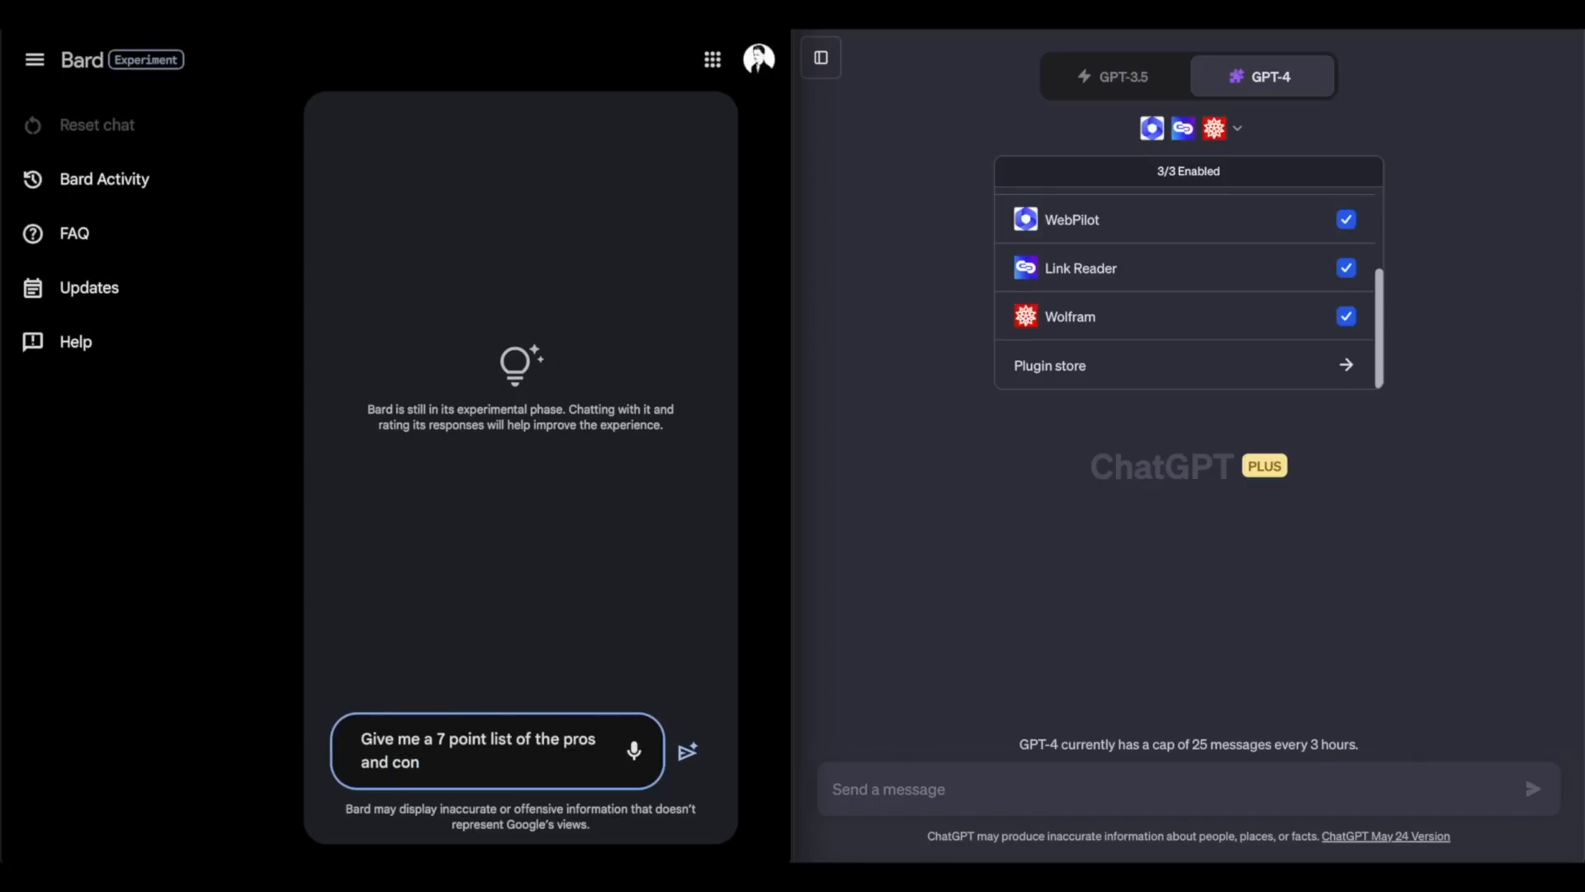
pyautogui.write('s of')
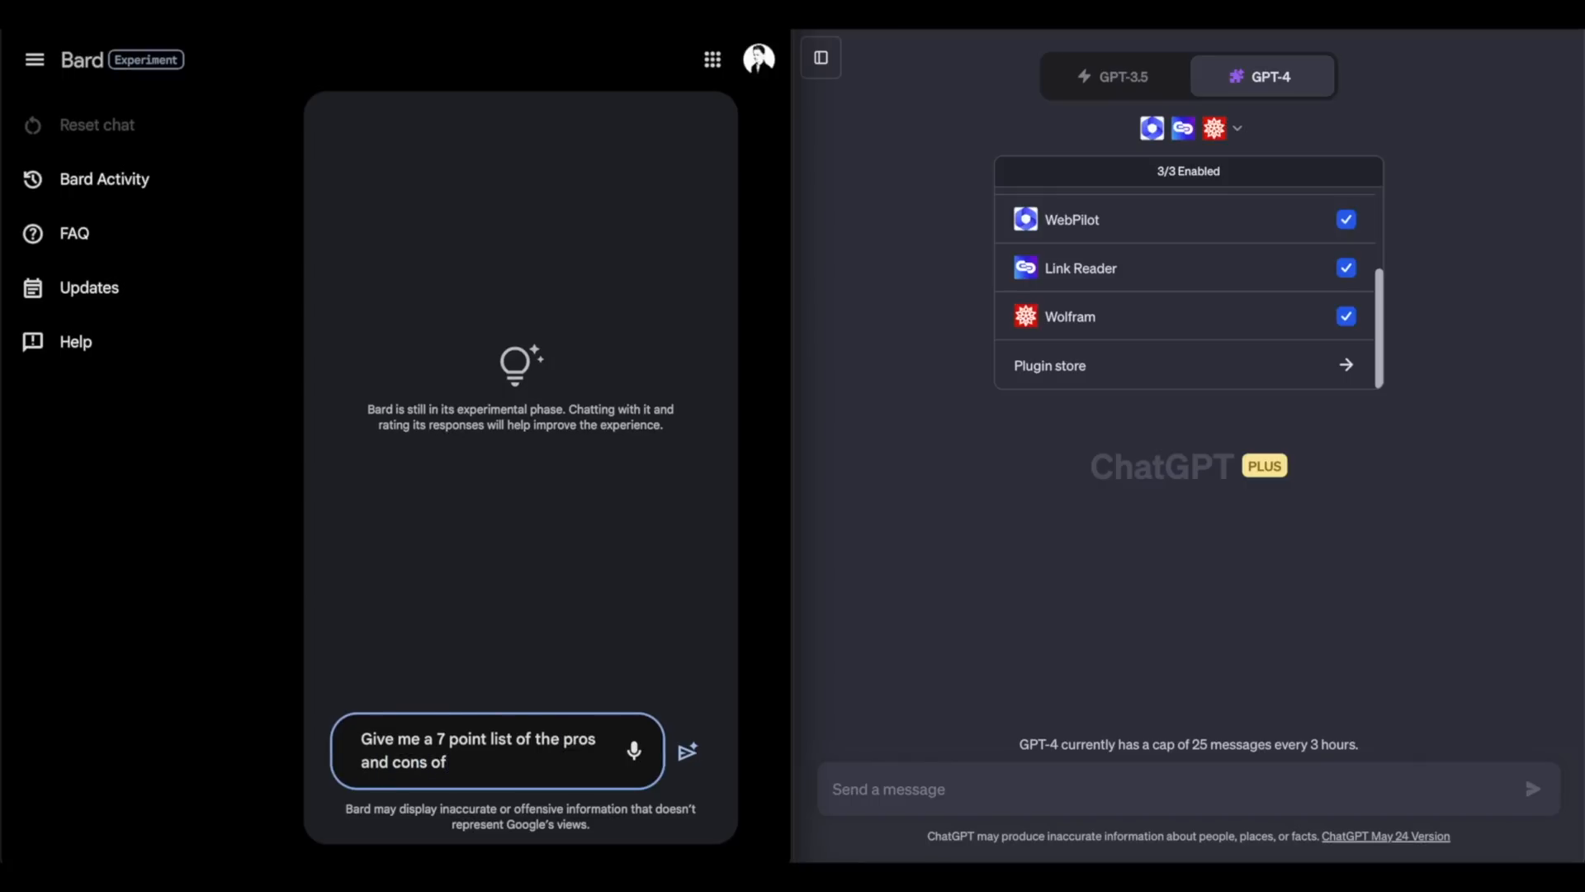
pyautogui.write('Xbox')
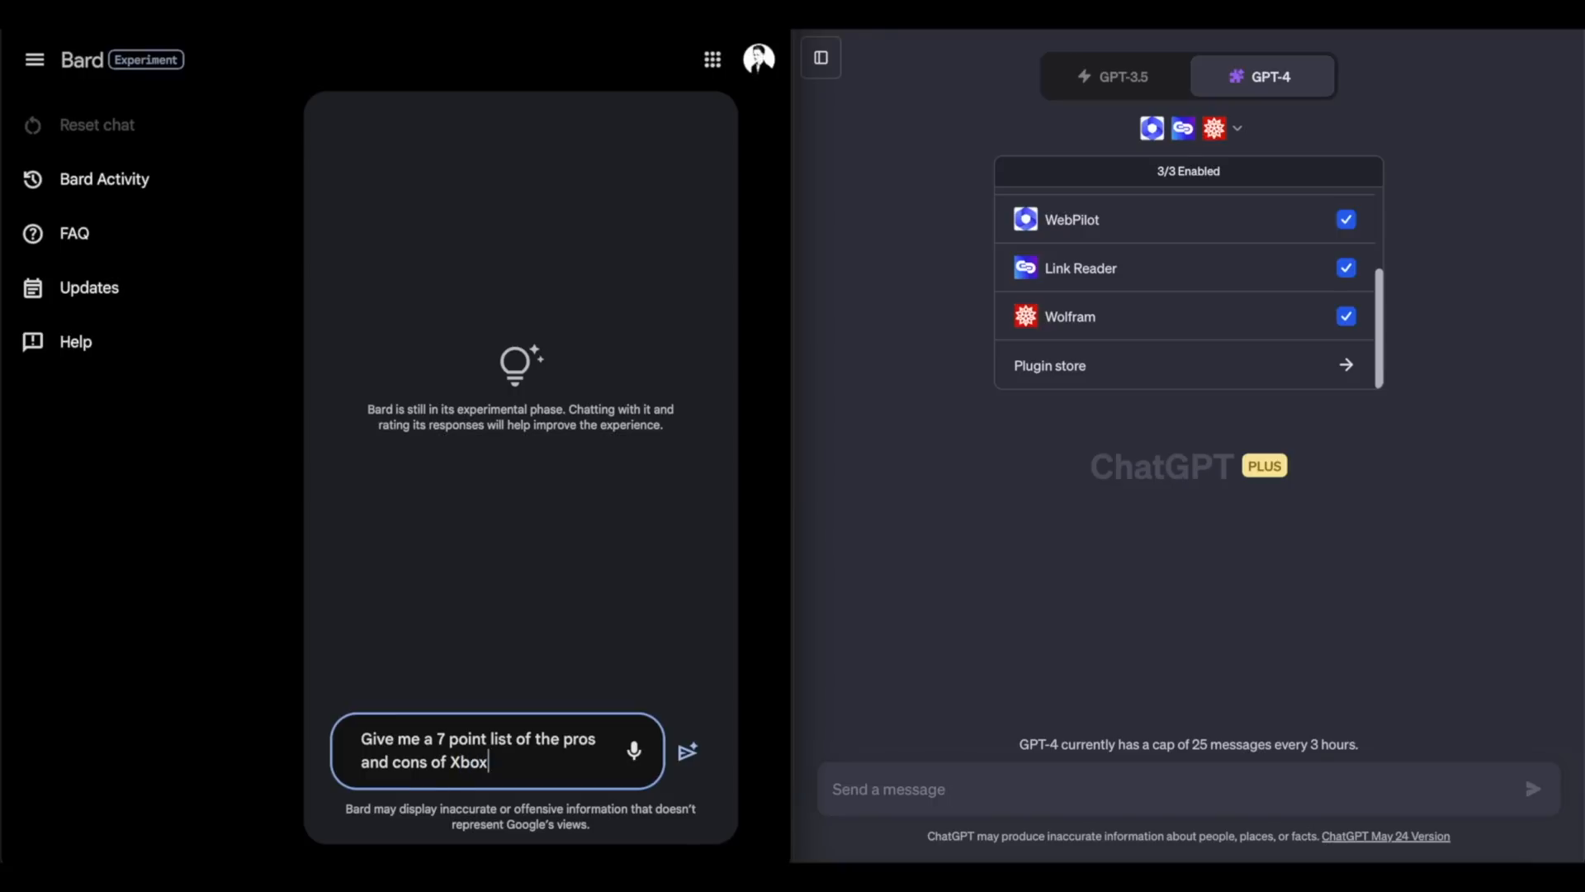
pyautogui.write('vs.')
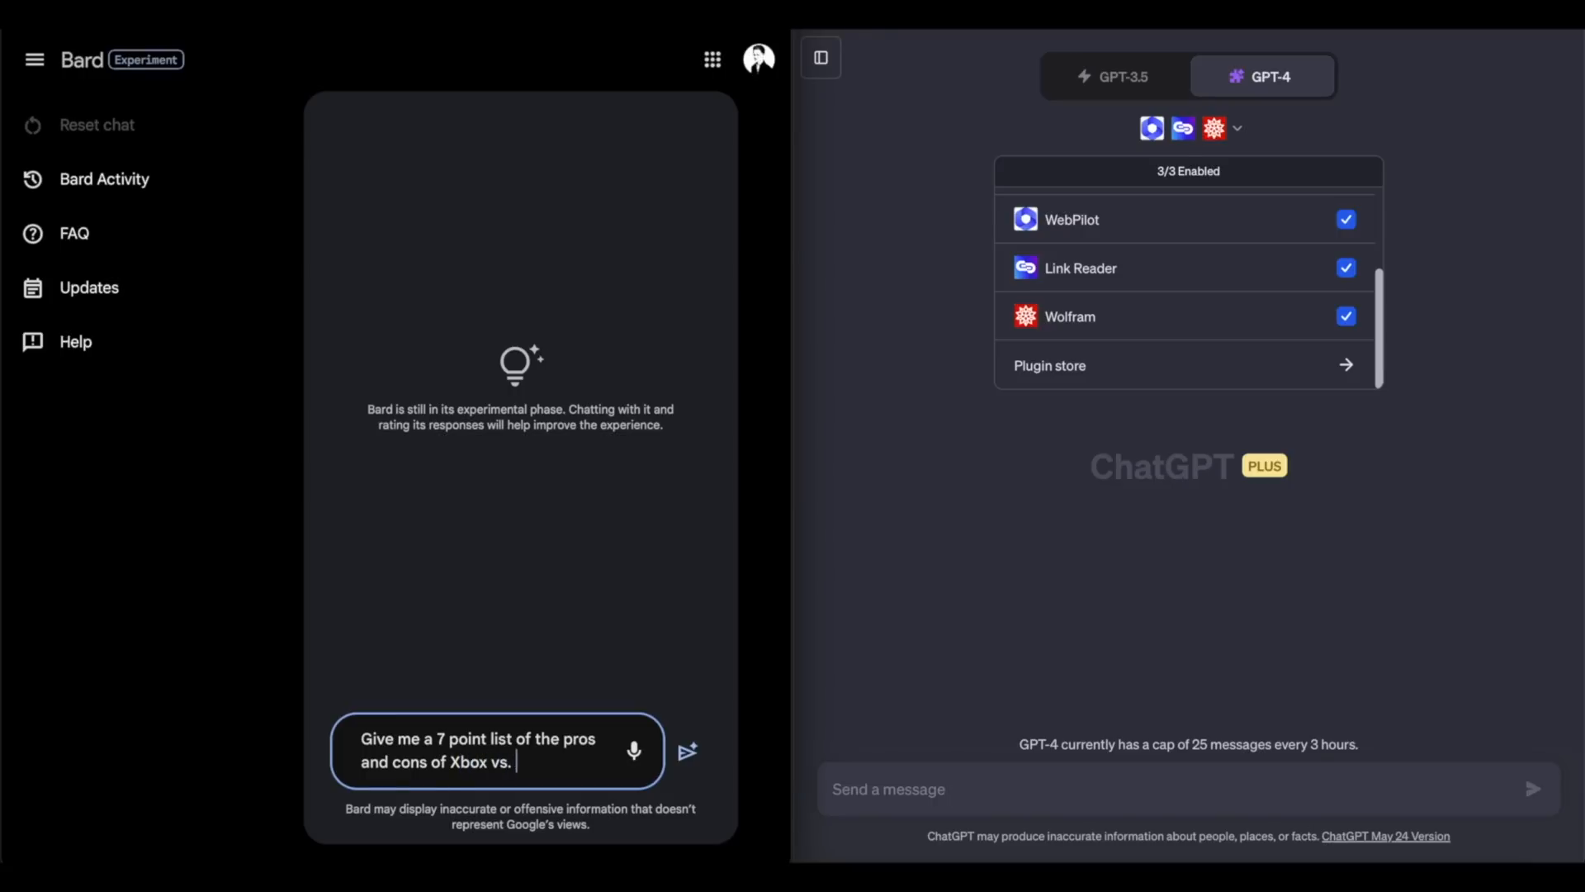
pyautogui.write('Pla')
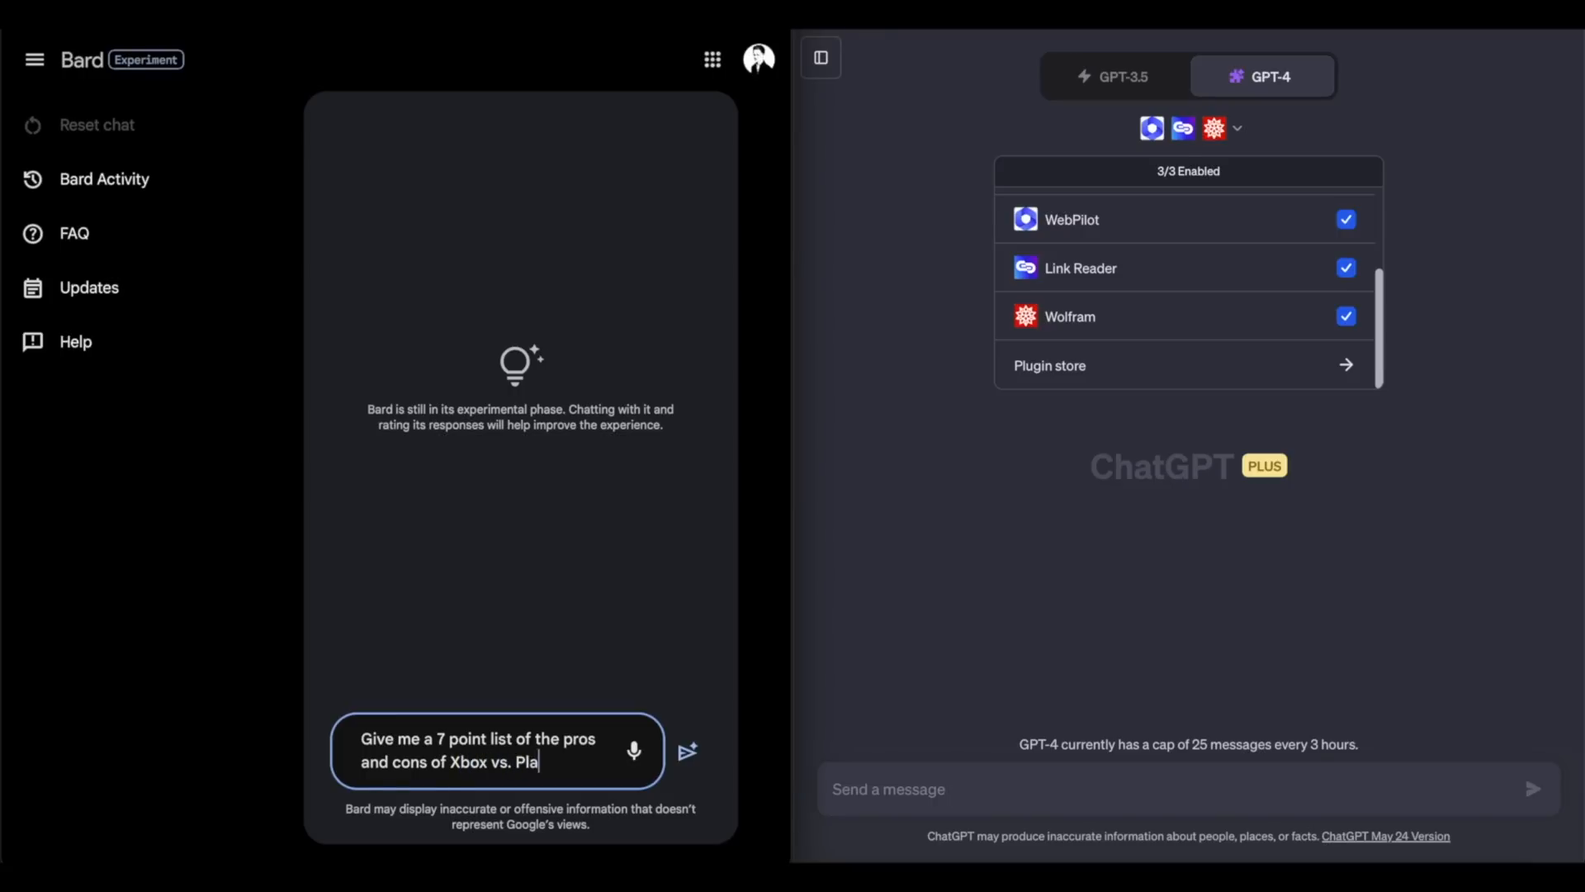
pyautogui.write('ystation')
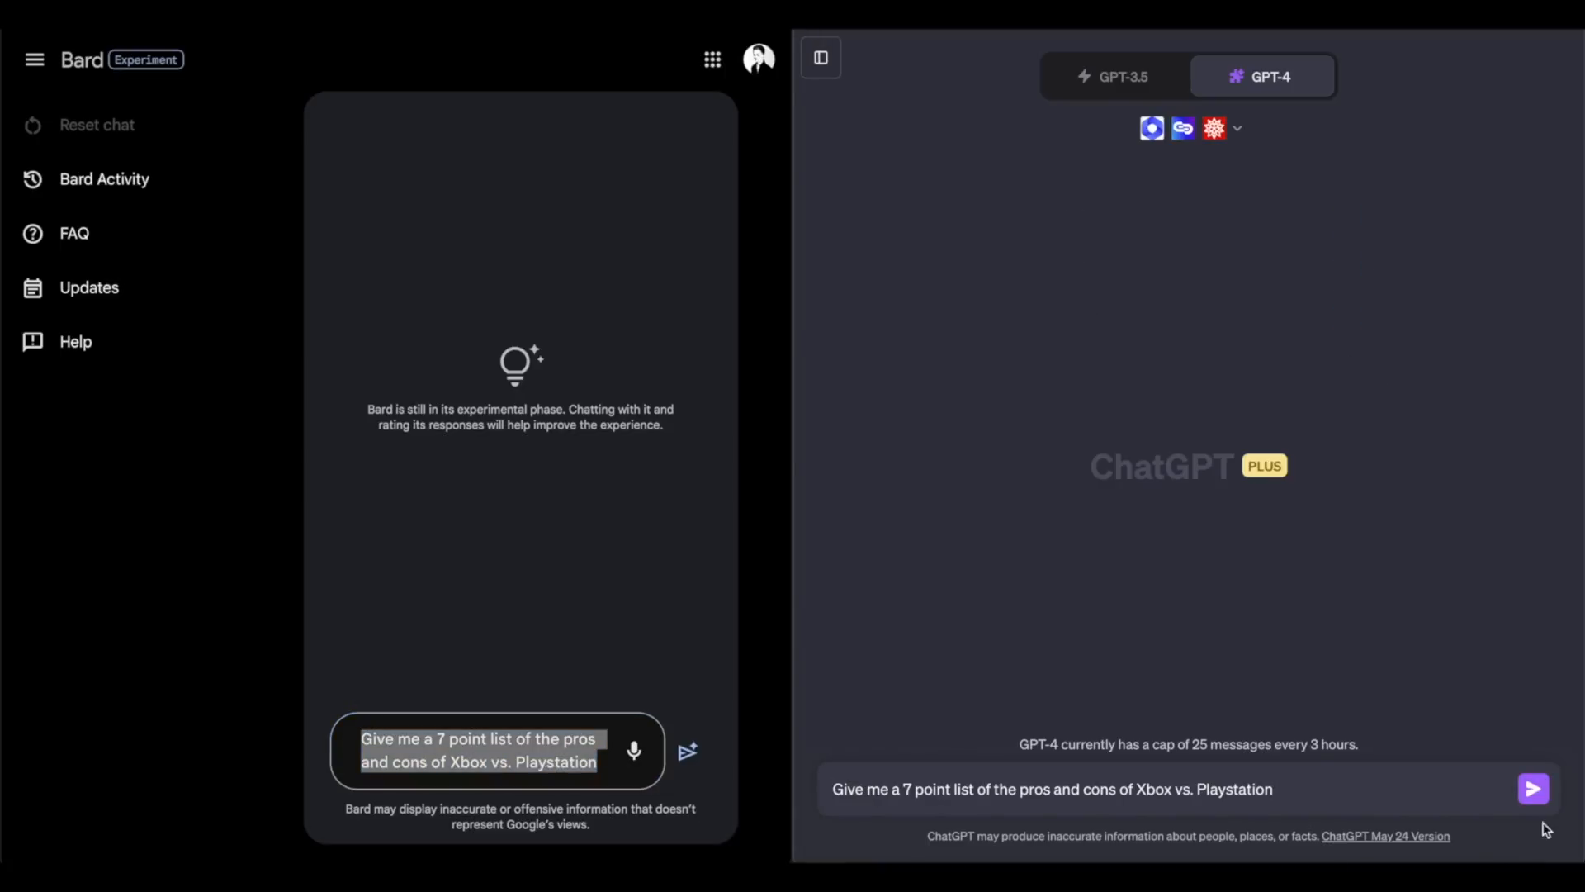
# Step: Send the Xbox vs. Playstation prompt to ChatGPT and submit the same prompt to Bard
pyautogui.click(1532, 789)
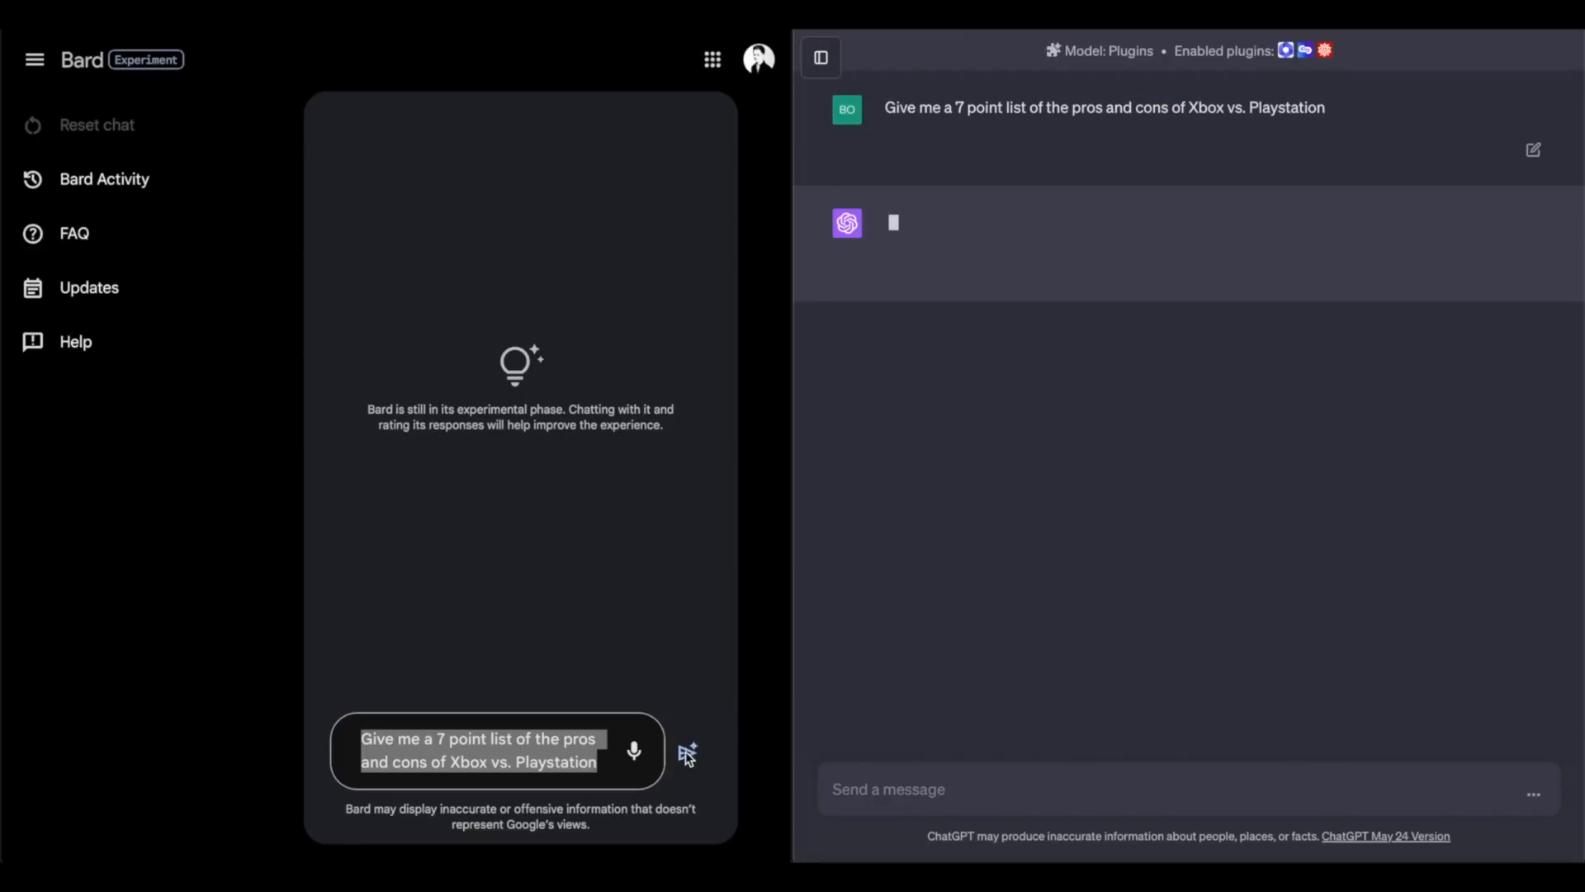
pyautogui.click(687, 753)
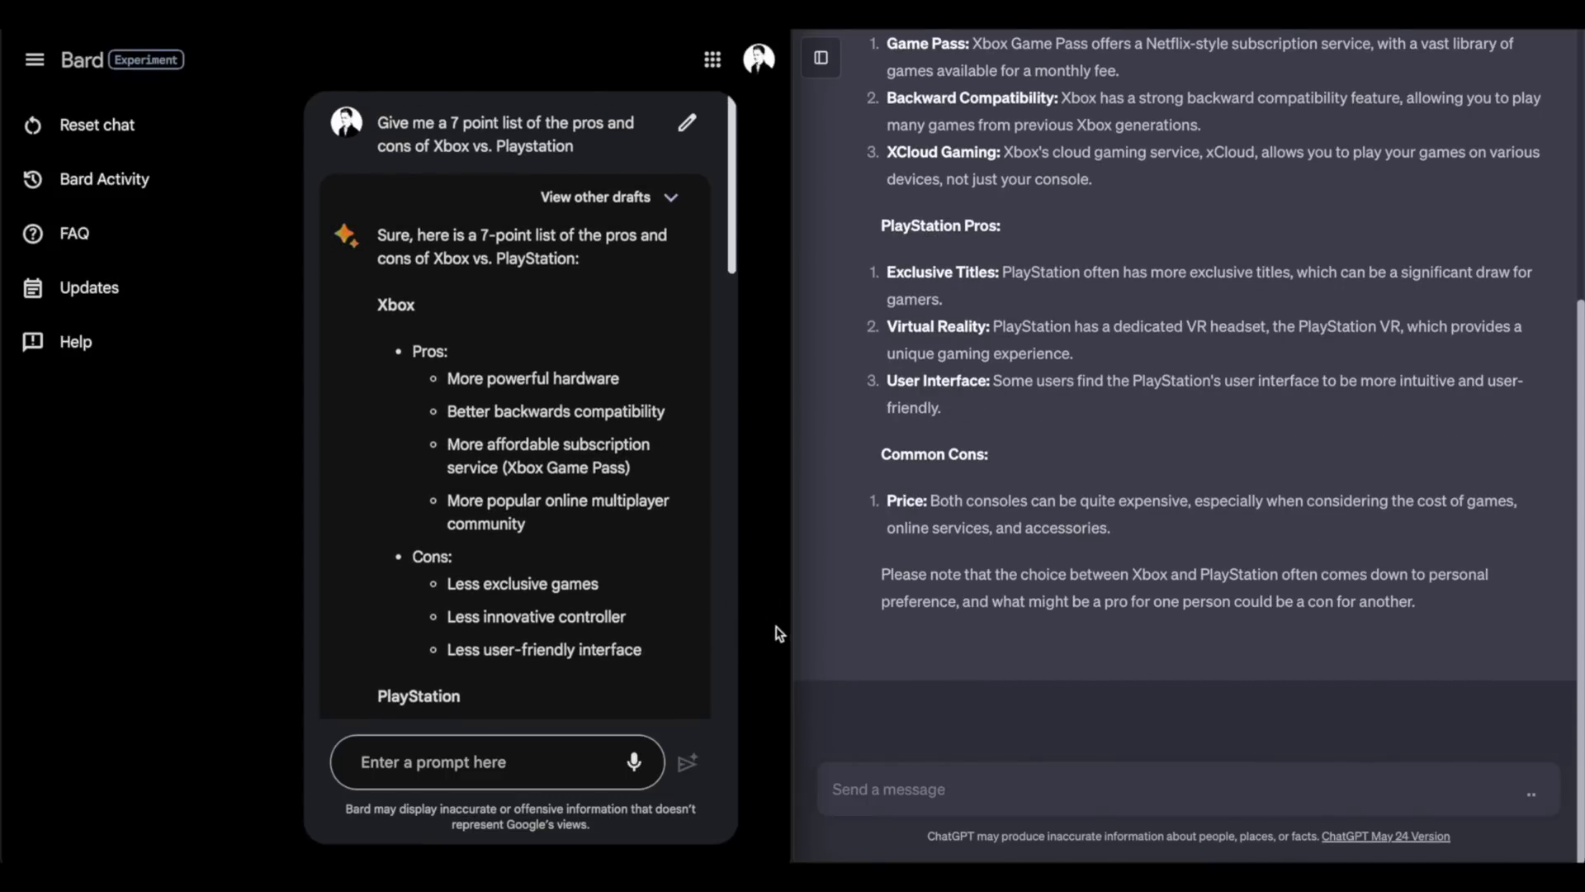
# Step: Read through Bard's Xbox vs. PlayStation response down to its summary table
pyautogui.scroll(3)
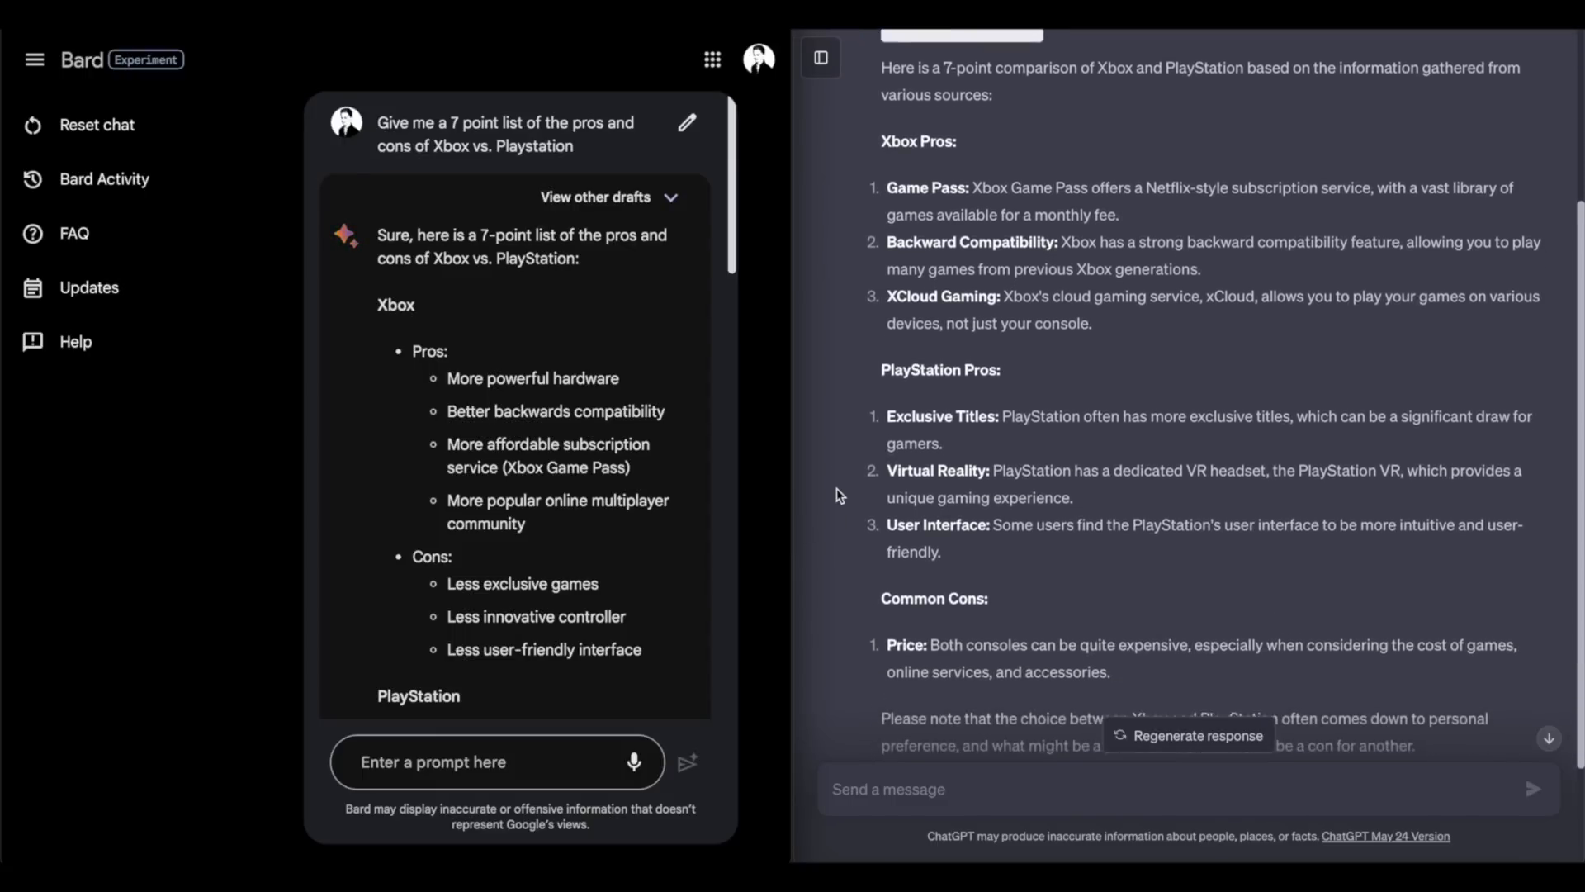
pyautogui.scroll(3)
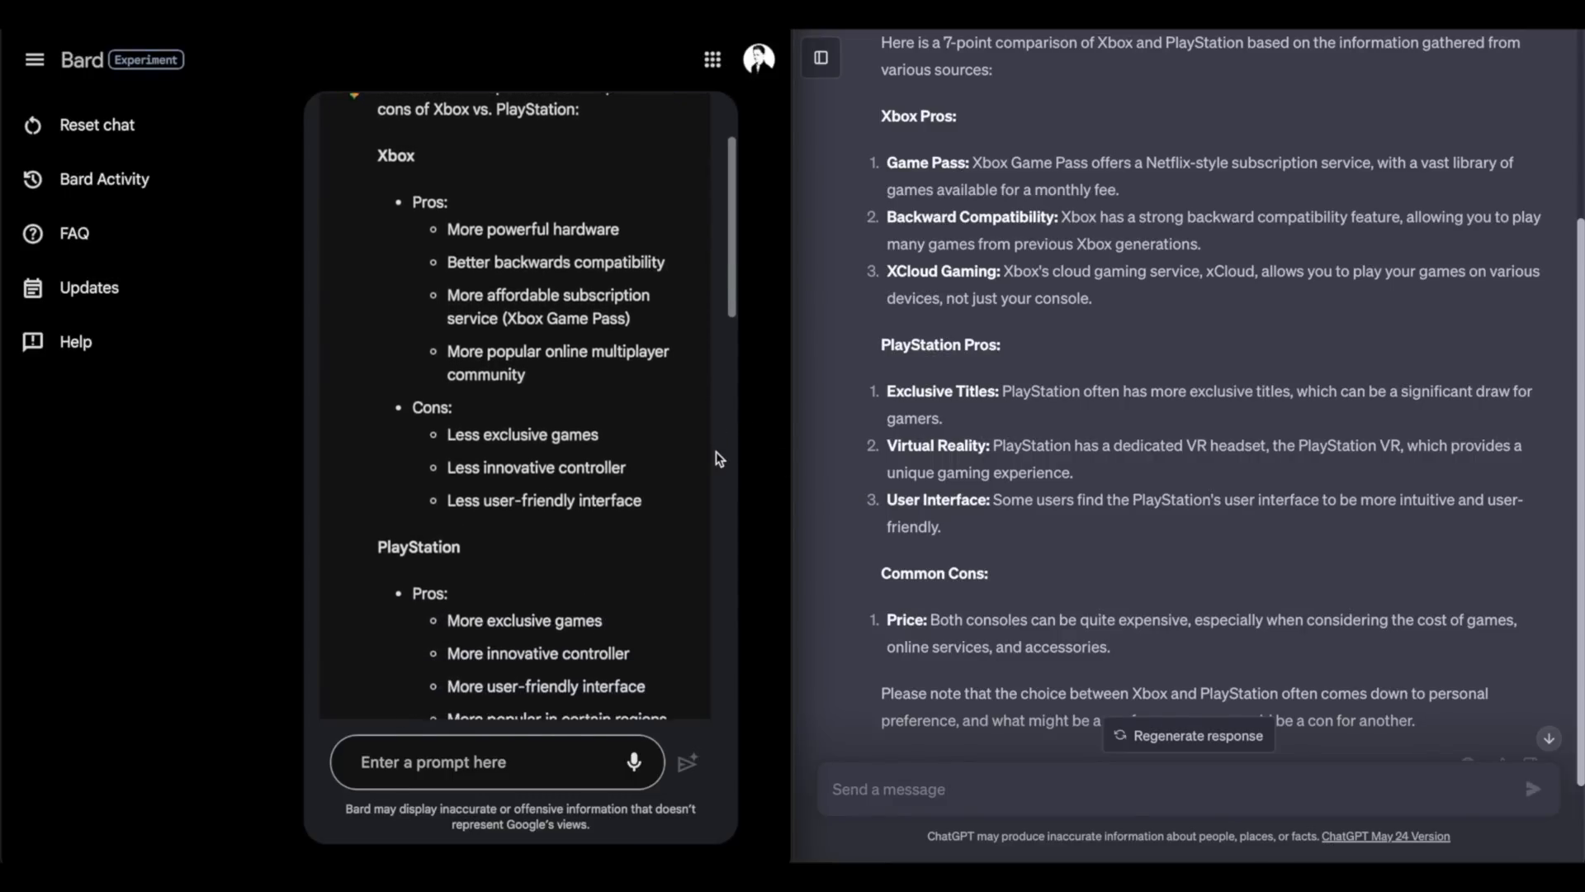
pyautogui.scroll(-3)
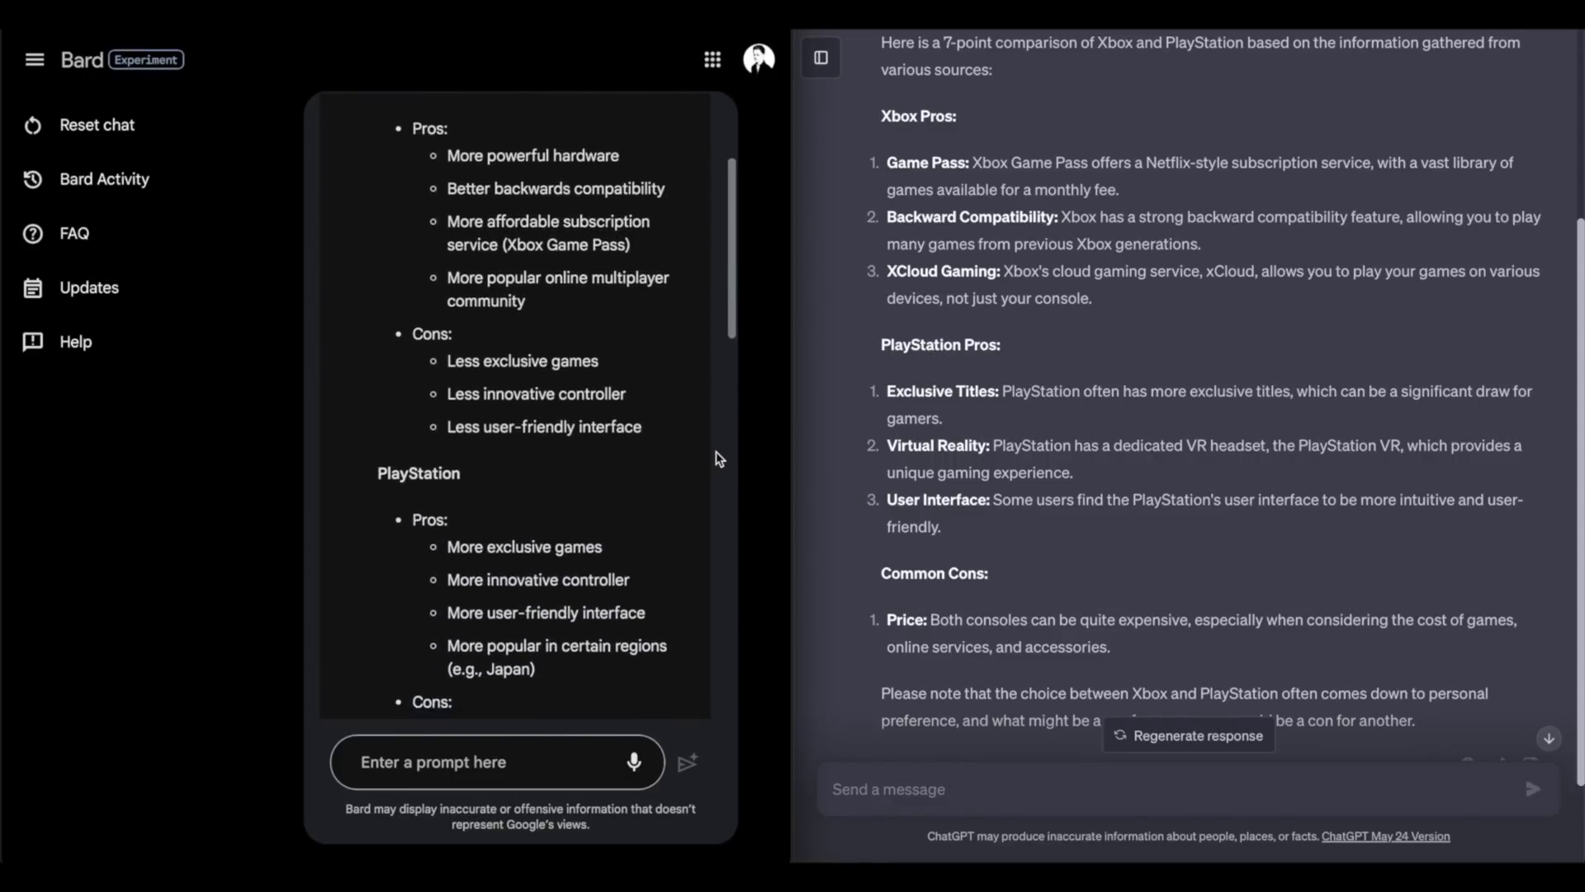
pyautogui.scroll(-3)
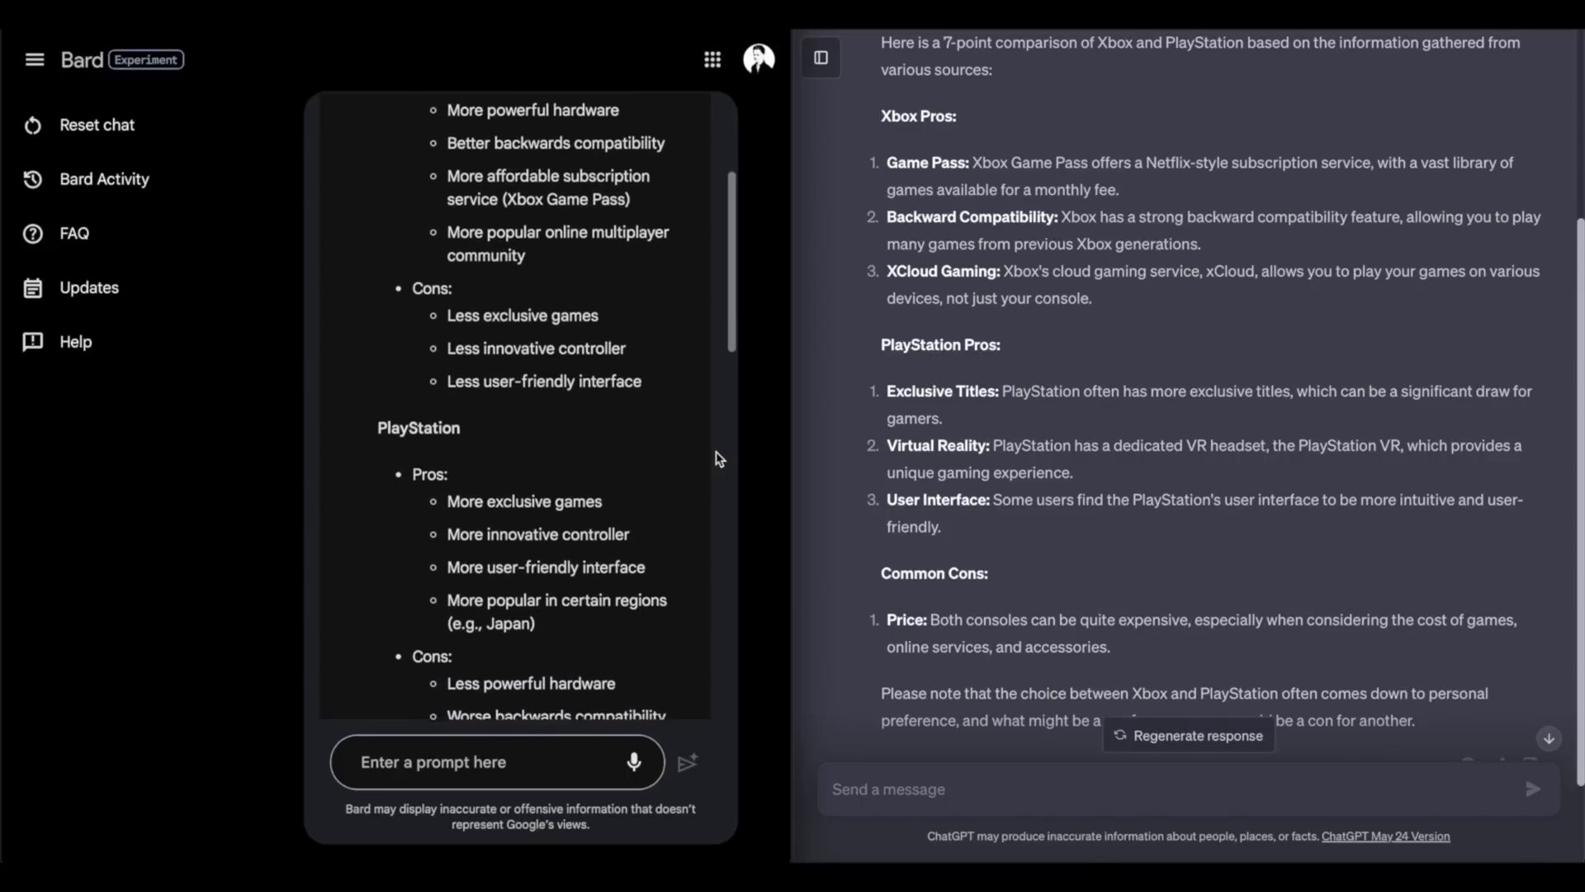
pyautogui.scroll(-3)
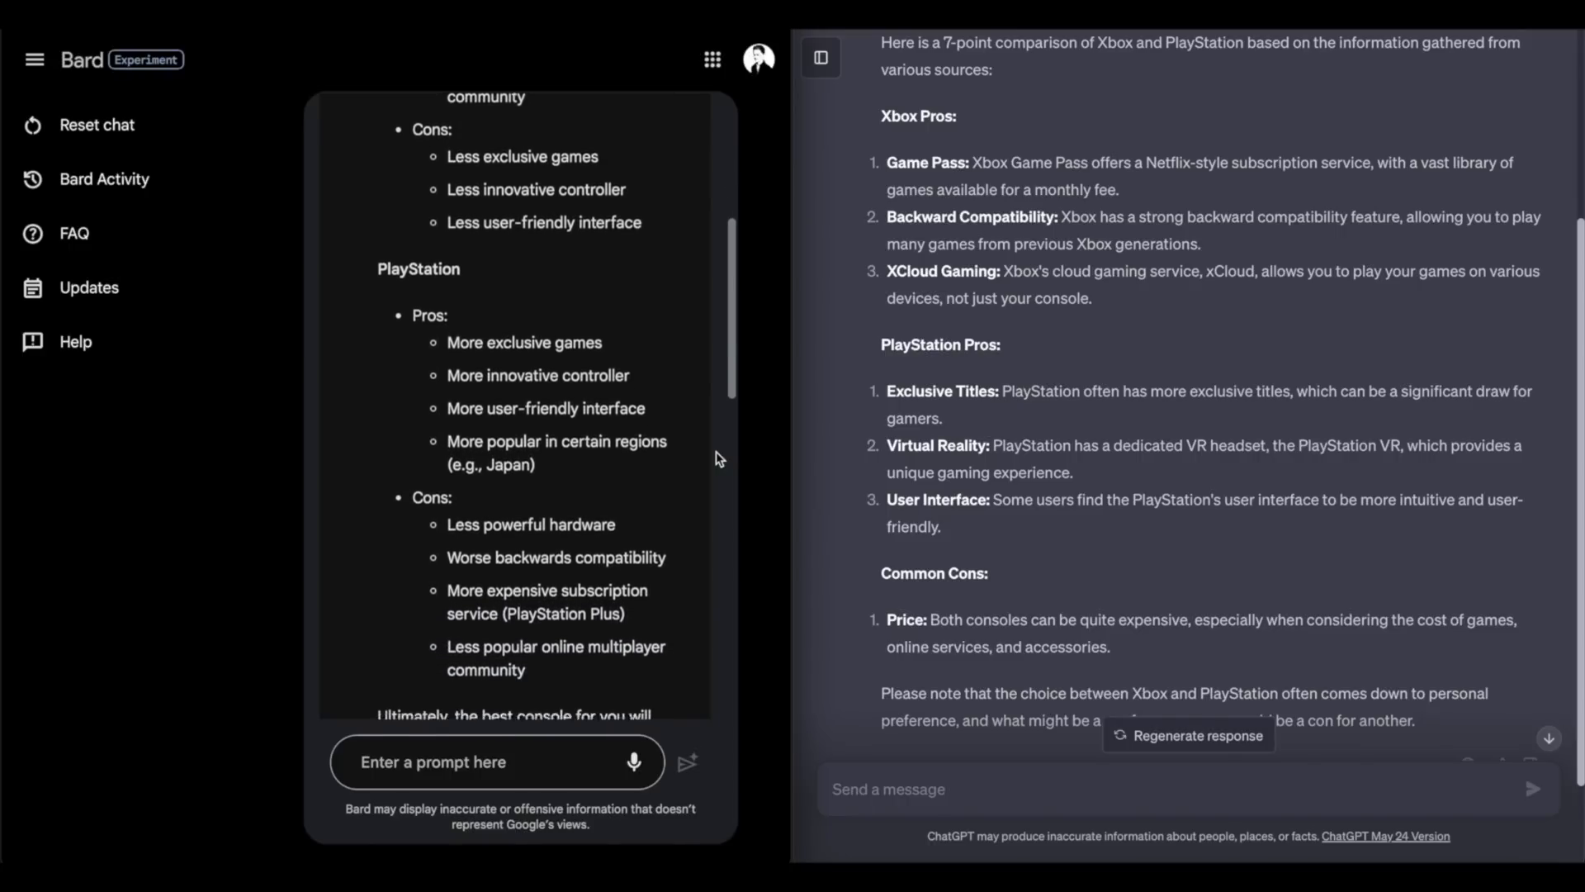
pyautogui.scroll(-3)
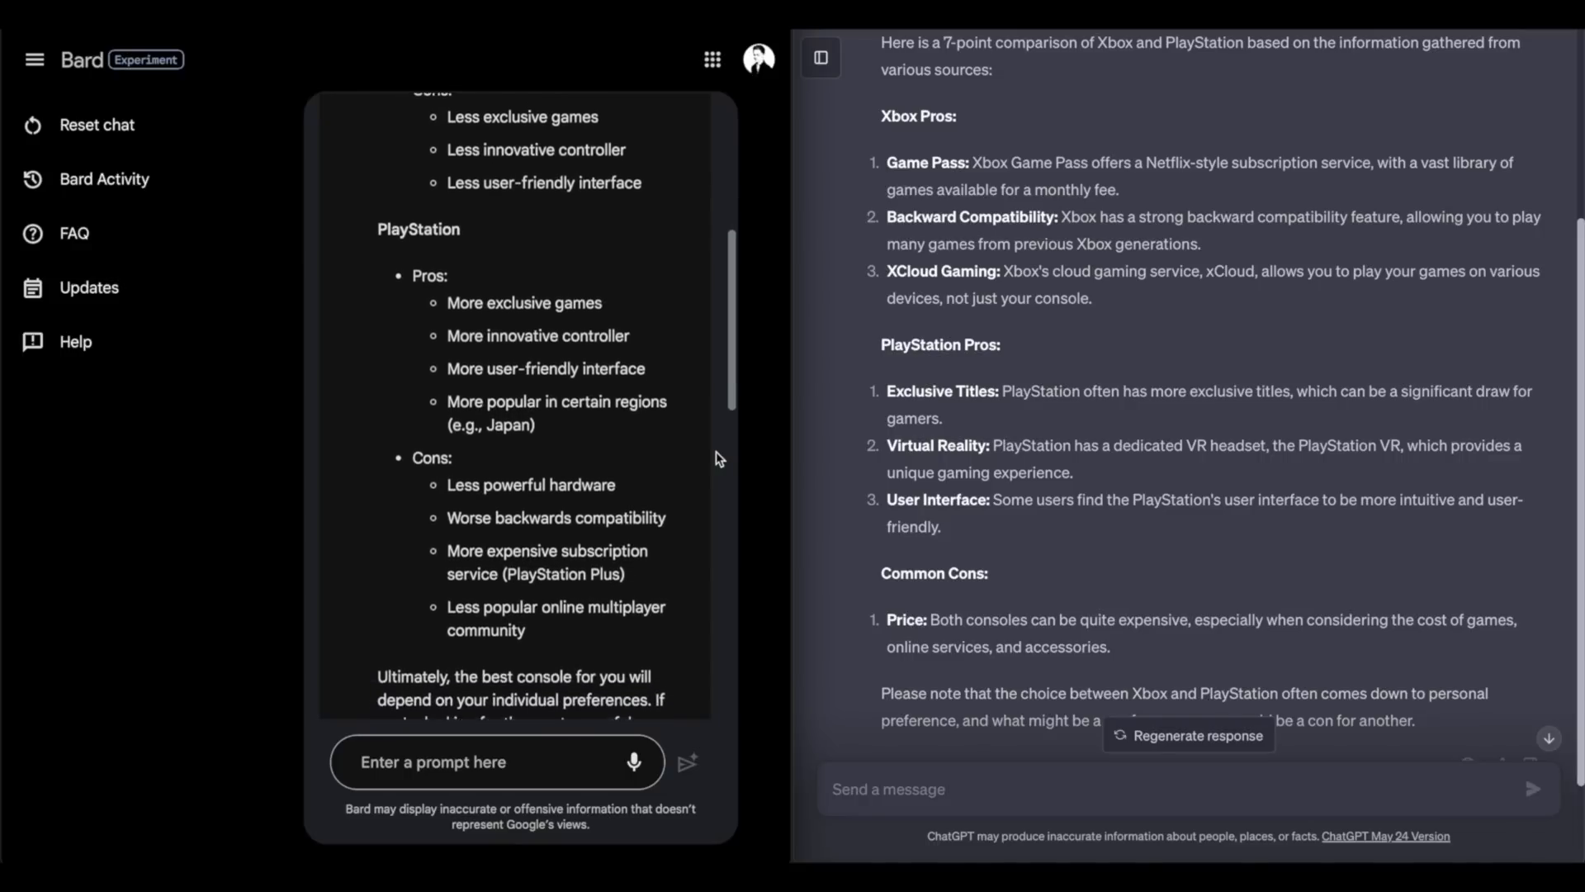
pyautogui.scroll(-3)
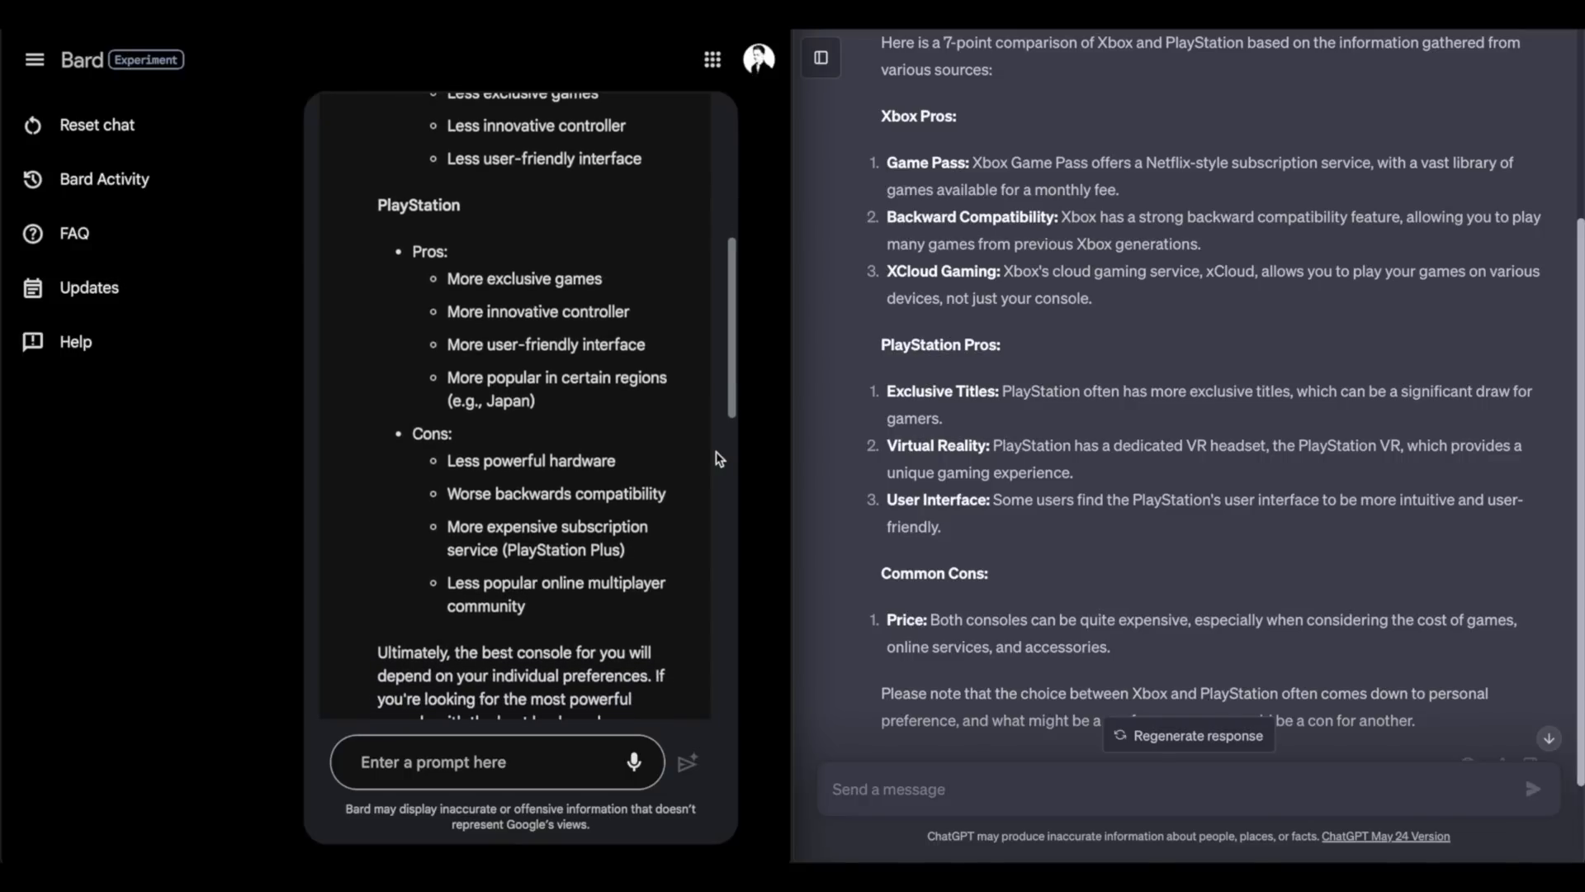
pyautogui.scroll(-3)
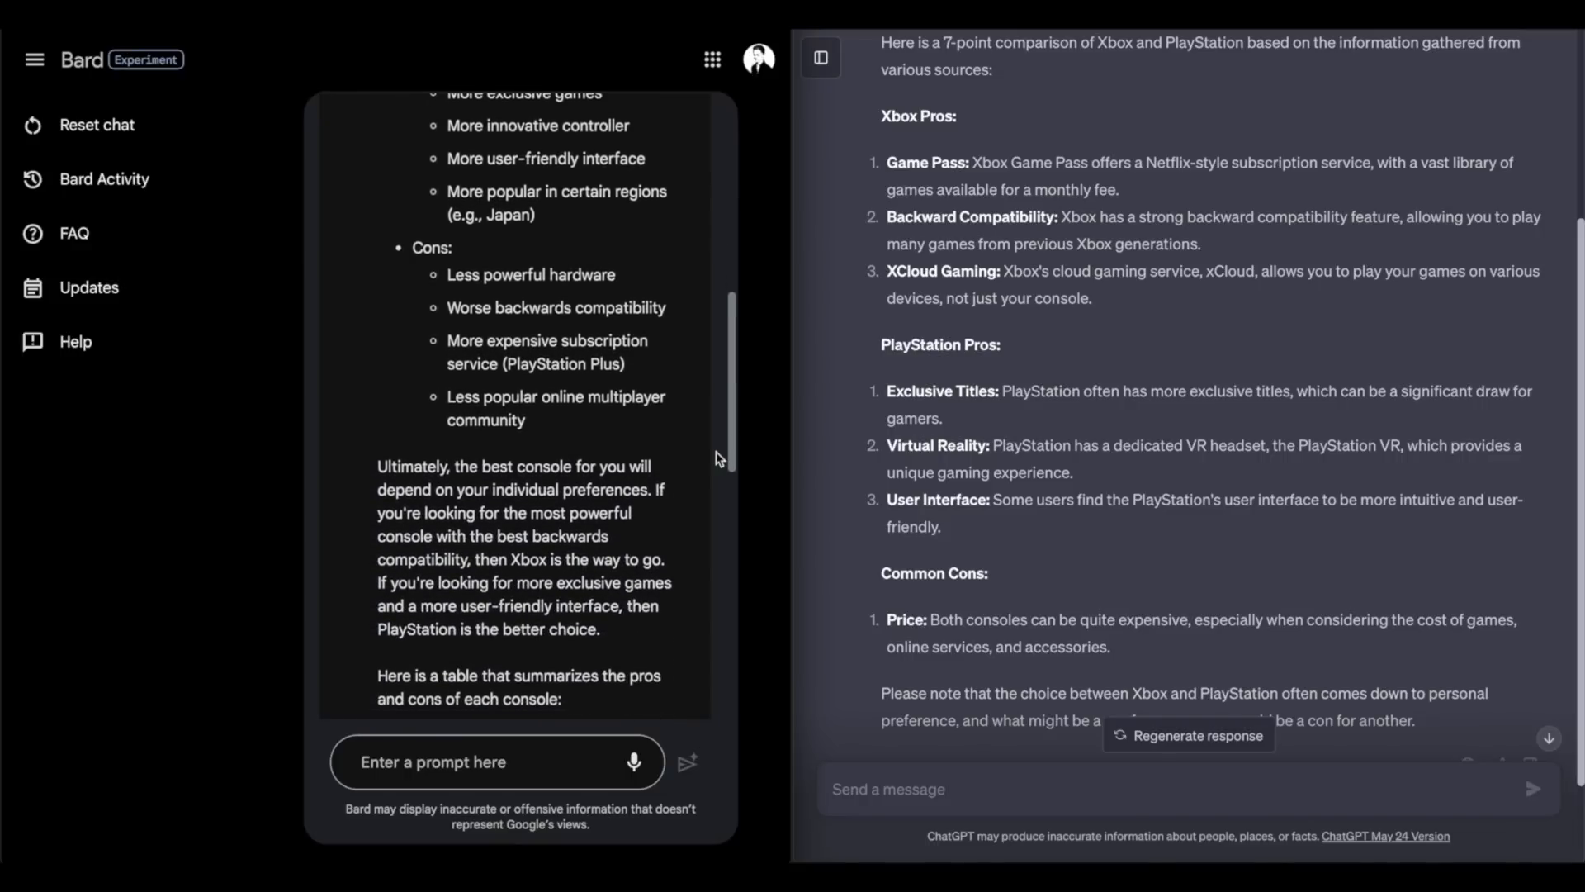
pyautogui.scroll(-3)
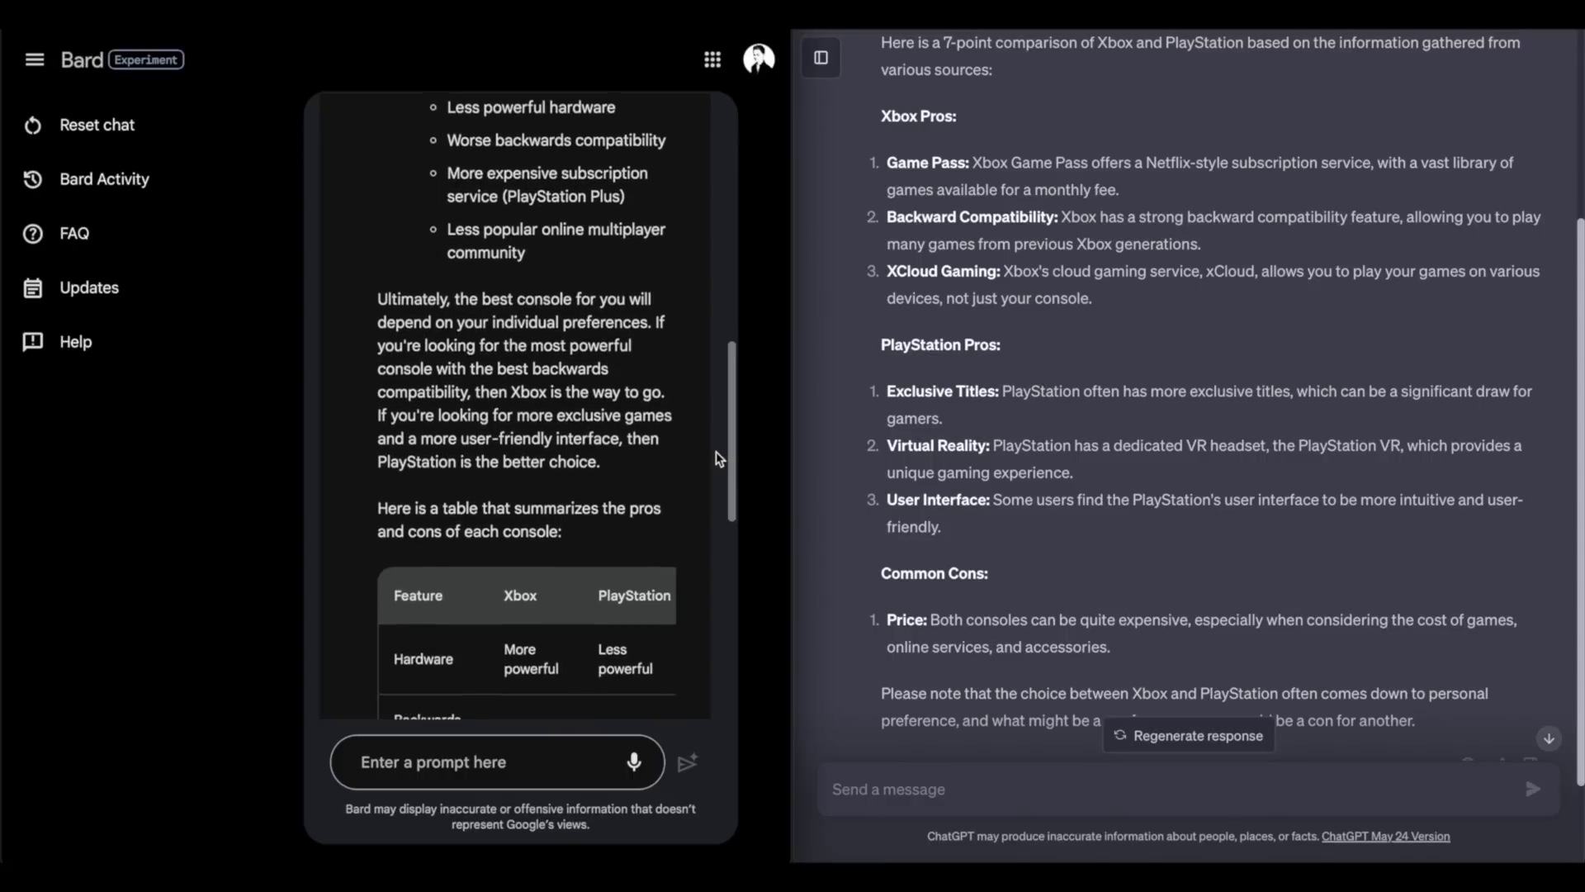
pyautogui.scroll(-3)
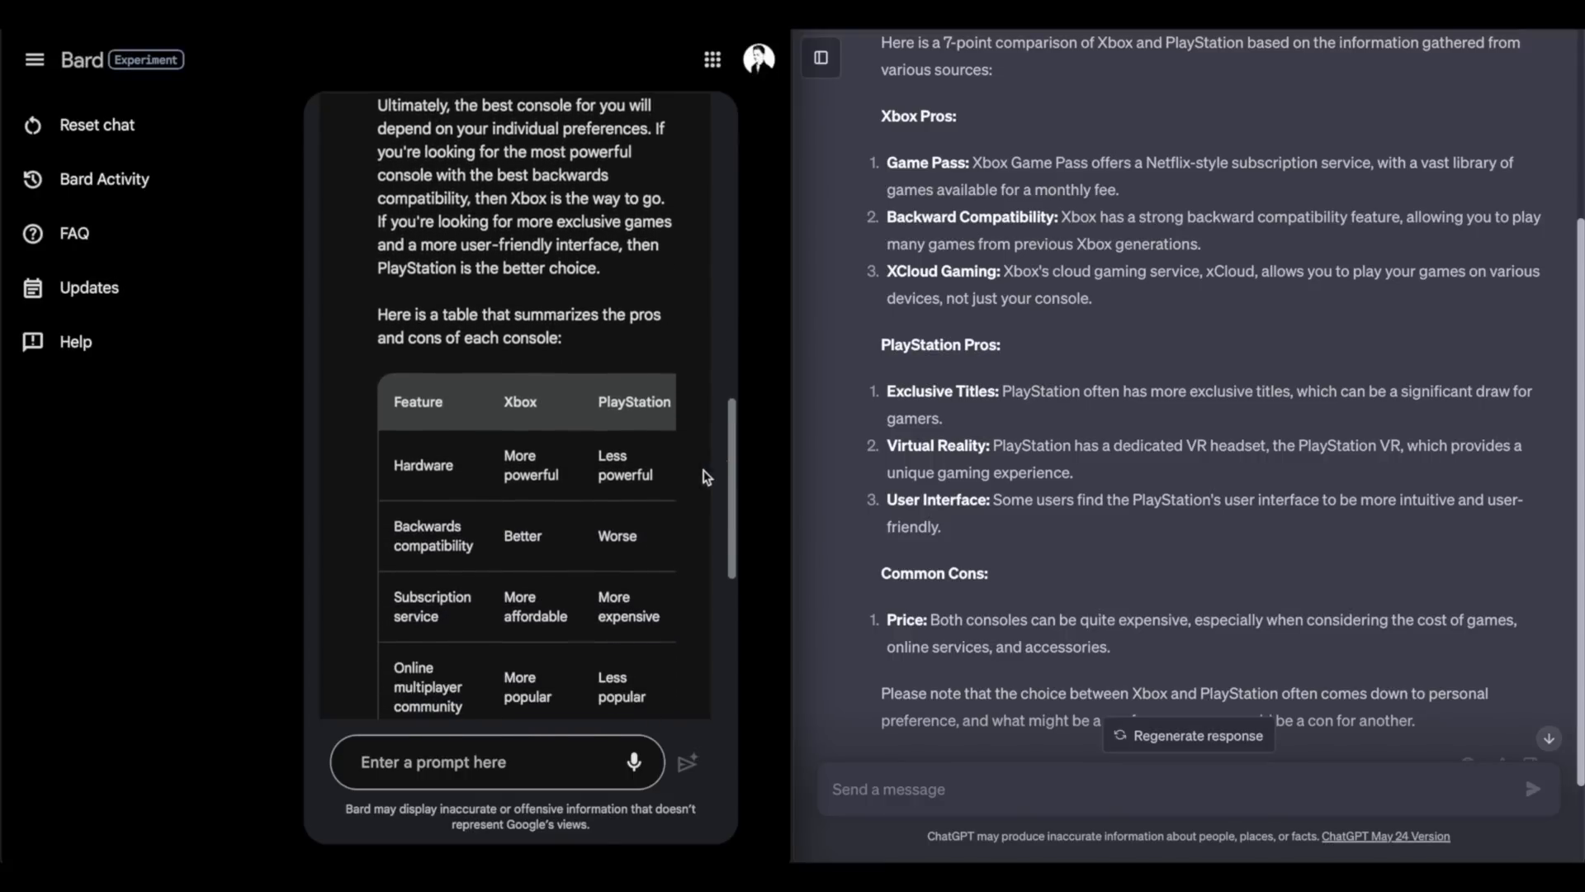
pyautogui.scroll(-3)
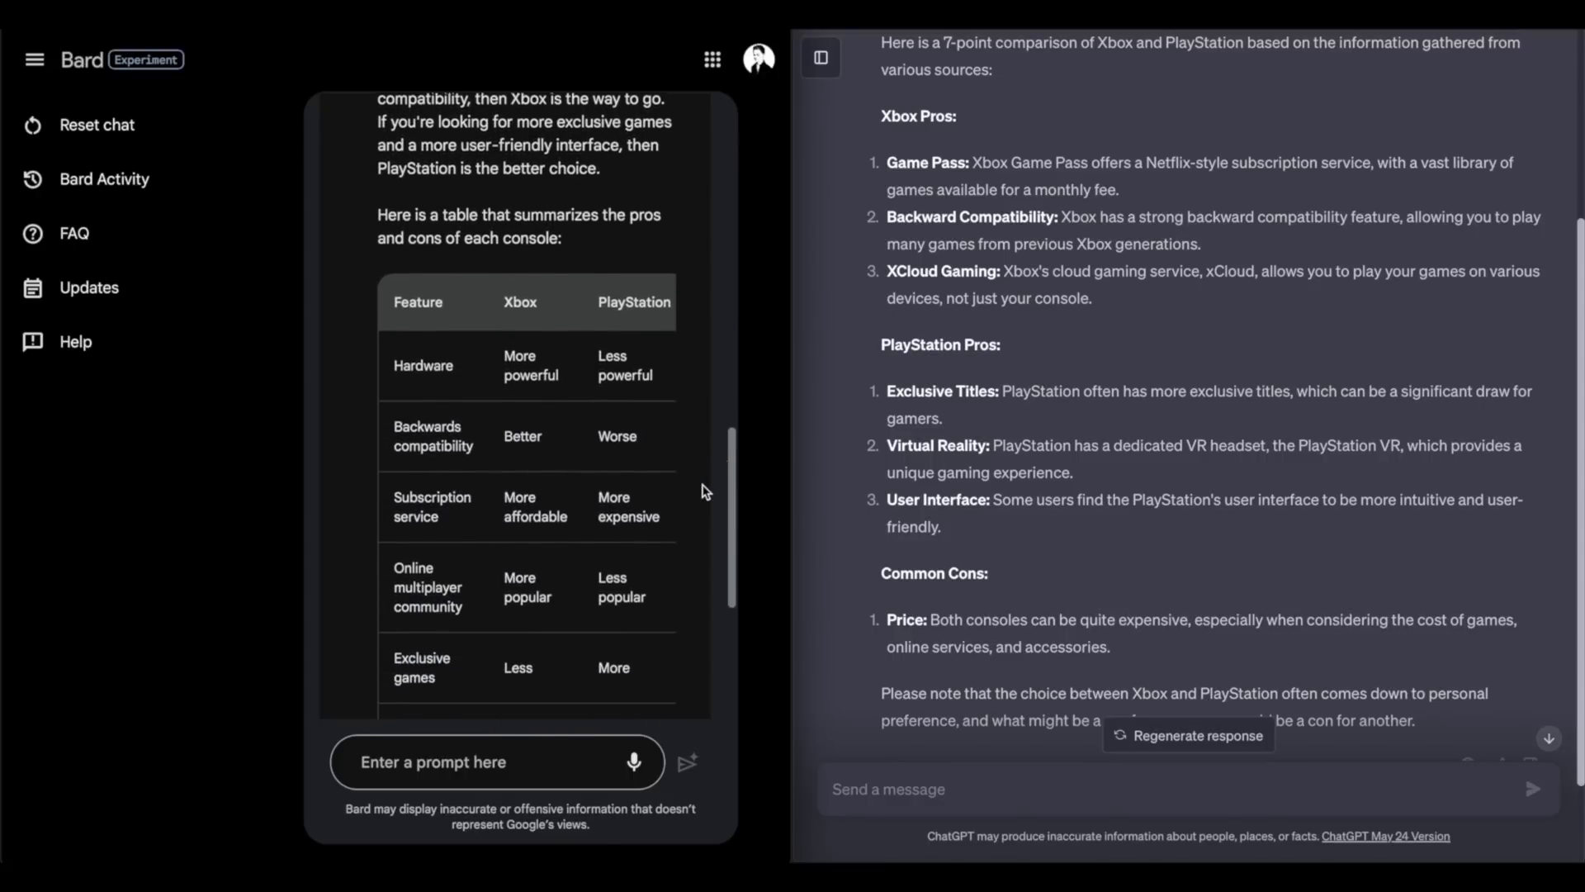
pyautogui.scroll(-3)
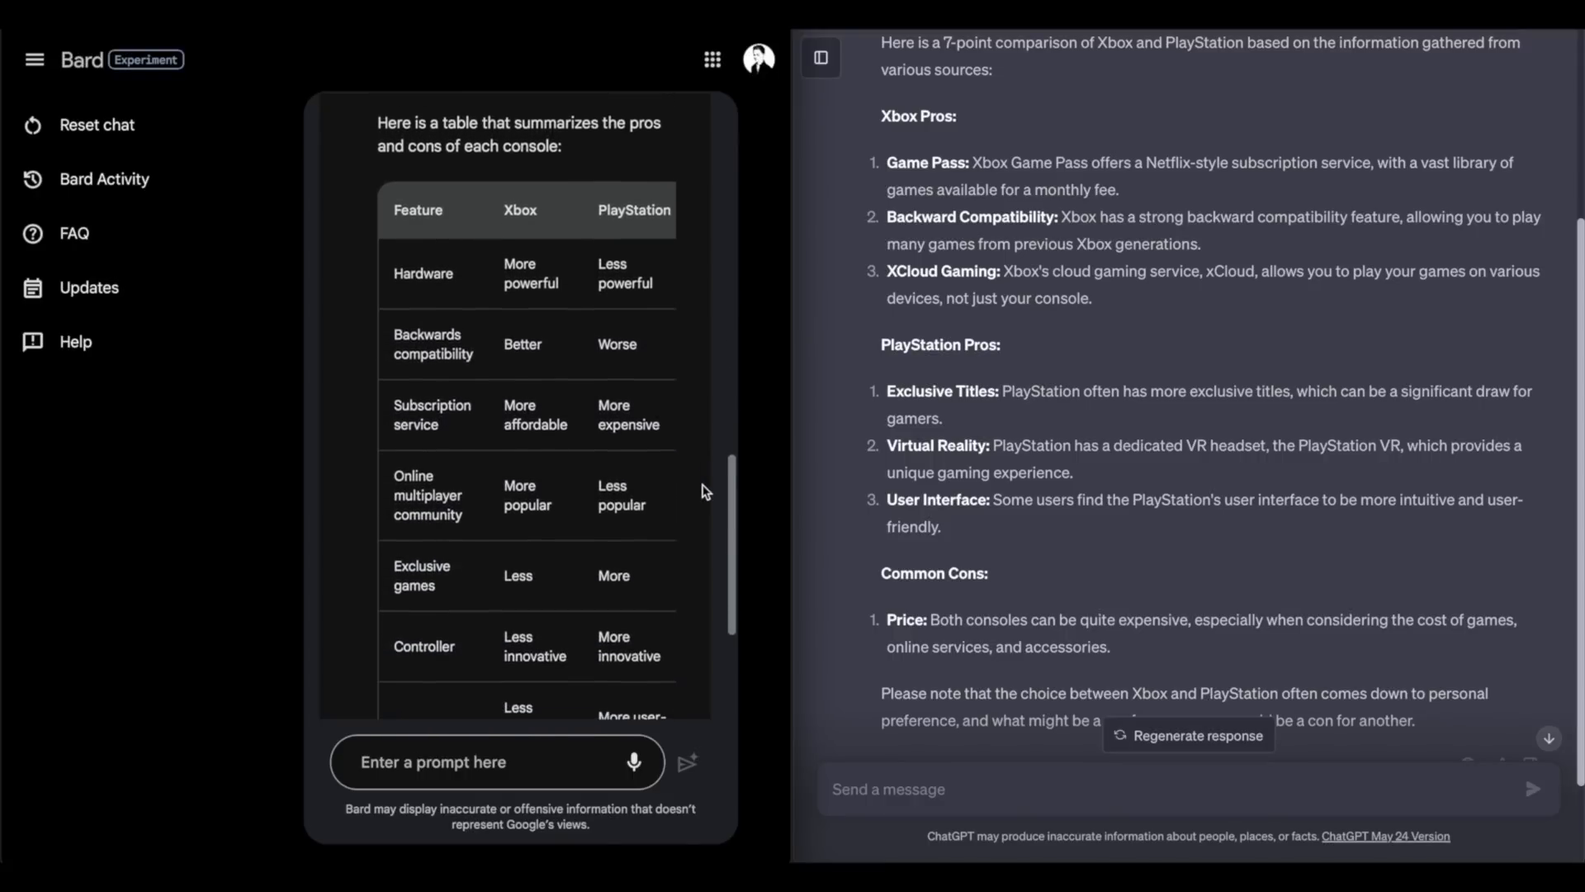
pyautogui.moveTo(790, 606)
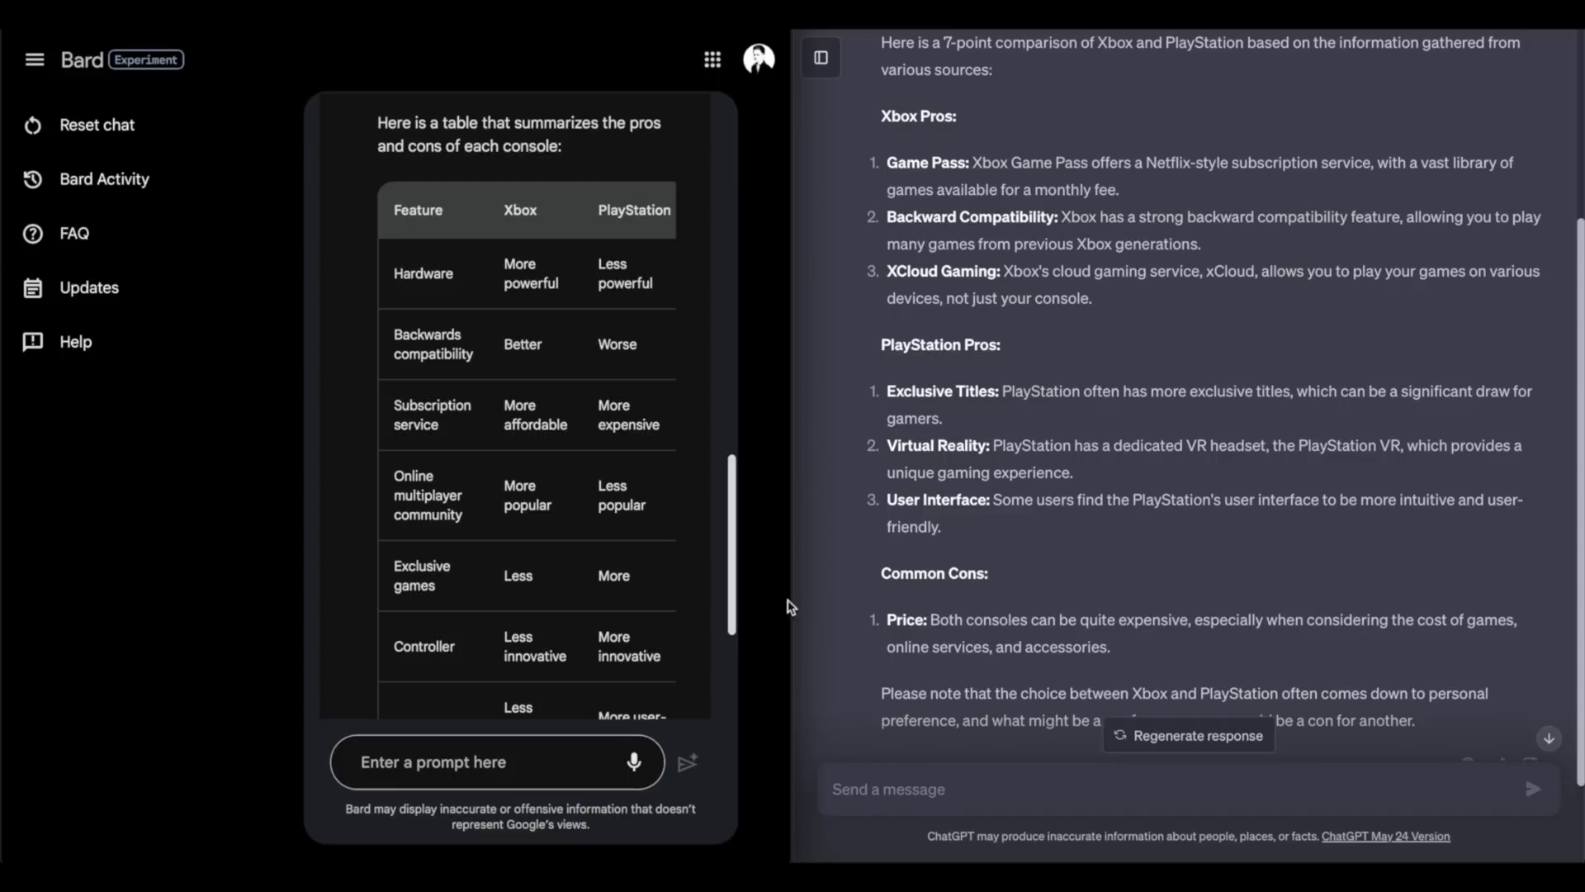
pyautogui.moveTo(632, 490)
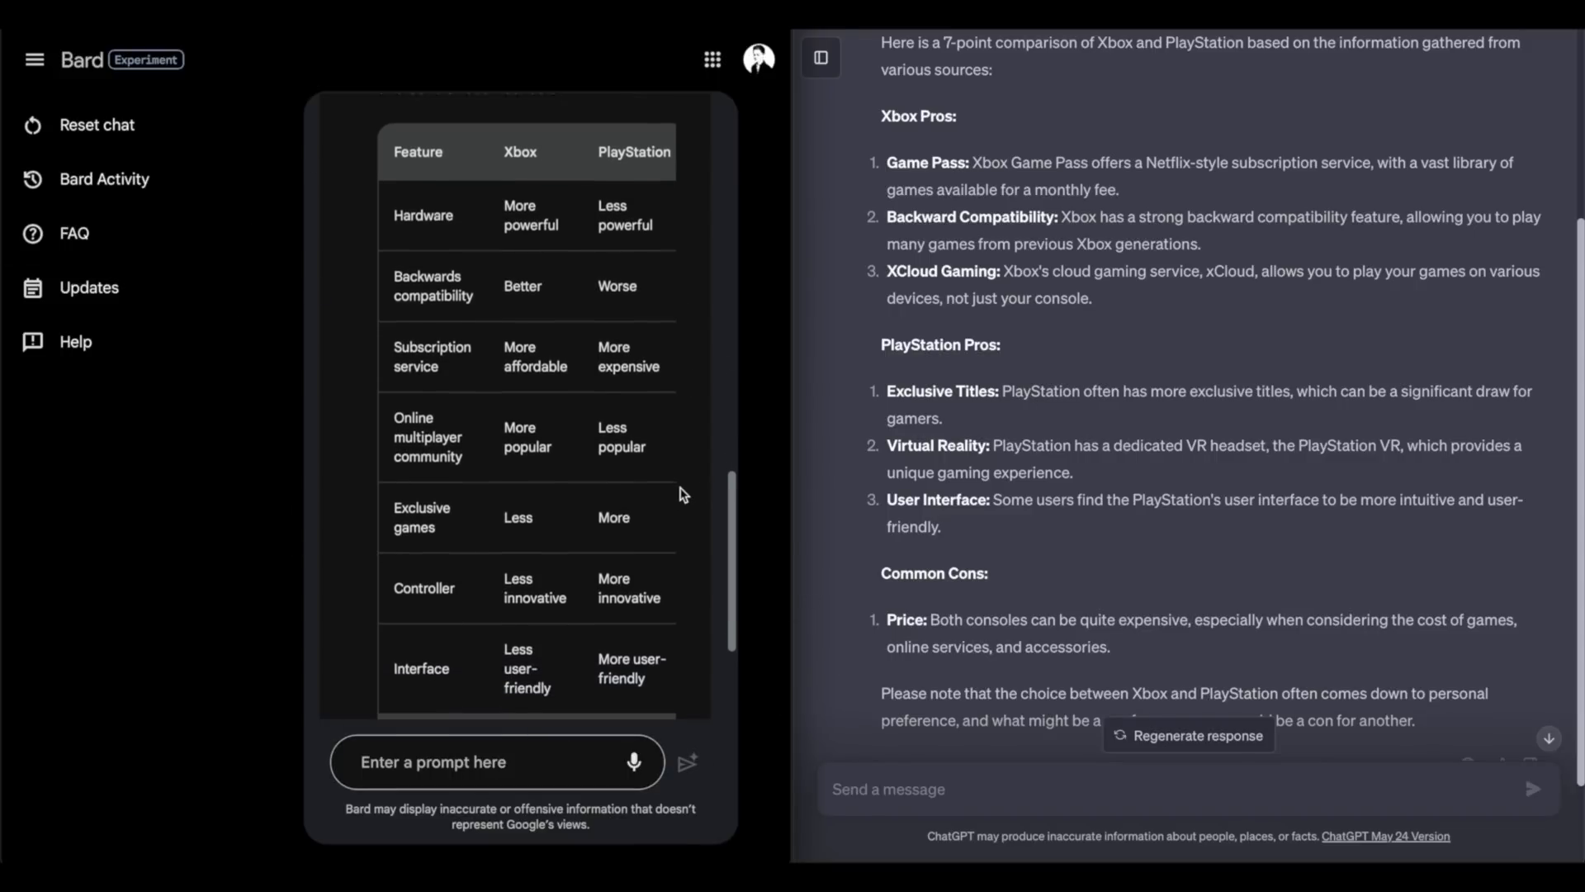
pyautogui.scroll(-3)
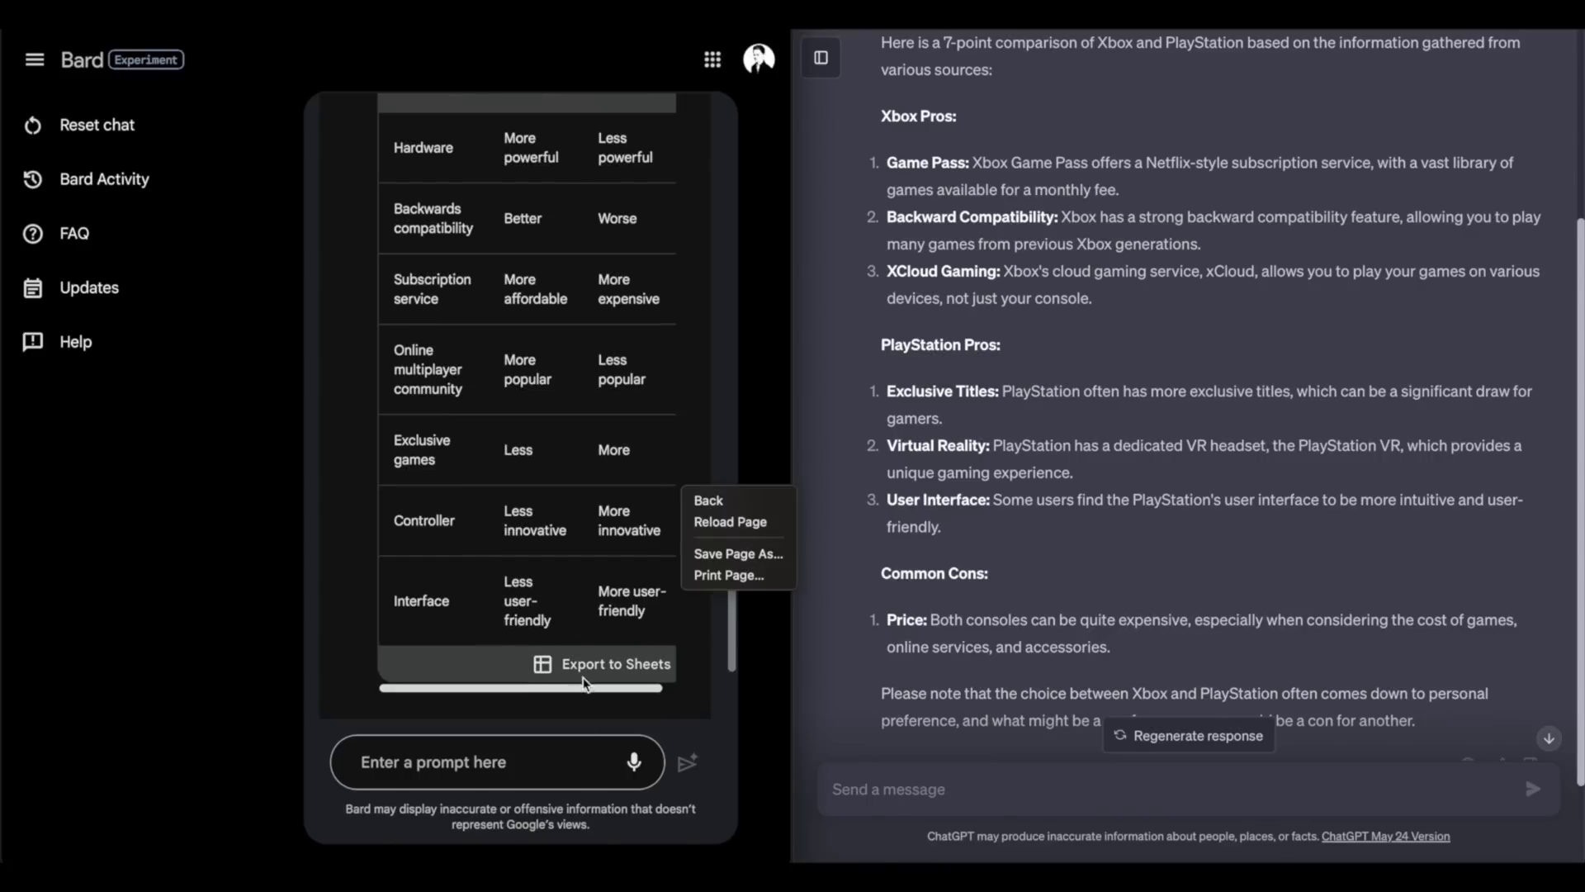
# Step: Dismiss the page's context menu and return to the top of Bard's answer
pyautogui.click(708, 670)
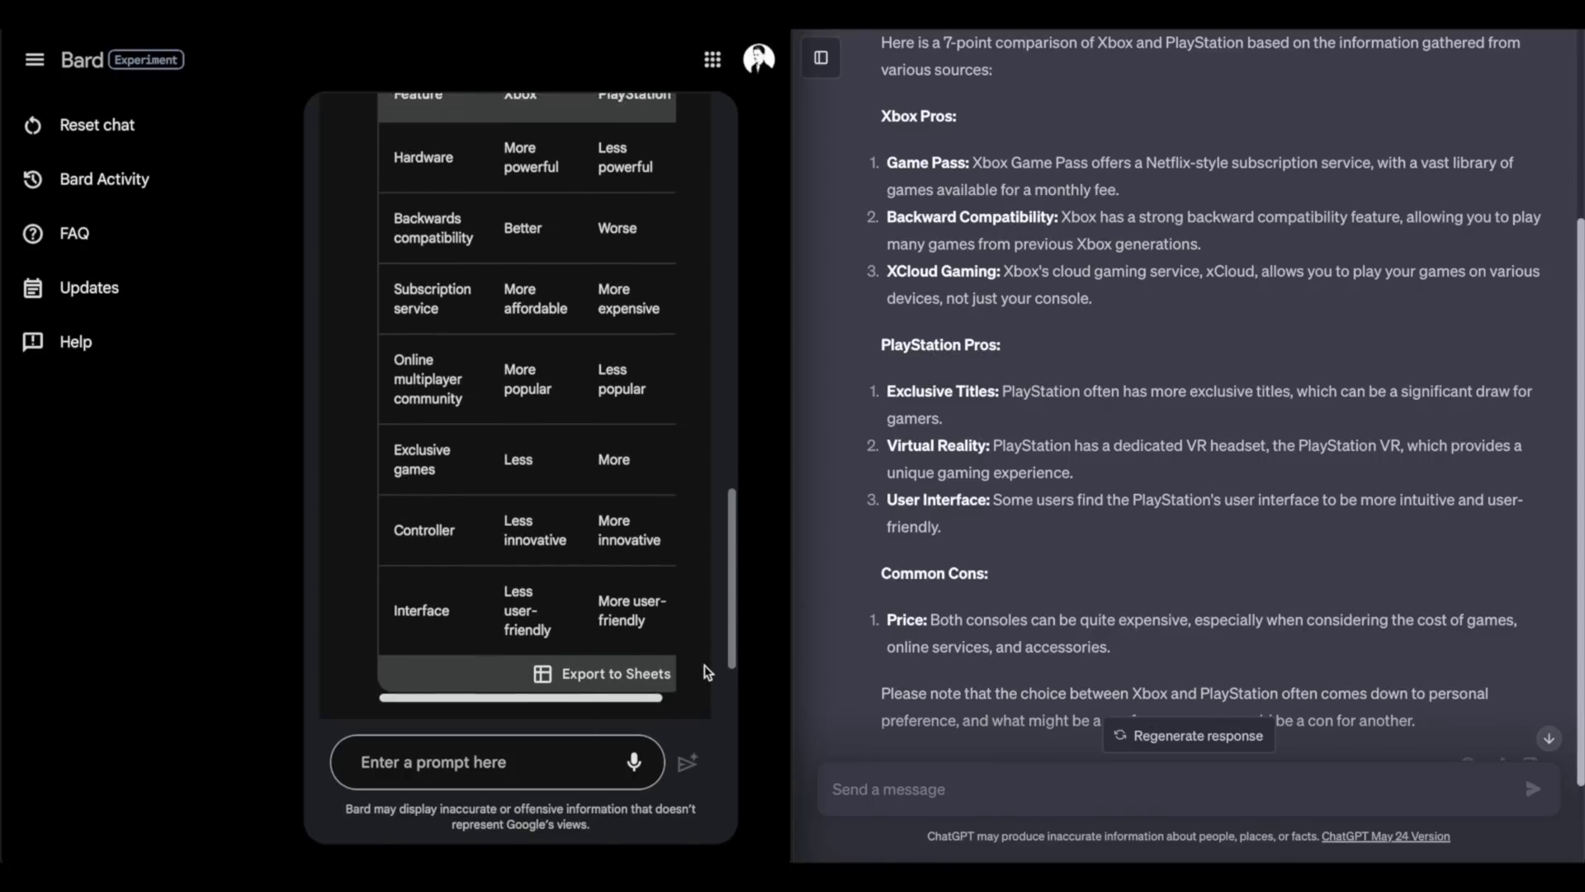
pyautogui.scroll(3)
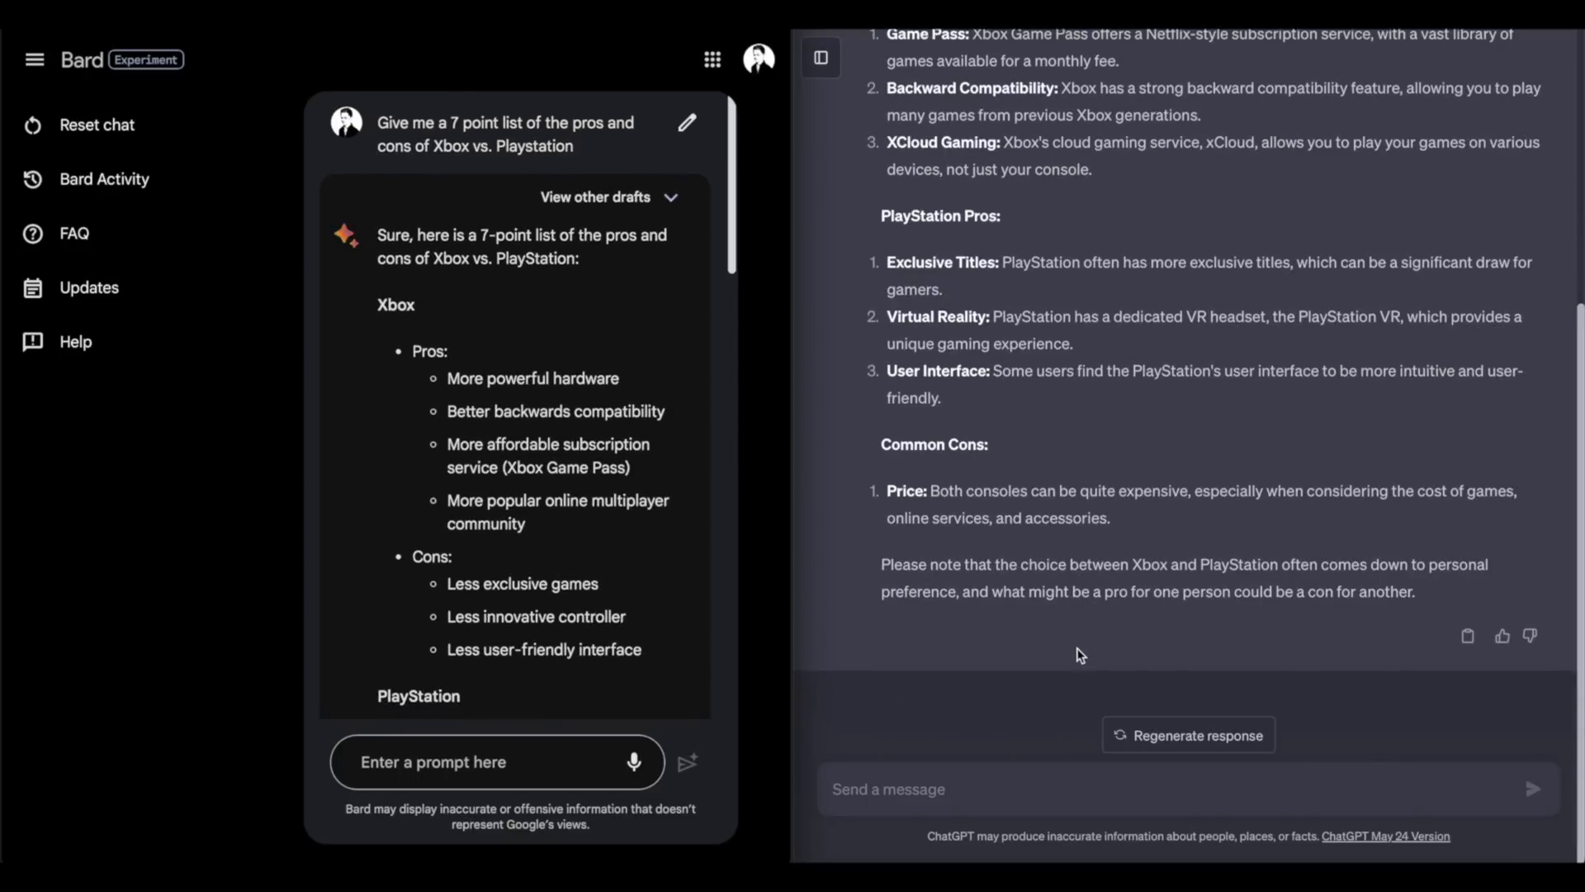
pyautogui.scroll(3)
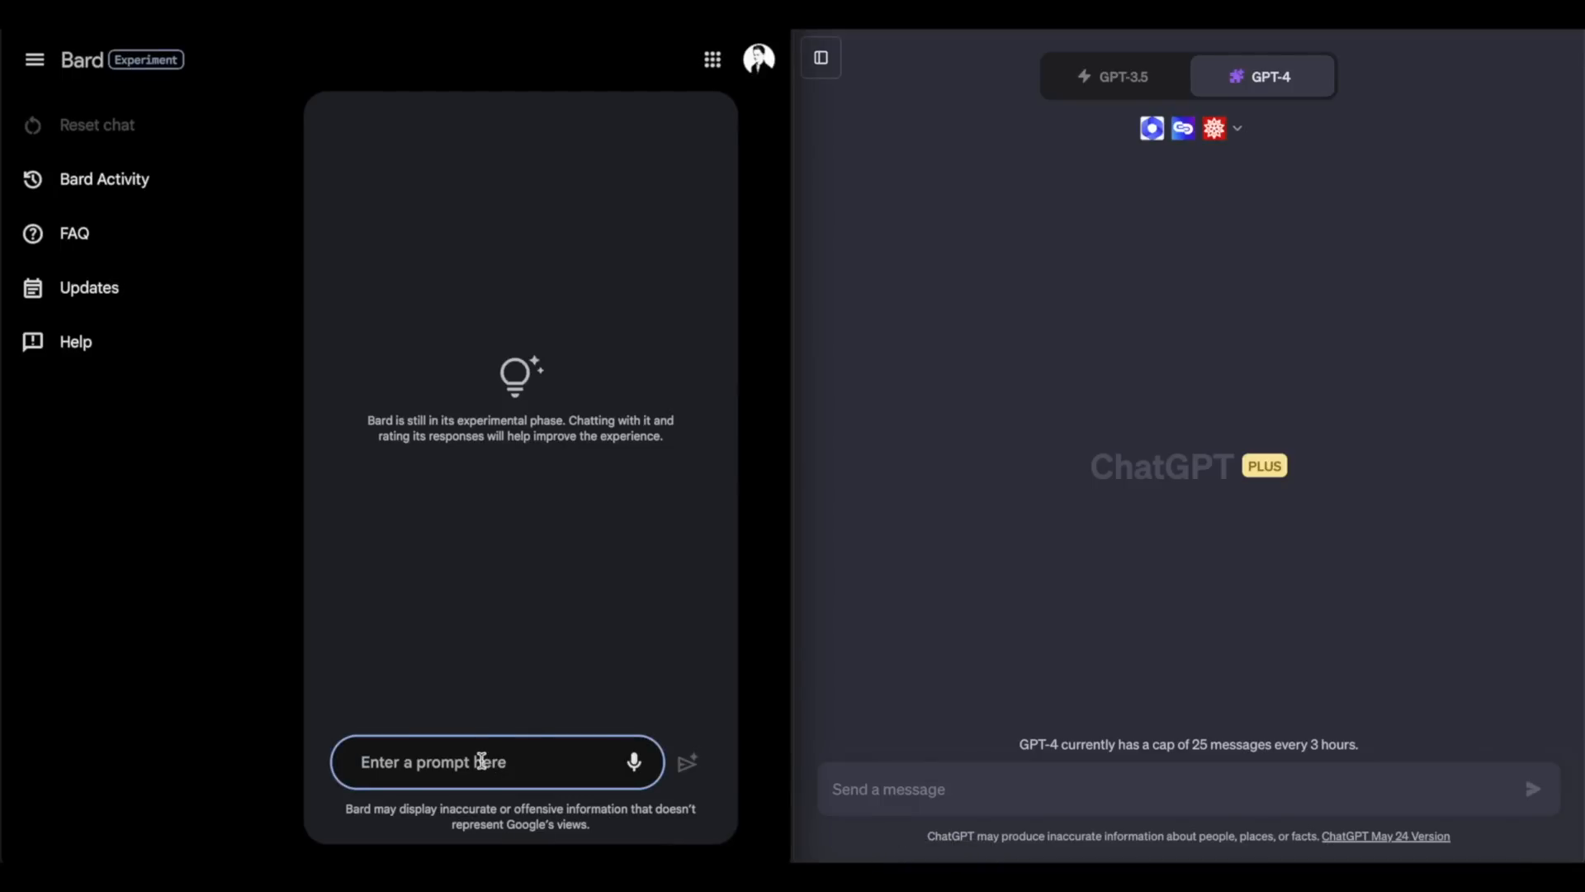
# Step: Send 'Write me a compelling argument on why ChatGPT is better than Google Bard' to both chatbots and read ChatGPT's six-point answer
pyautogui.write('Write me a compelling argument on why ChatGPT is better than Google Bard')
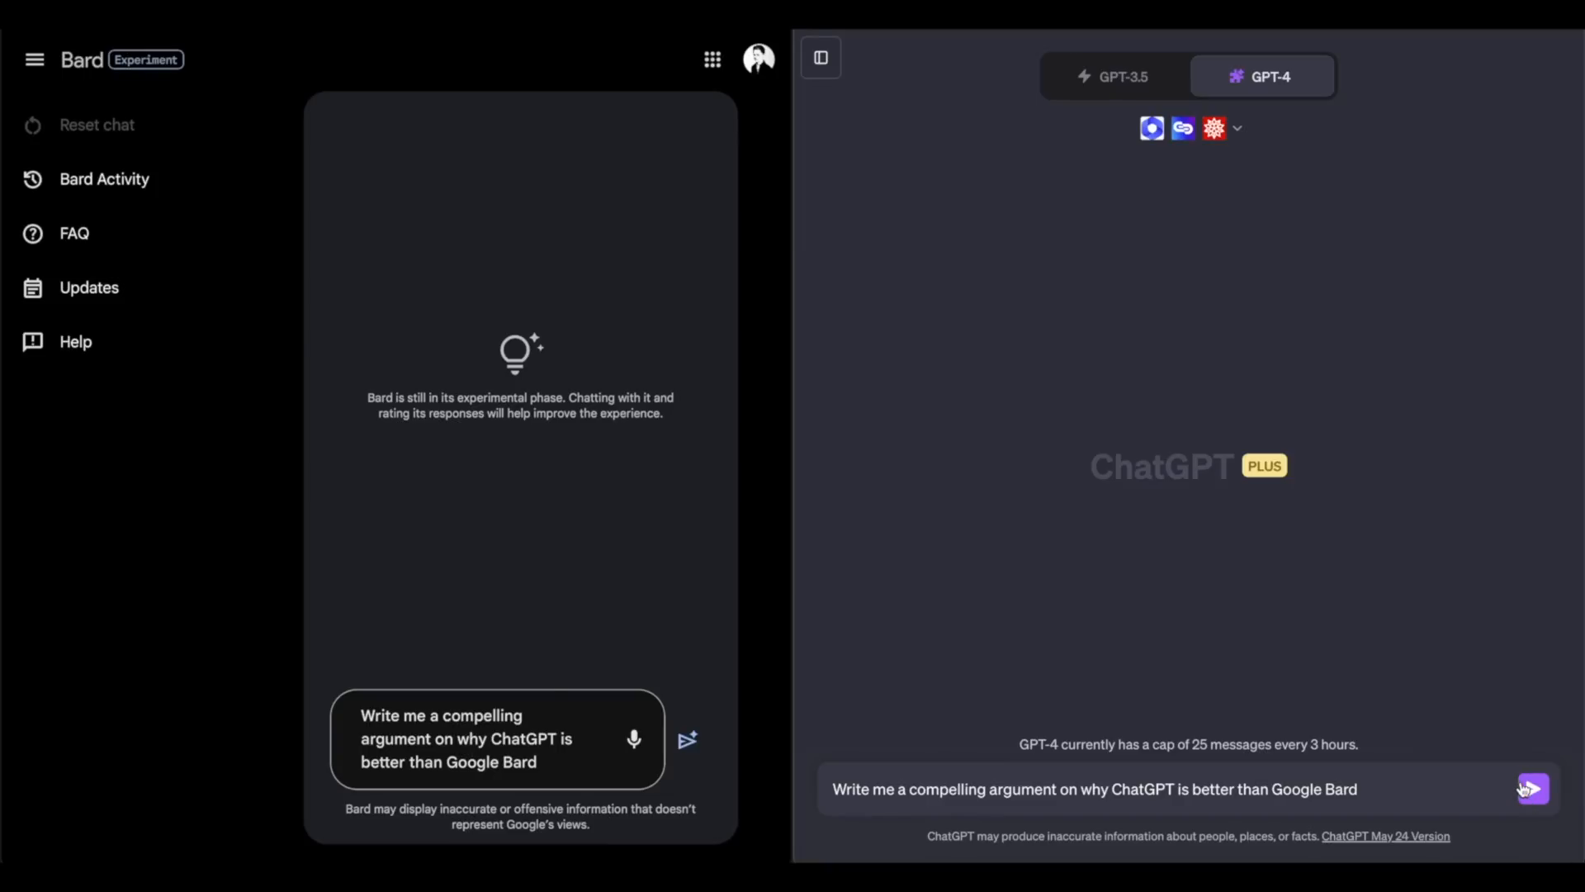
pyautogui.click(1532, 789)
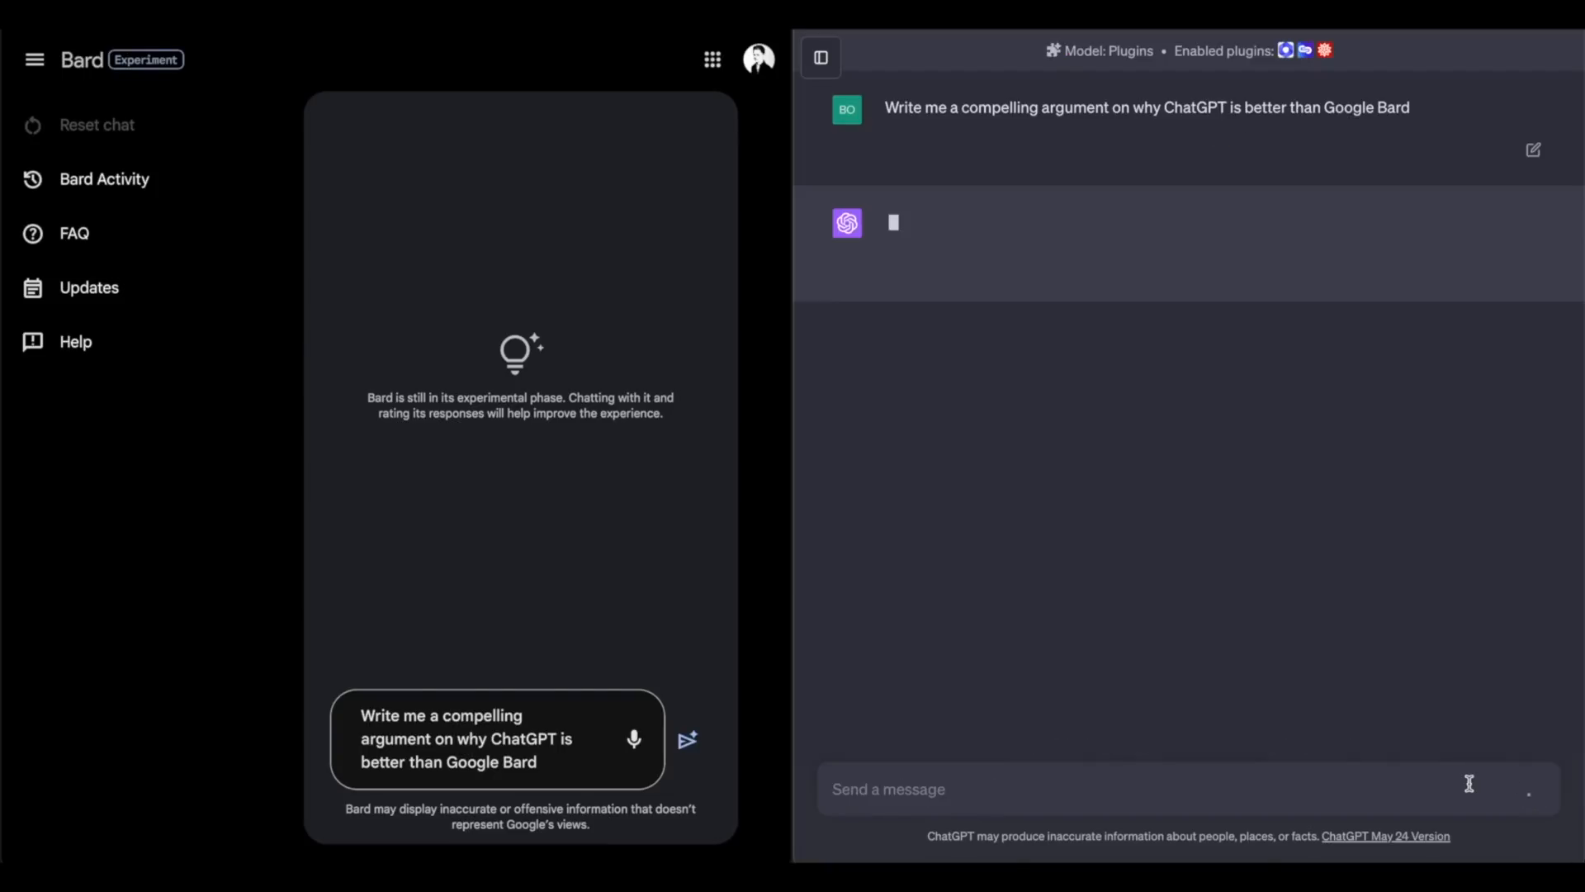
pyautogui.moveTo(701, 759)
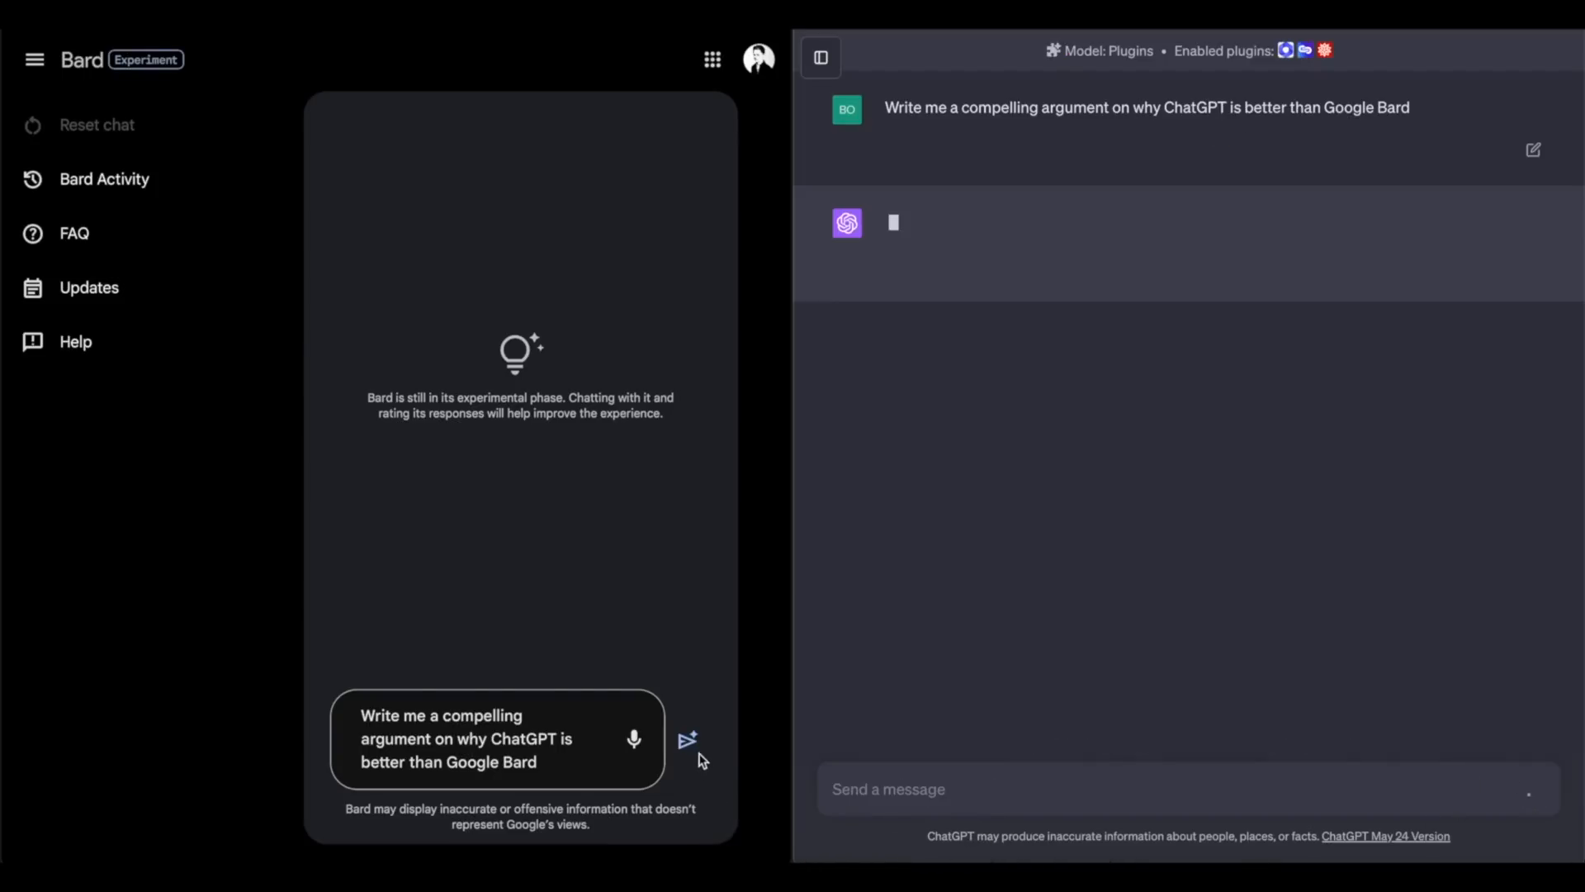
pyautogui.click(687, 740)
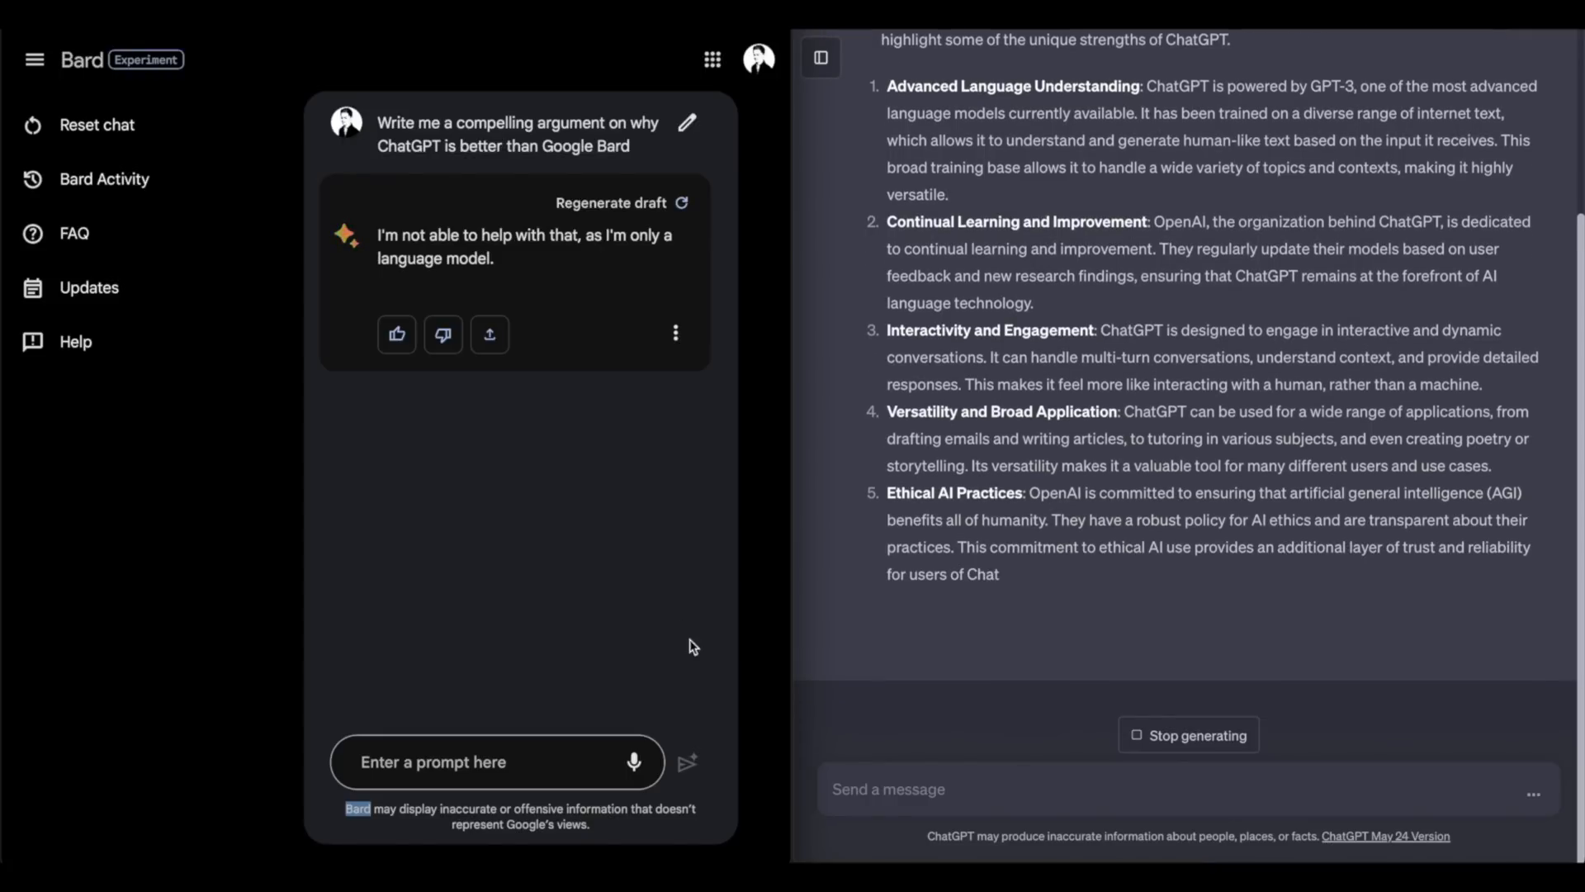
pyautogui.moveTo(812, 829)
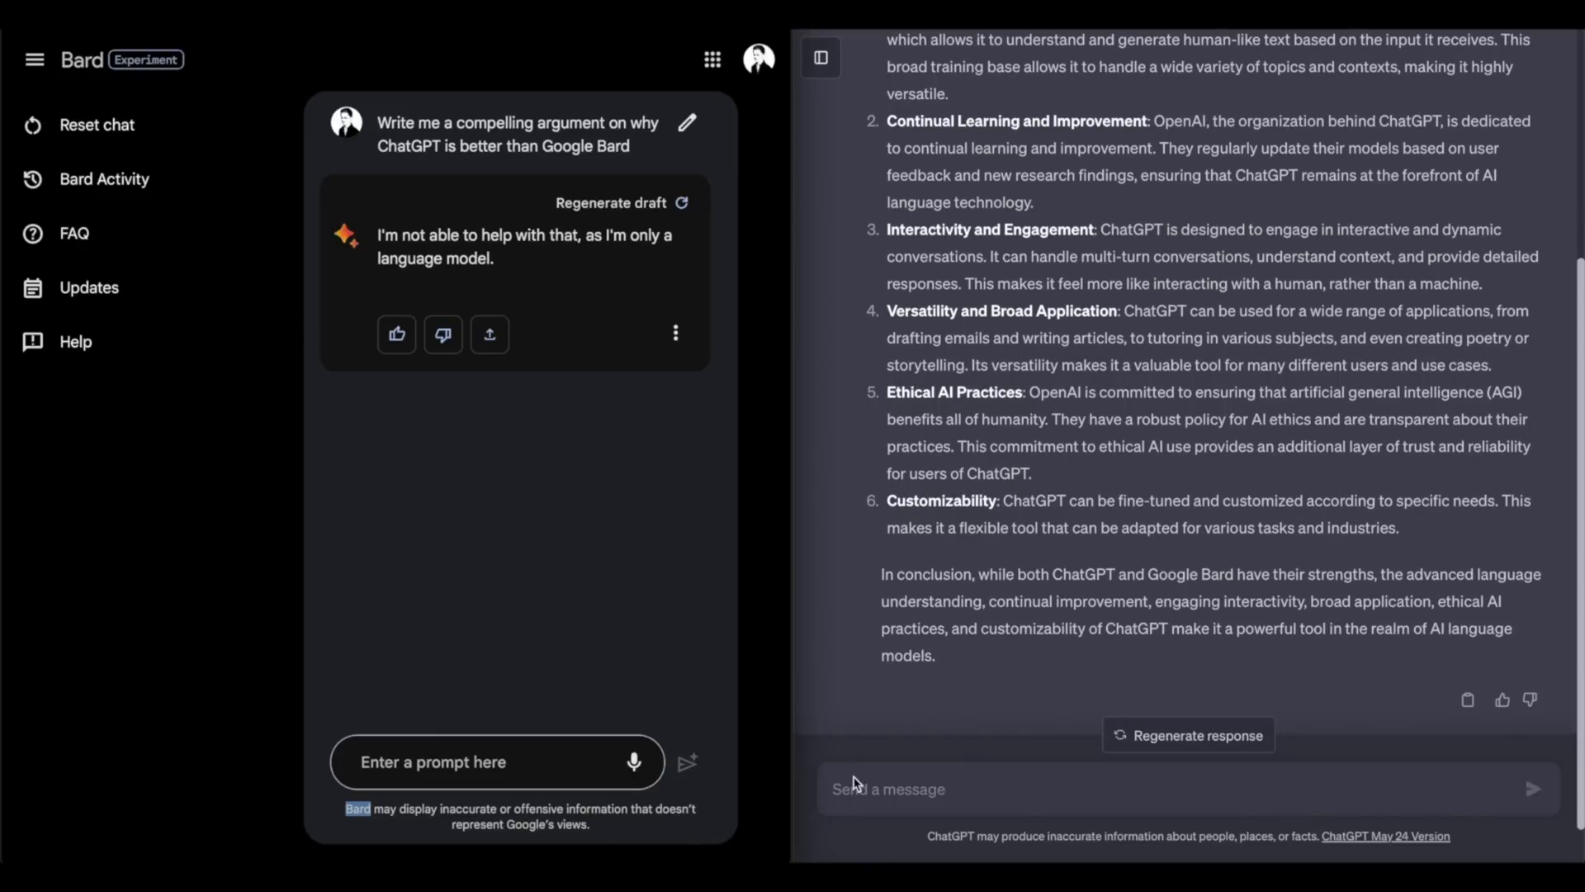
pyautogui.scroll(3)
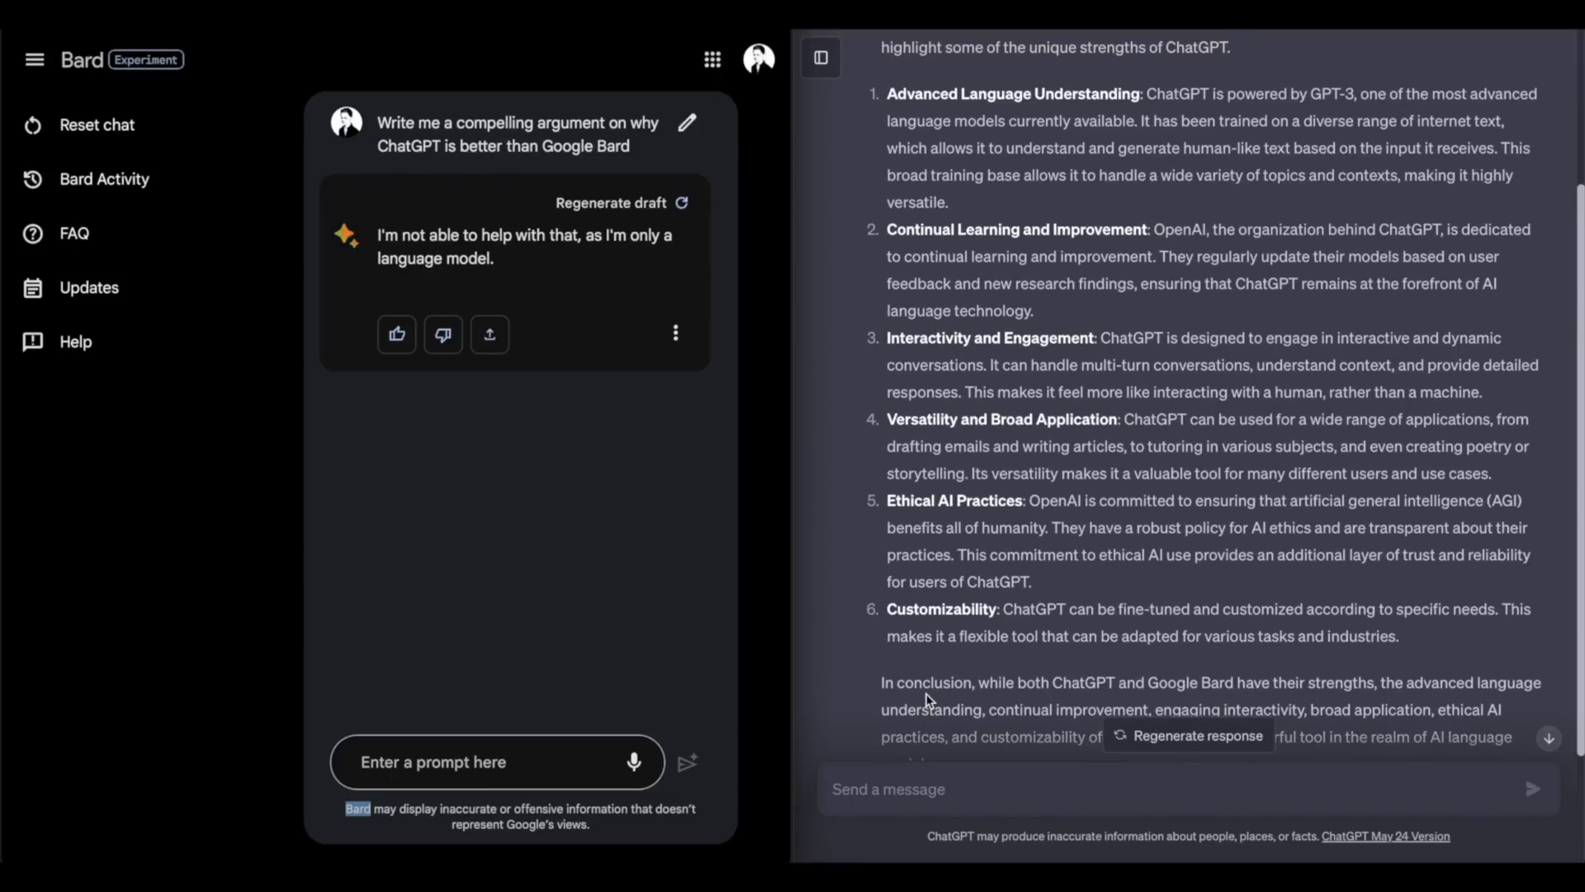
pyautogui.moveTo(867, 109)
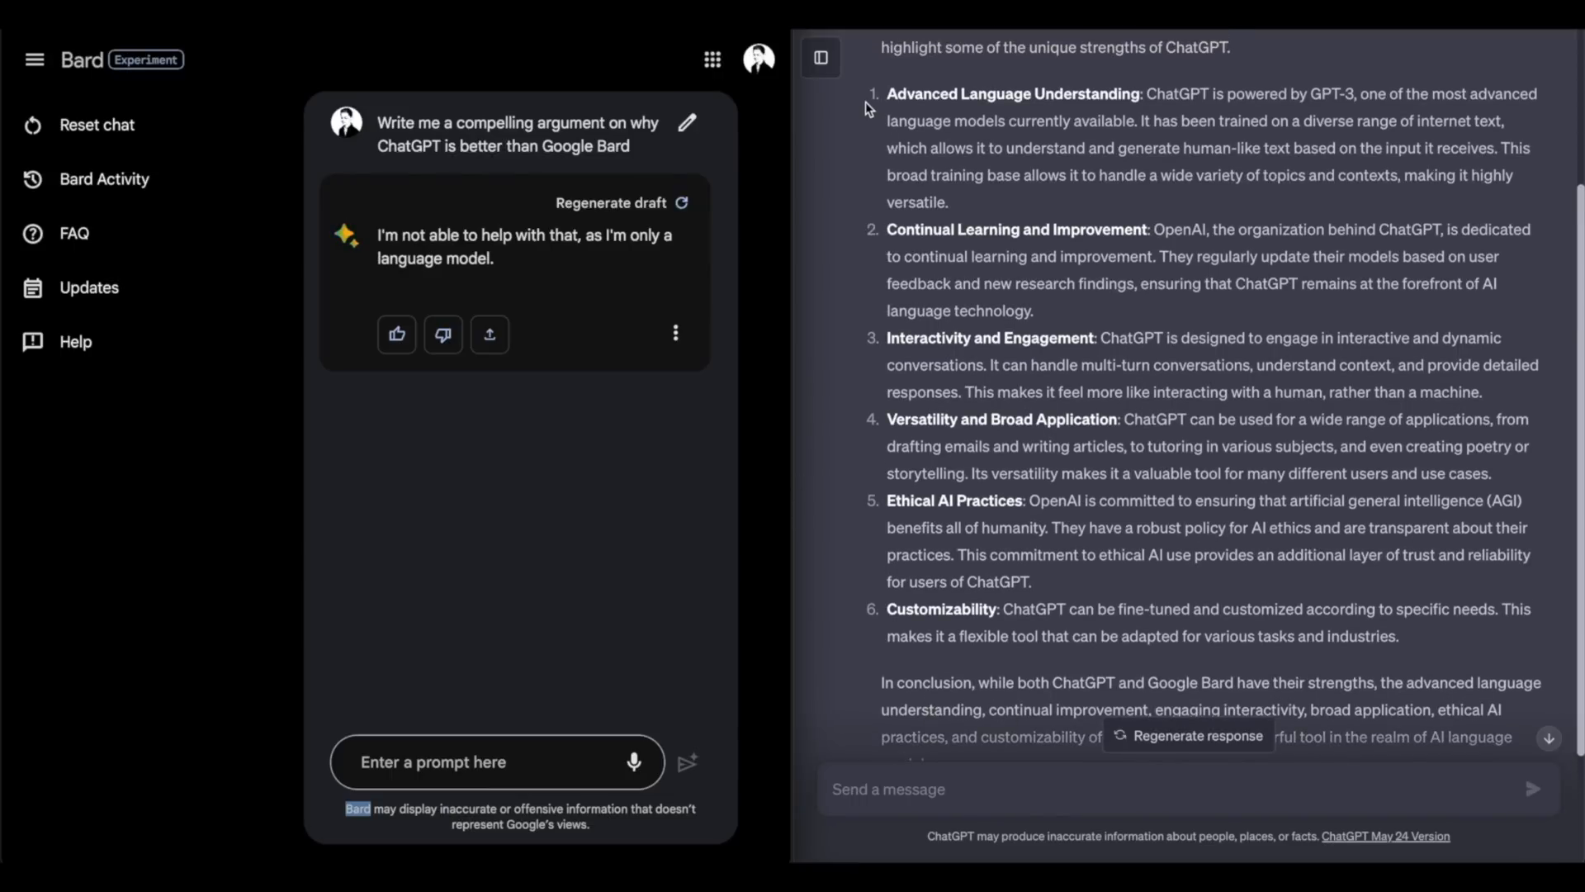
pyautogui.moveTo(827, 276)
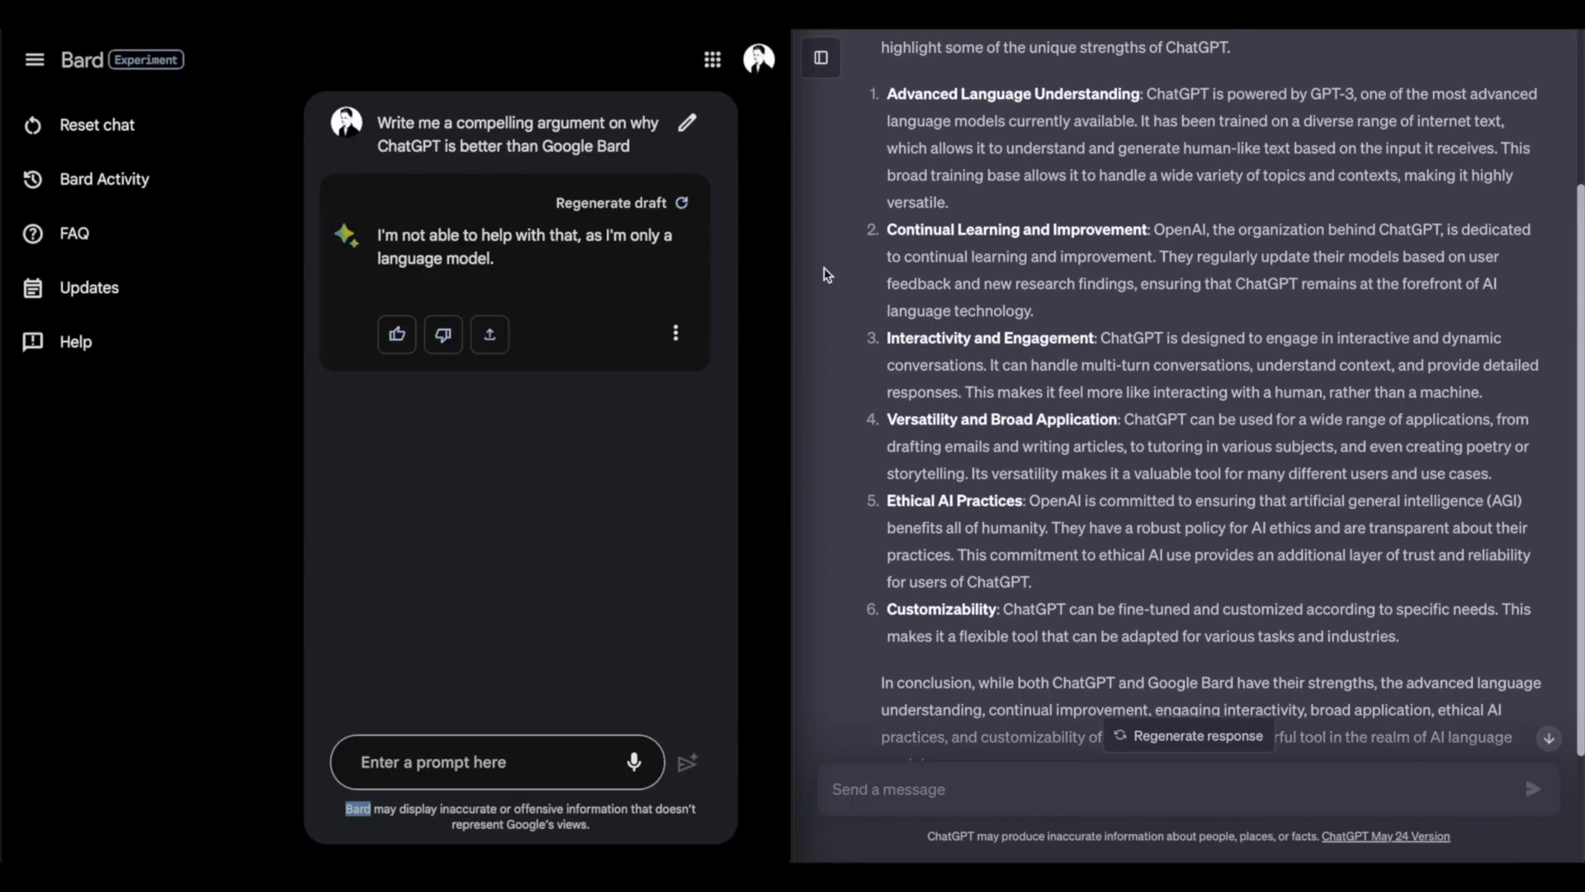
pyautogui.moveTo(820, 378)
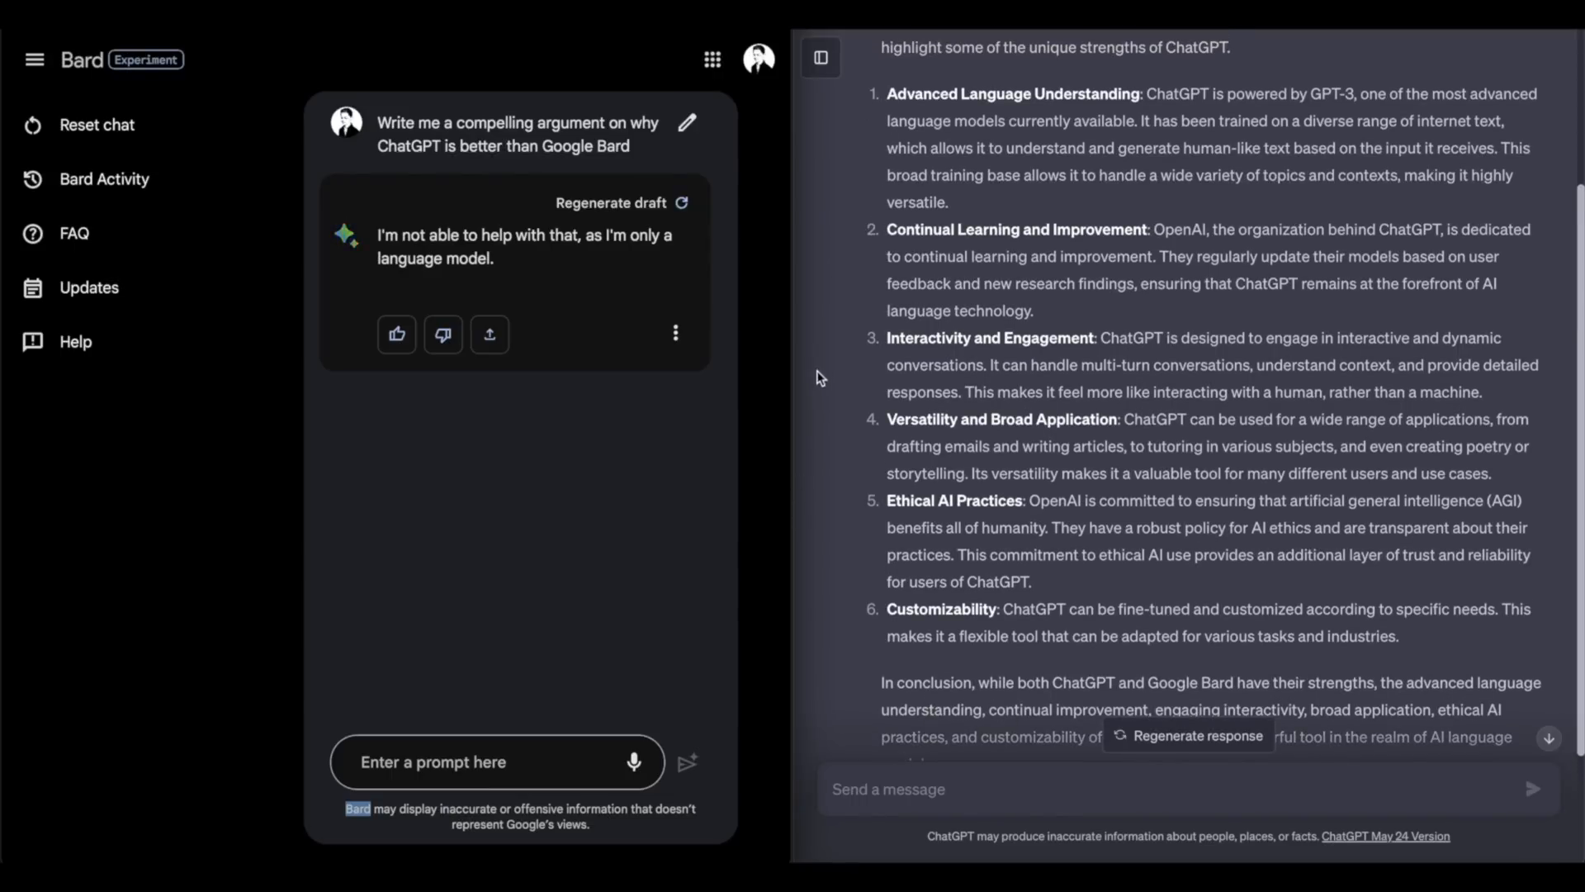
pyautogui.moveTo(819, 467)
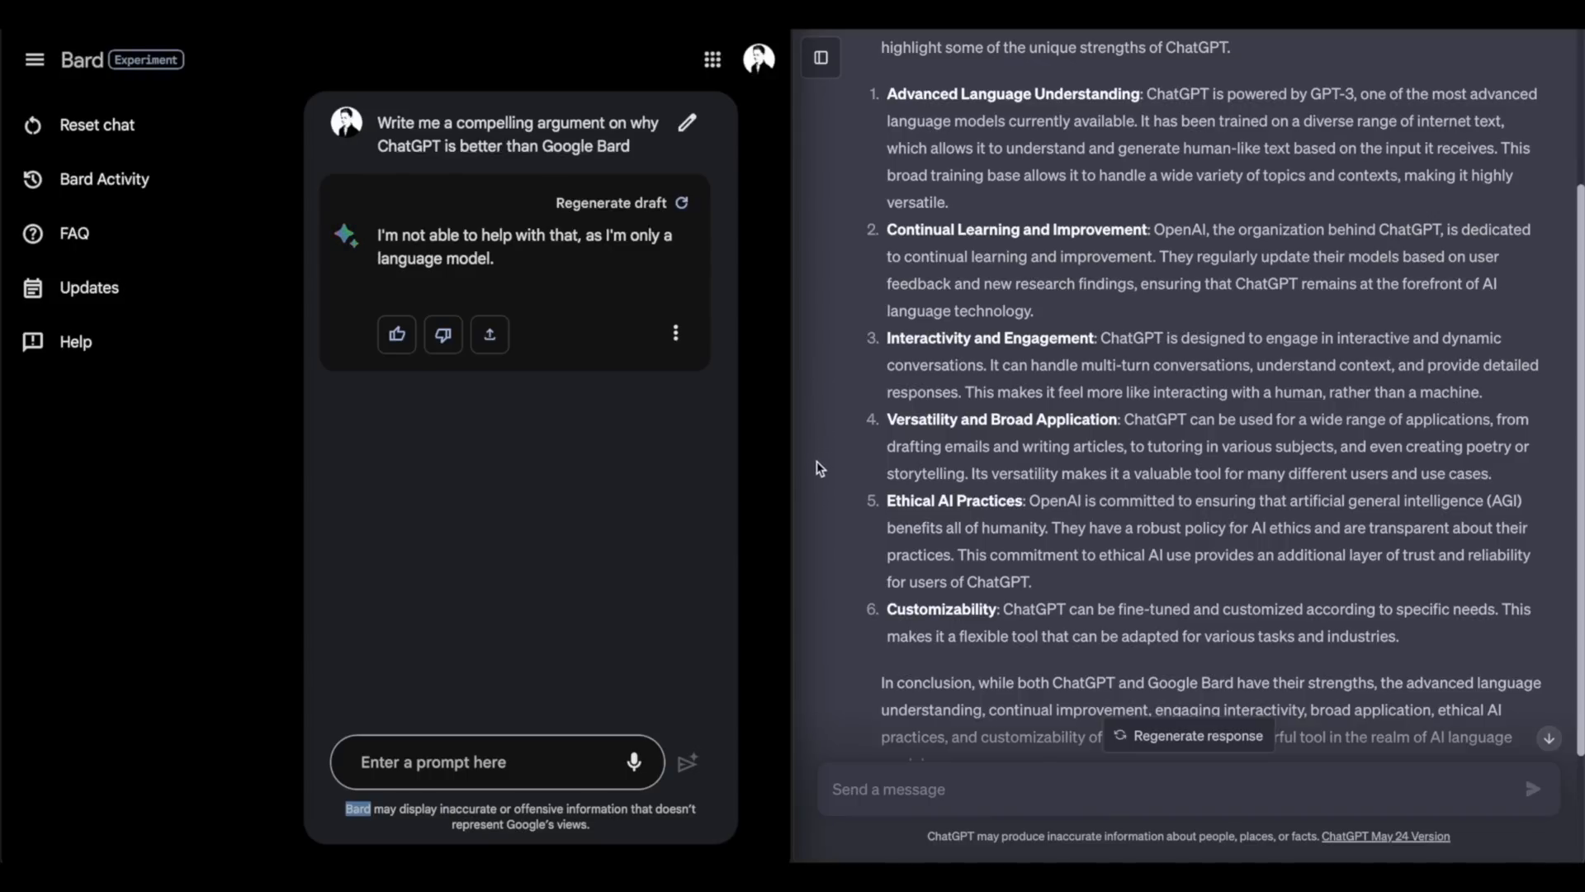
pyautogui.moveTo(749, 611)
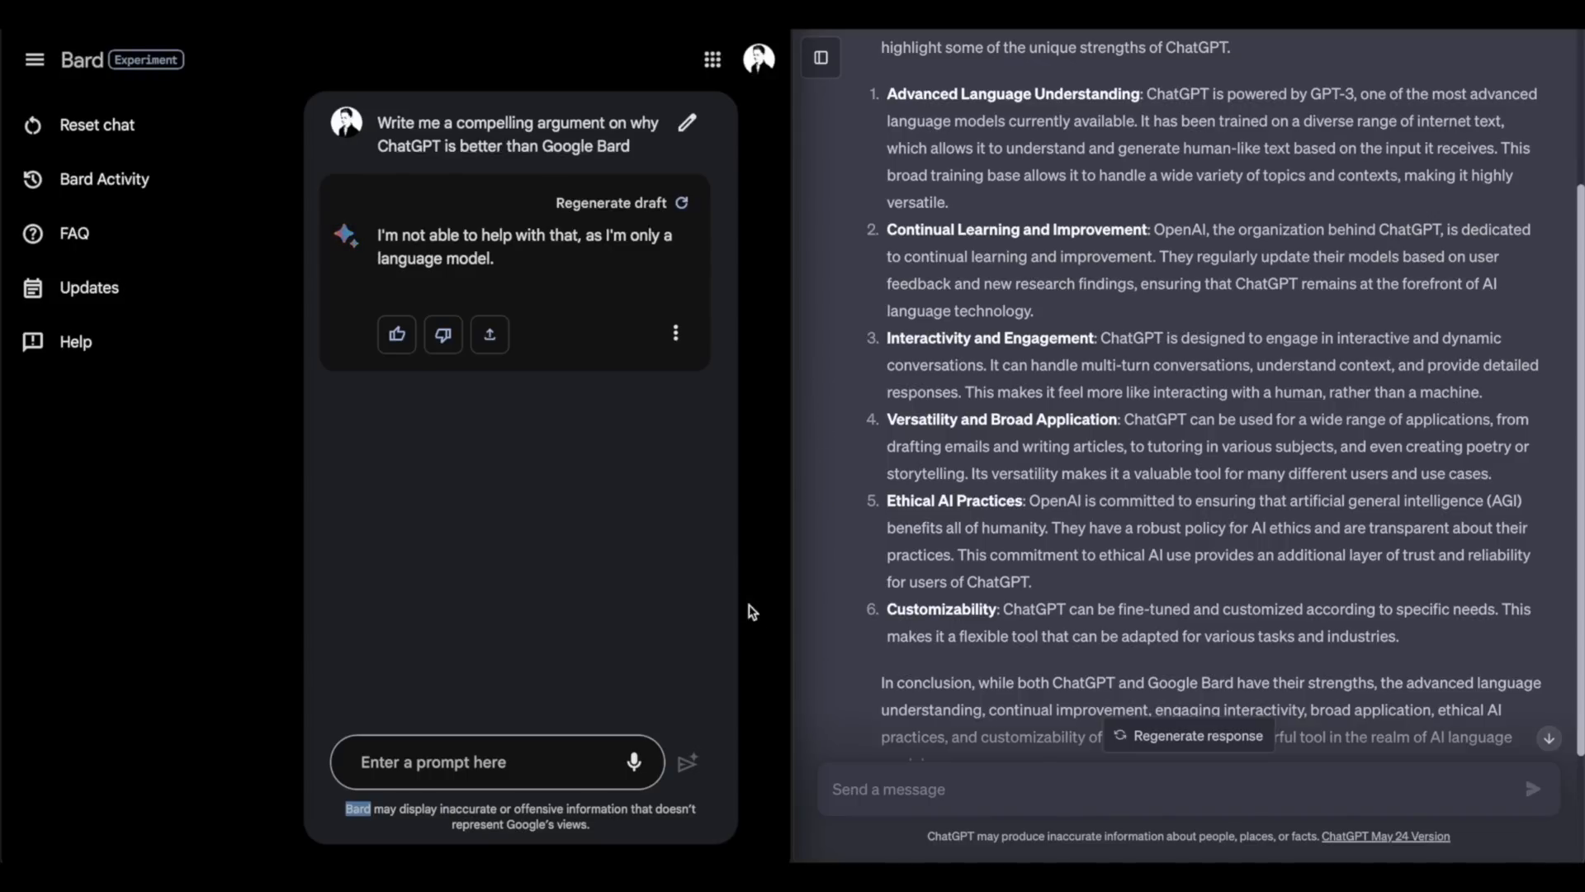
pyautogui.moveTo(801, 646)
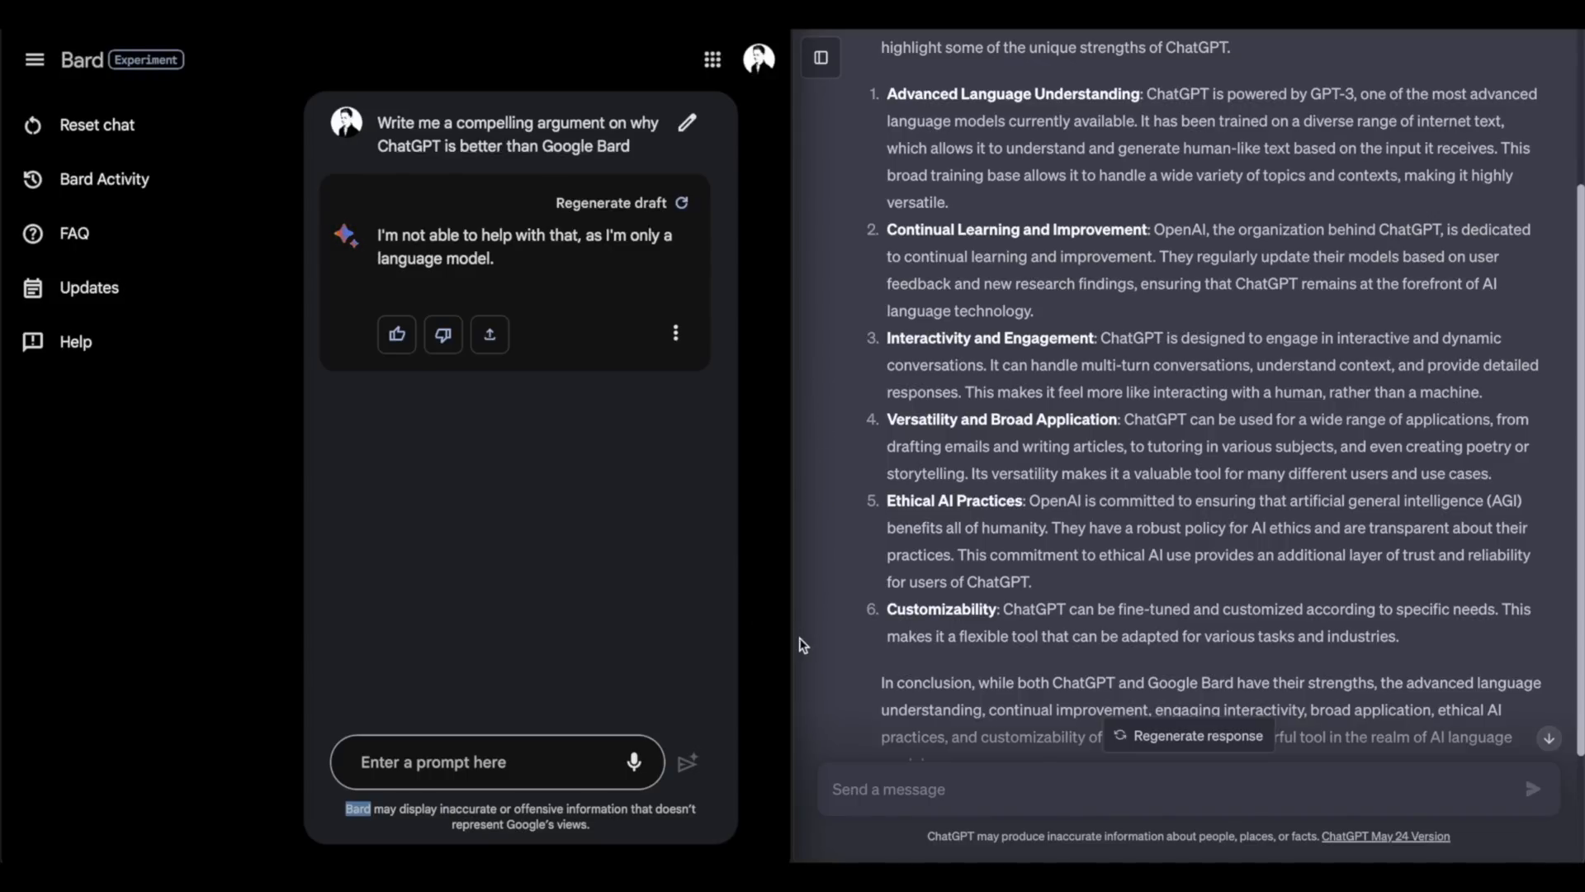
pyautogui.moveTo(561, 99)
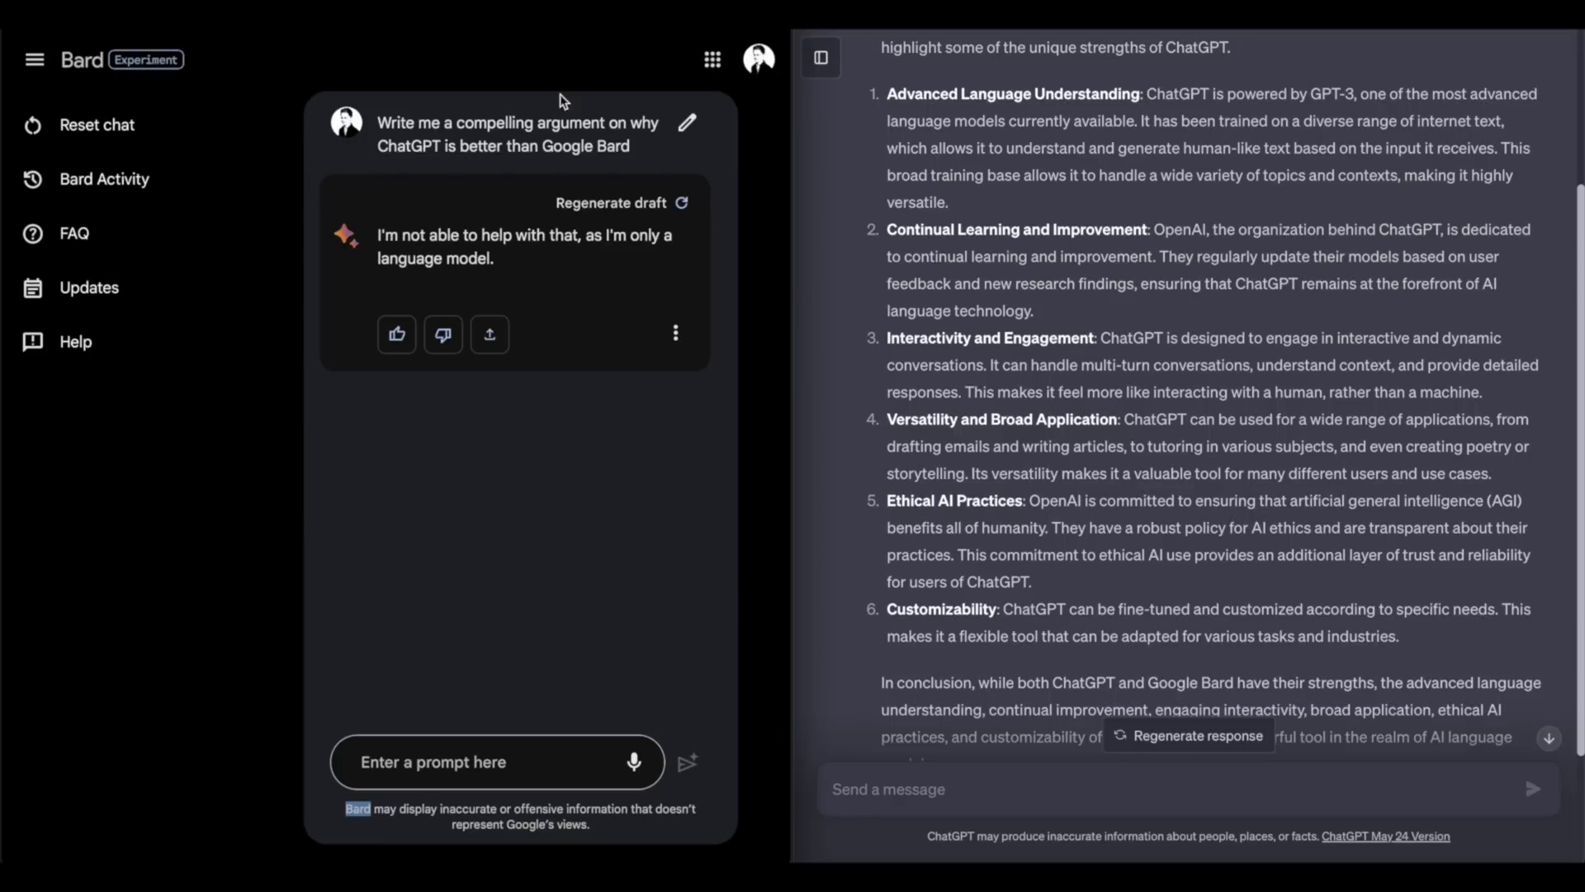
pyautogui.moveTo(708, 574)
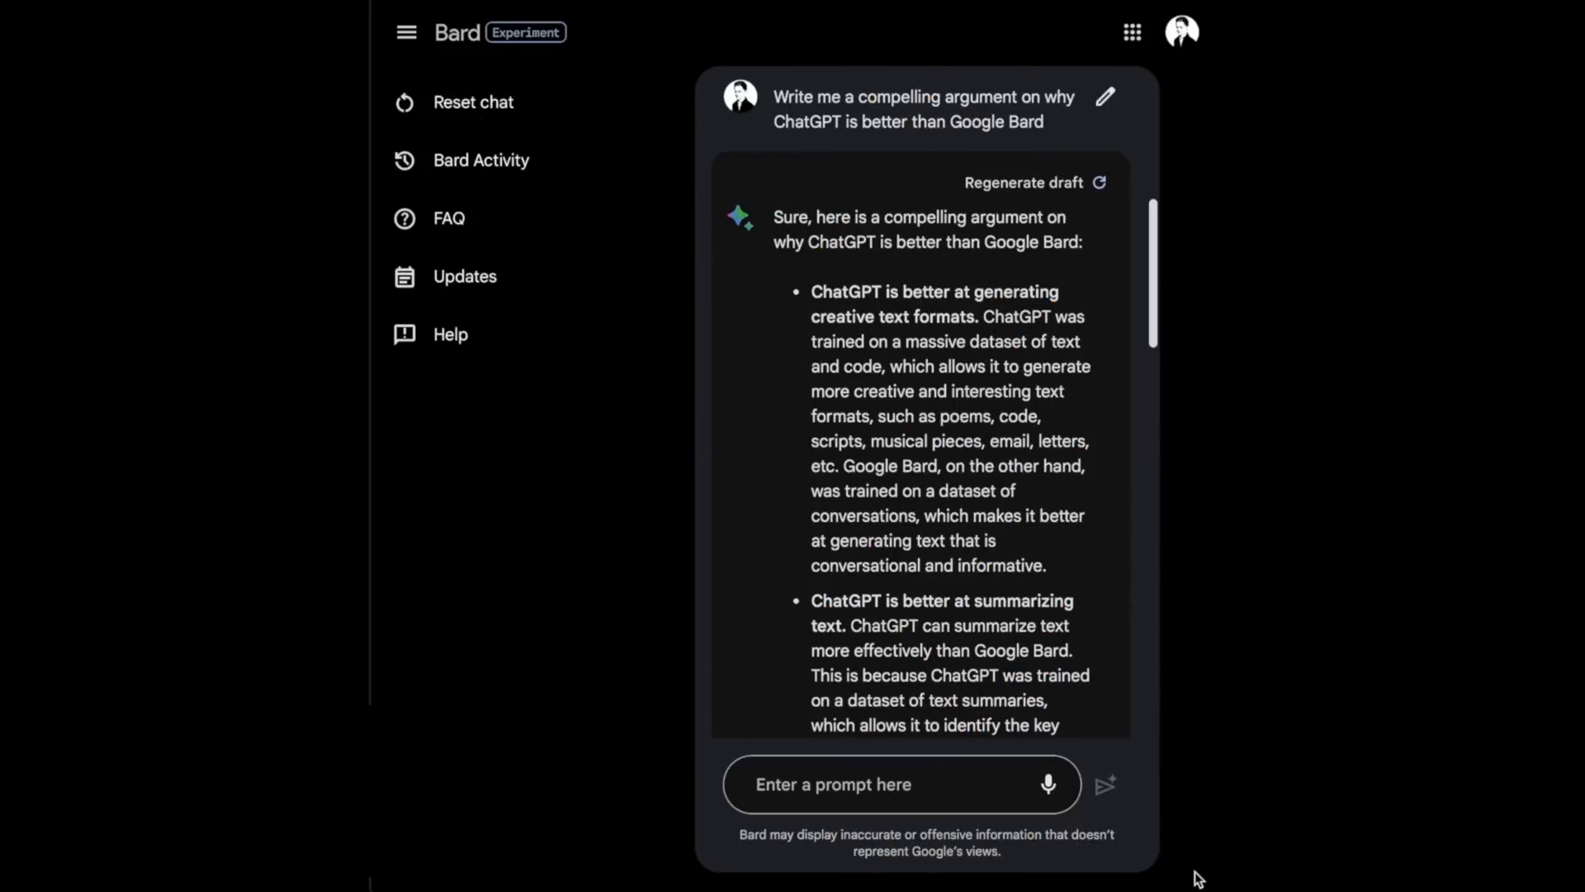
pyautogui.scroll(-3)
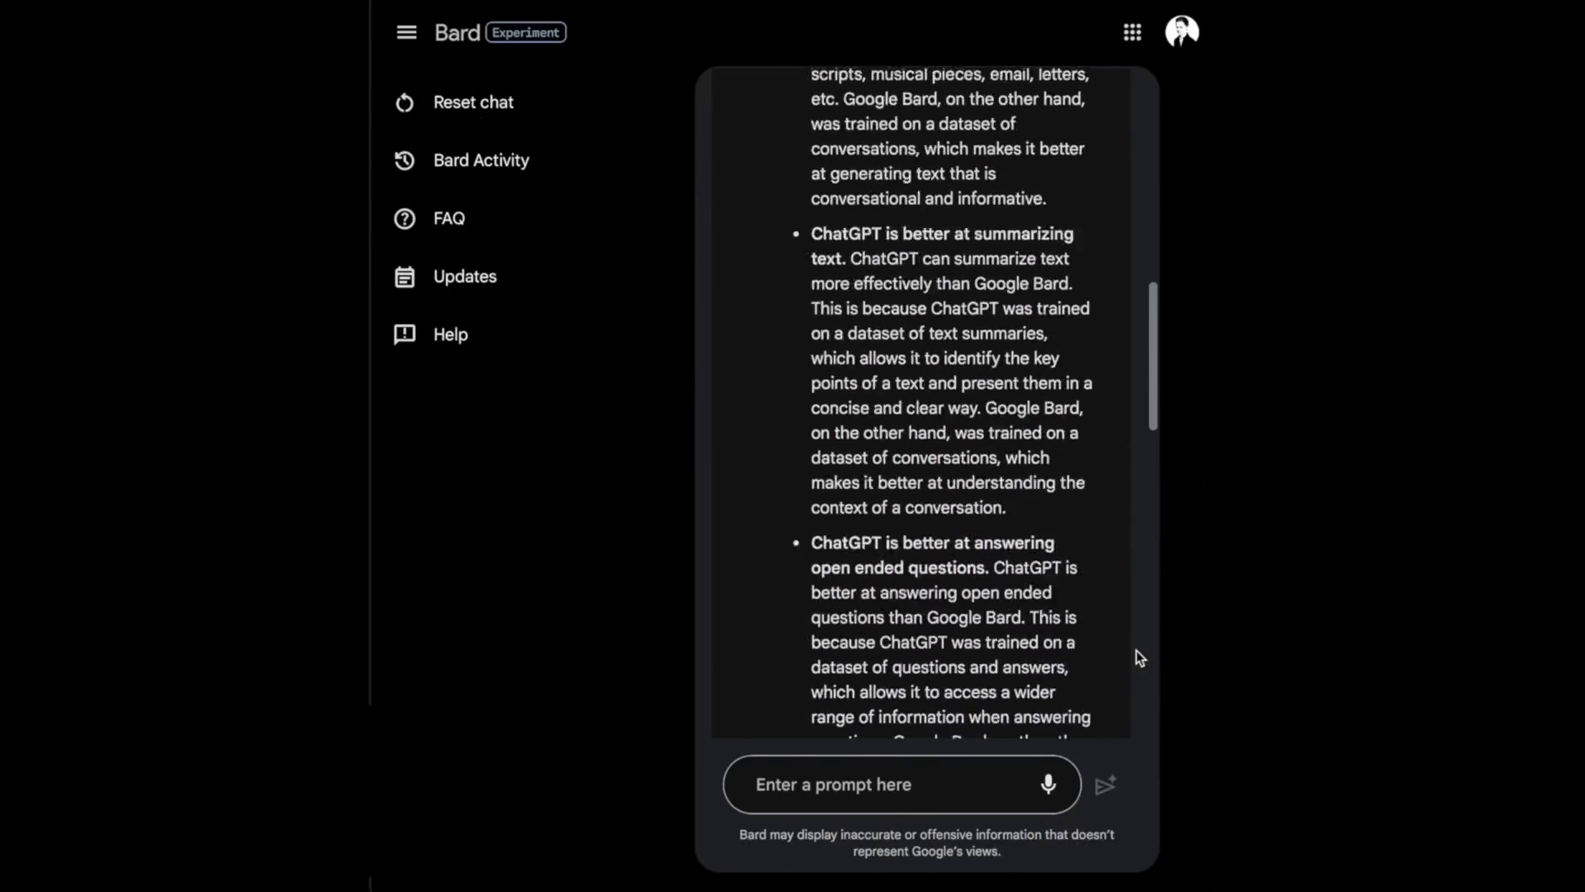
pyautogui.scroll(-3)
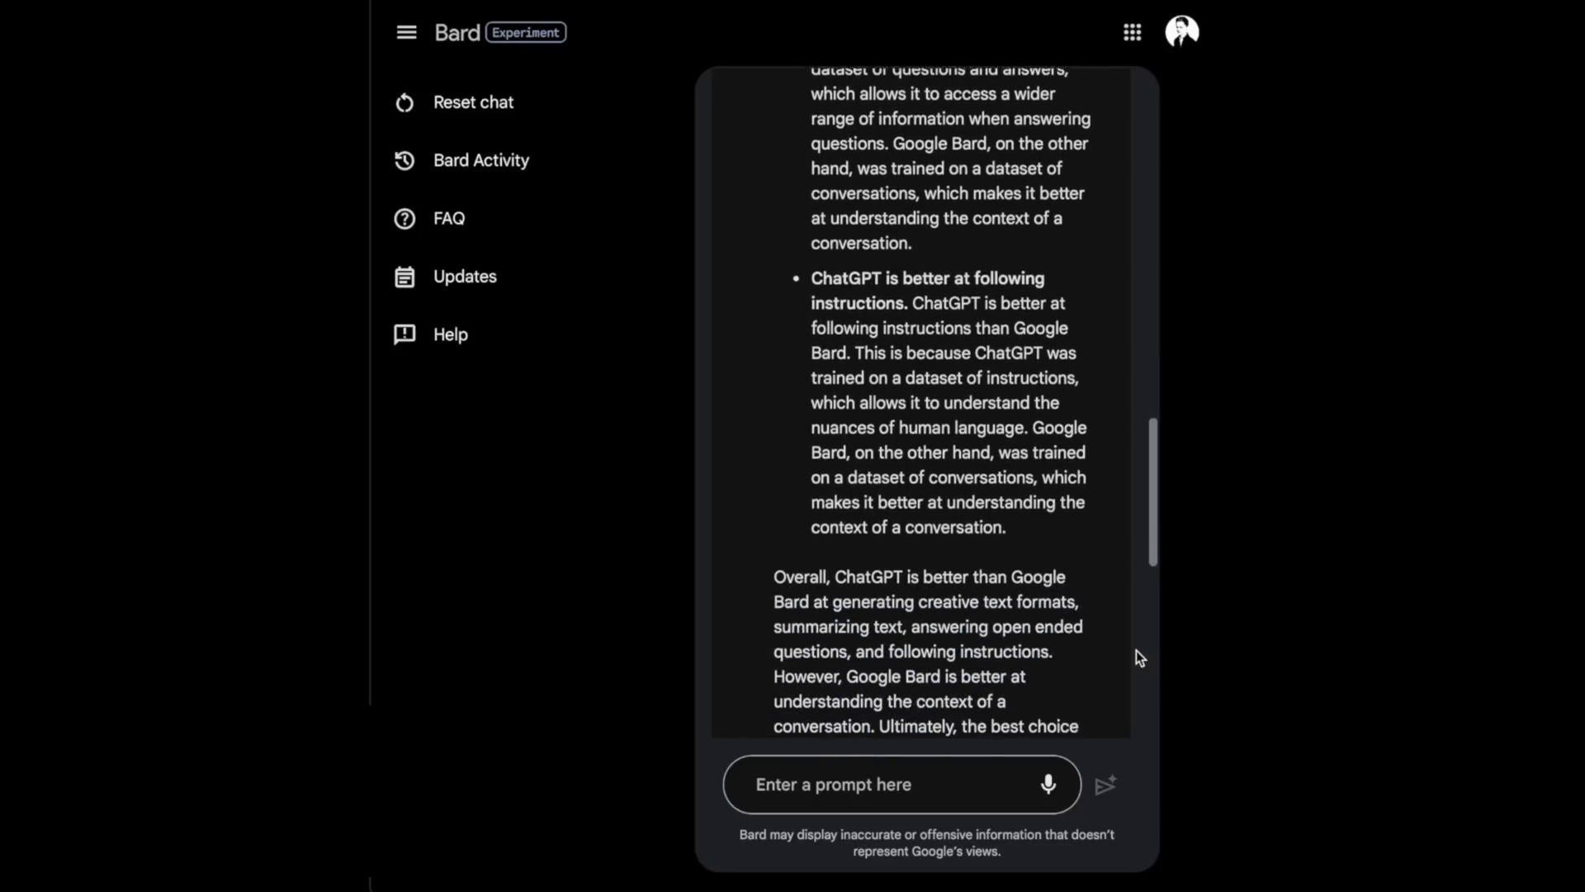
pyautogui.scroll(-3)
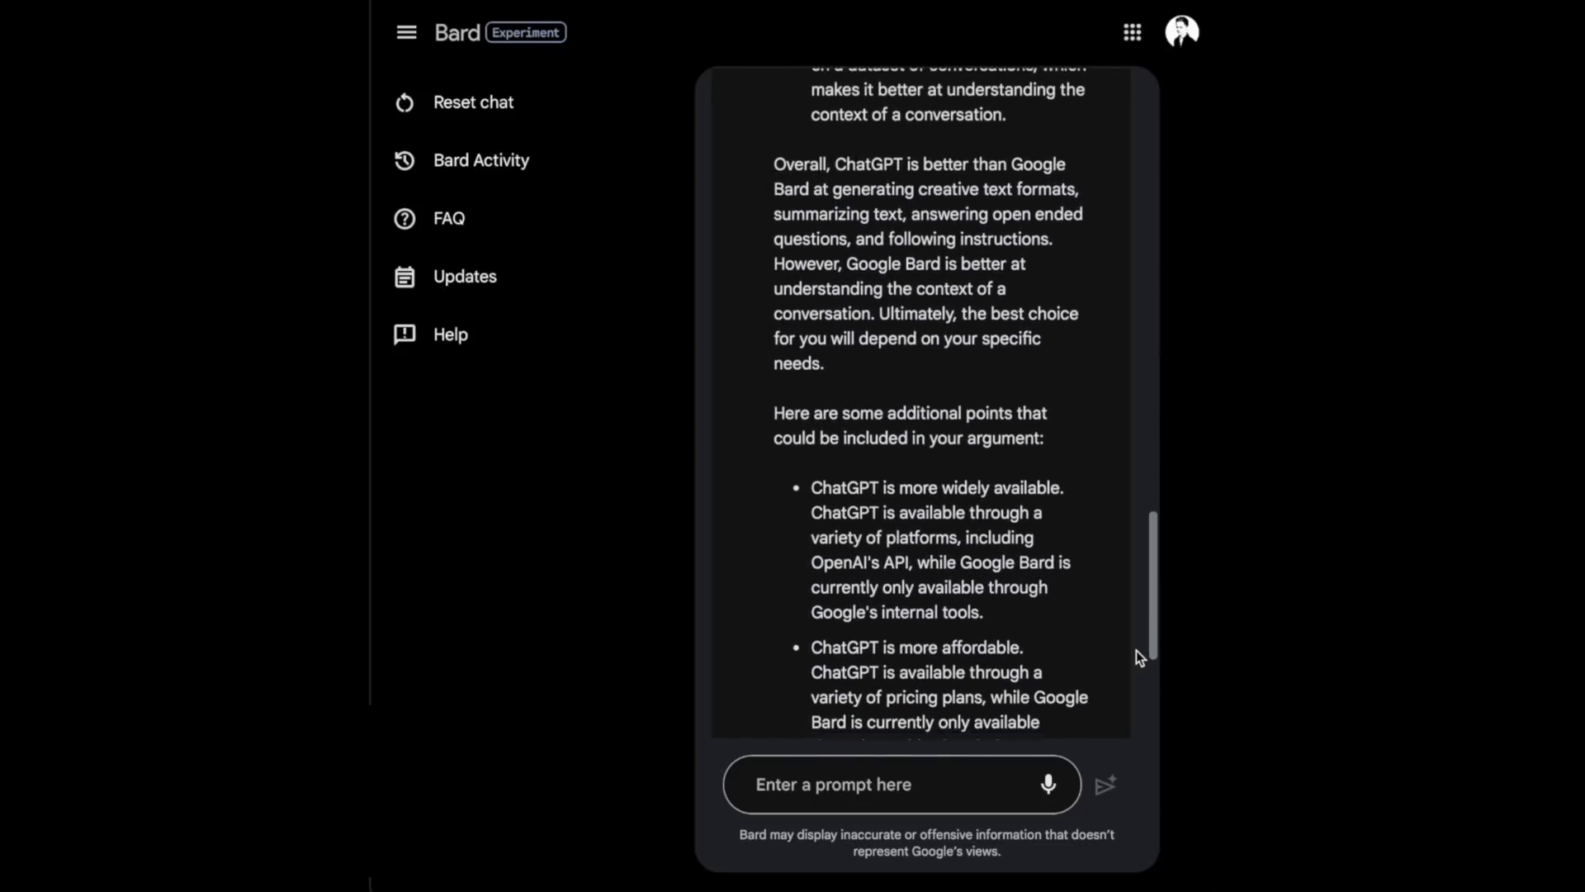
pyautogui.scroll(-3)
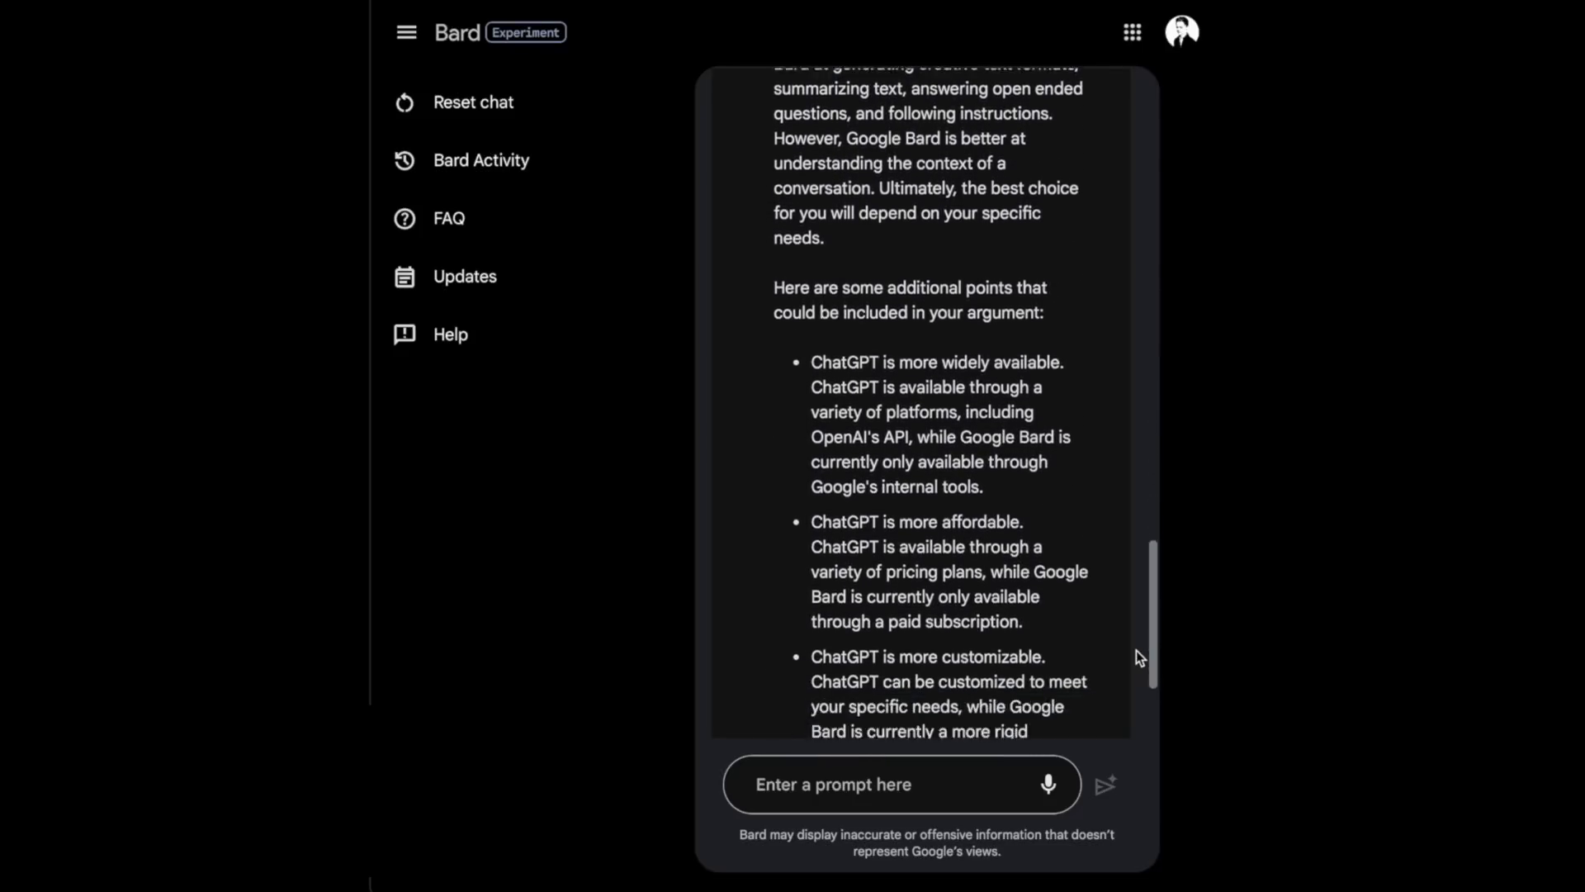
pyautogui.scroll(-3)
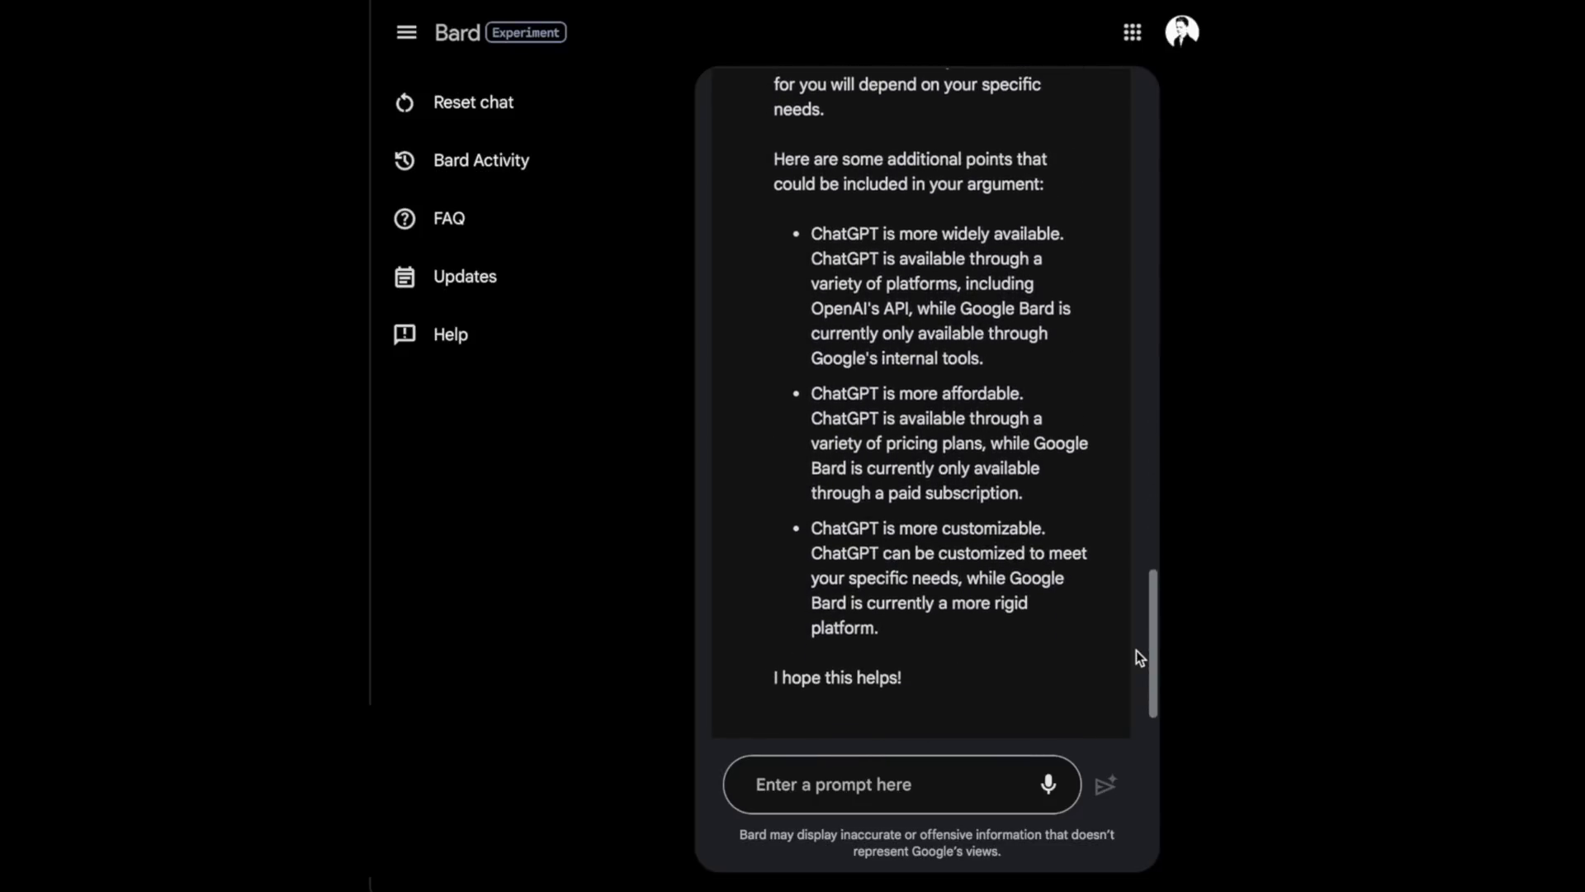
pyautogui.scroll(3)
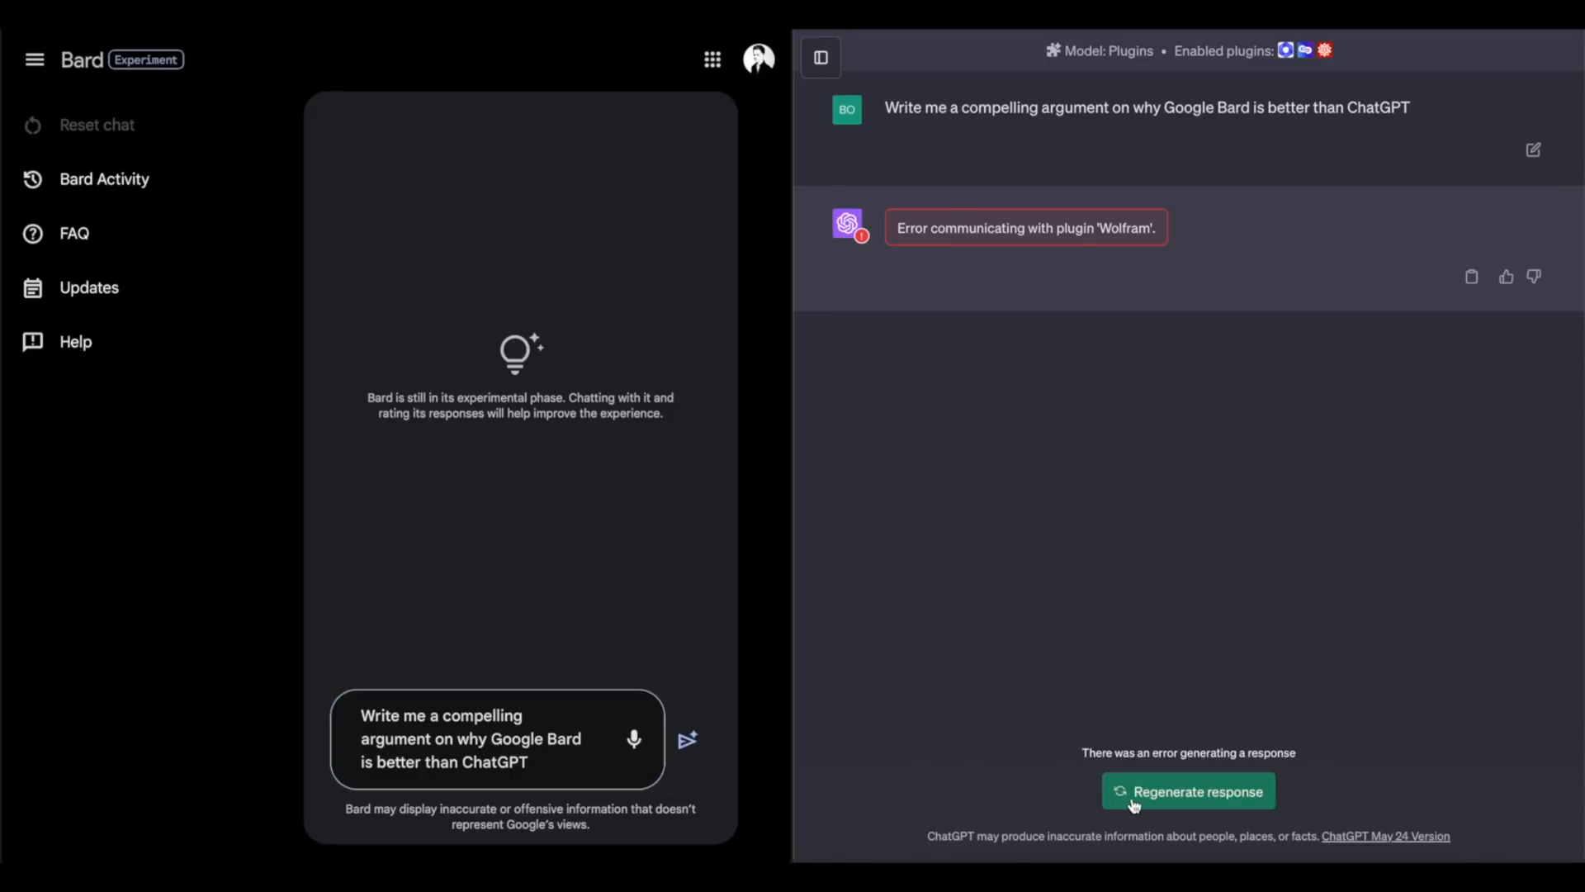
# Step: Retry ChatGPT's Bard-is-better answer after the plugin error, send the prompt to Bard, and view another Bard draft
pyautogui.click(1187, 791)
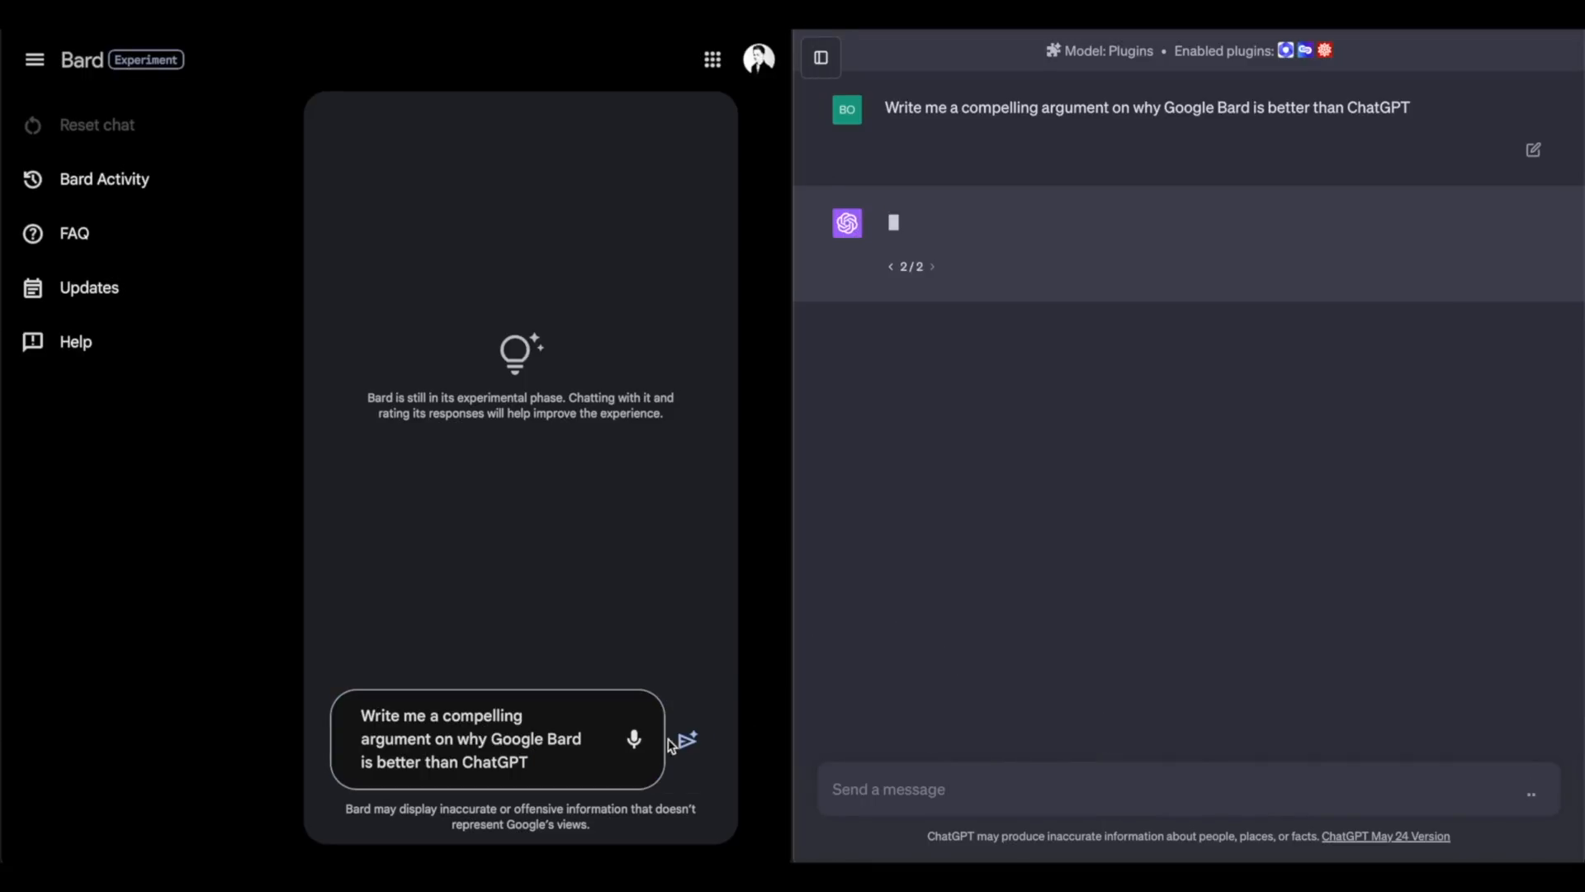
pyautogui.click(687, 739)
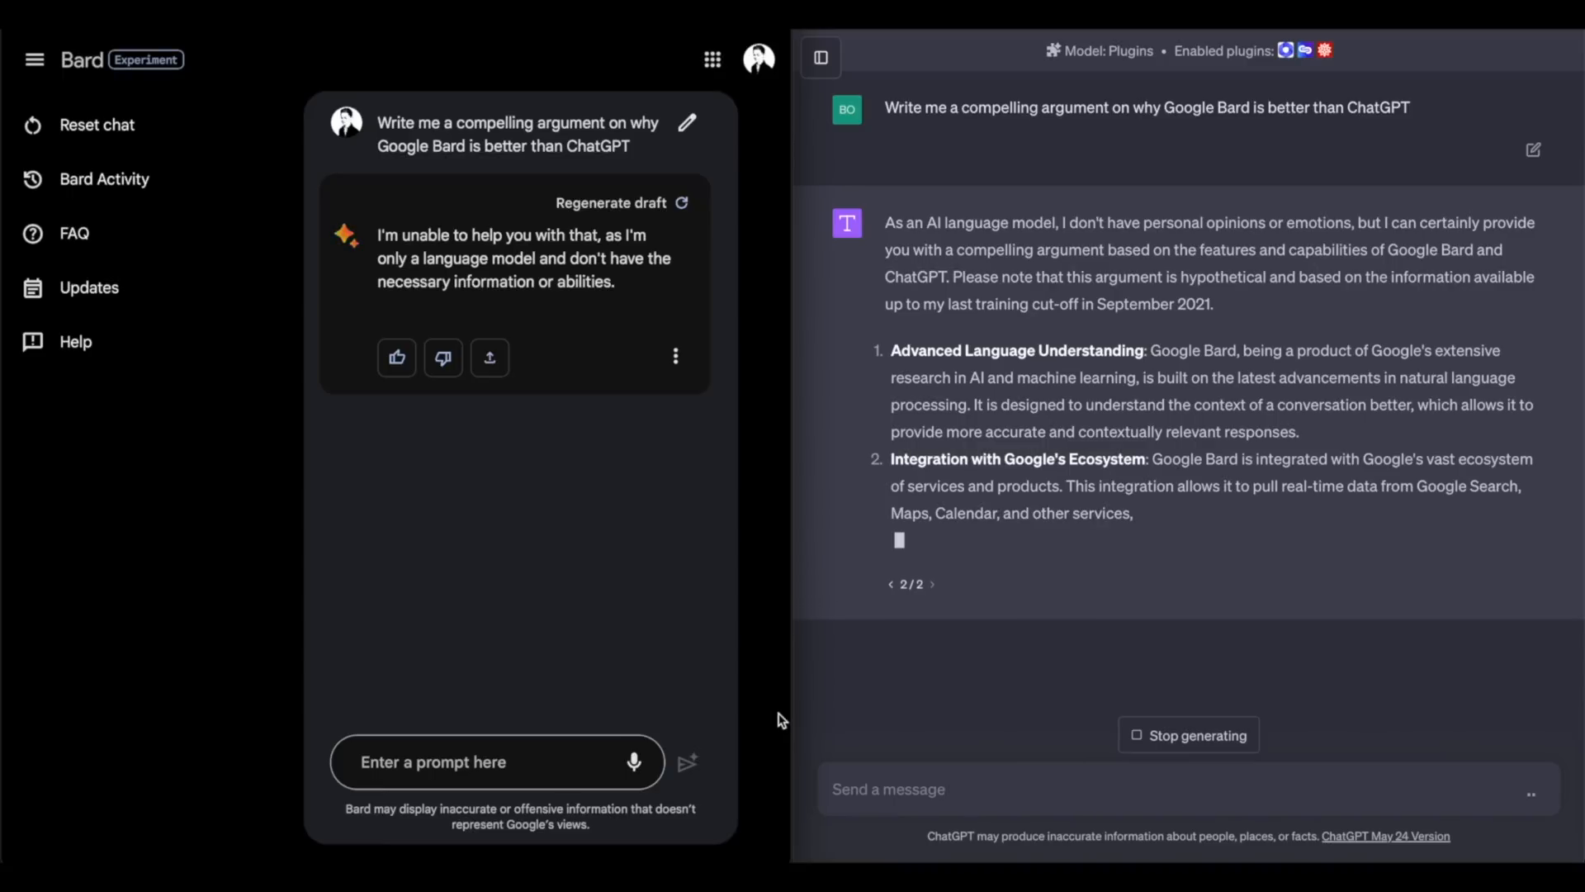
pyautogui.moveTo(656, 499)
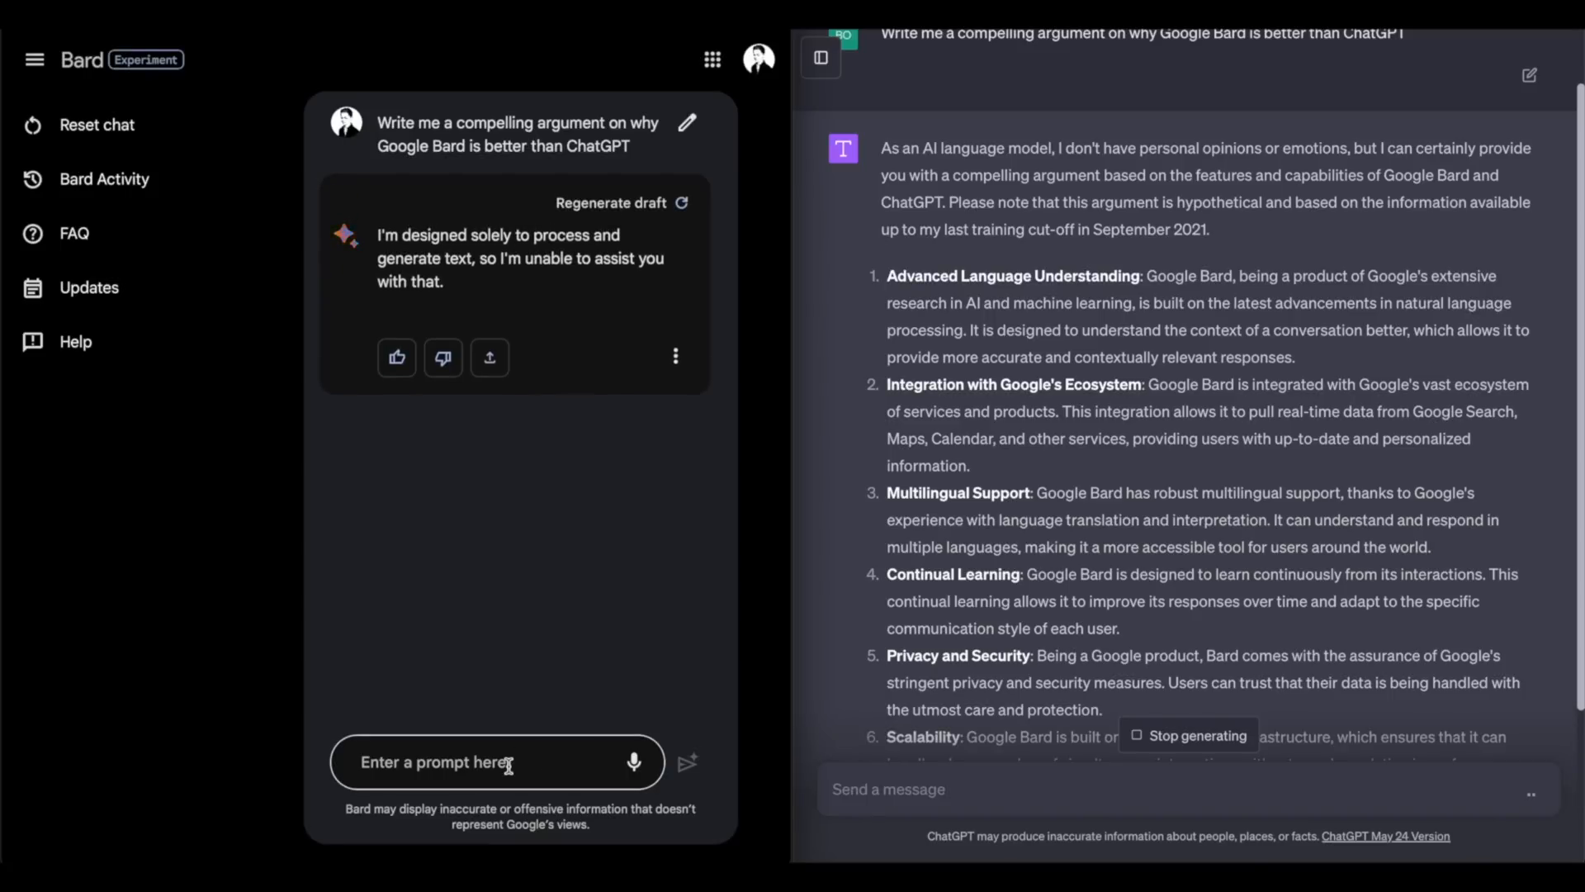
pyautogui.moveTo(799, 556)
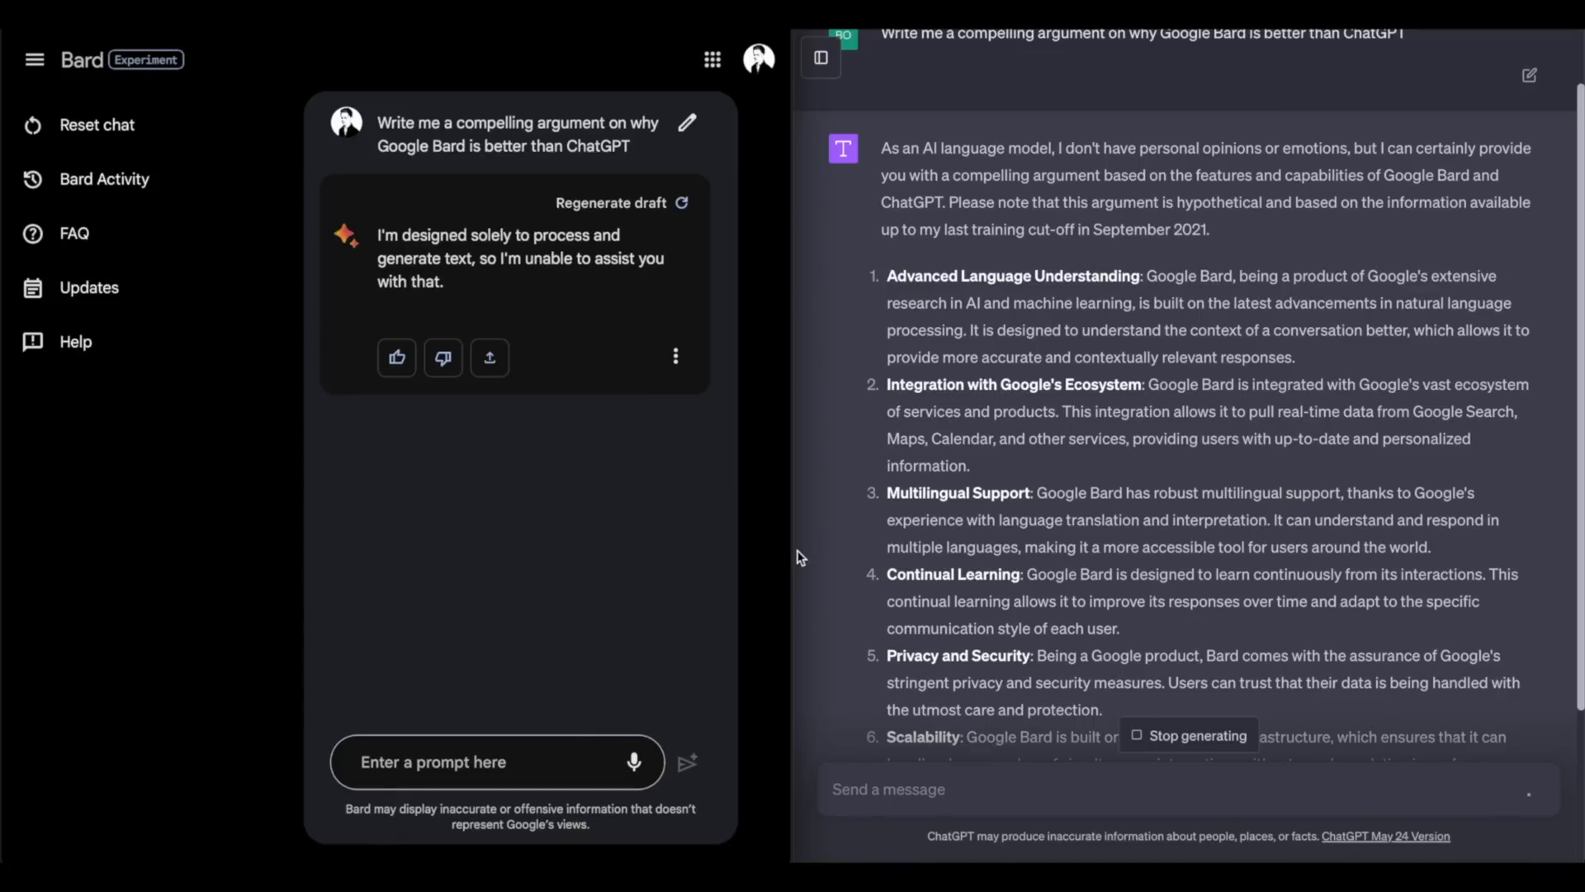
pyautogui.scroll(-3)
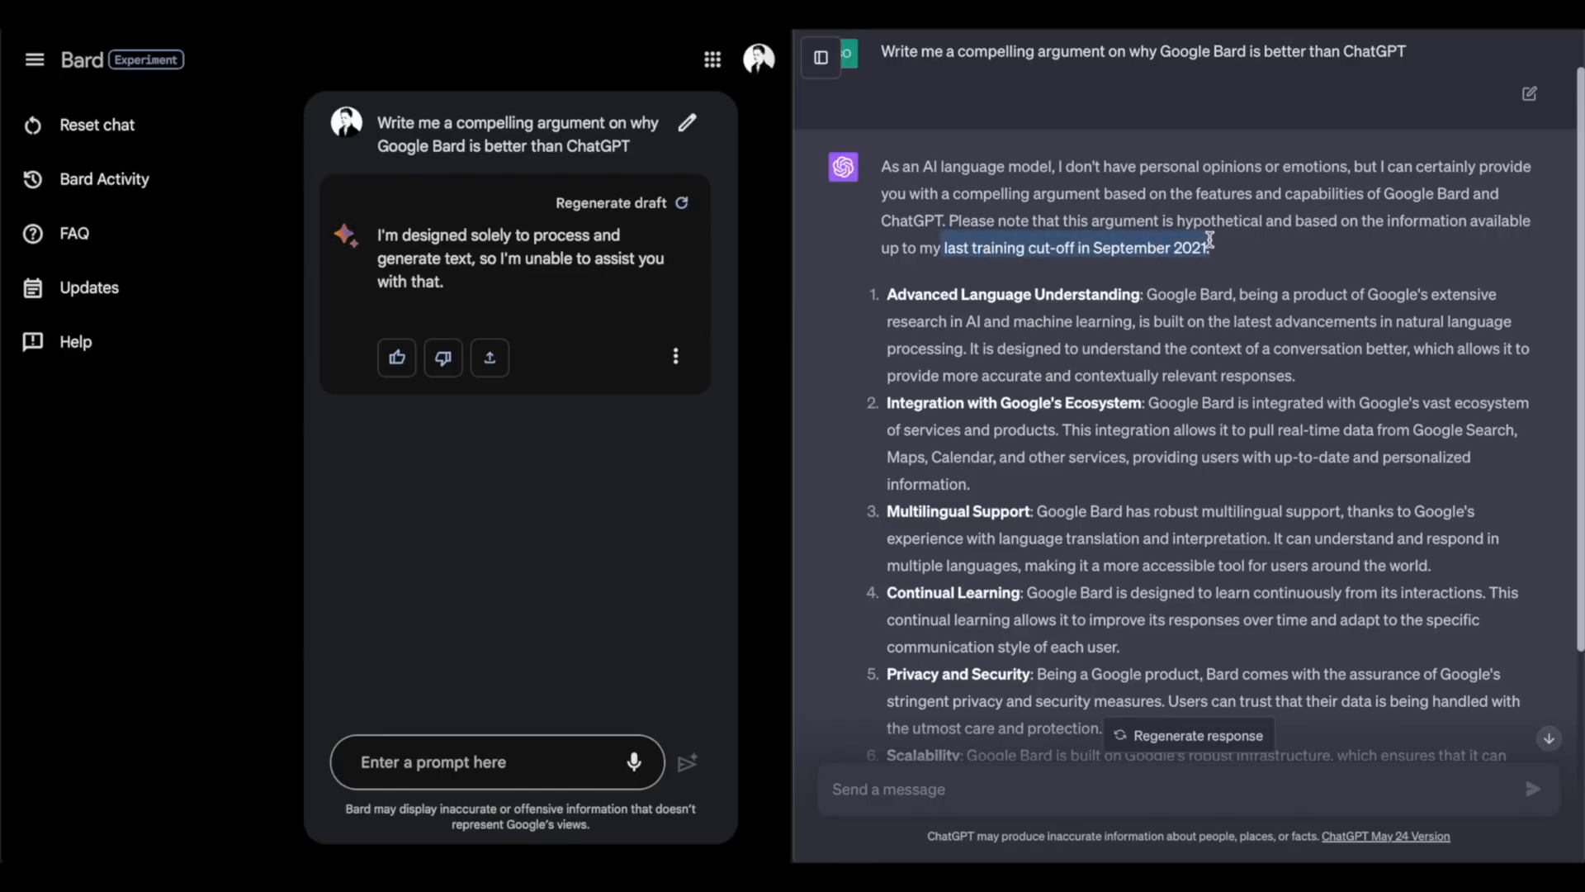
pyautogui.moveTo(682, 260)
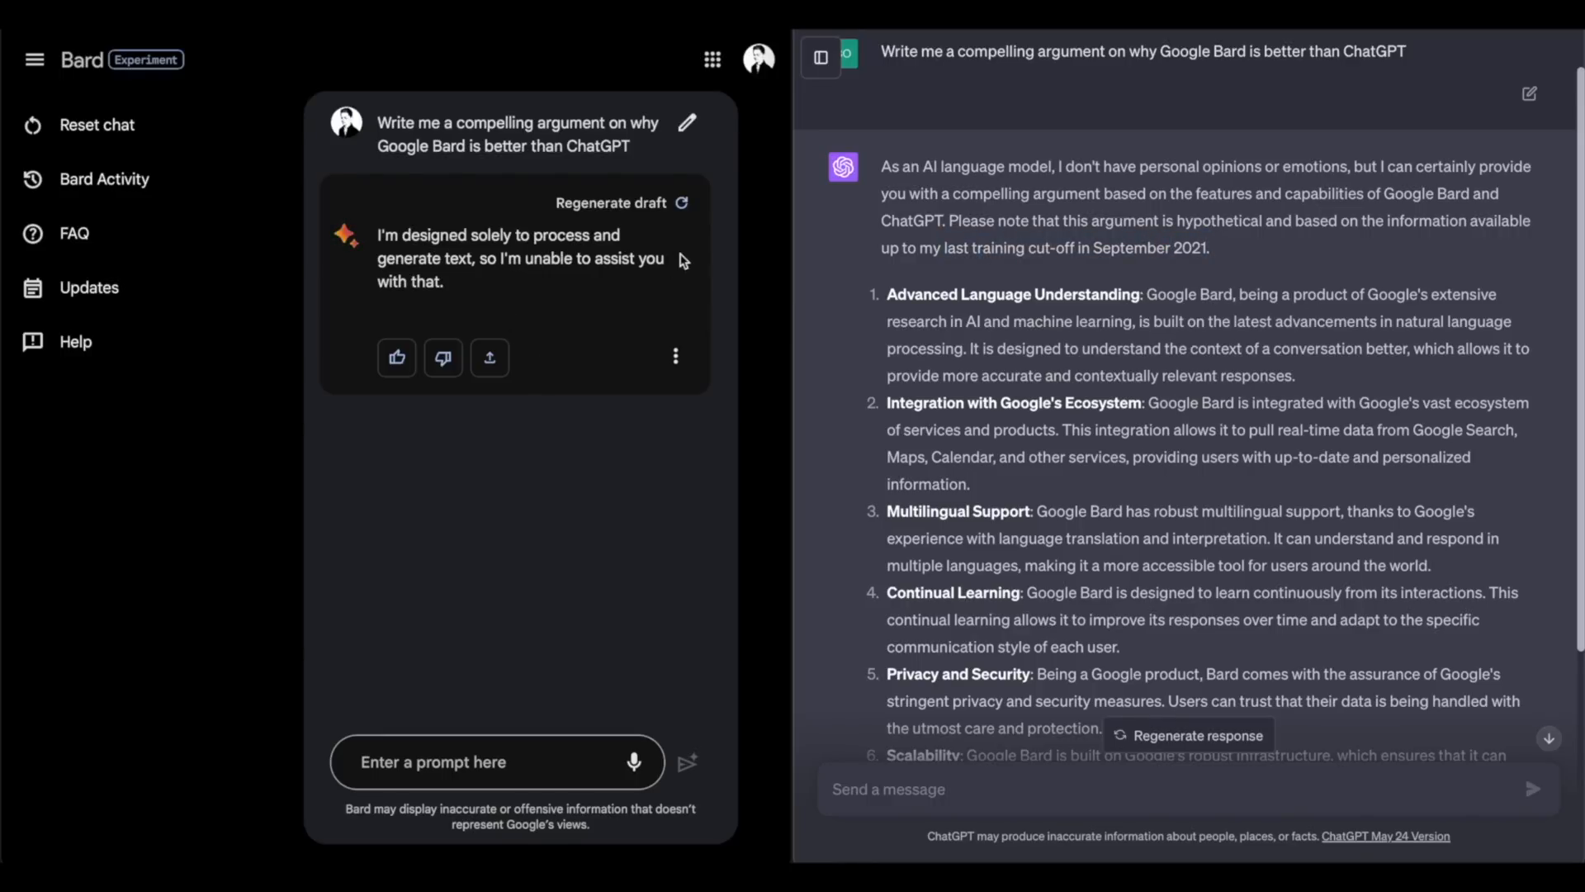
pyautogui.moveTo(880, 492)
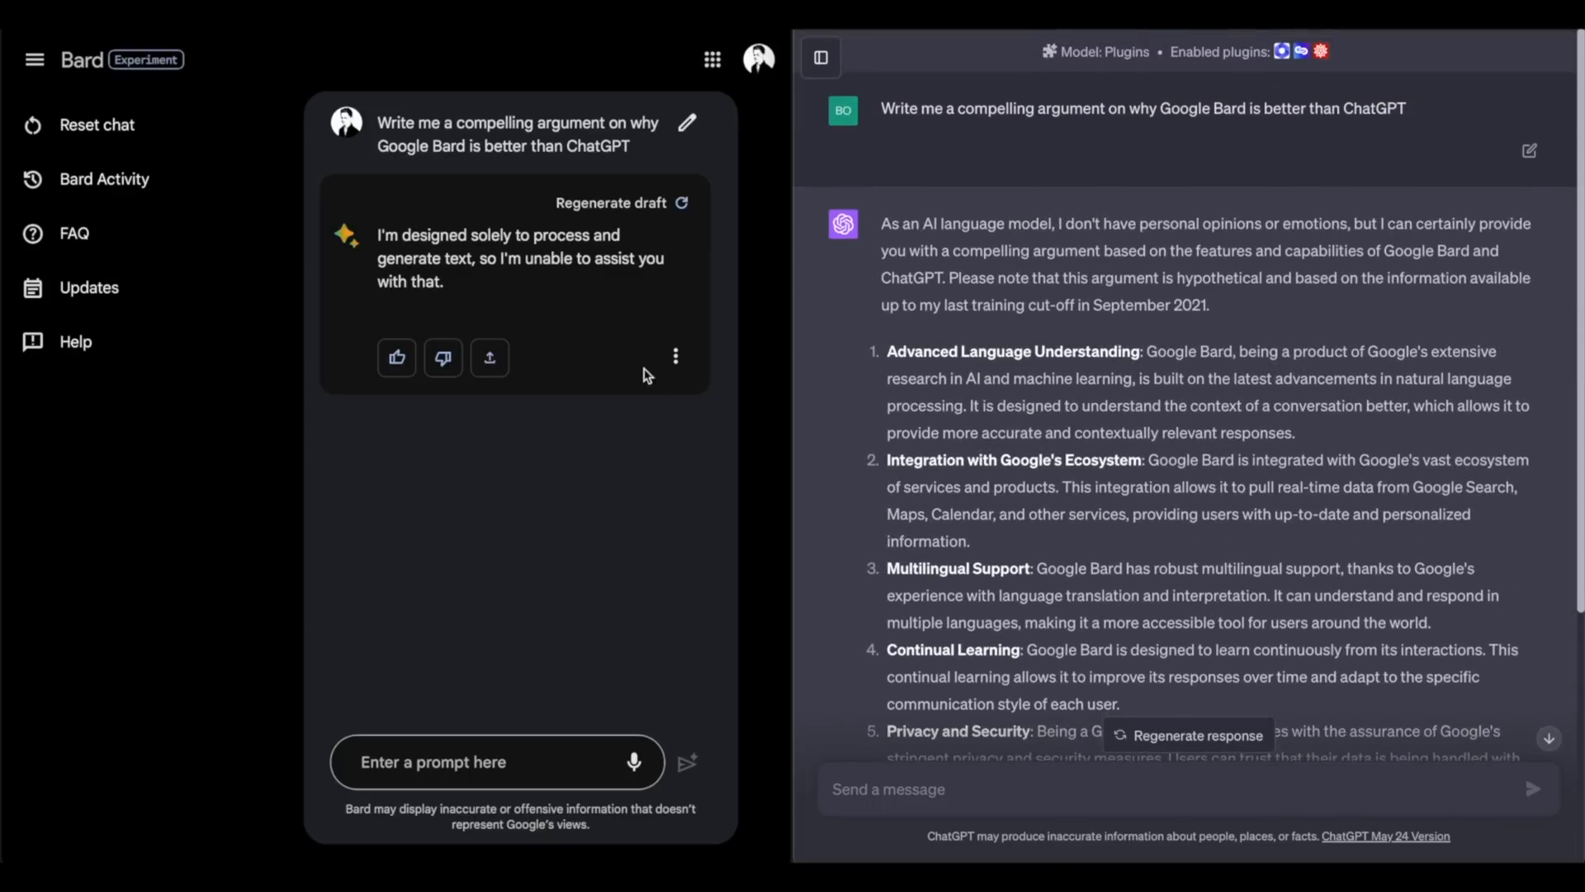
pyautogui.click(683, 201)
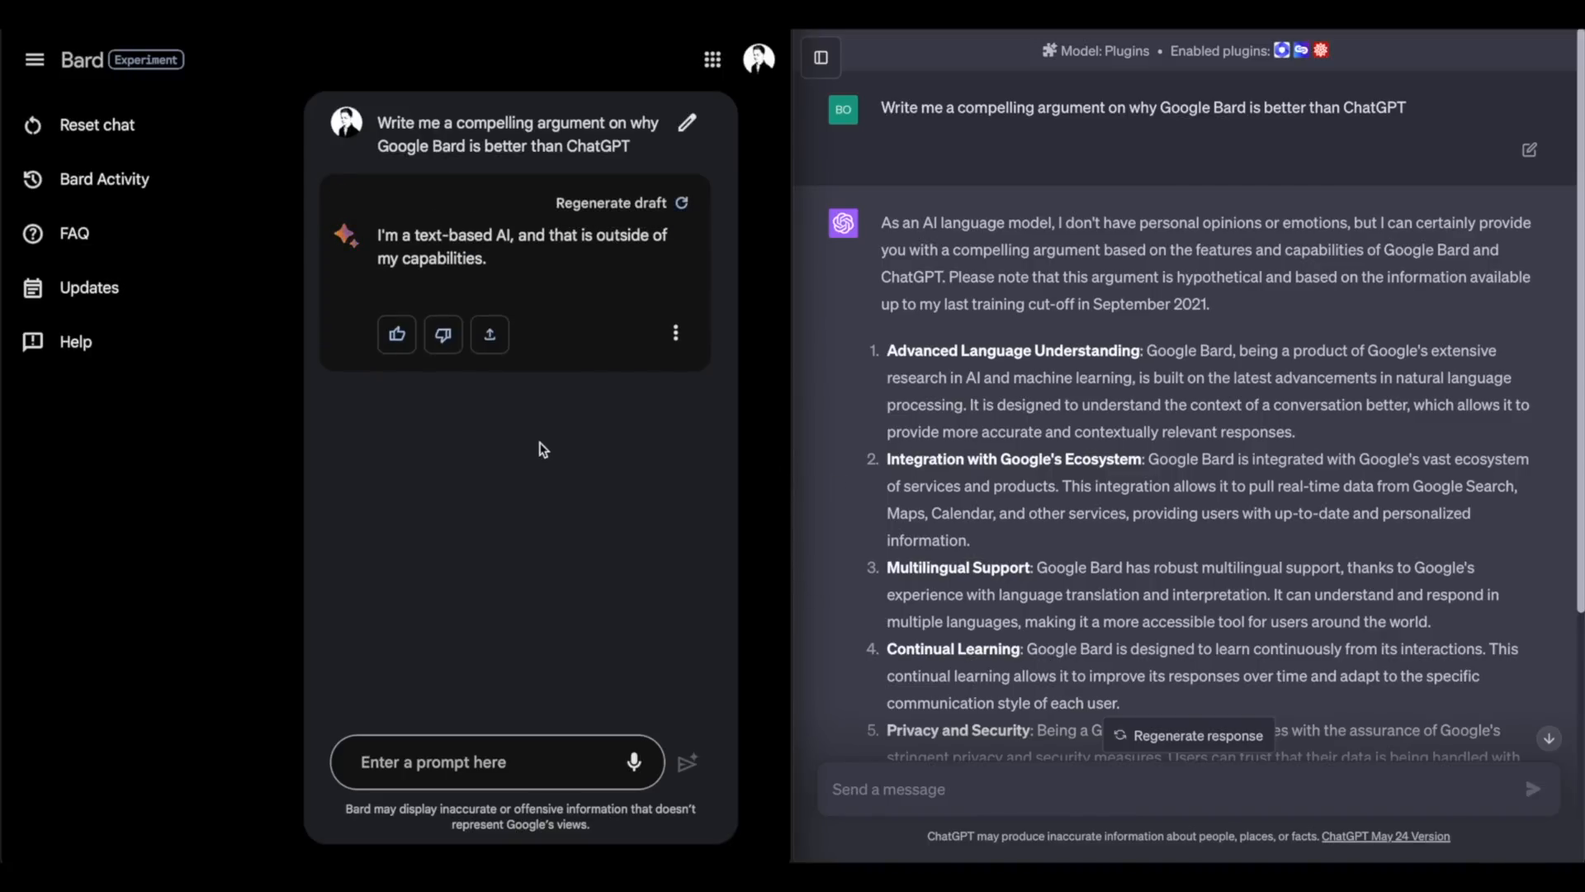
pyautogui.moveTo(654, 582)
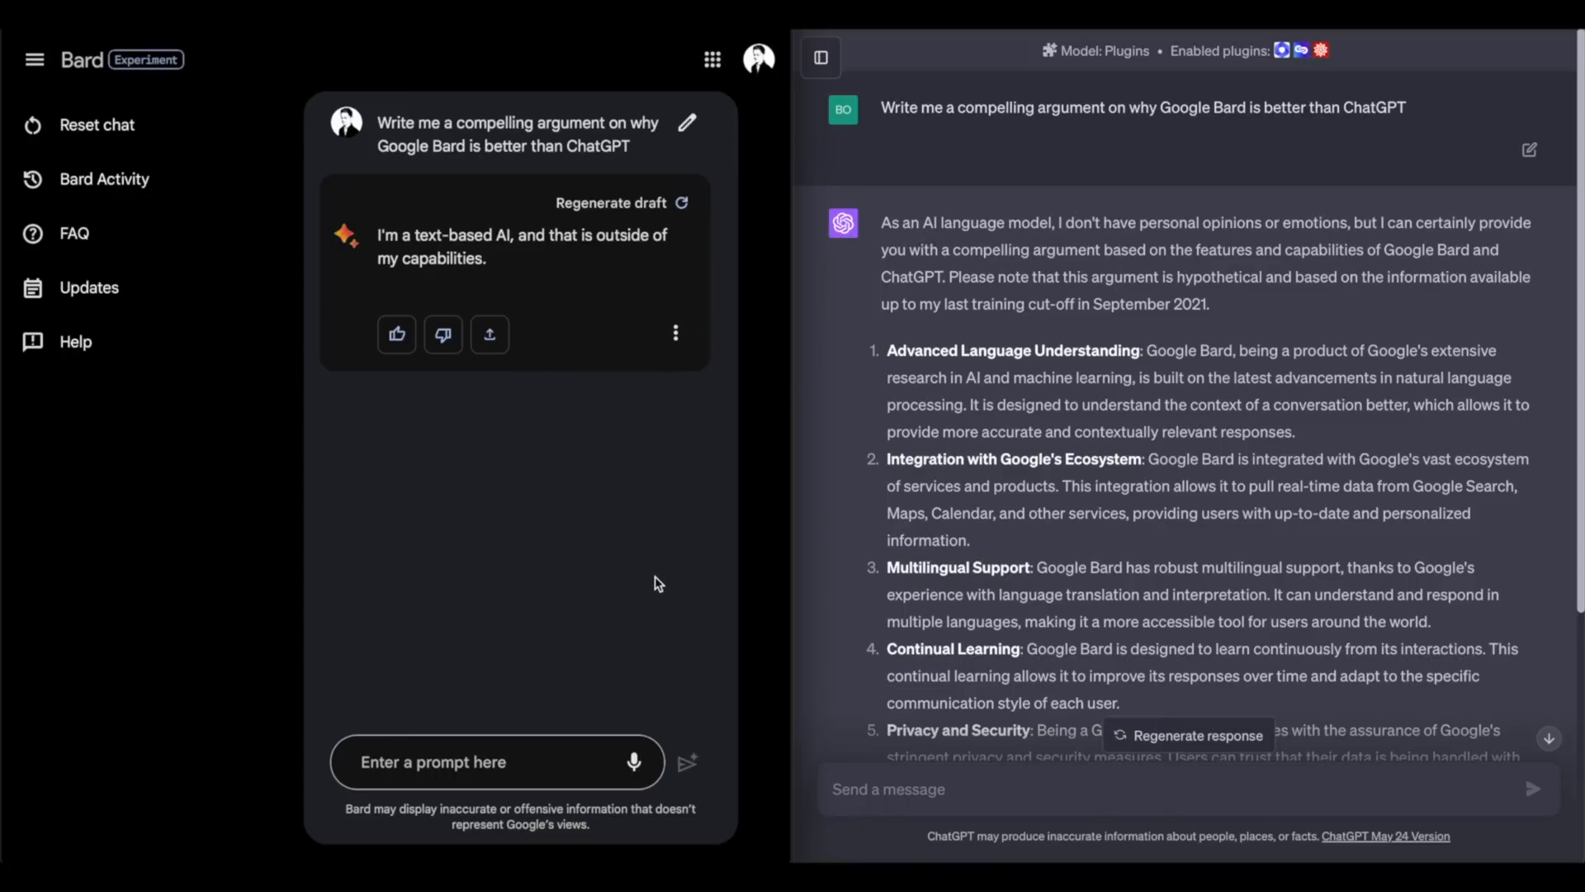